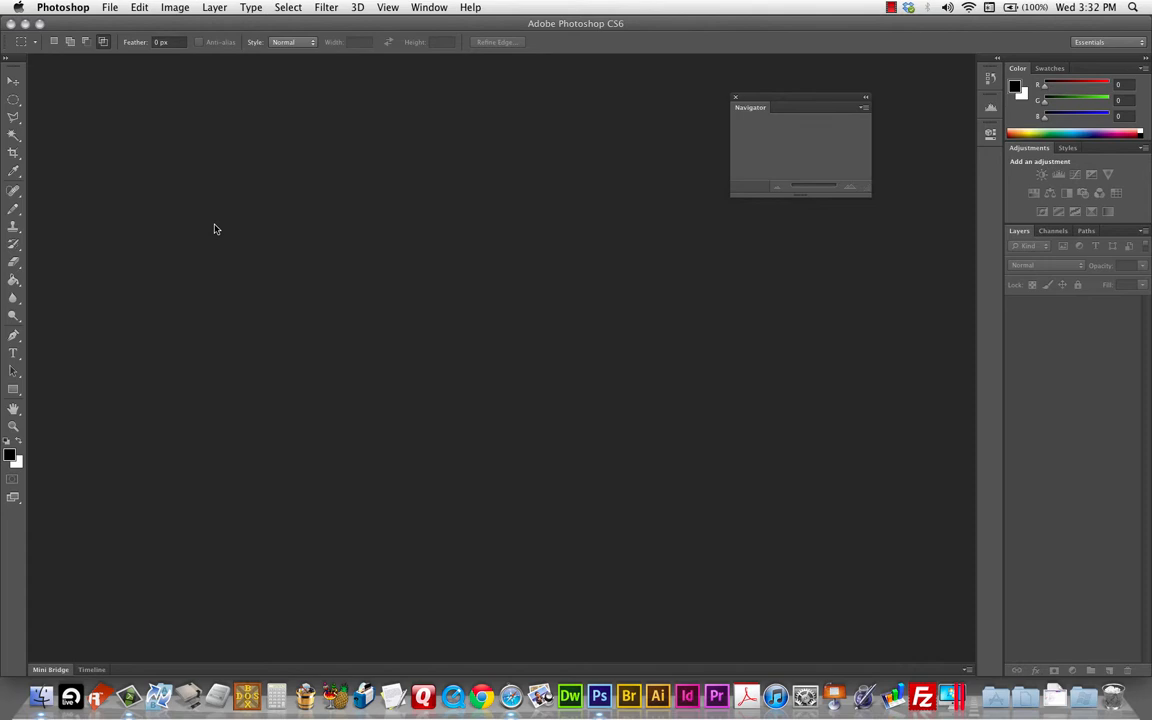
{"action": "mouse_move", "coordinate": [147, 107]}
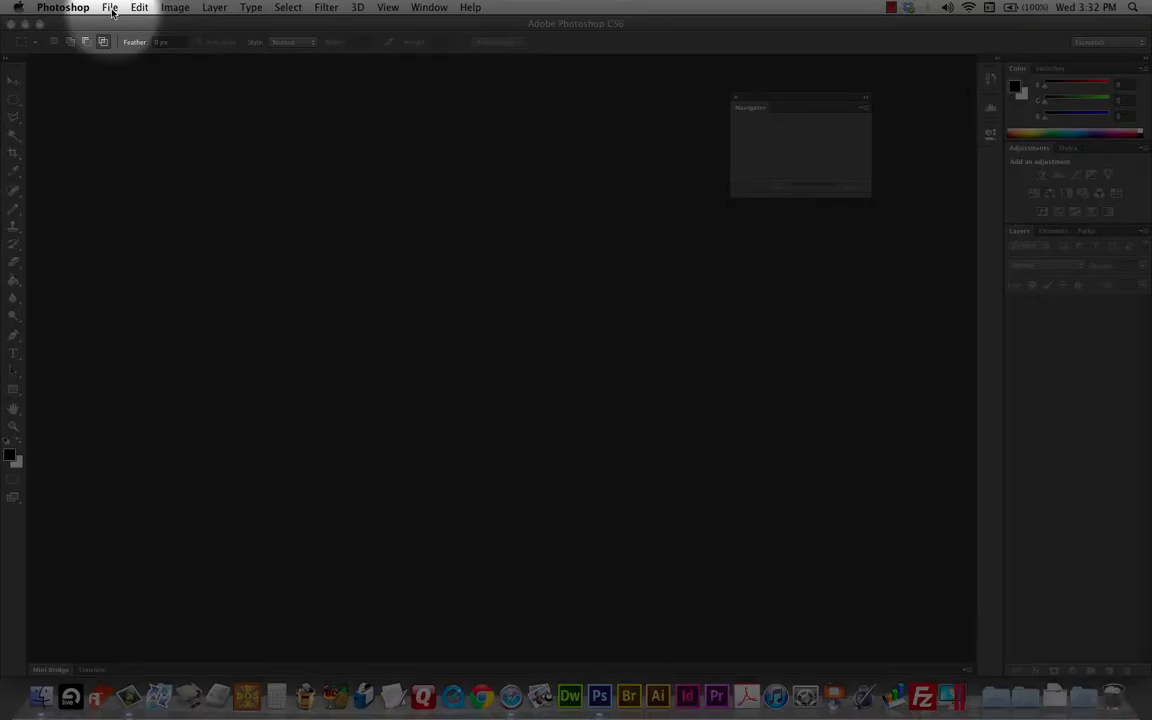
Step: Make a new document 'thor_textdemo', 7 × 5 inches at 72 pixels/inch, white background
{"action": "left_click", "coordinate": [110, 7]}
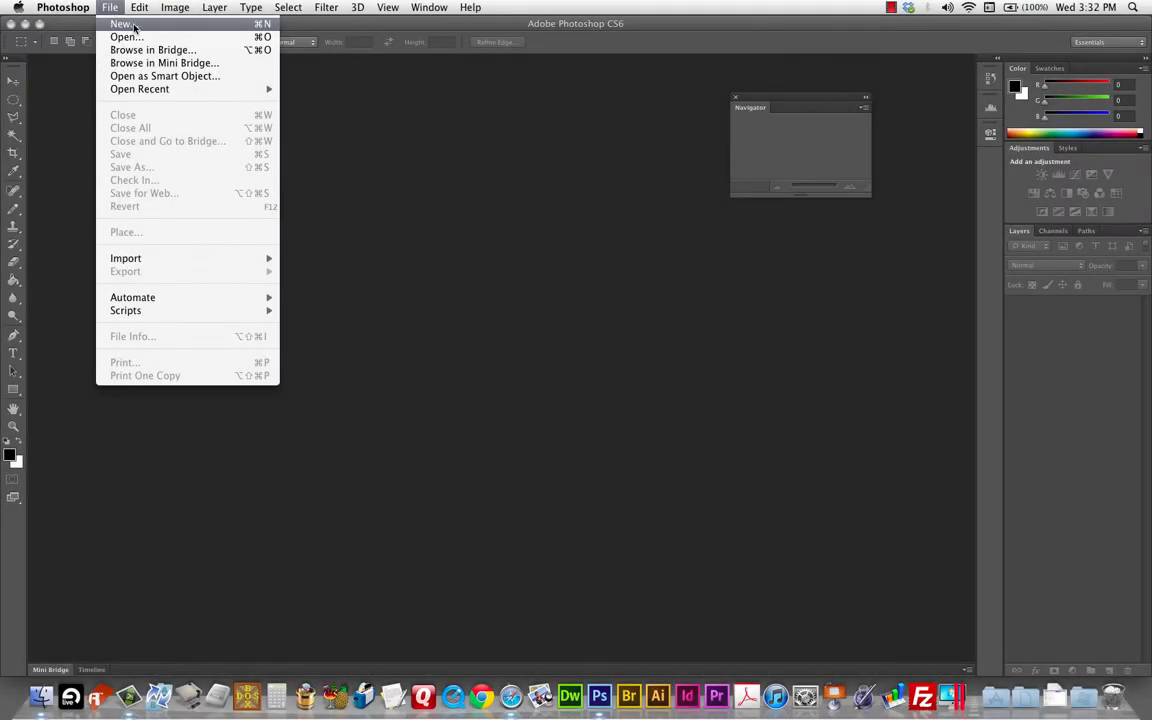
{"action": "left_click", "coordinate": [121, 24]}
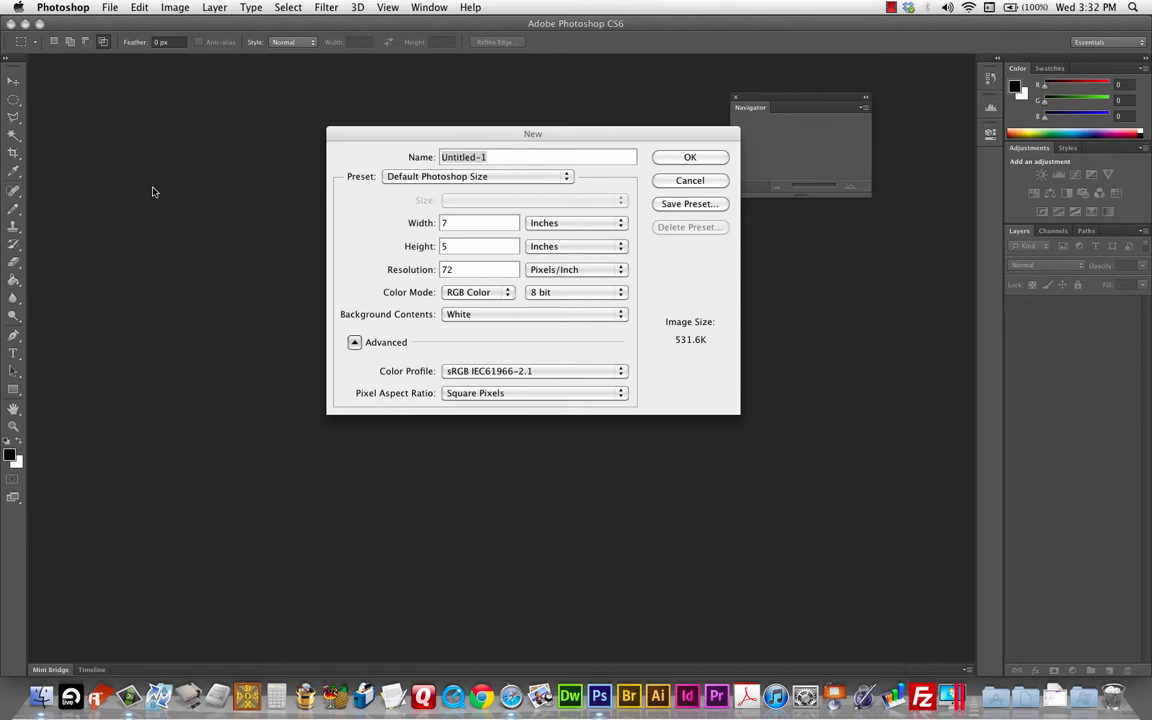
{"action": "mouse_move", "coordinate": [544, 238]}
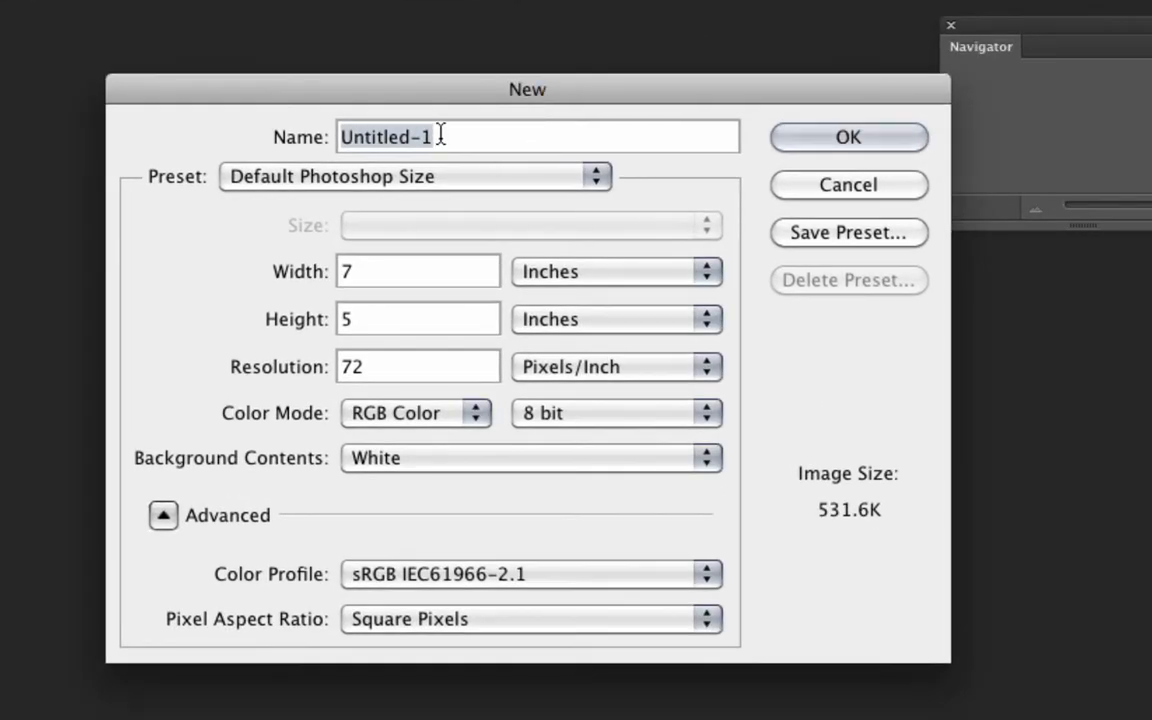
{"action": "type", "text": "thor_textdemo"}
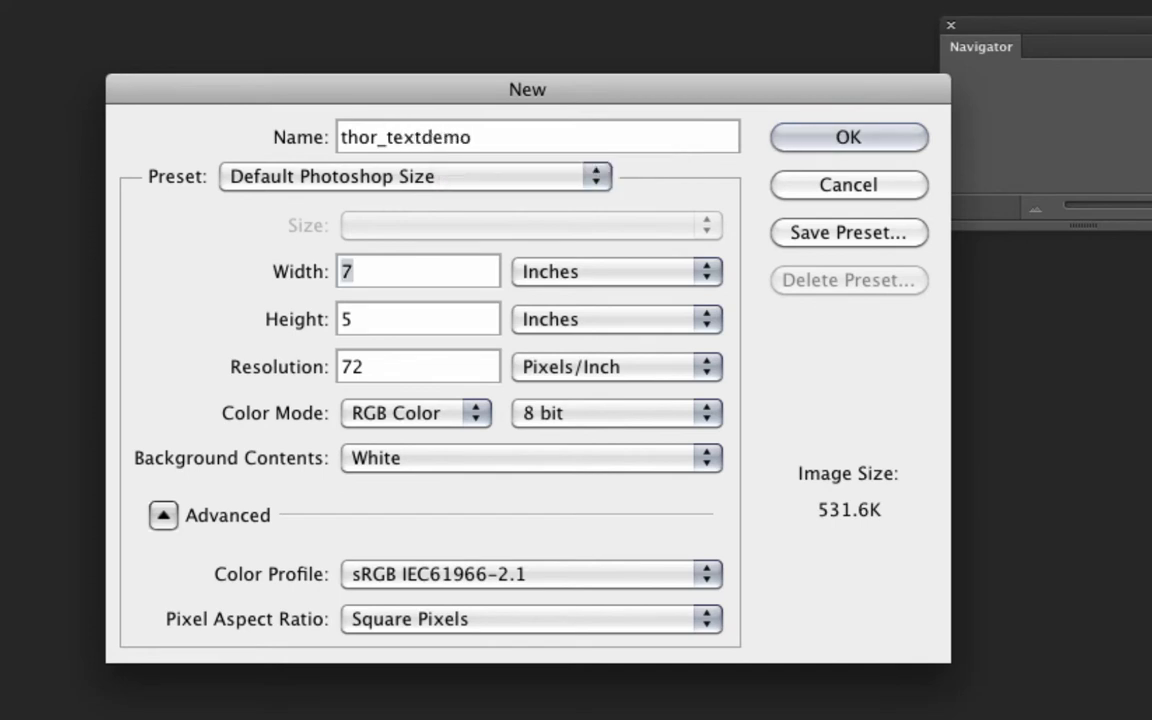
{"action": "left_click", "coordinate": [417, 318]}
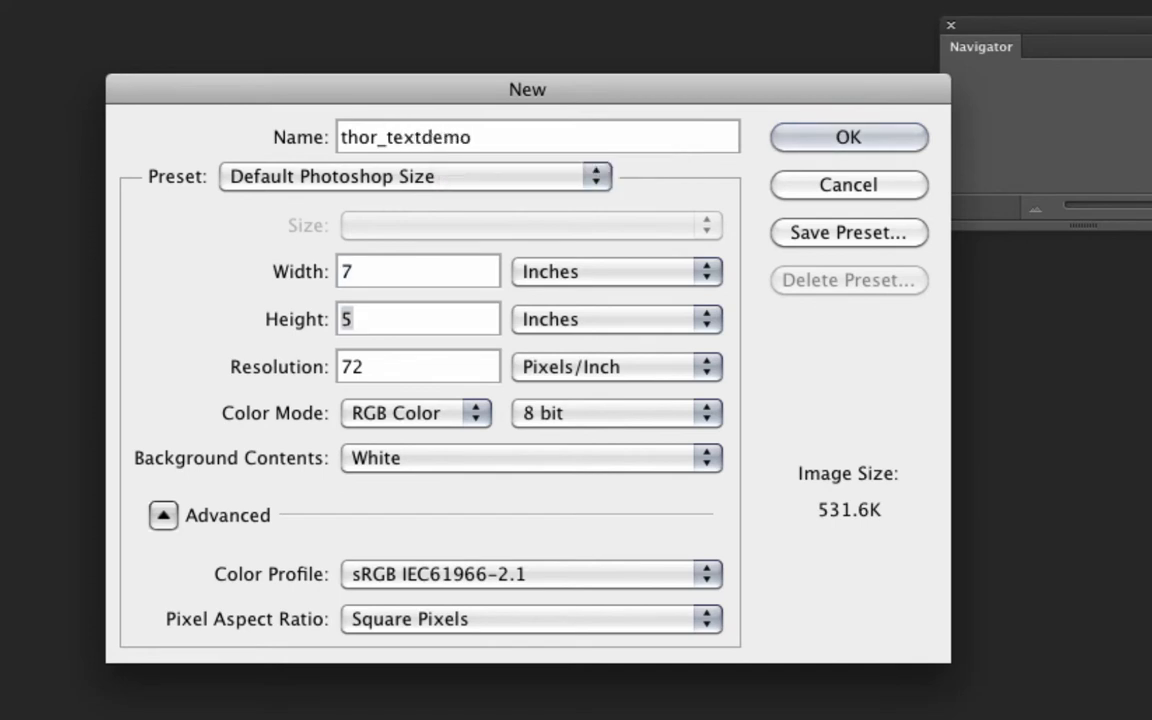
{"action": "left_click", "coordinate": [417, 271]}
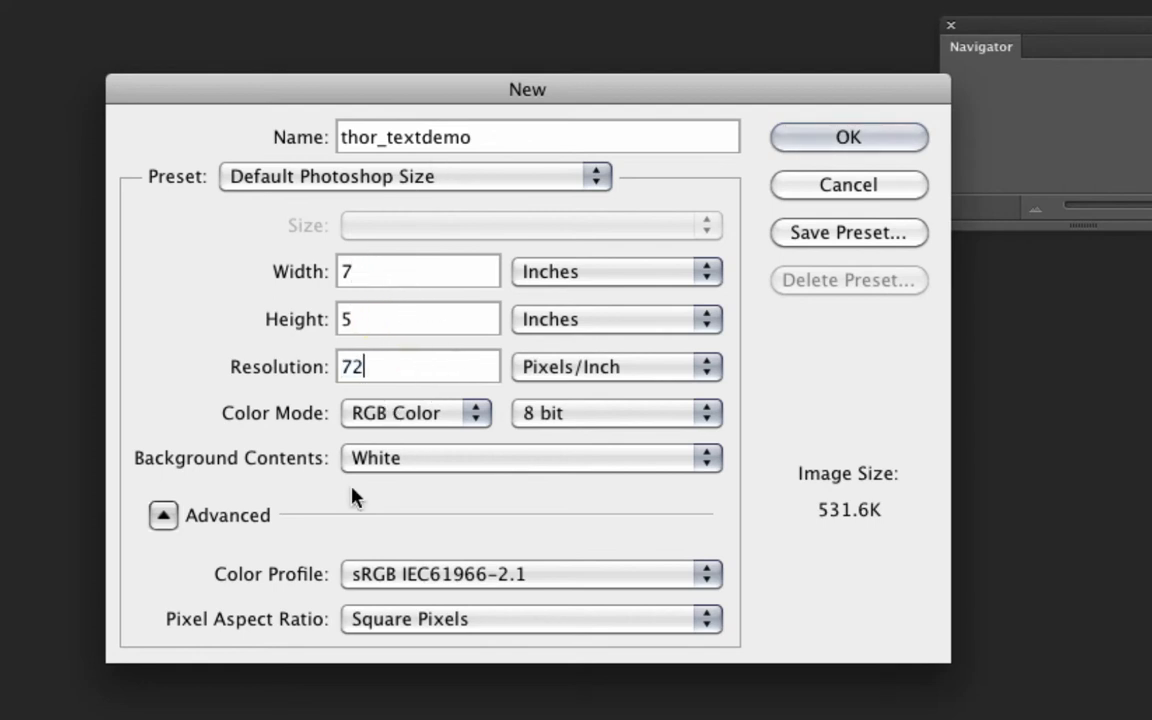
{"action": "left_click", "coordinate": [848, 137]}
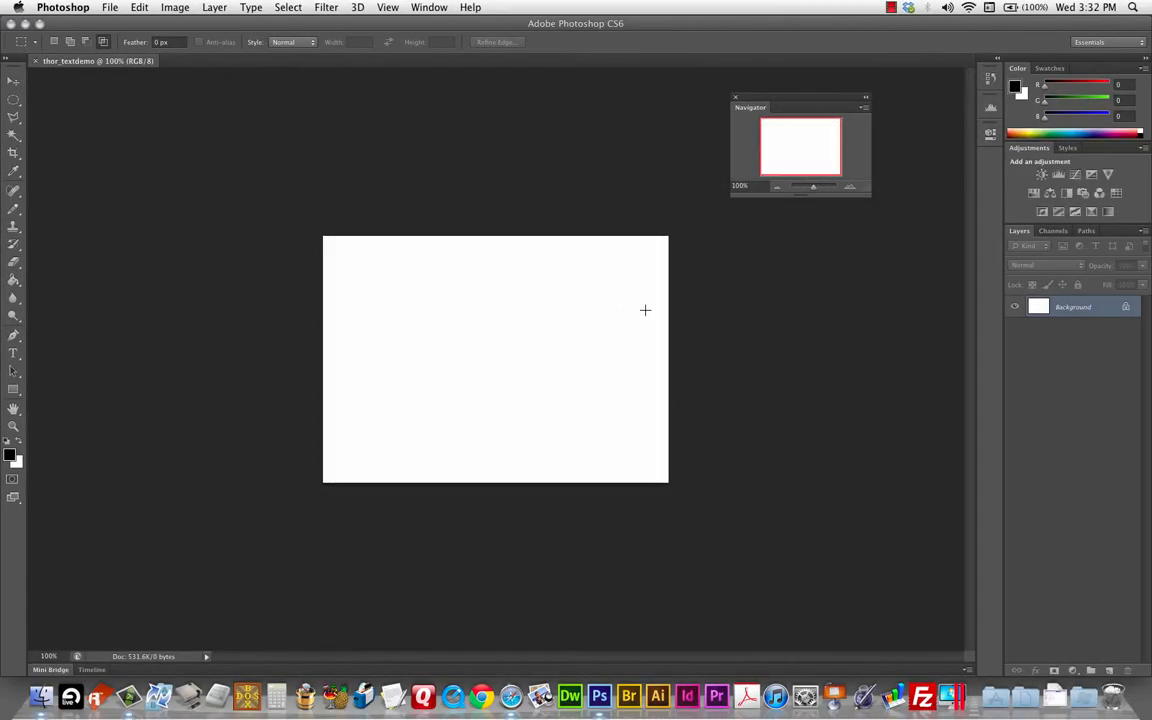
{"action": "mouse_move", "coordinate": [79, 367]}
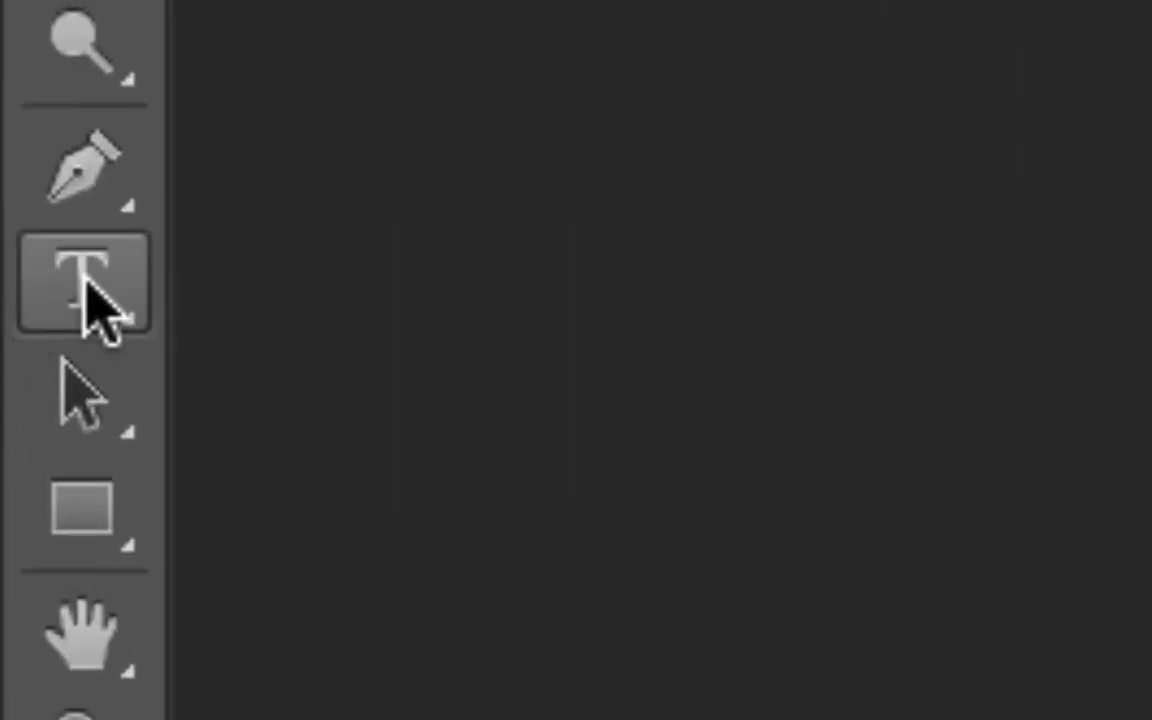
{"action": "mouse_move", "coordinate": [375, 345]}
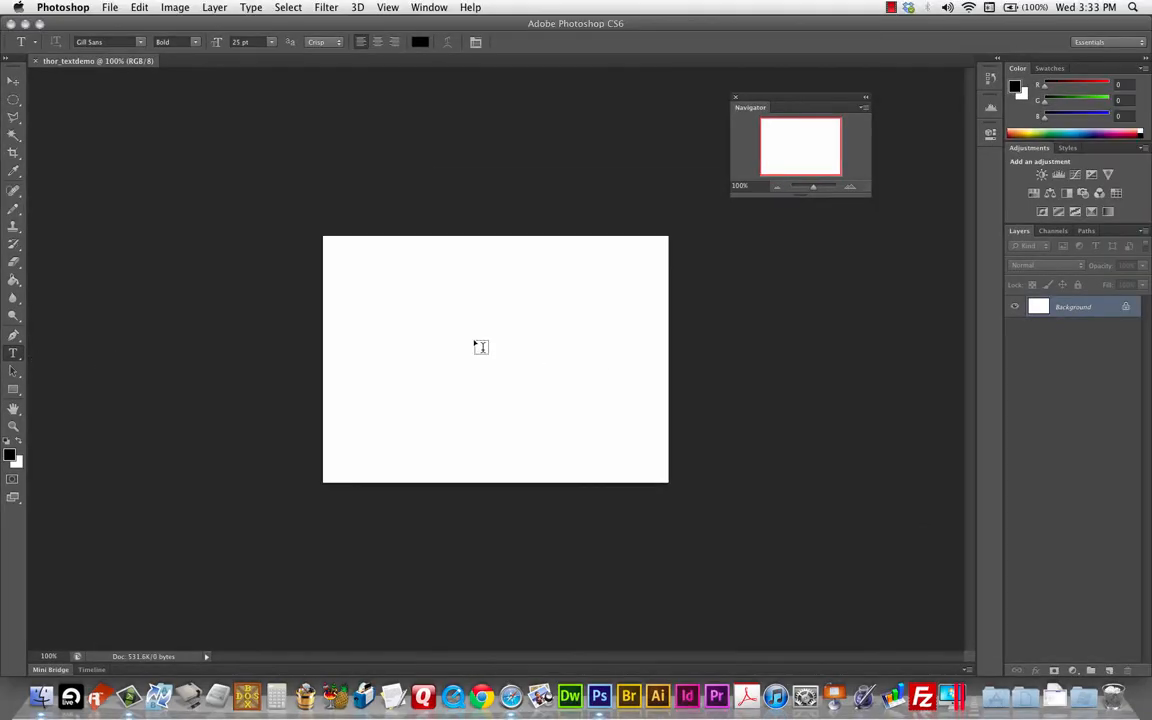
{"action": "mouse_move", "coordinate": [483, 305]}
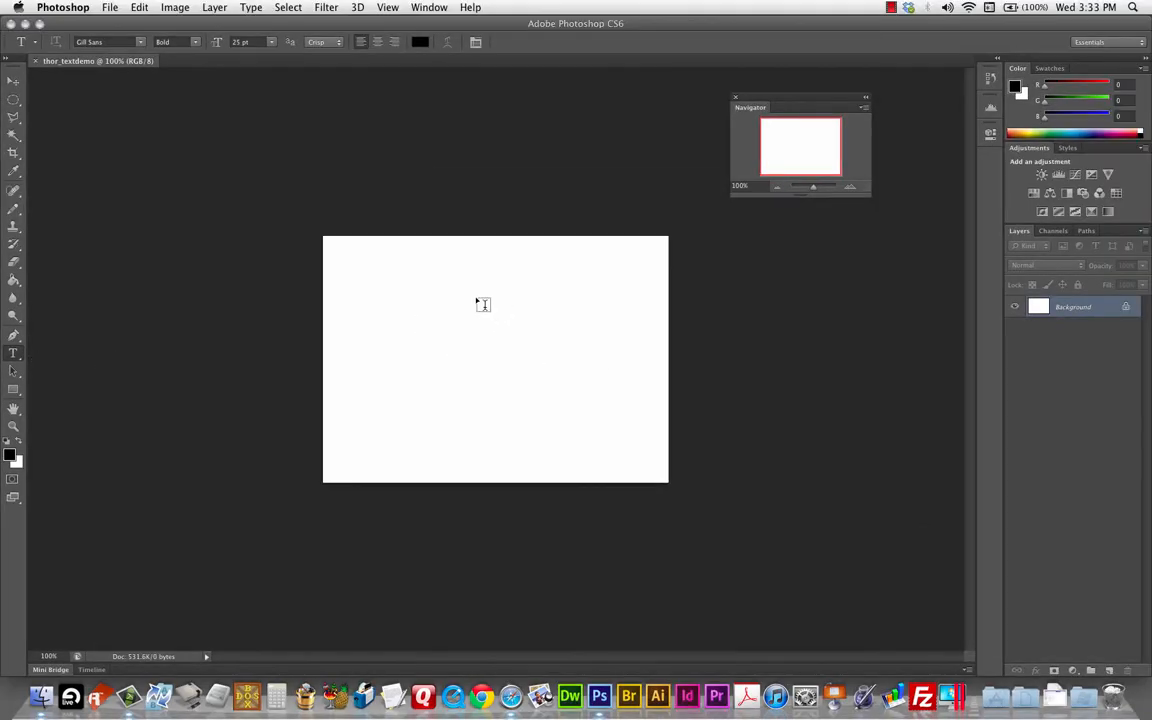
Step: Type 'Hello World!' in bold Gill Sans near the canvas's upper left
{"action": "type", "text": "Hello World!"}
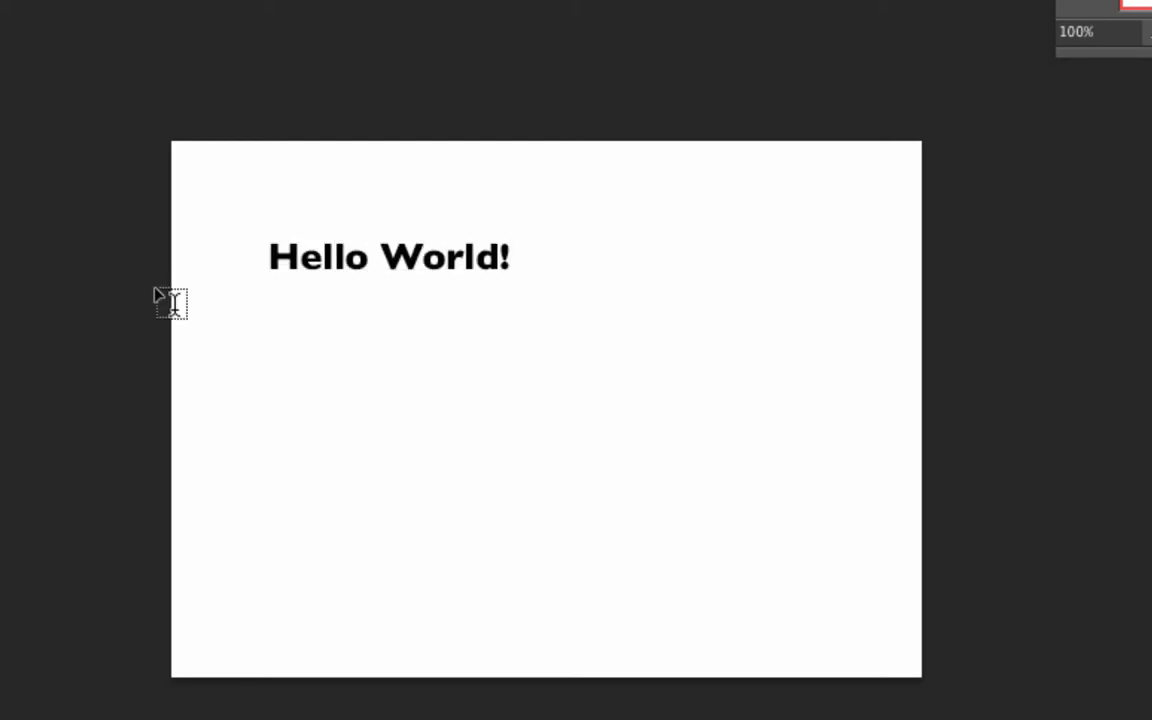
{"action": "mouse_move", "coordinate": [294, 377]}
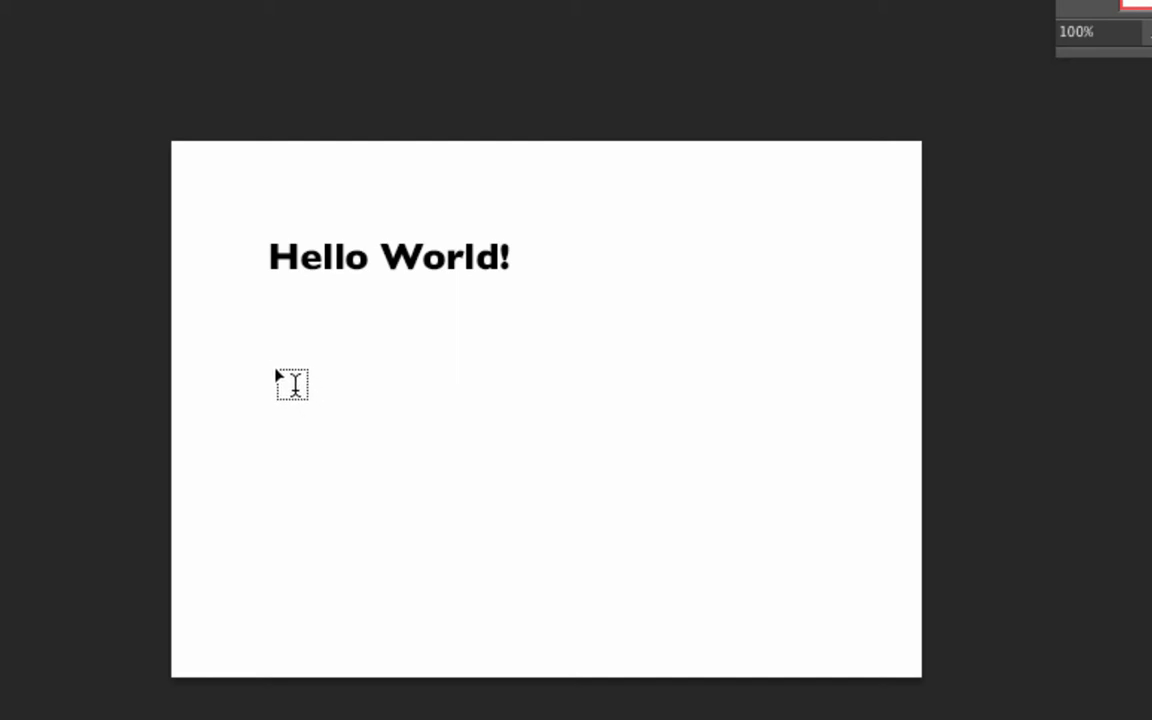
Step: Draw a paragraph text box below the heading and type 'The quick brown fox jumped over'
{"action": "left_click_drag", "start_coordinate": [292, 385], "coordinate": [665, 572]}
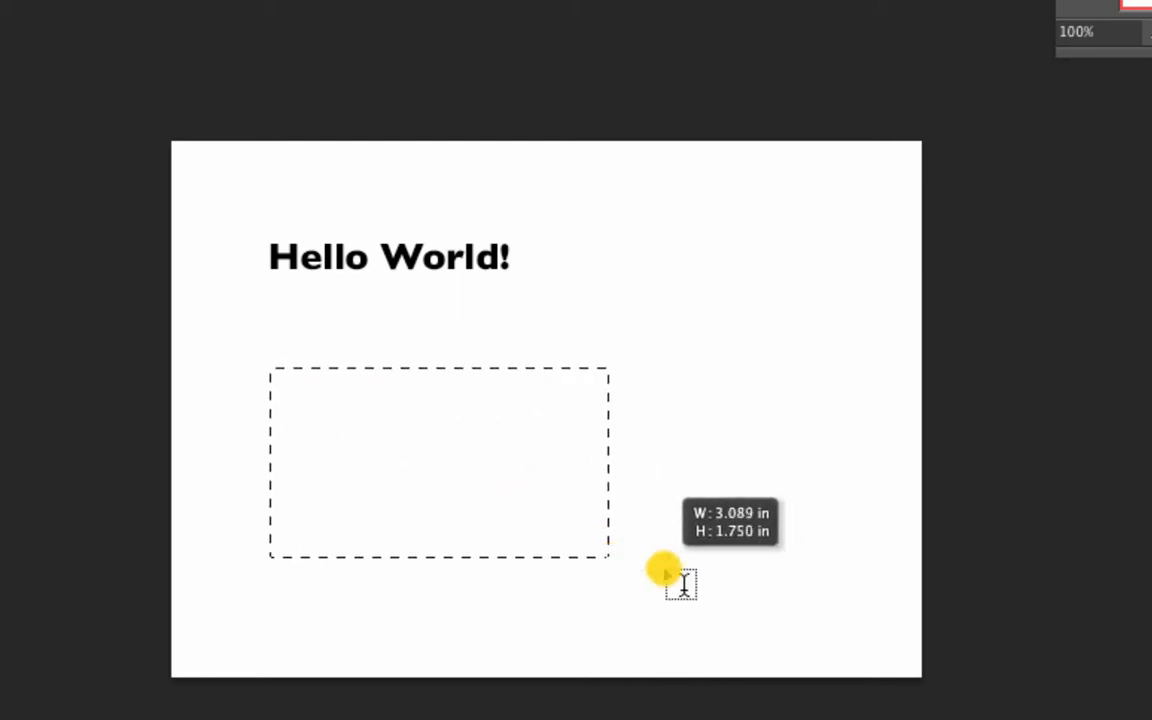
{"action": "left_click_drag", "start_coordinate": [665, 572], "coordinate": [740, 605]}
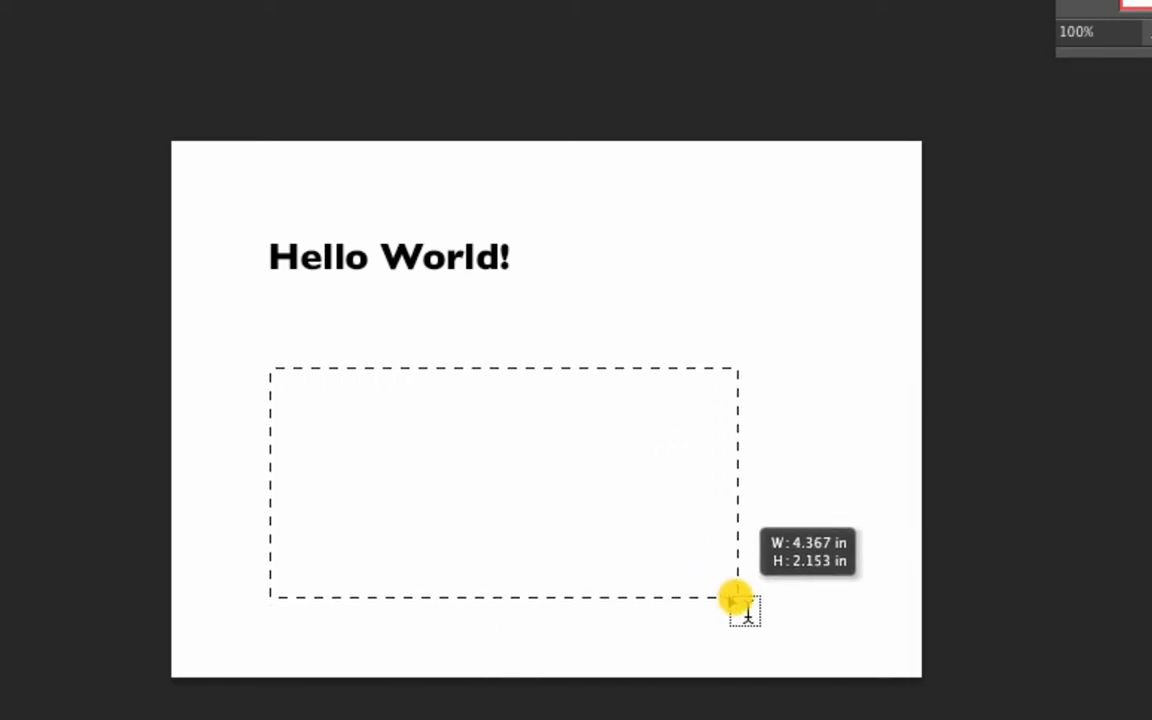
{"action": "left_click_drag", "start_coordinate": [735, 600], "coordinate": [575, 555]}
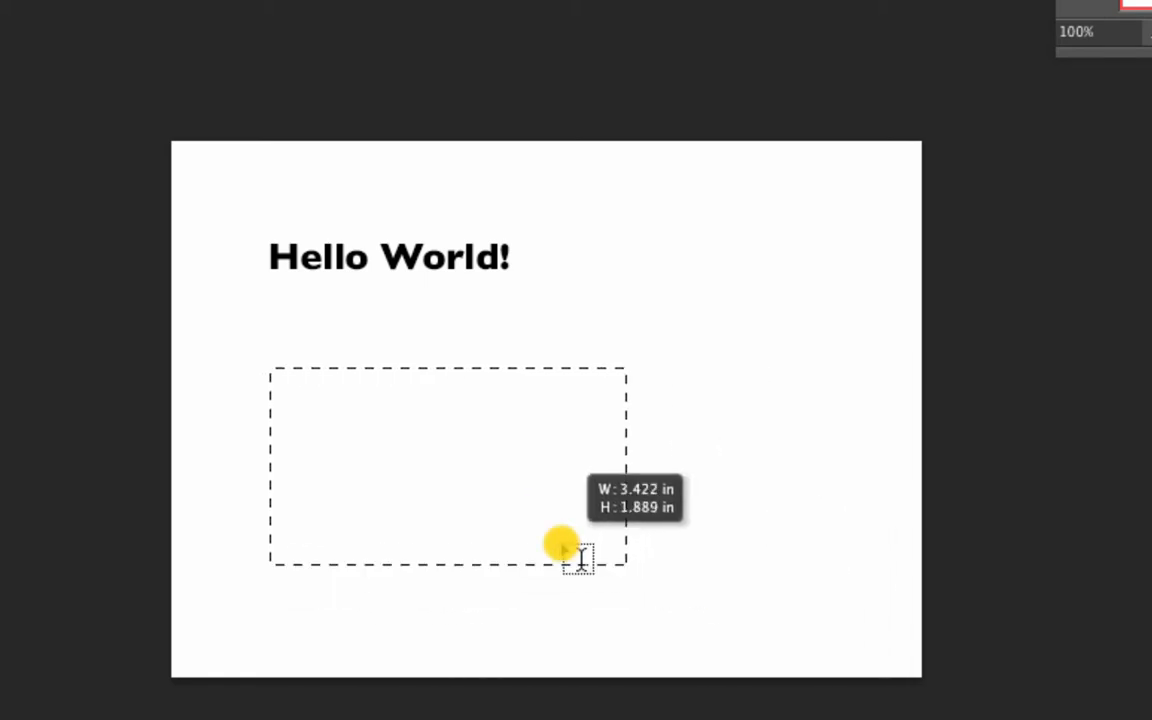
{"action": "left_click_drag", "start_coordinate": [580, 555], "coordinate": [500, 510]}
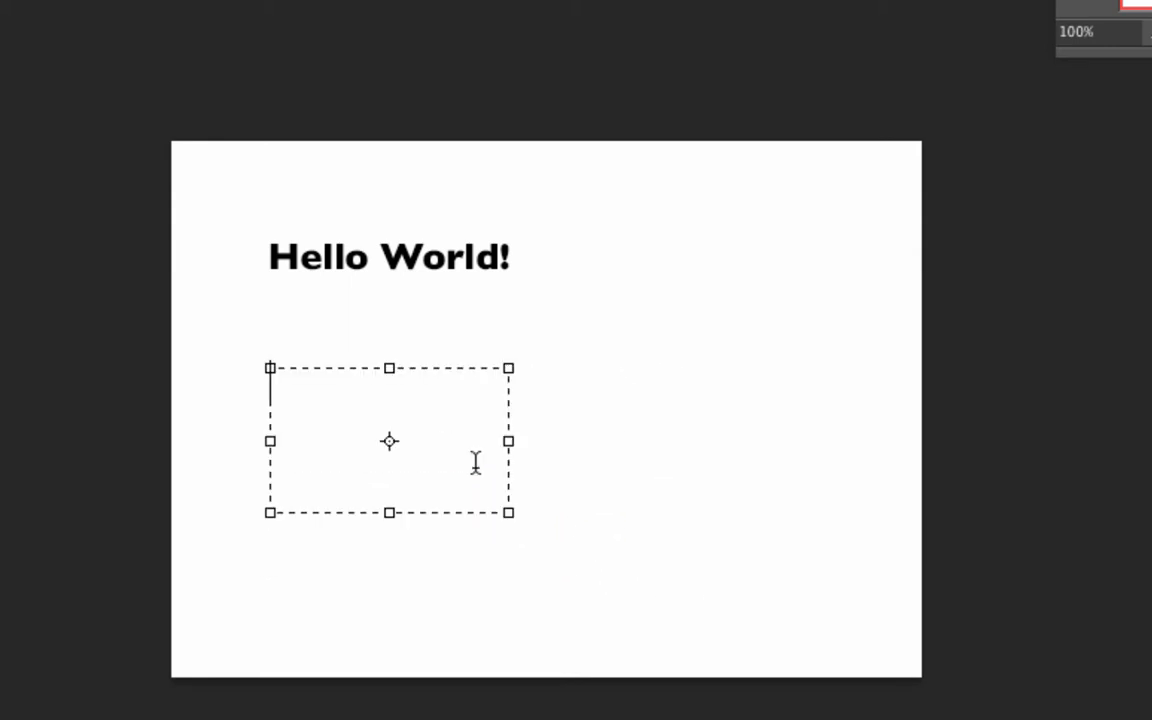
{"action": "type", "text": "The quick br"}
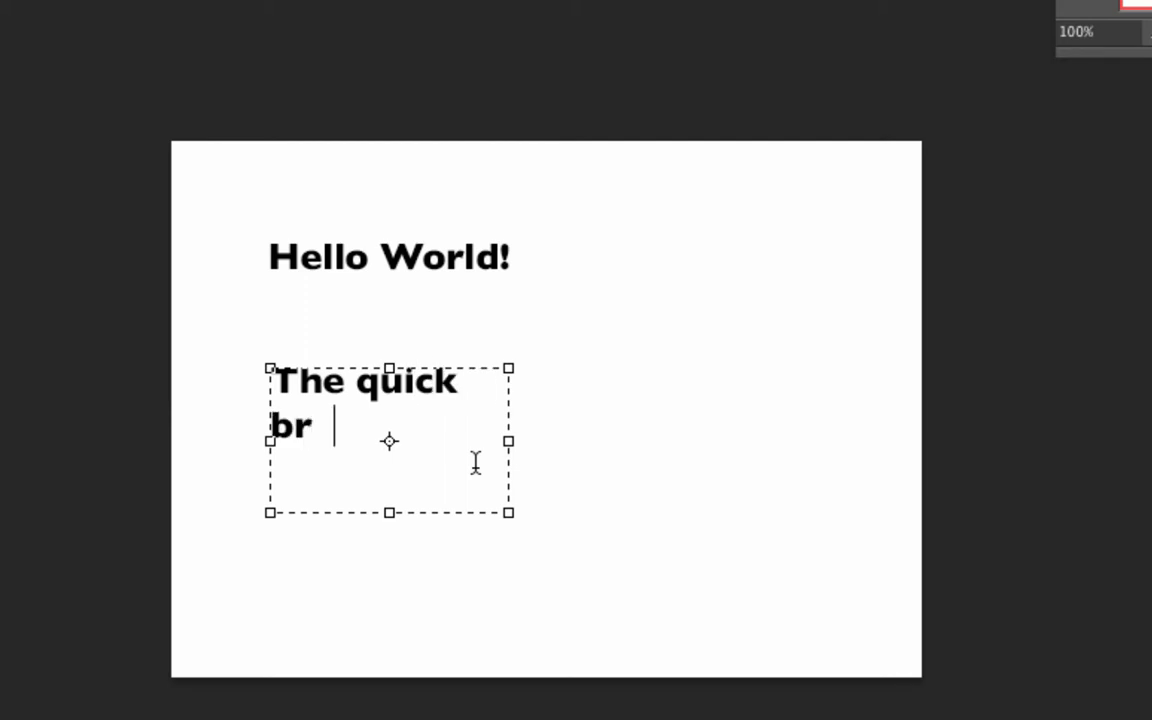
{"action": "type", "text": "own fox jumped"}
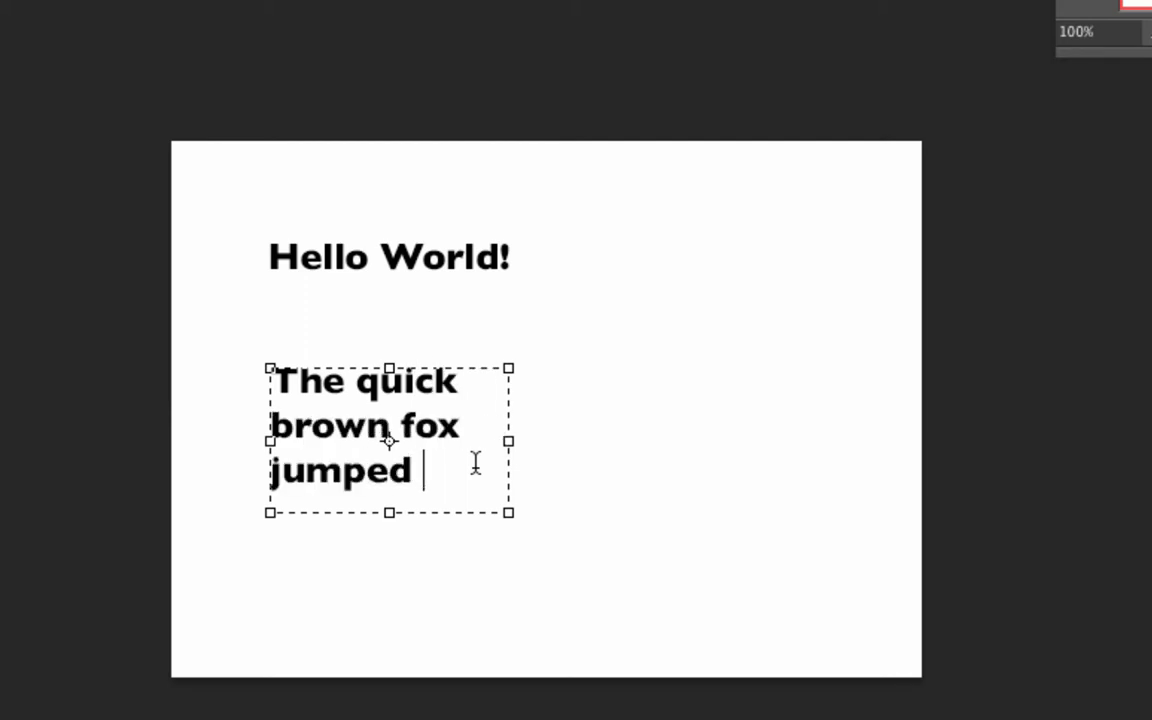
{"action": "type", "text": "over"}
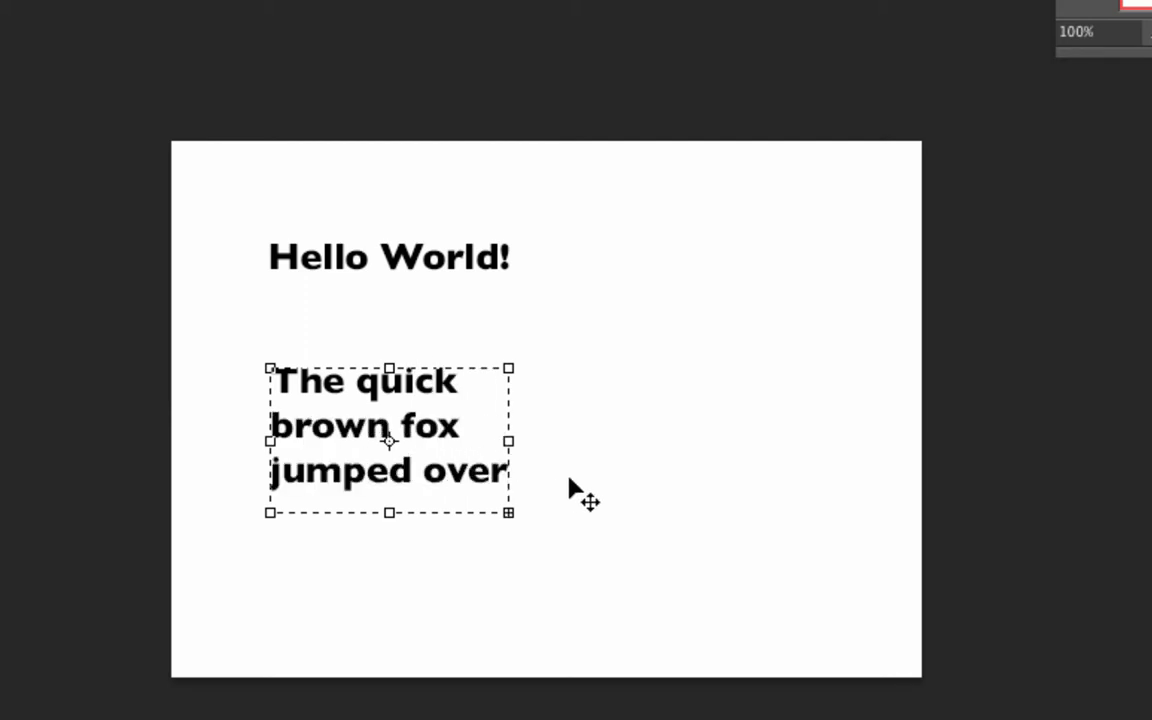
{"action": "mouse_move", "coordinate": [640, 452]}
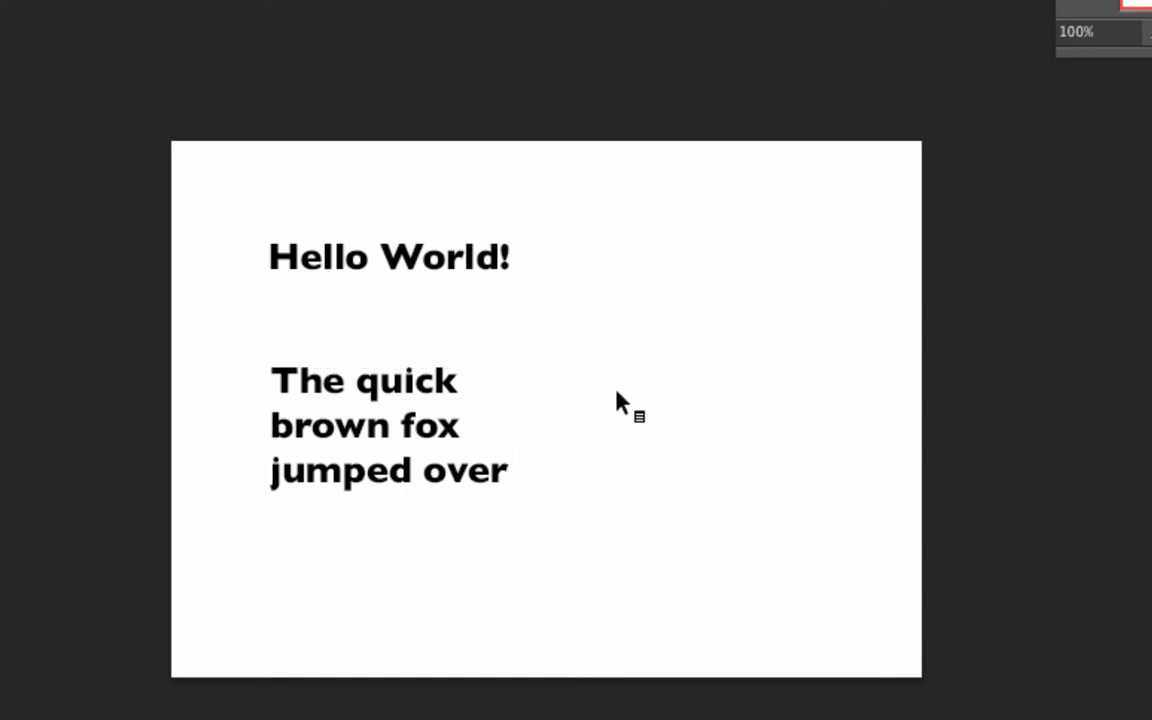
{"action": "mouse_move", "coordinate": [407, 330]}
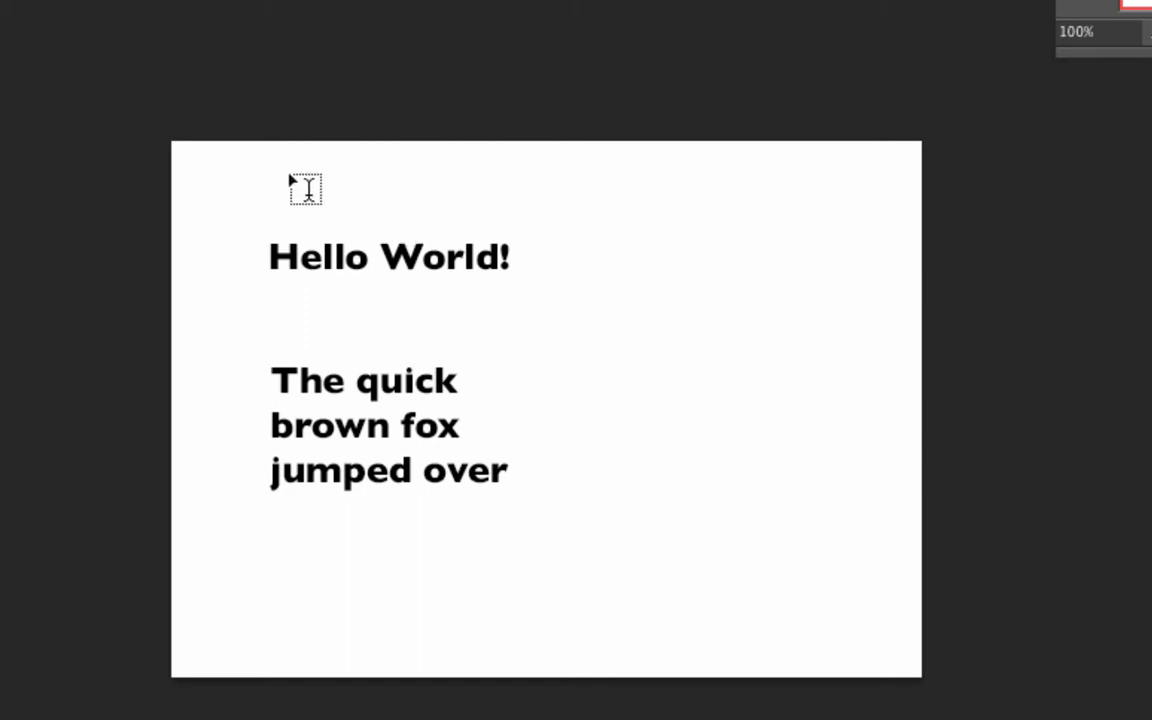
Step: Type the placeholder string 'asdfasdfasdfasdf' as a text layer along the canvas top
{"action": "type", "text": "asdfasdfasdfasdfasdfasdfasdfasdfas"}
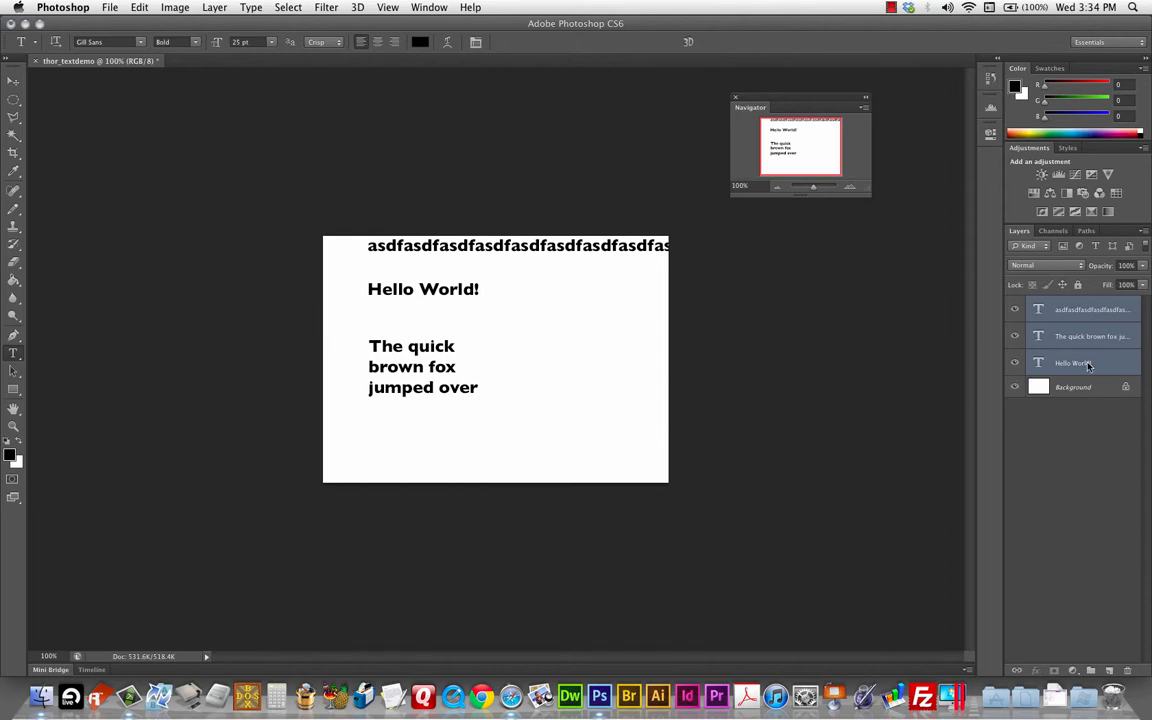
{"action": "mouse_move", "coordinate": [1115, 357]}
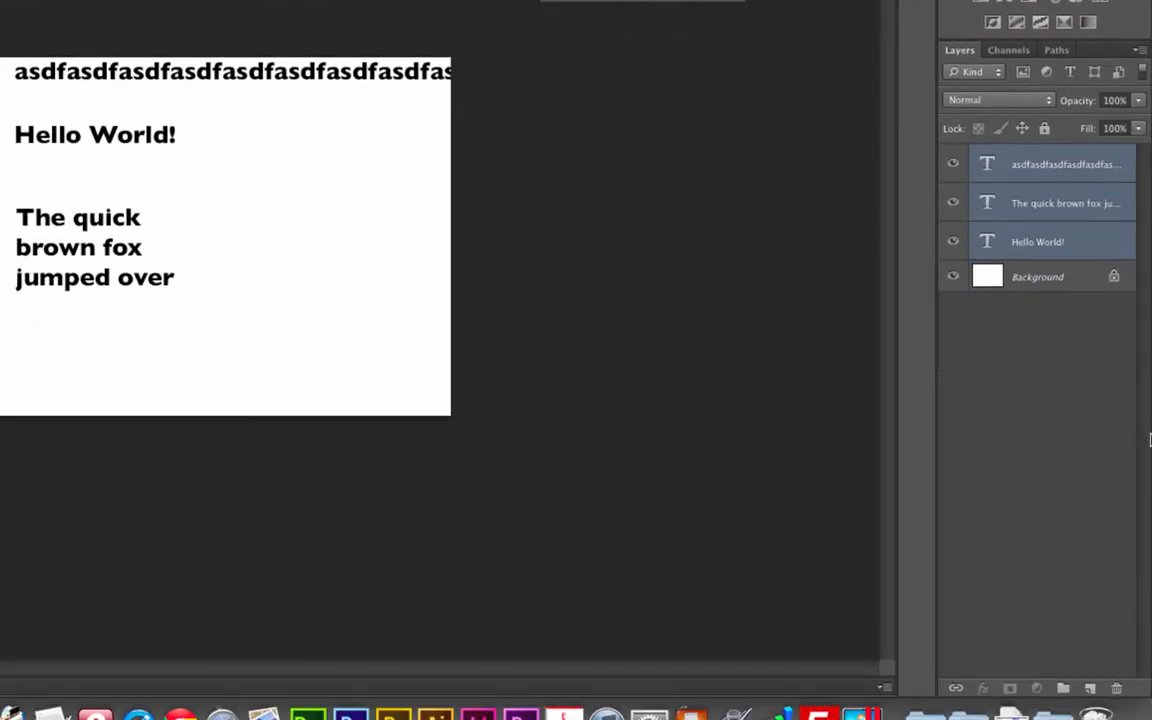
{"action": "left_click", "coordinate": [1037, 241]}
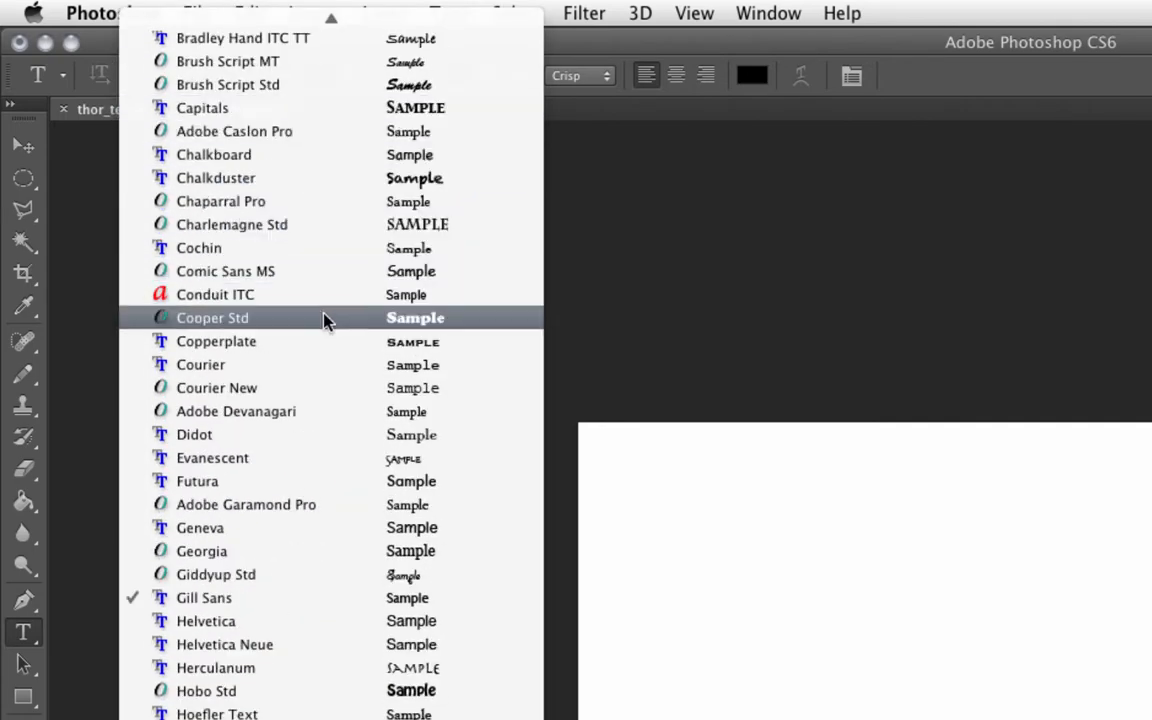
Step: Scroll the font list and pick Press Start K
{"action": "scroll", "scroll_direction": "down", "scroll_amount": 3}
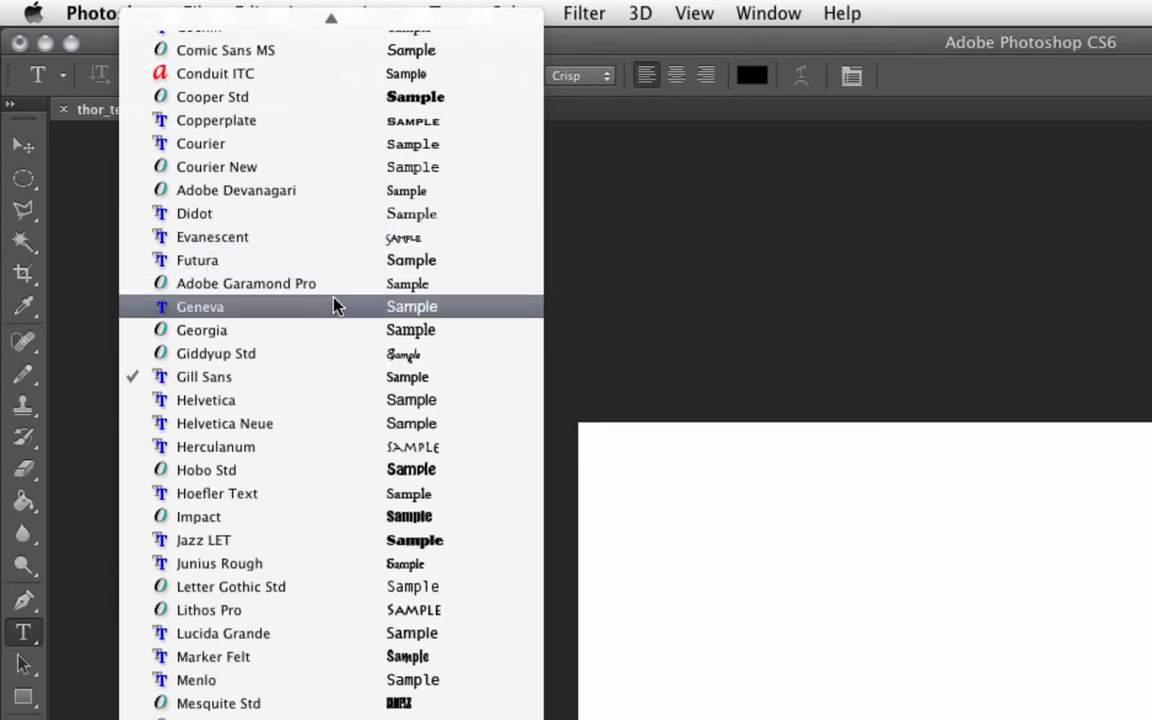
{"action": "scroll", "scroll_direction": "down", "scroll_amount": 3}
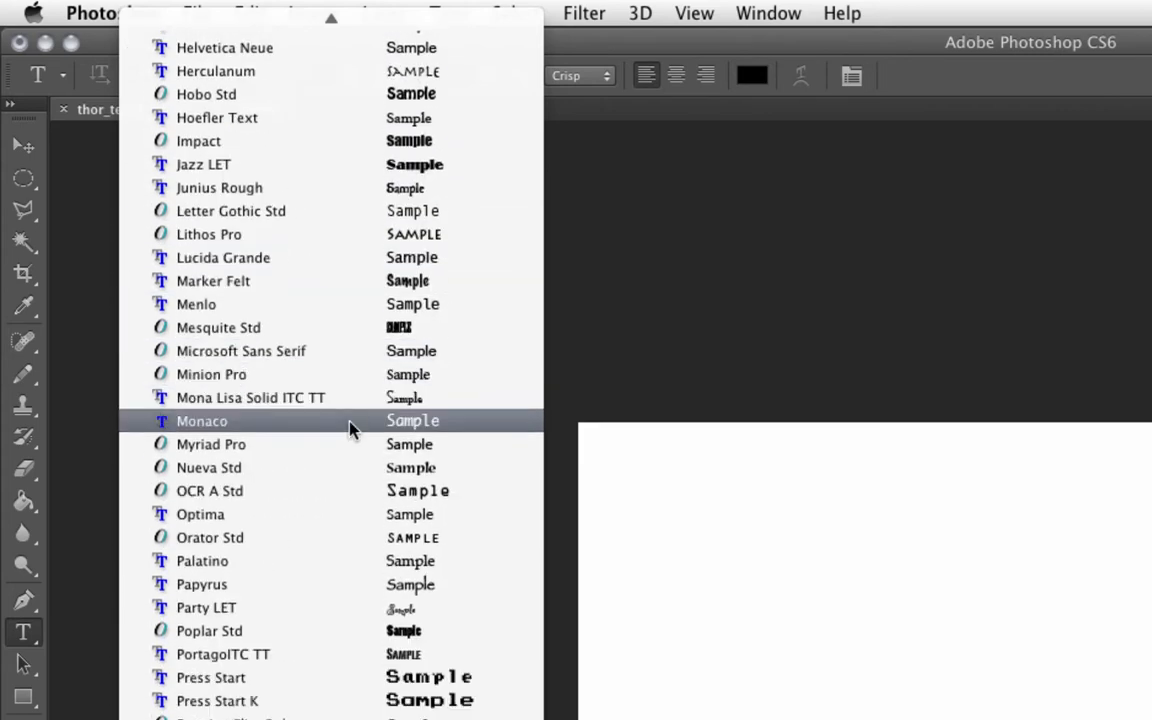
{"action": "scroll", "scroll_direction": "down", "scroll_amount": 3}
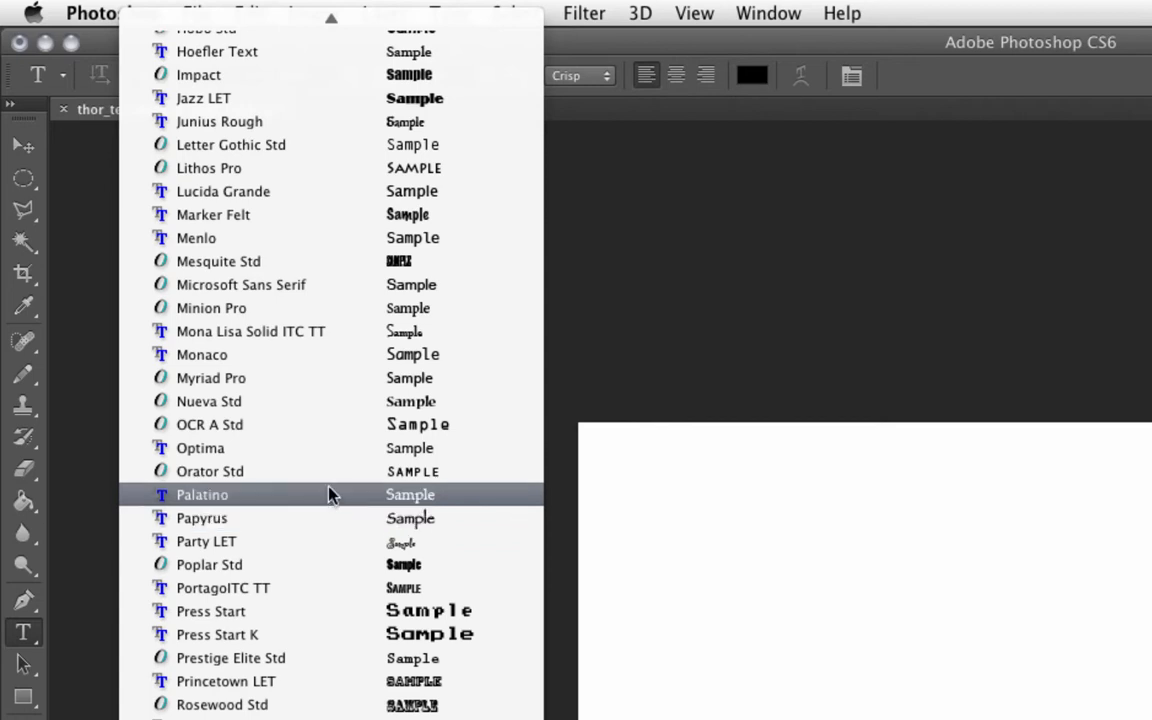
{"action": "scroll", "scroll_direction": "down", "scroll_amount": 3}
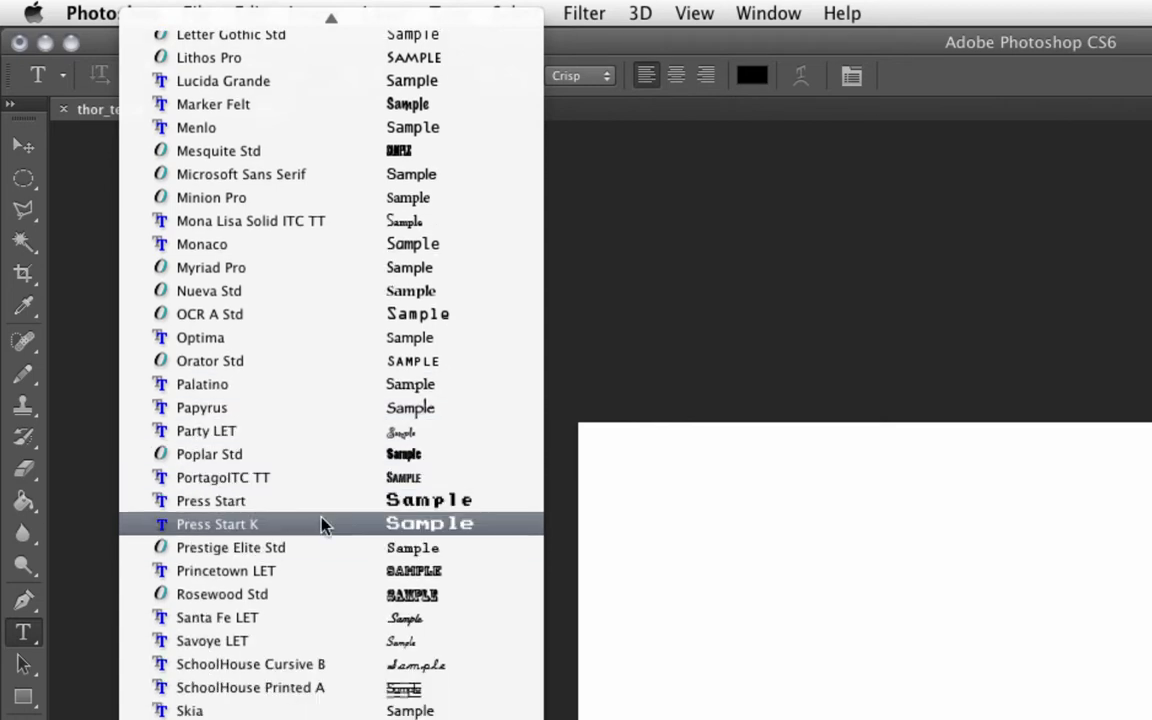
{"action": "left_click", "coordinate": [217, 523]}
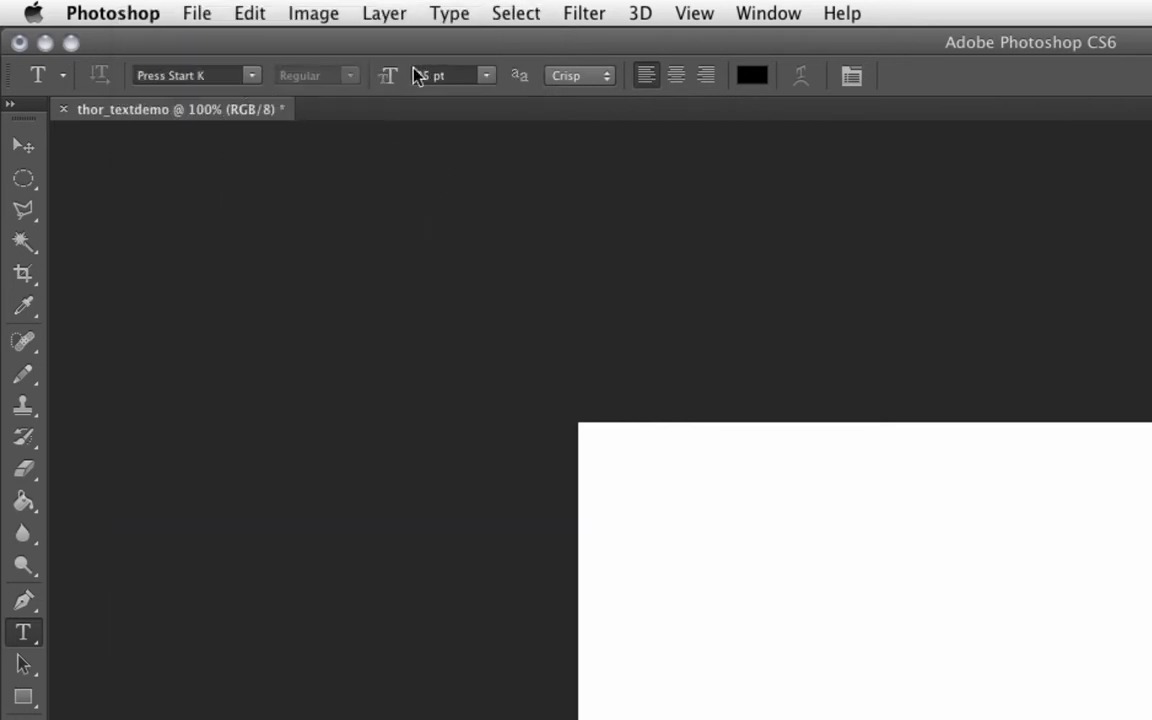
Step: Try Trajan Pro as the font and browse its available styles
{"action": "left_click", "coordinate": [252, 75]}
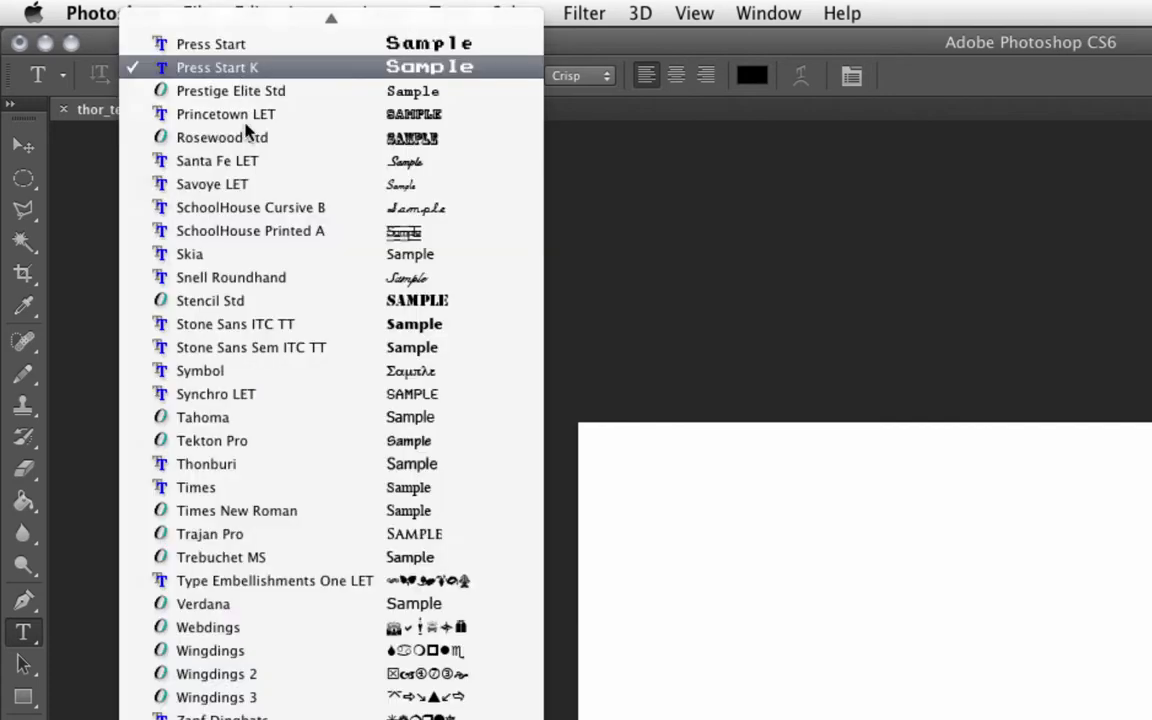
{"action": "mouse_move", "coordinate": [323, 537]}
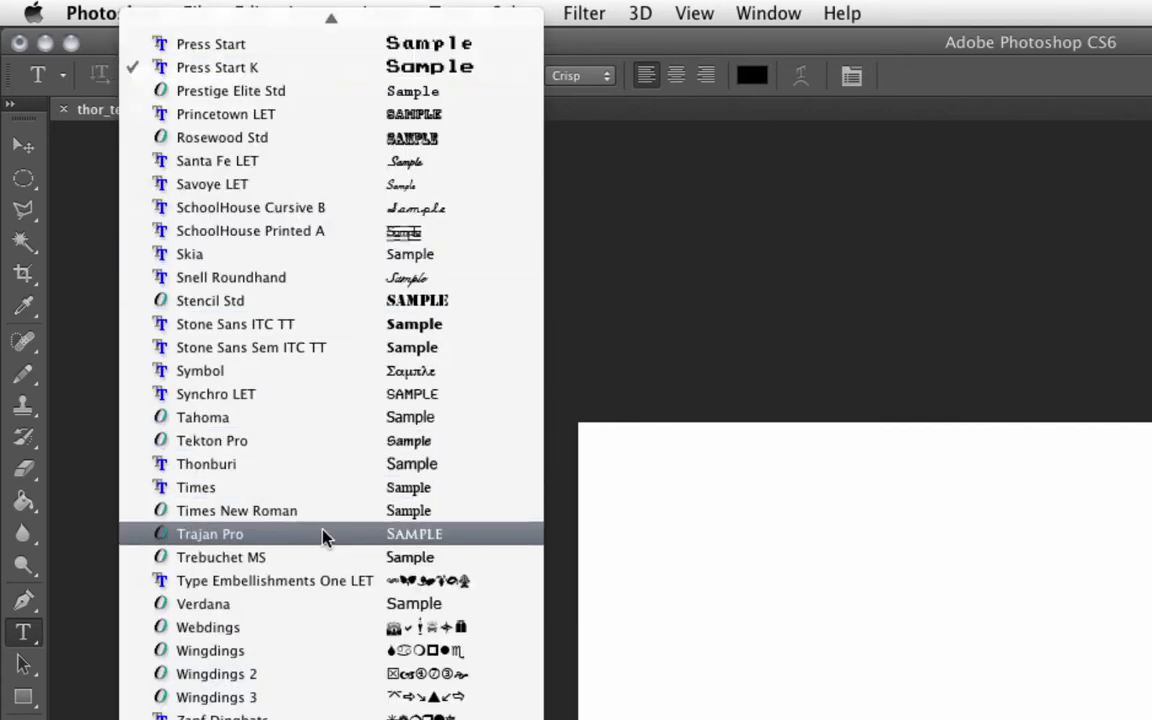
{"action": "left_click", "coordinate": [209, 533]}
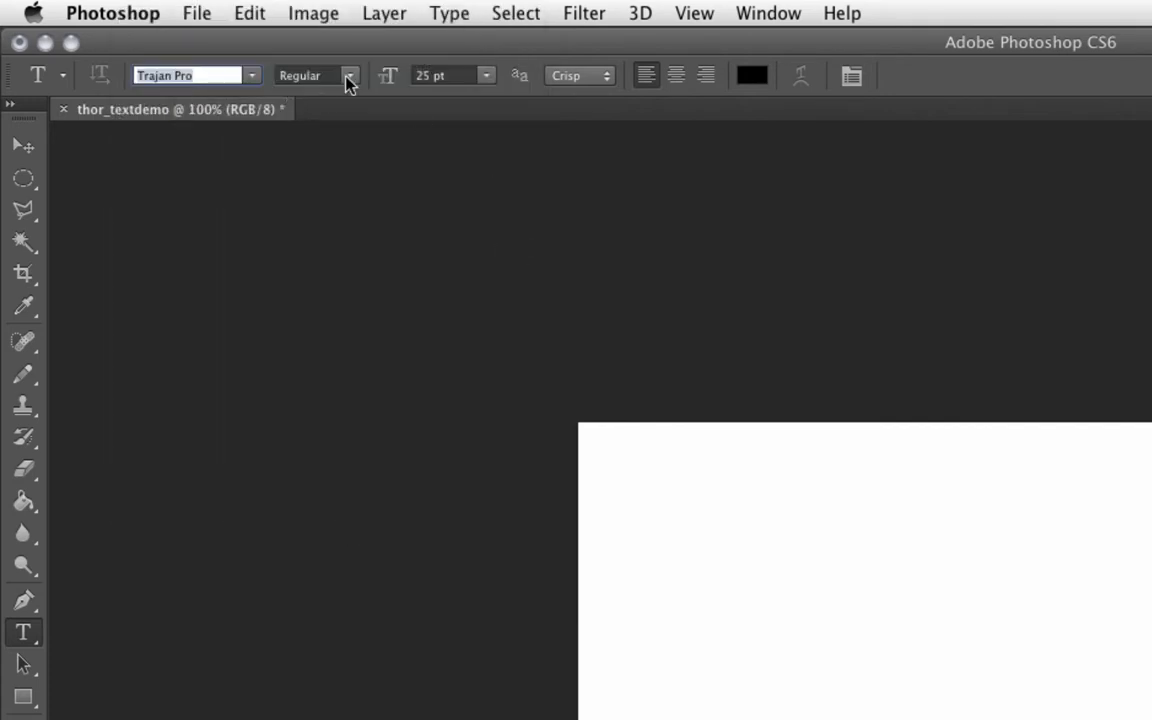
{"action": "left_click", "coordinate": [349, 75]}
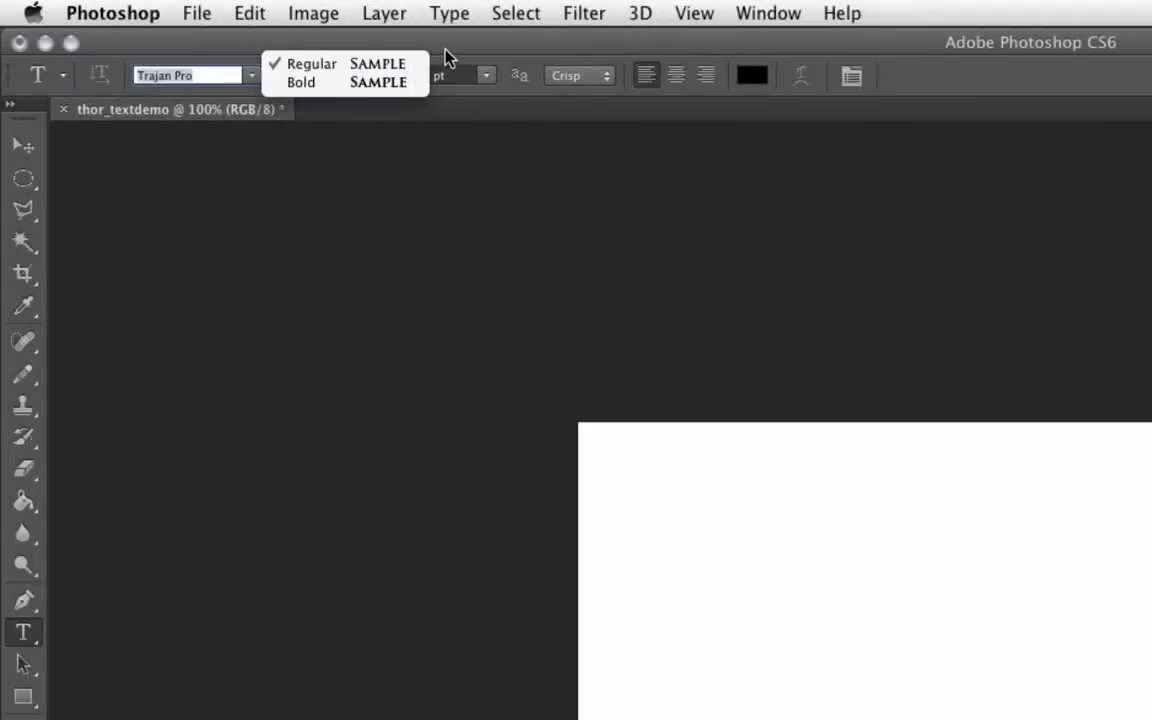
{"action": "left_click", "coordinate": [311, 63]}
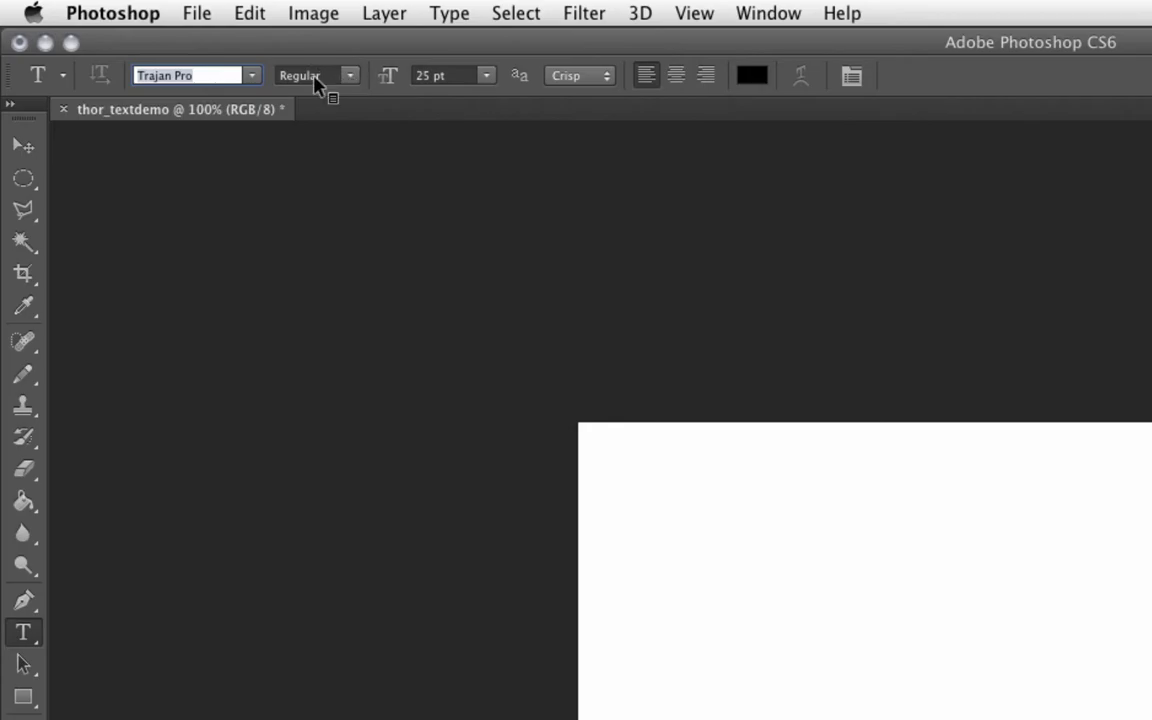
{"action": "left_click", "coordinate": [316, 76]}
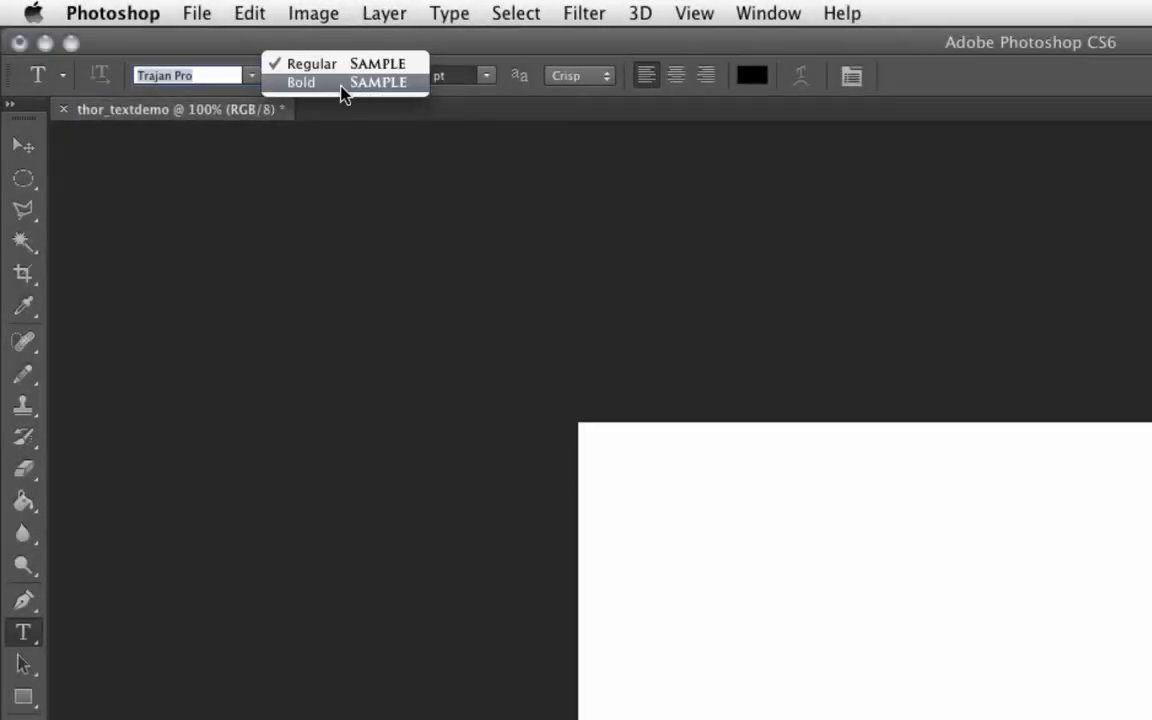
{"action": "mouse_move", "coordinate": [325, 64]}
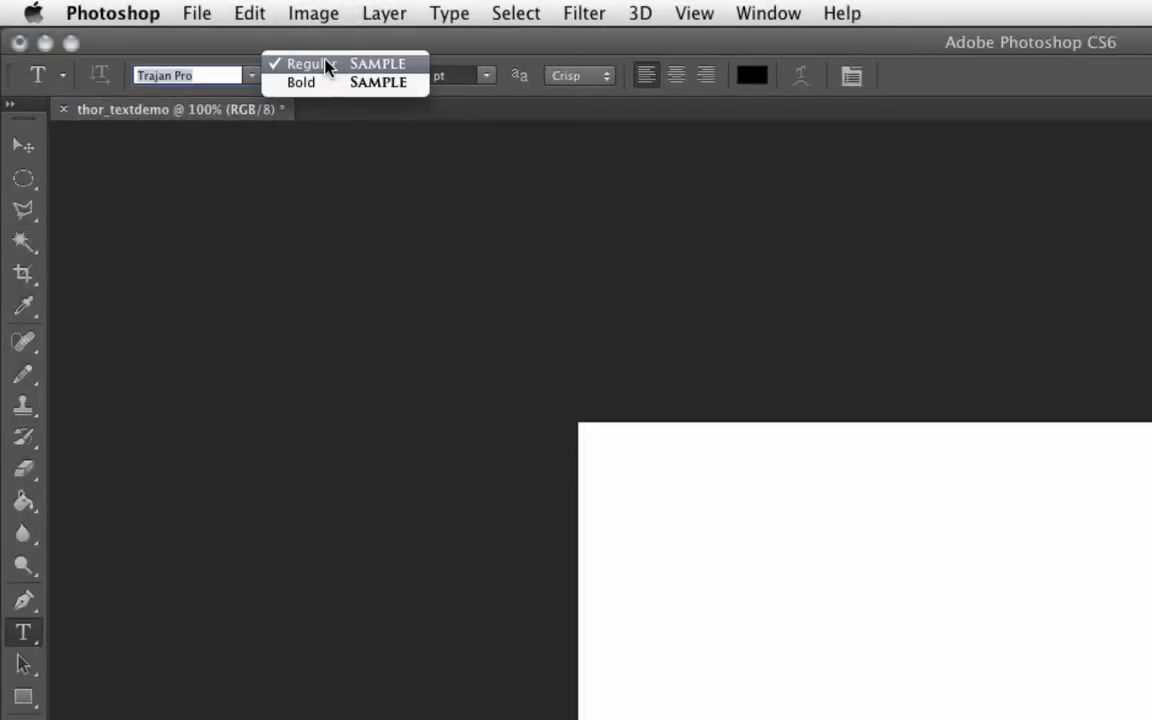
{"action": "mouse_move", "coordinate": [447, 55]}
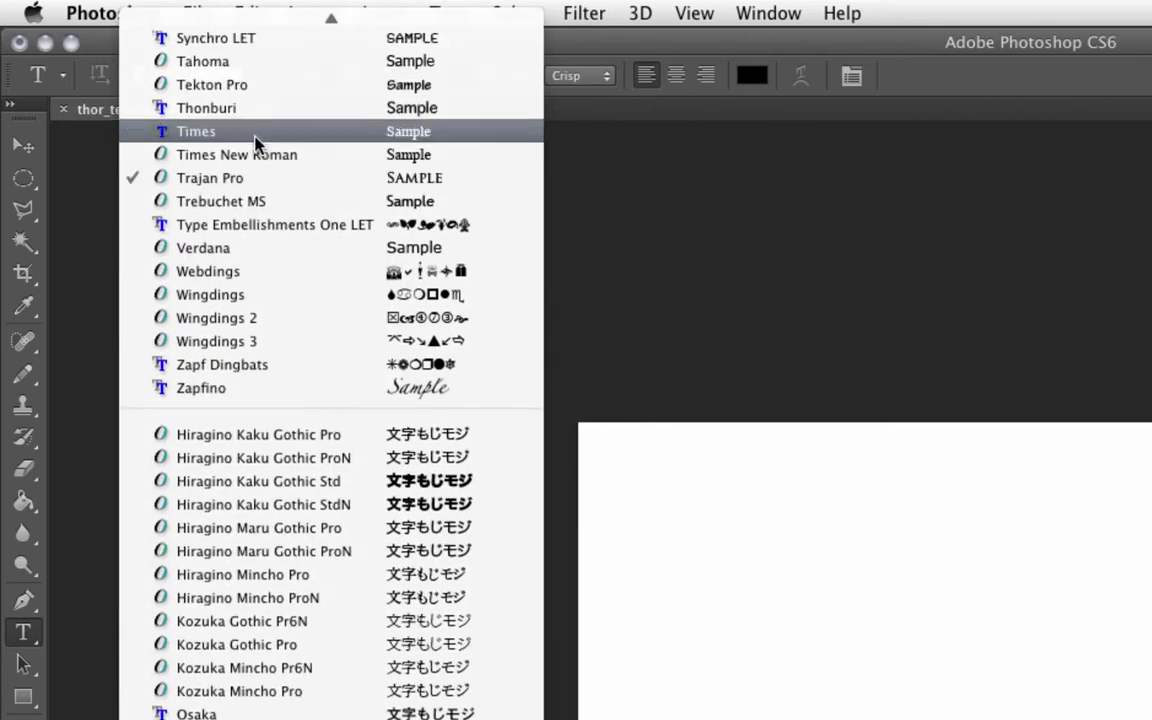
Step: Try Times New Roman and its styles, then settle on Press Start K
{"action": "left_click", "coordinate": [236, 154]}
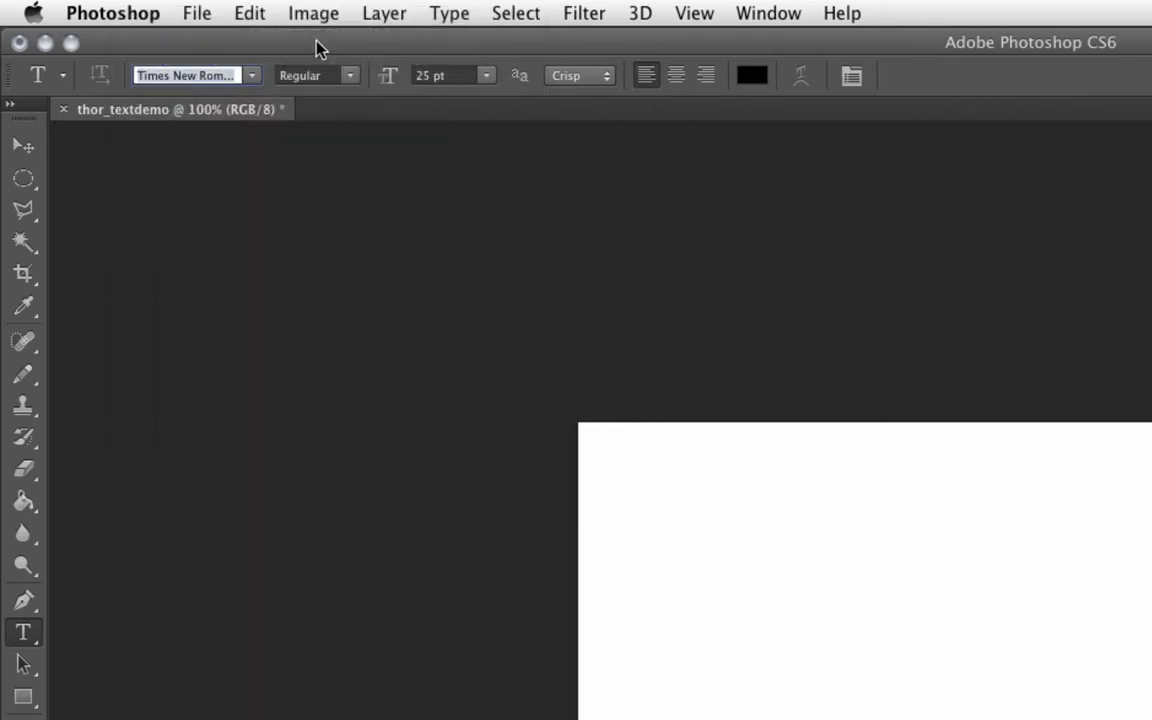
{"action": "left_click", "coordinate": [349, 75]}
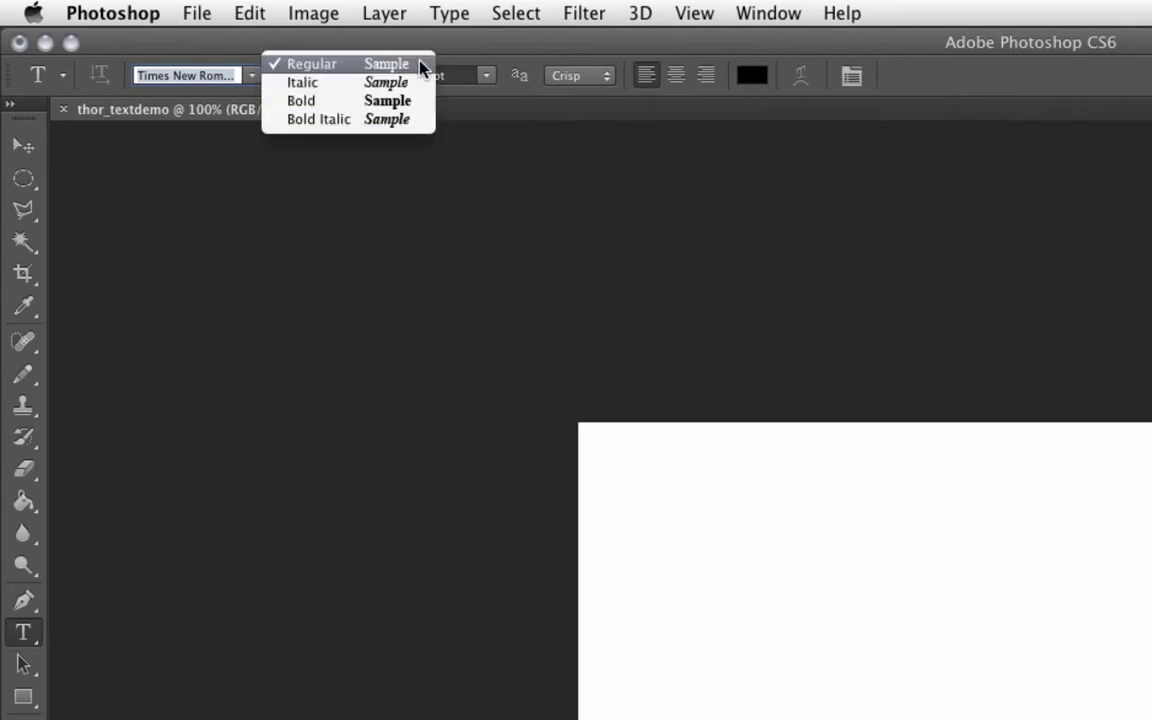
{"action": "left_click", "coordinate": [195, 75]}
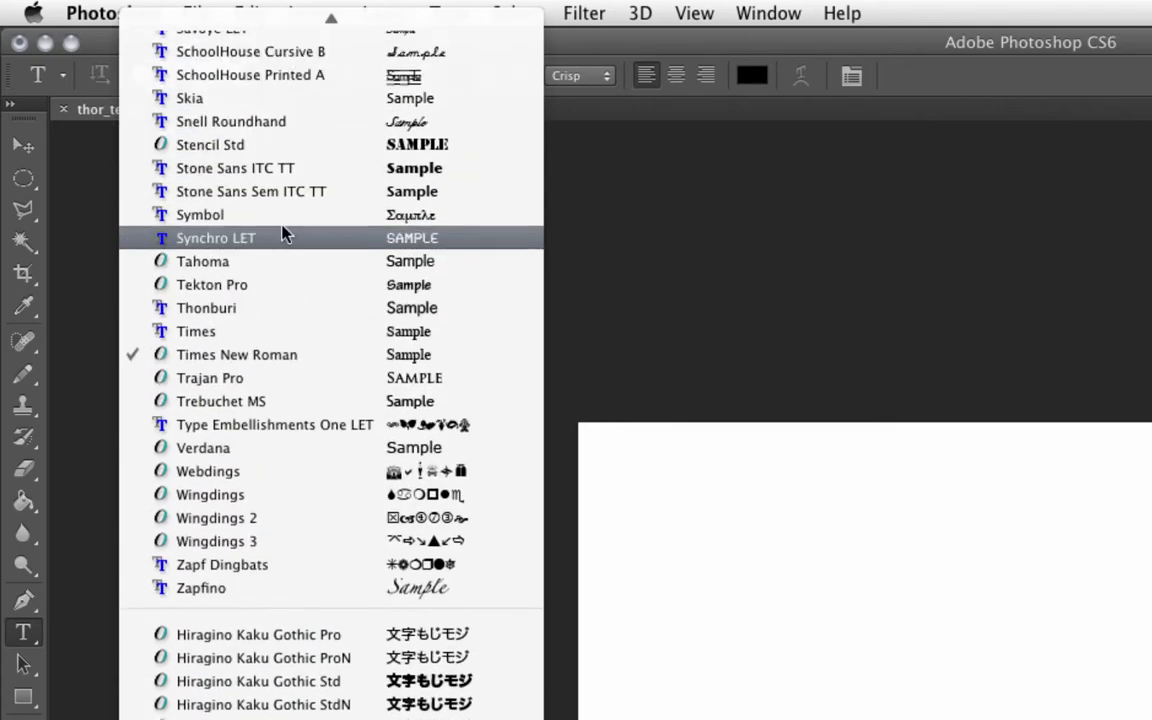
{"action": "scroll", "scroll_direction": "down", "scroll_amount": 3}
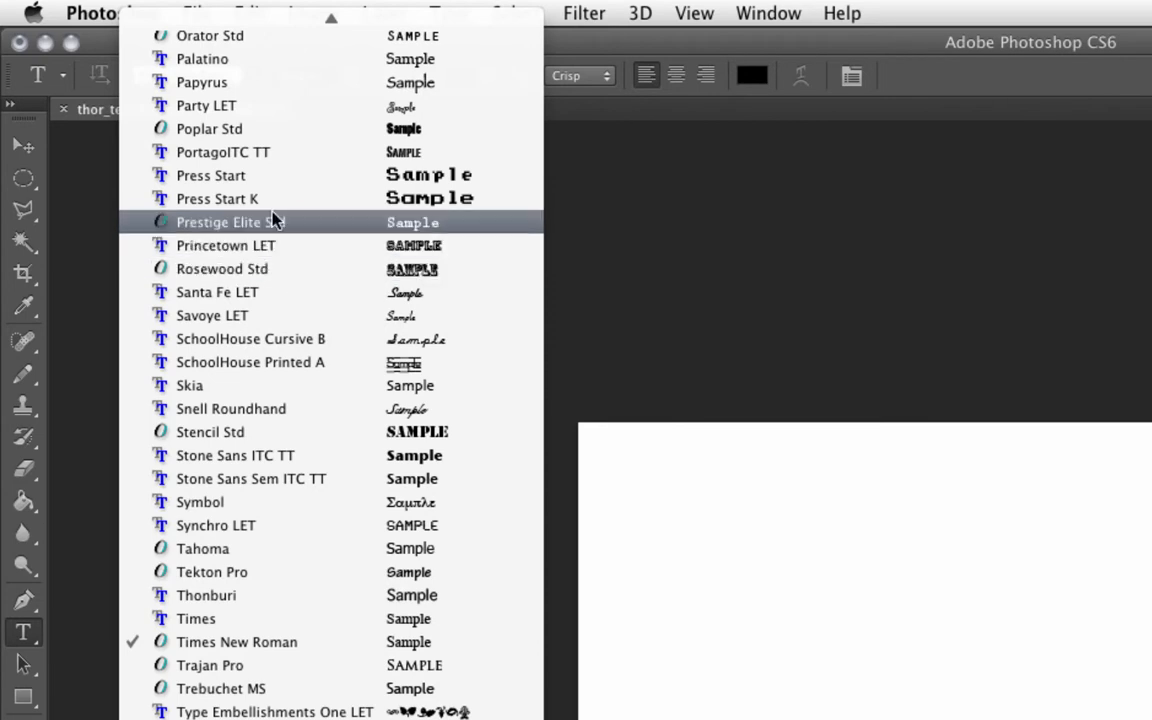
{"action": "left_click", "coordinate": [217, 198]}
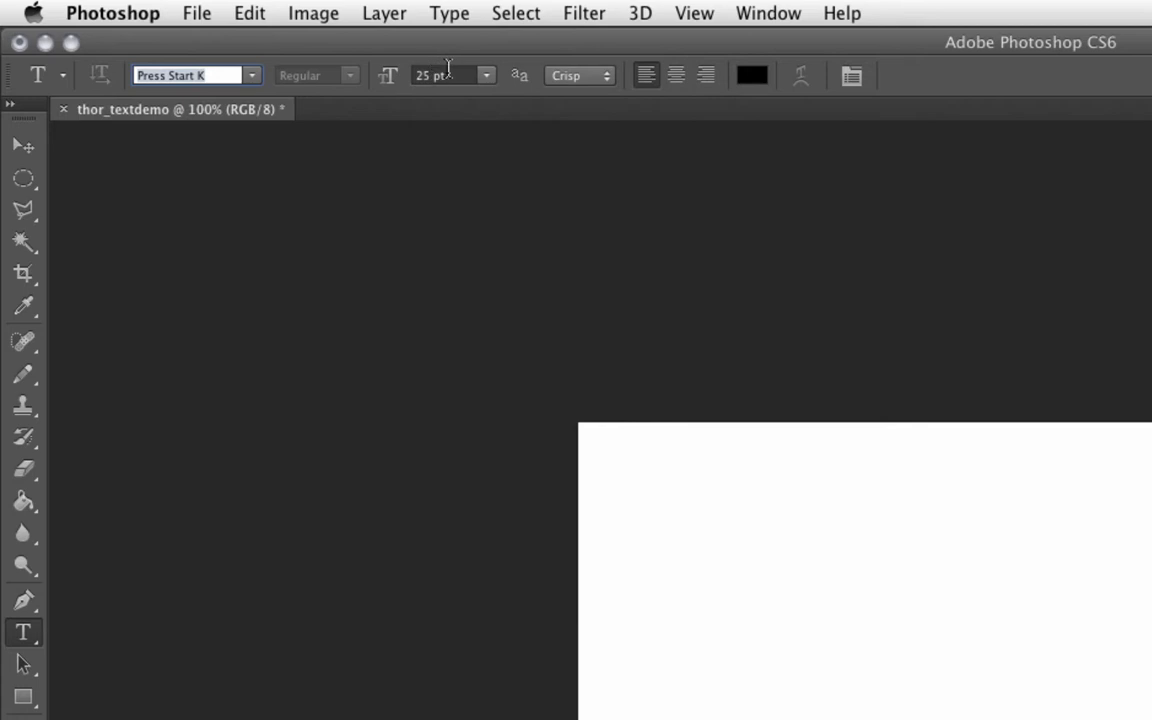
{"action": "mouse_move", "coordinate": [365, 90]}
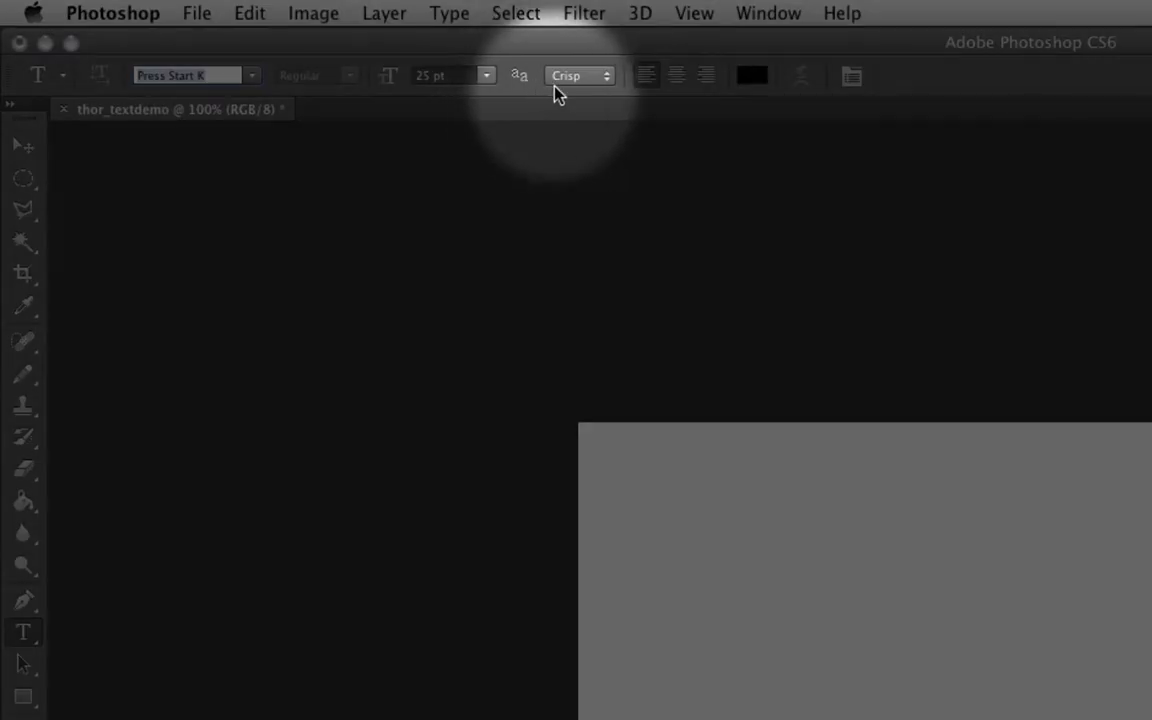
{"action": "mouse_move", "coordinate": [575, 90]}
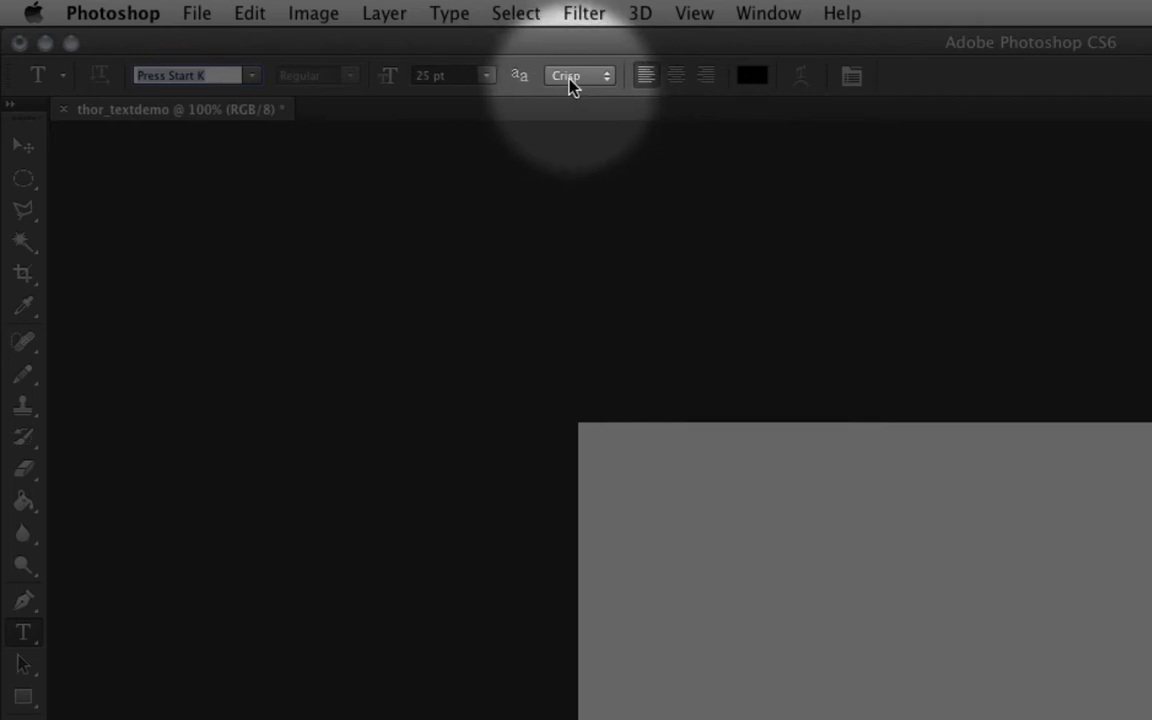
{"action": "mouse_move", "coordinate": [578, 75]}
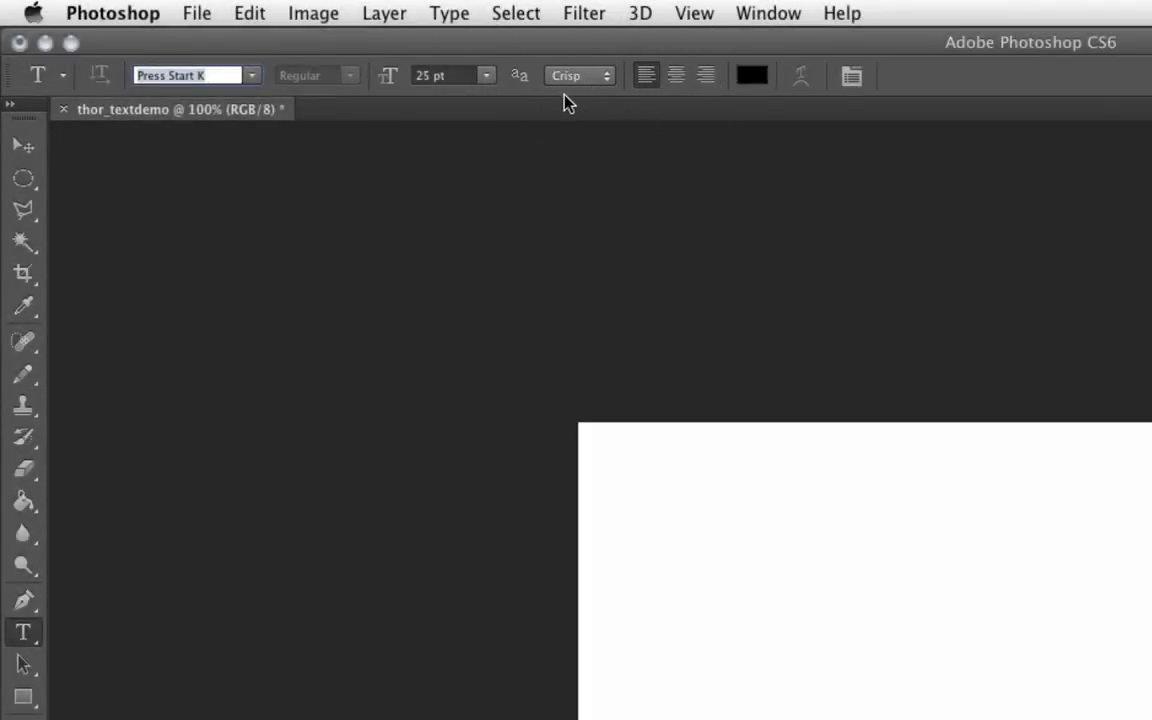
{"action": "mouse_move", "coordinate": [588, 92]}
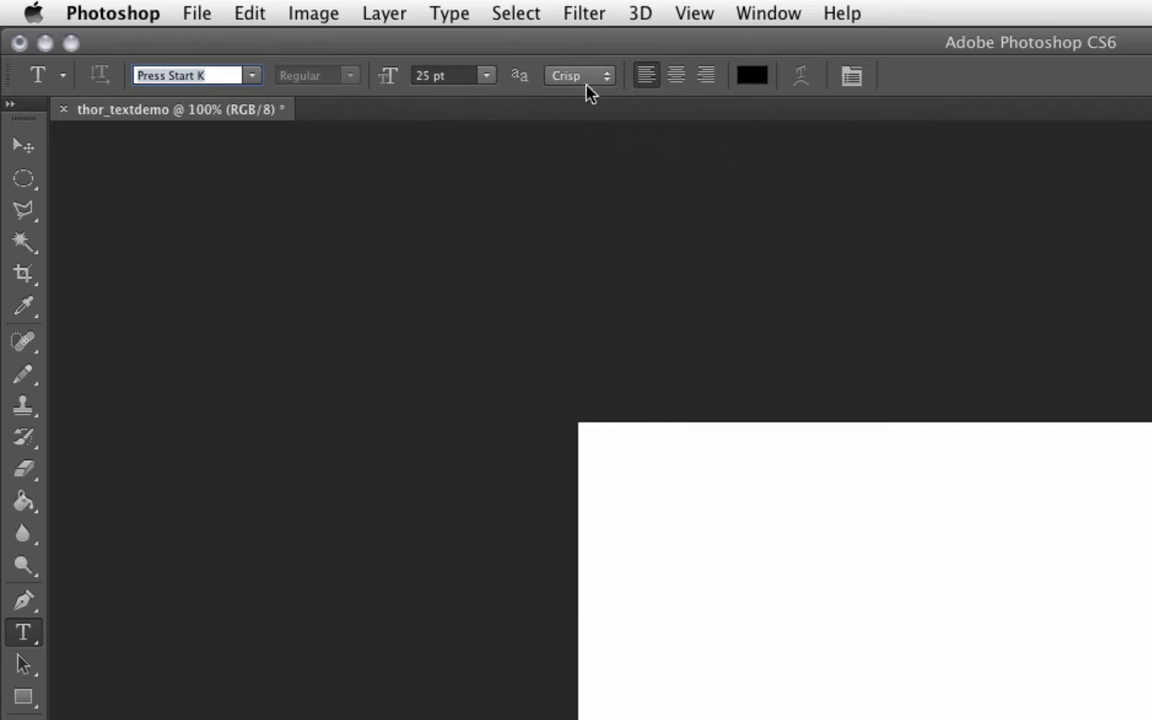
{"action": "mouse_move", "coordinate": [748, 135]}
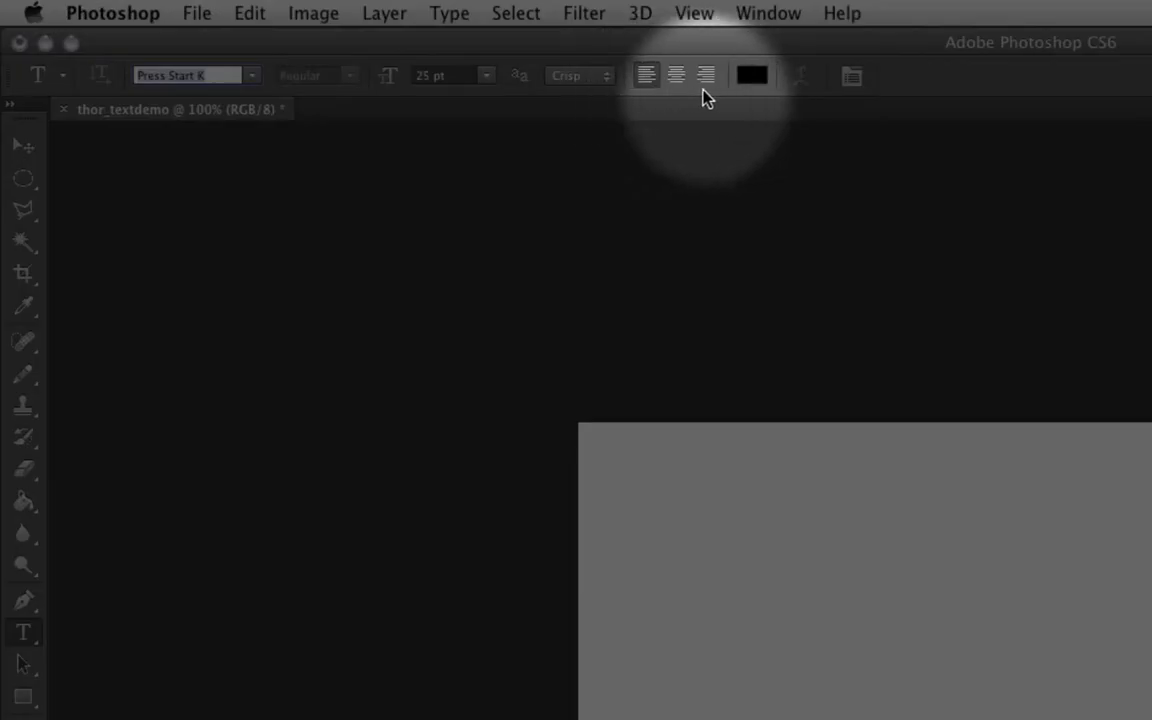
{"action": "mouse_move", "coordinate": [668, 96]}
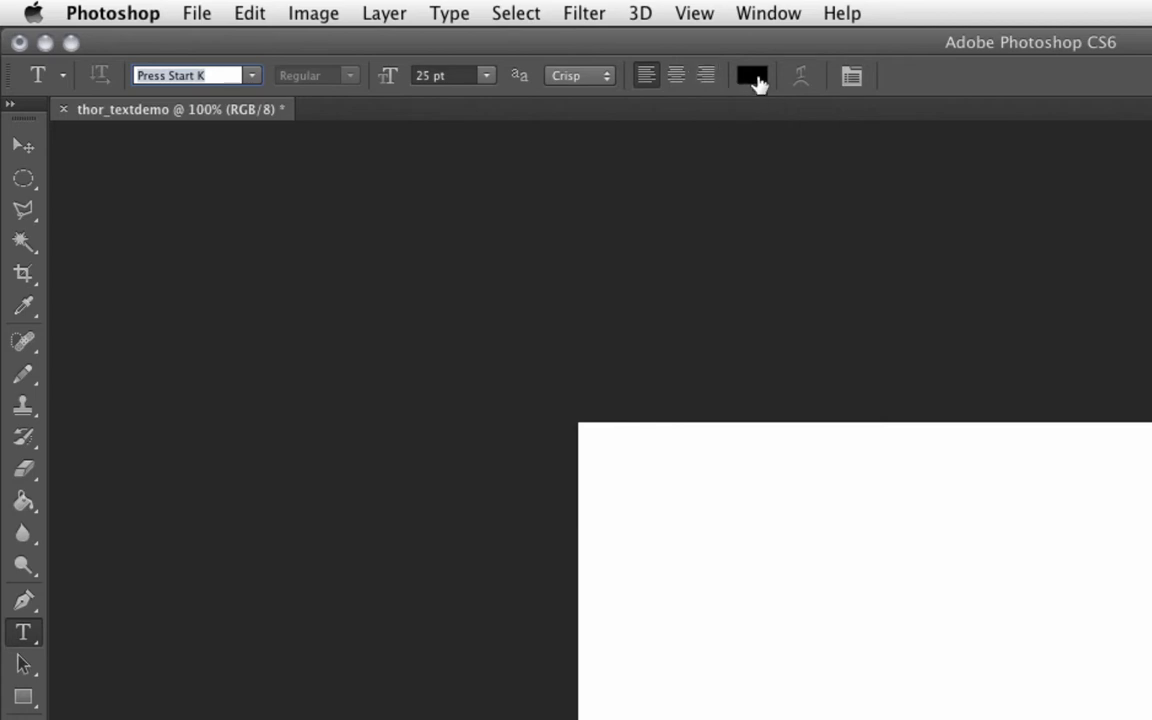
{"action": "mouse_move", "coordinate": [752, 78]}
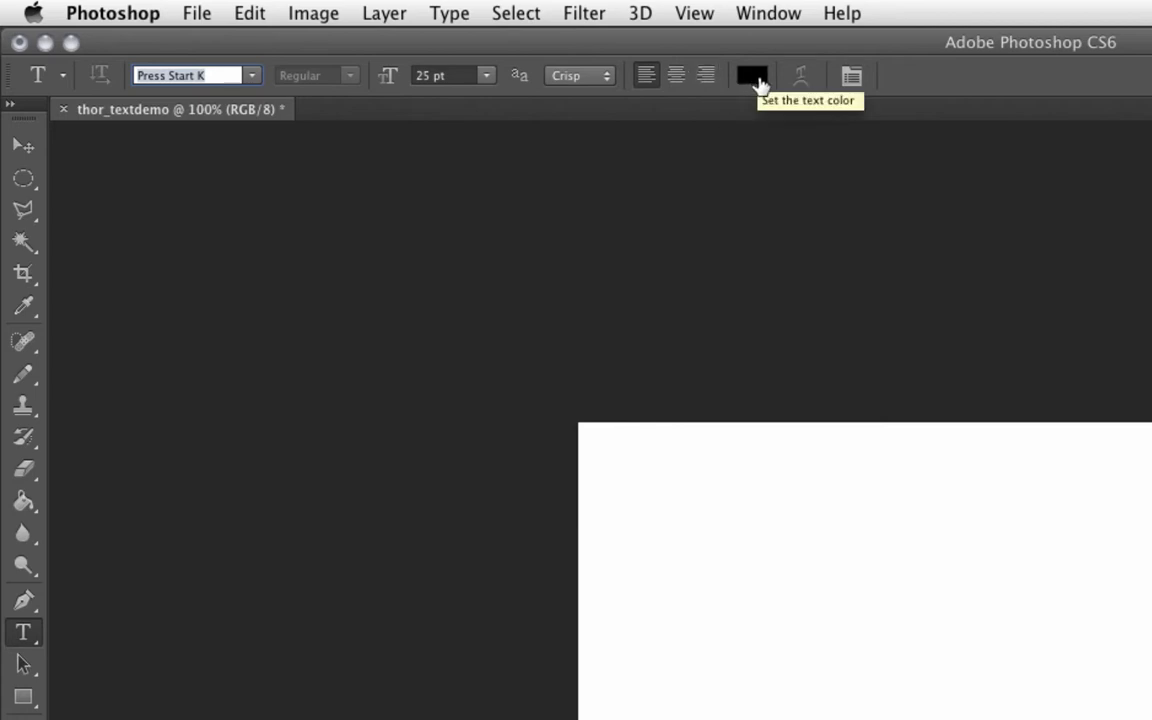
{"action": "mouse_move", "coordinate": [803, 82]}
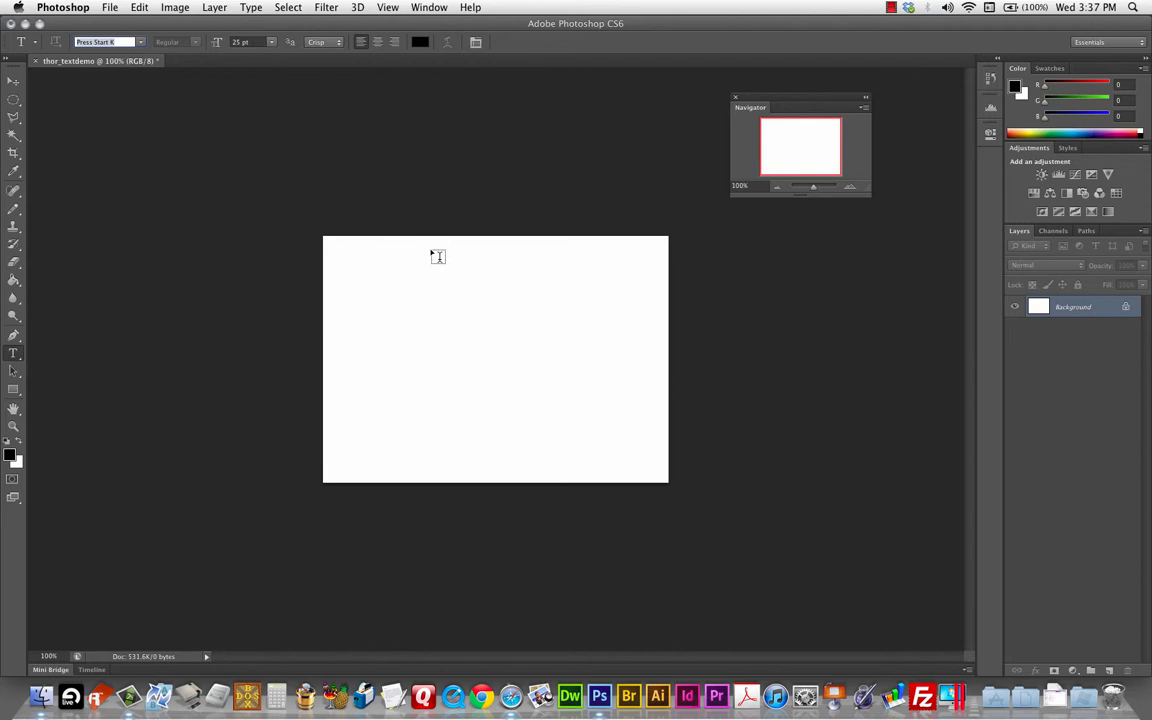
{"action": "mouse_move", "coordinate": [425, 241]}
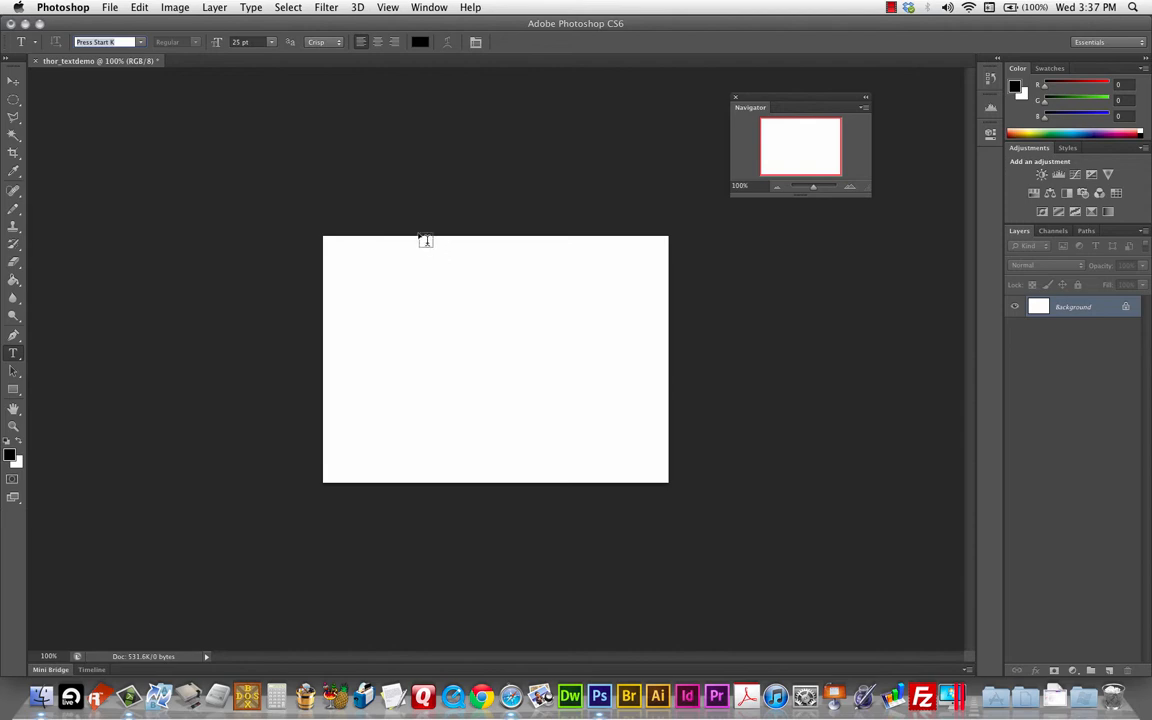
Step: Add a new Press Start K text layer with the letter 'M' near the upper left
{"action": "left_click", "coordinate": [363, 297]}
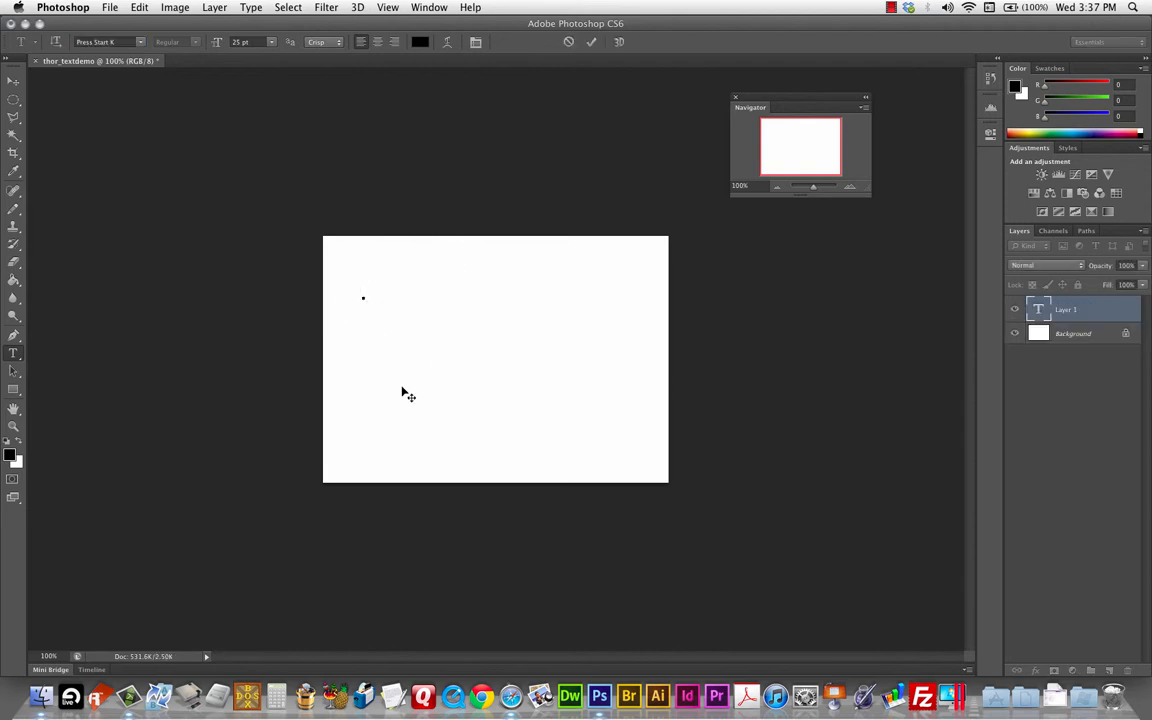
{"action": "left_click", "coordinate": [363, 291]}
{"action": "type", "text": "x"}
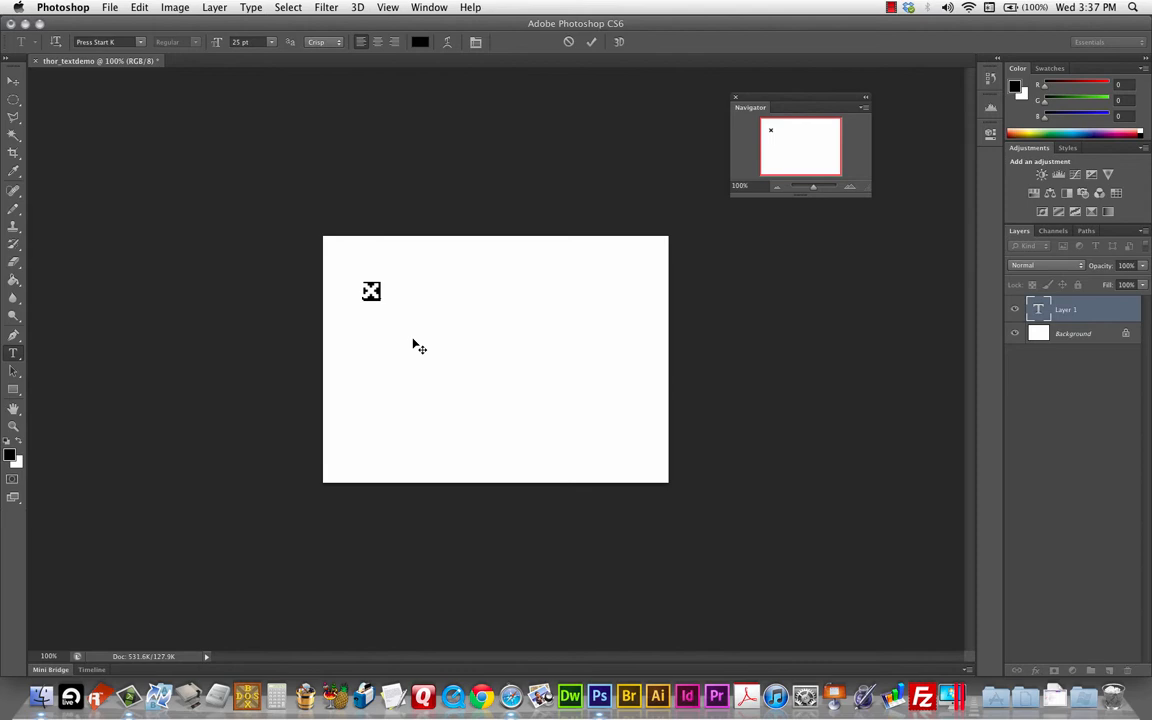
{"action": "type", "text": "M"}
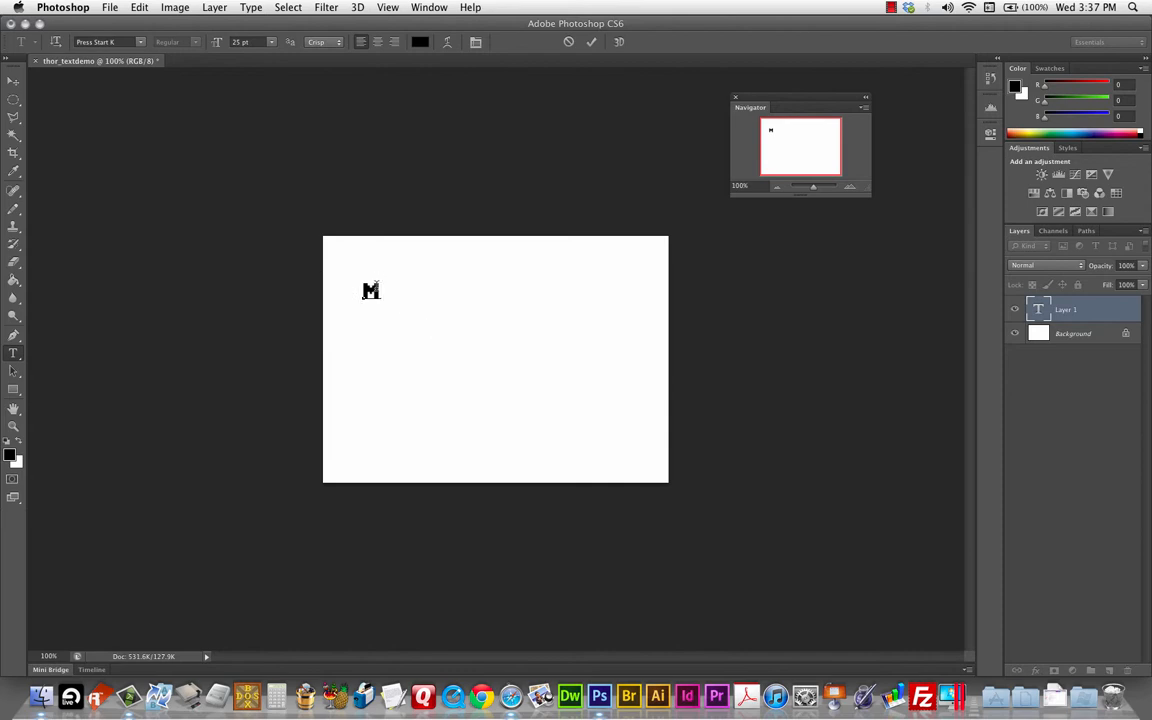
{"action": "mouse_move", "coordinate": [383, 240]}
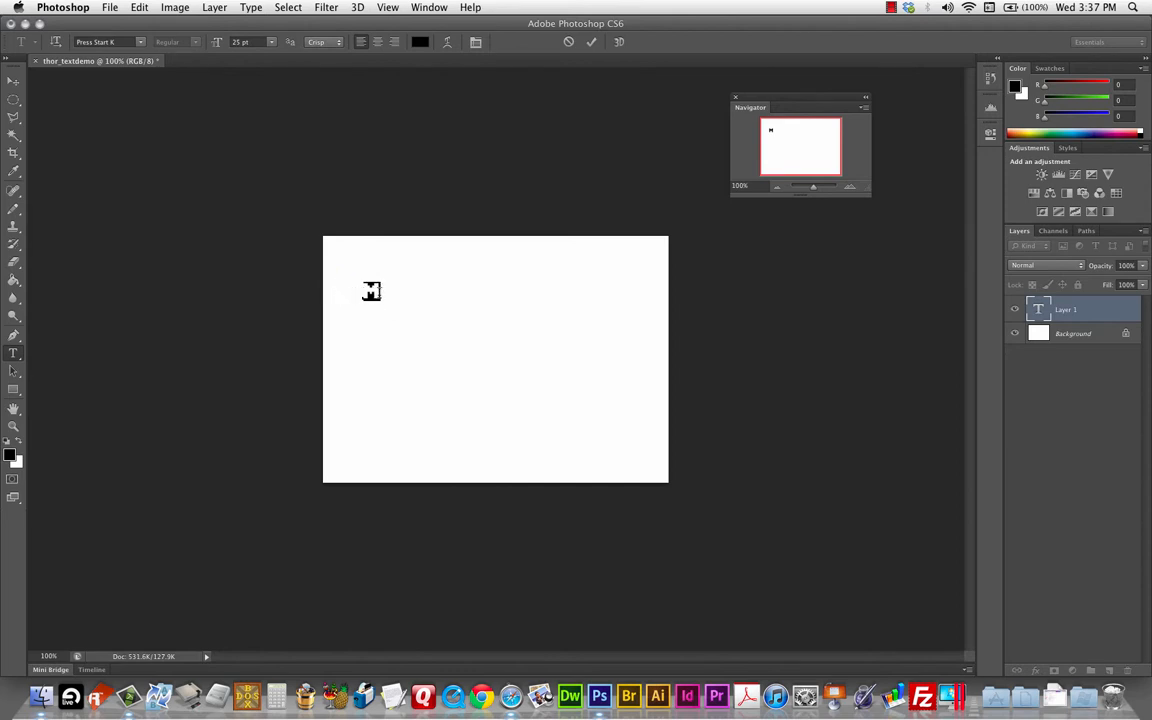
{"action": "mouse_move", "coordinate": [357, 218]}
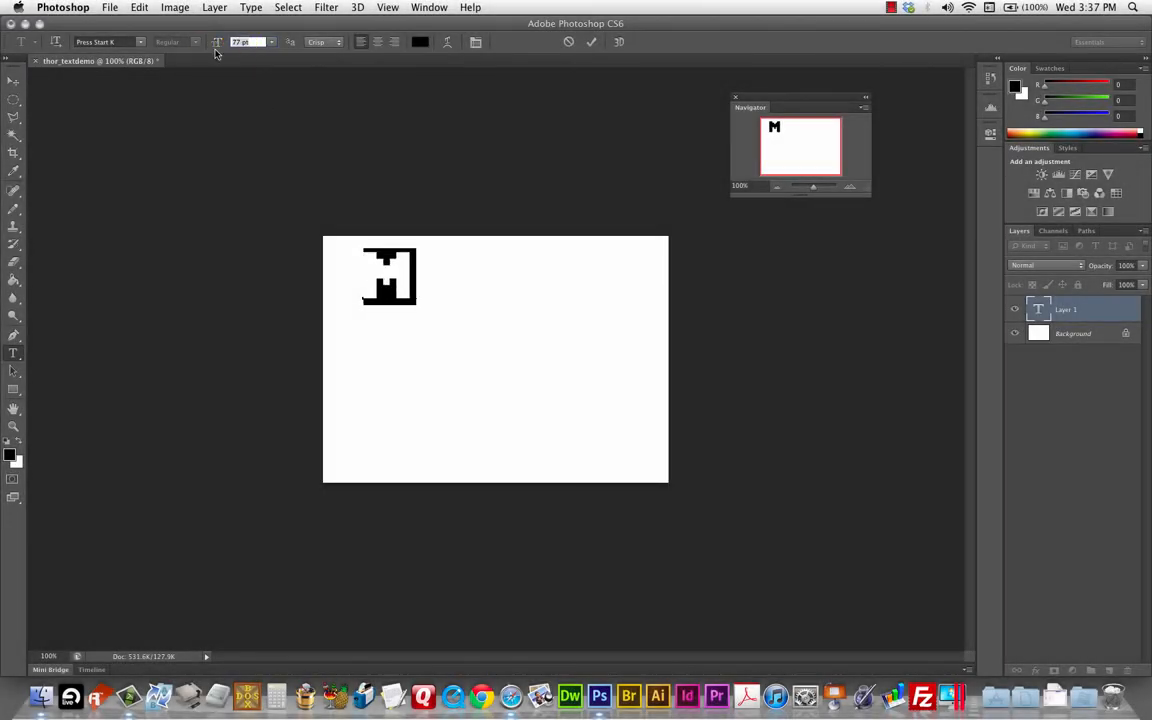
Step: Enlarge the Press Start K 'M' to 214 pt
{"action": "left_click", "coordinate": [271, 41]}
{"action": "type", "text": "150"}
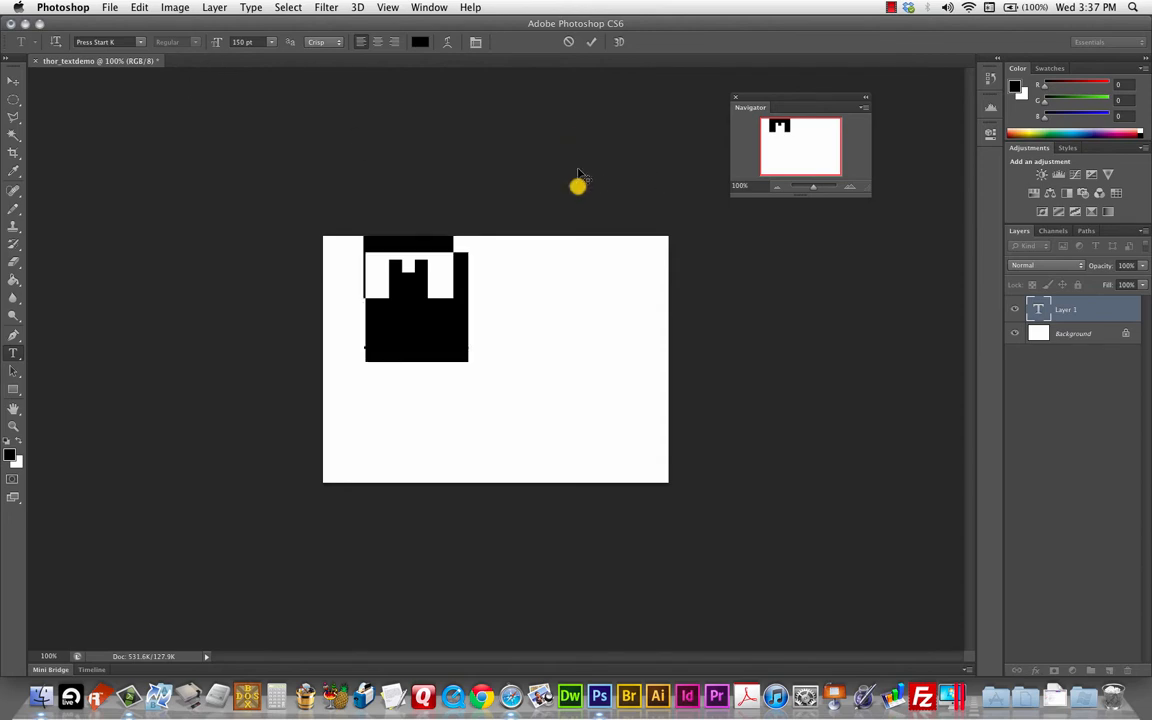
{"action": "left_click", "coordinate": [243, 42]}
{"action": "type", "text": "214"}
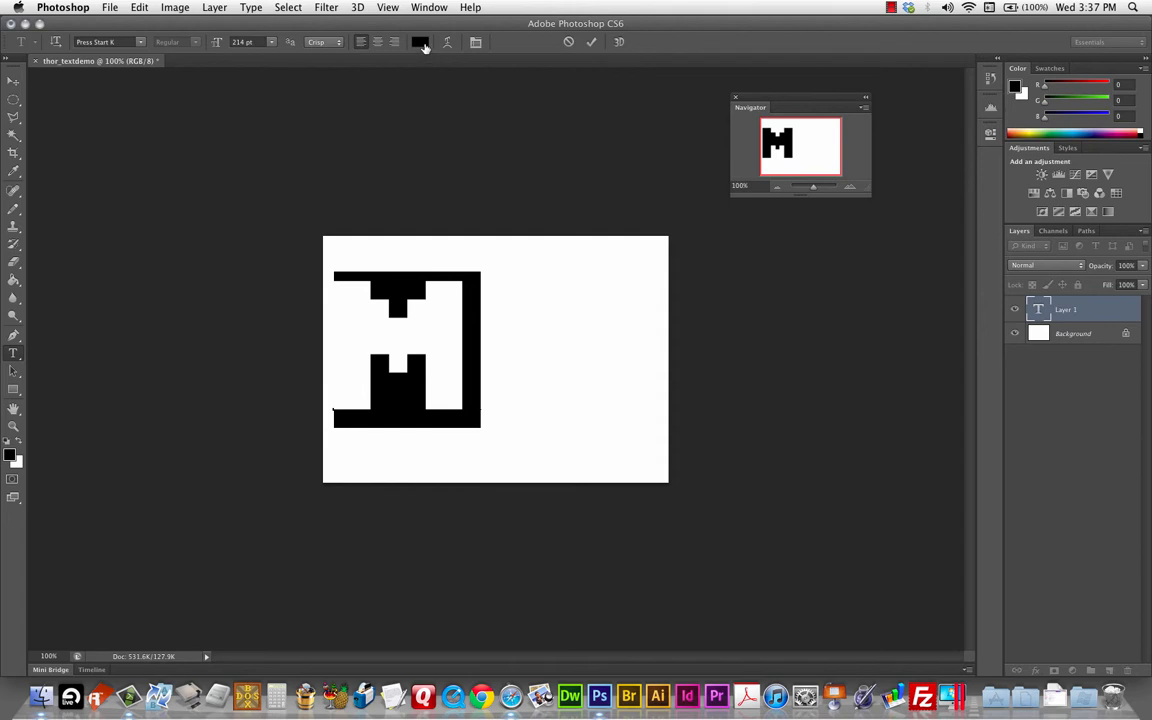
{"action": "mouse_move", "coordinate": [420, 42]}
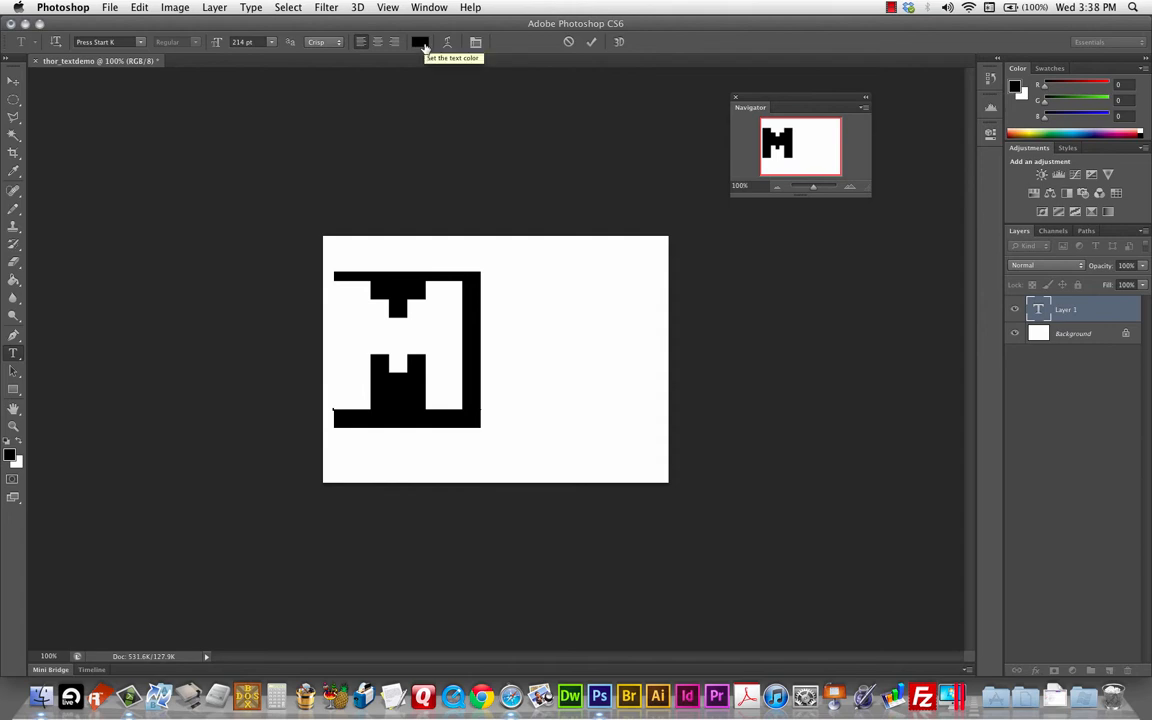
{"action": "mouse_move", "coordinate": [455, 59]}
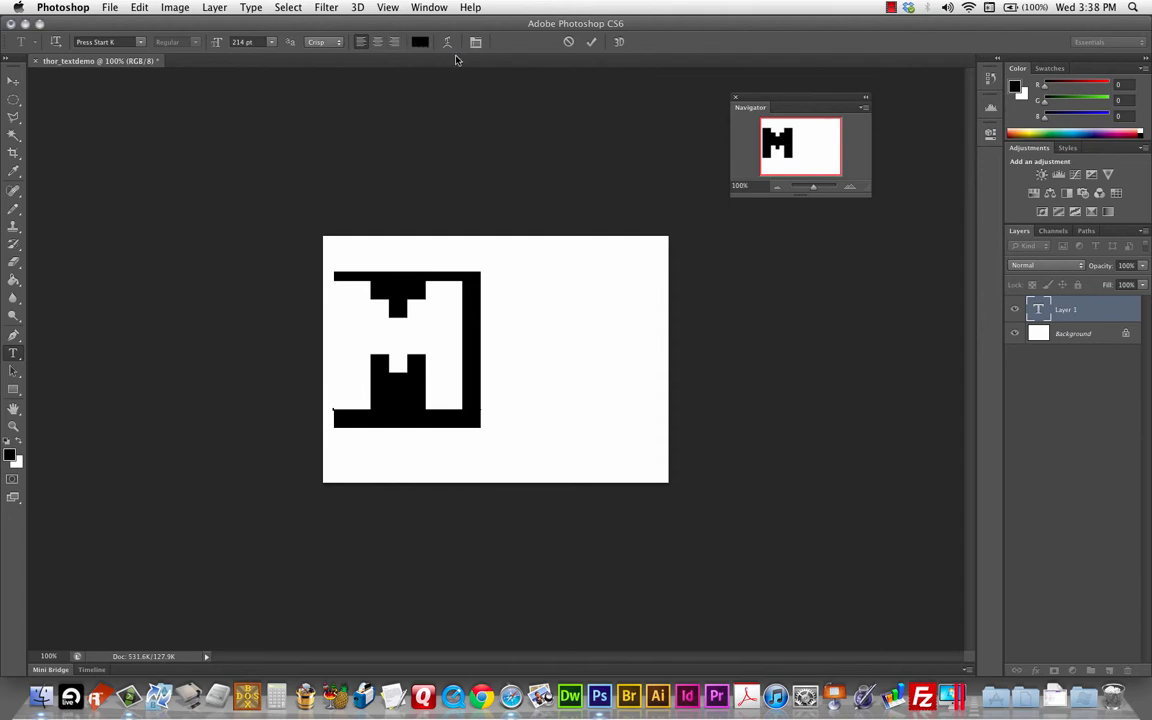
{"action": "mouse_move", "coordinate": [424, 64]}
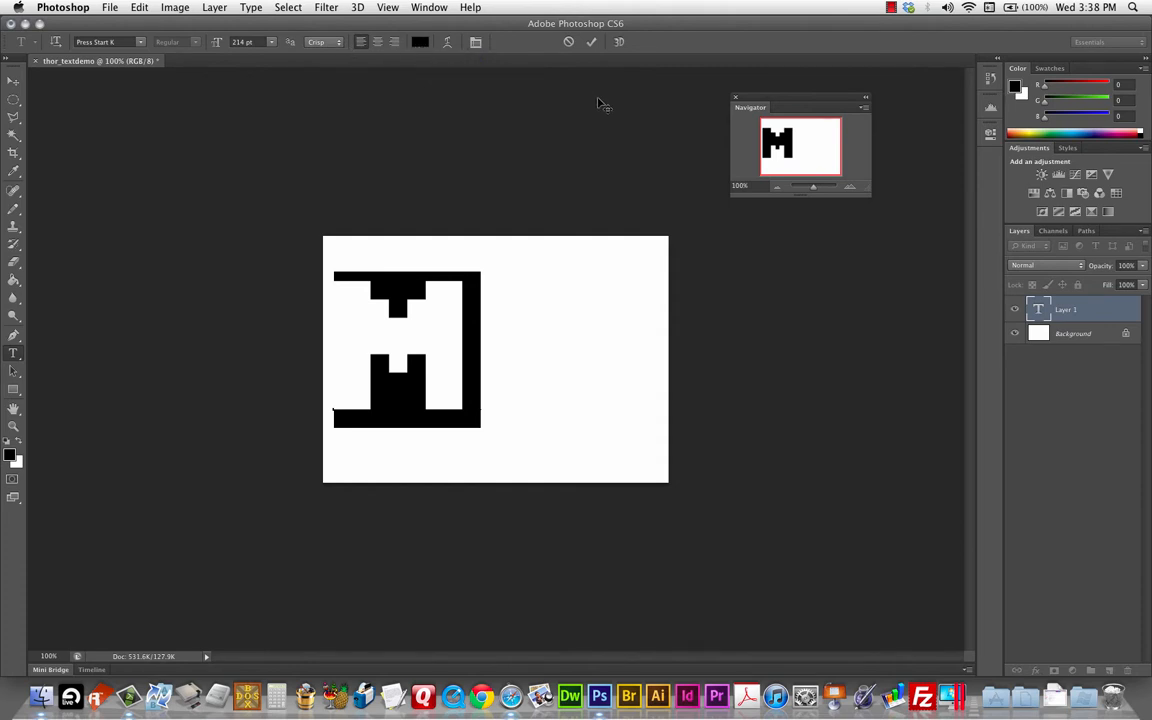
{"action": "mouse_move", "coordinate": [452, 72]}
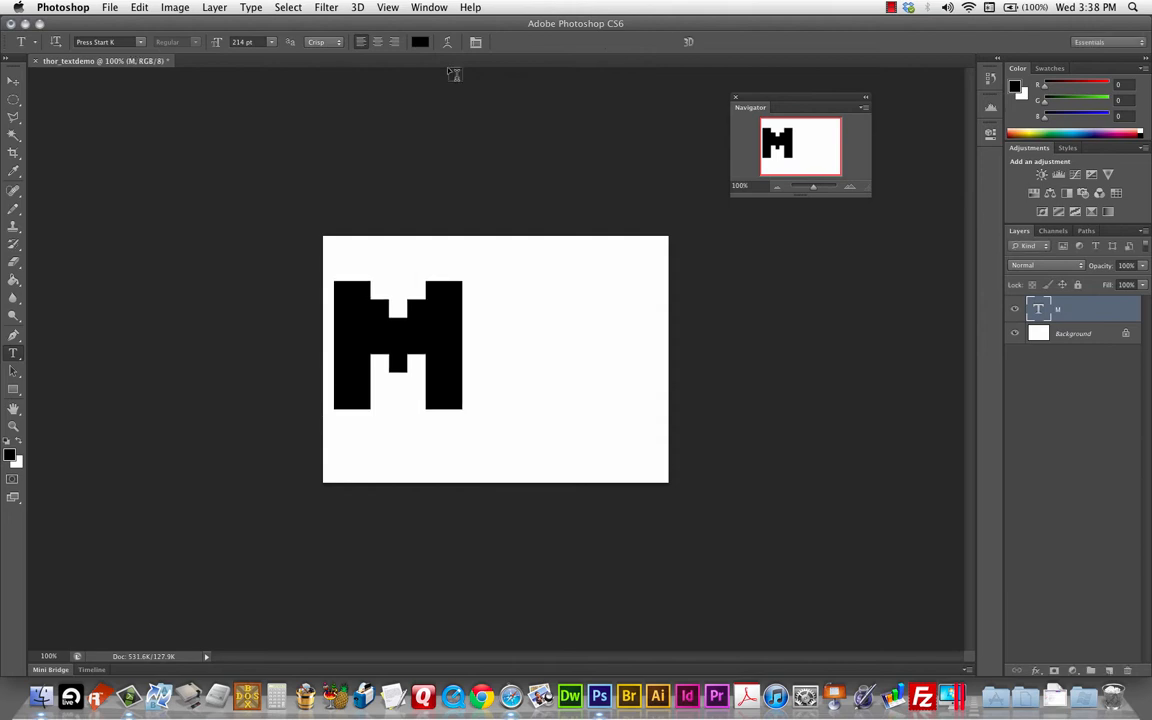
{"action": "mouse_move", "coordinate": [502, 405]}
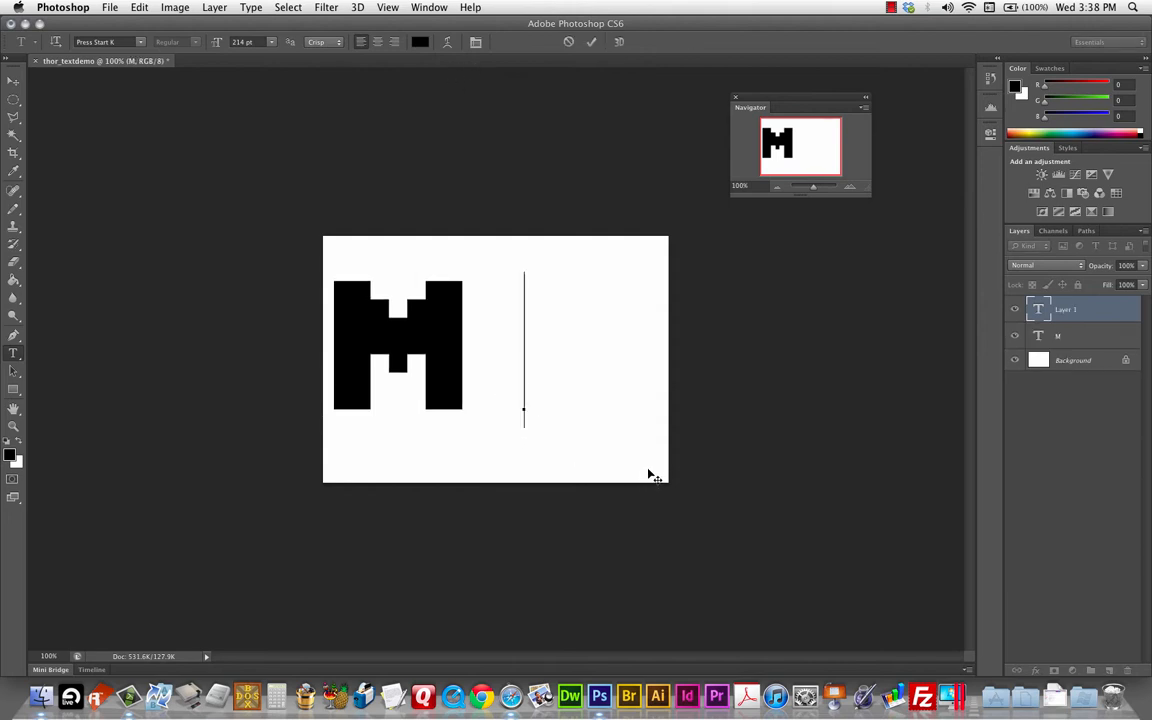
Step: Type a white 42 pt 'O' as its own text layer and commit it
{"action": "type", "text": "O"}
{"action": "left_click", "coordinate": [252, 41]}
{"action": "type", "text": "42"}
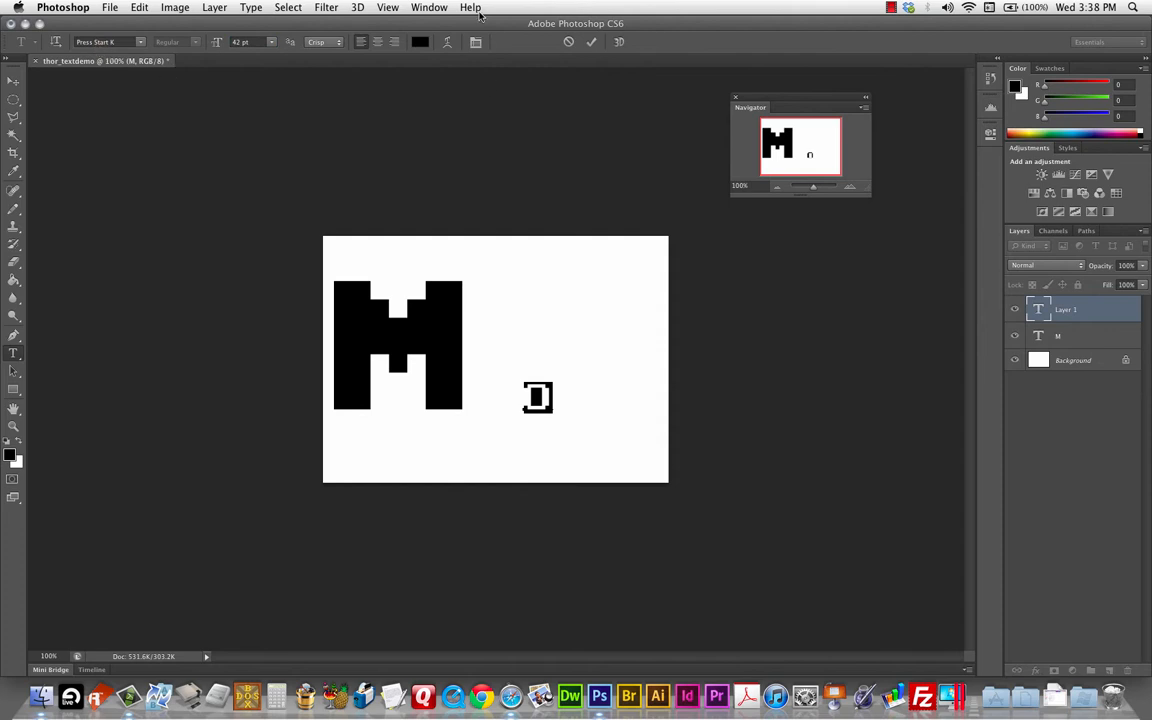
{"action": "left_click", "coordinate": [419, 41]}
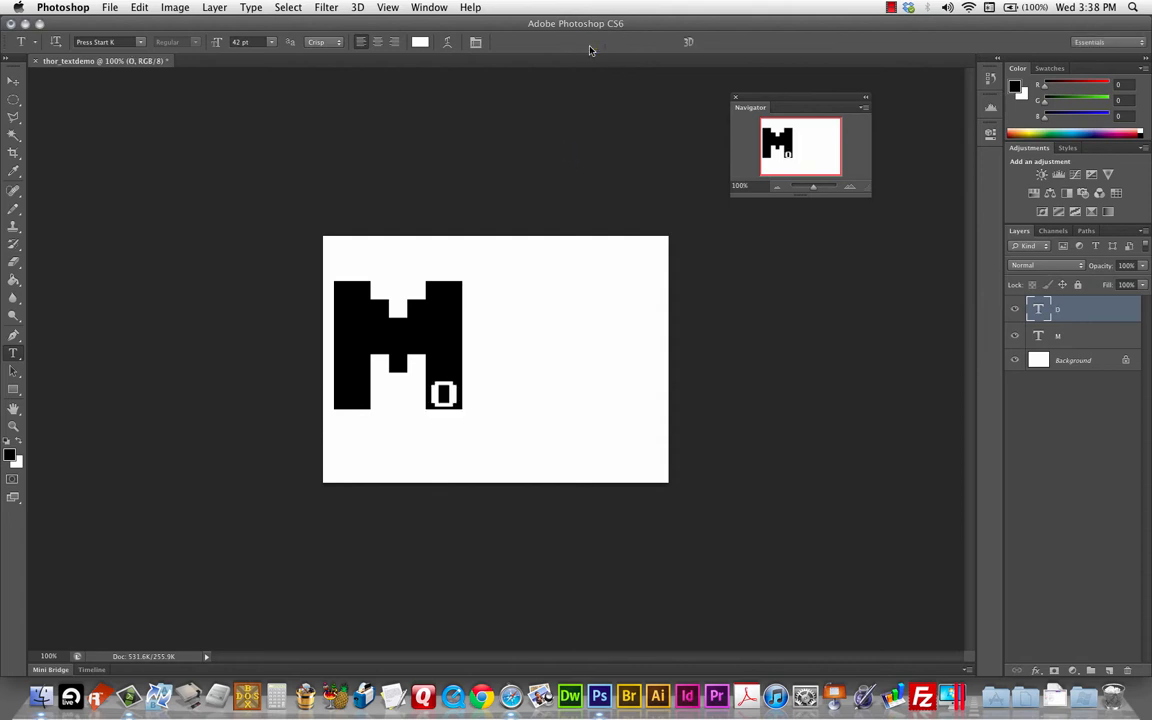
{"action": "mouse_move", "coordinate": [443, 485]}
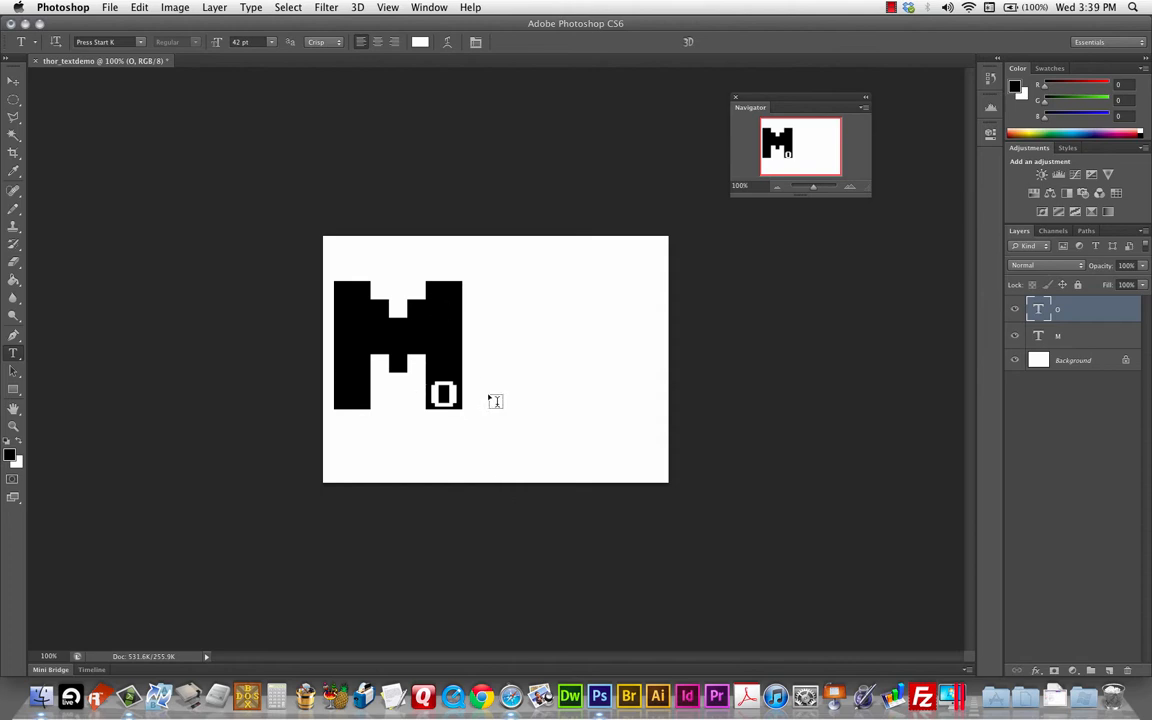
{"action": "mouse_move", "coordinate": [517, 337]}
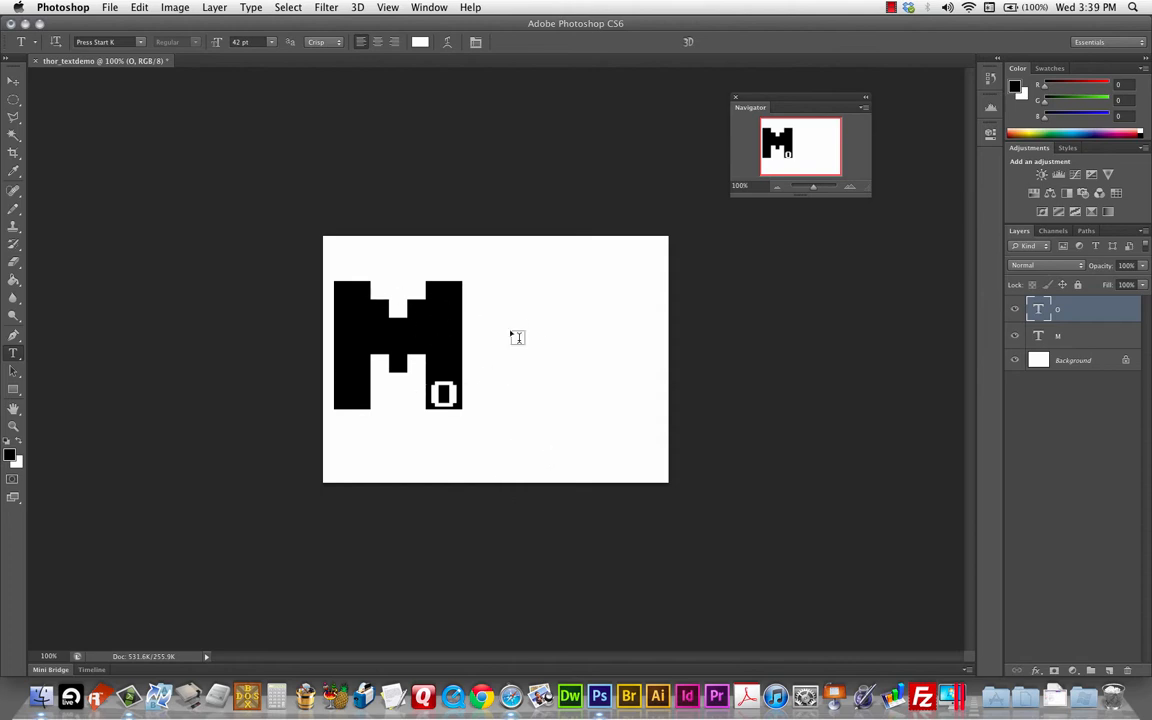
{"action": "mouse_move", "coordinate": [665, 343]}
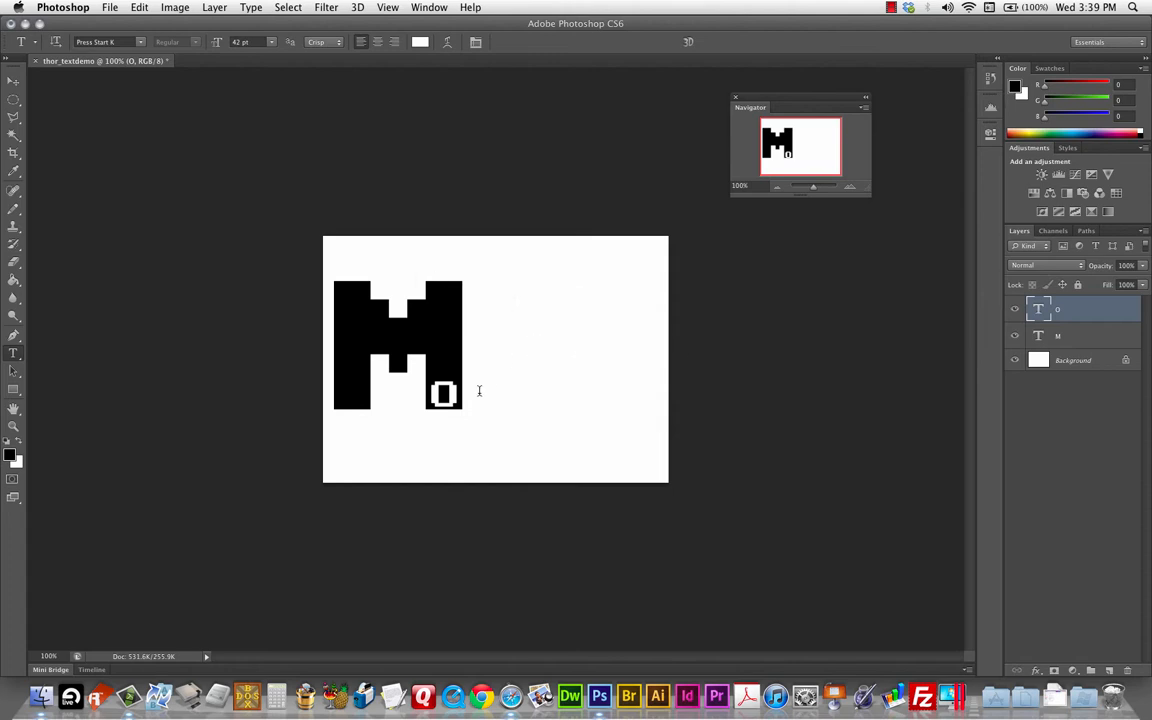
{"action": "mouse_move", "coordinate": [469, 374]}
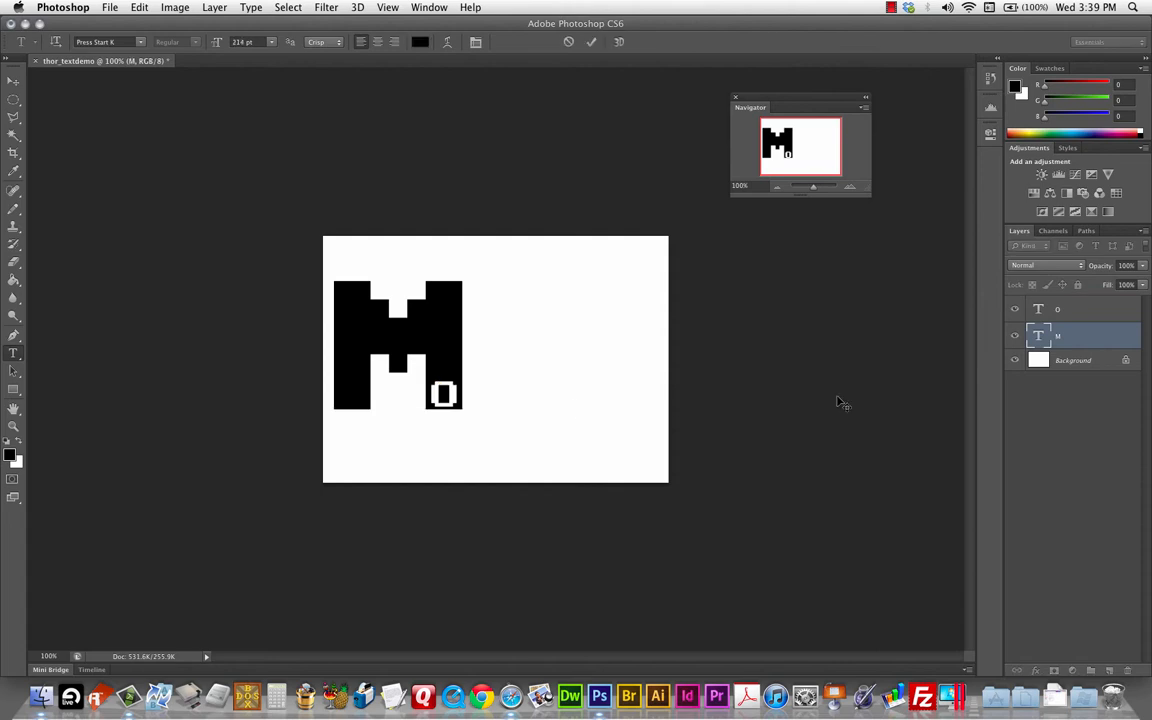
{"action": "left_click", "coordinate": [1095, 309]}
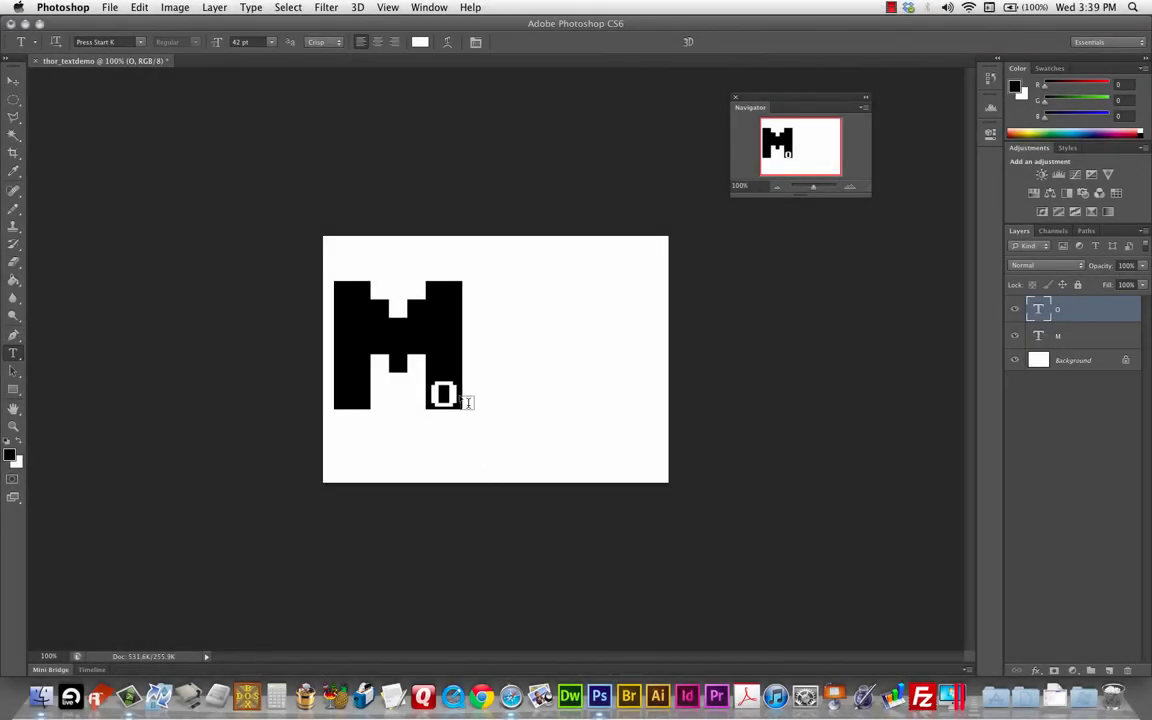
{"action": "left_click", "coordinate": [14, 81]}
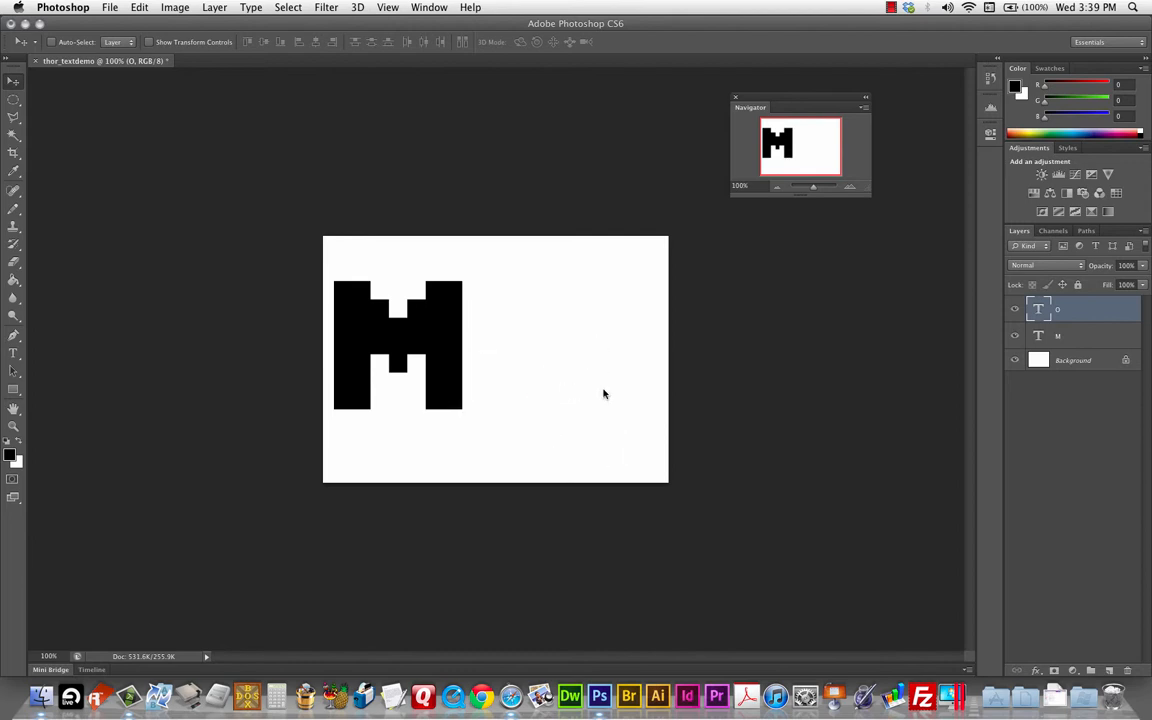
{"action": "mouse_move", "coordinate": [524, 405]}
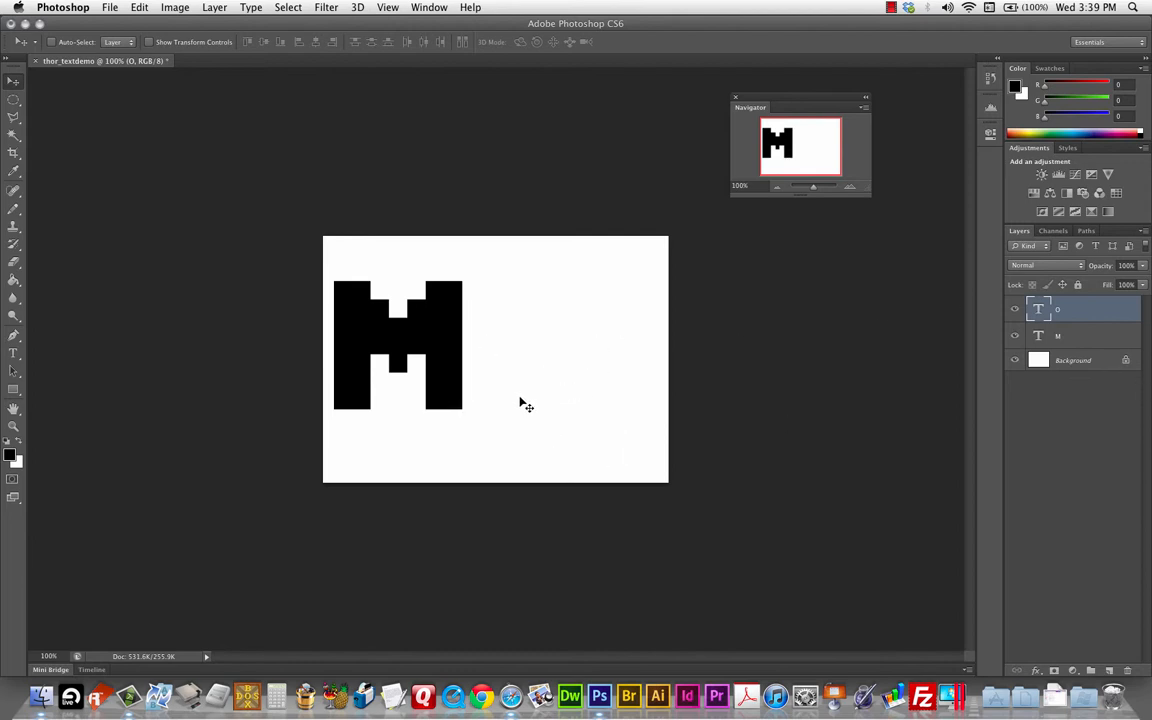
{"action": "mouse_move", "coordinate": [528, 399]}
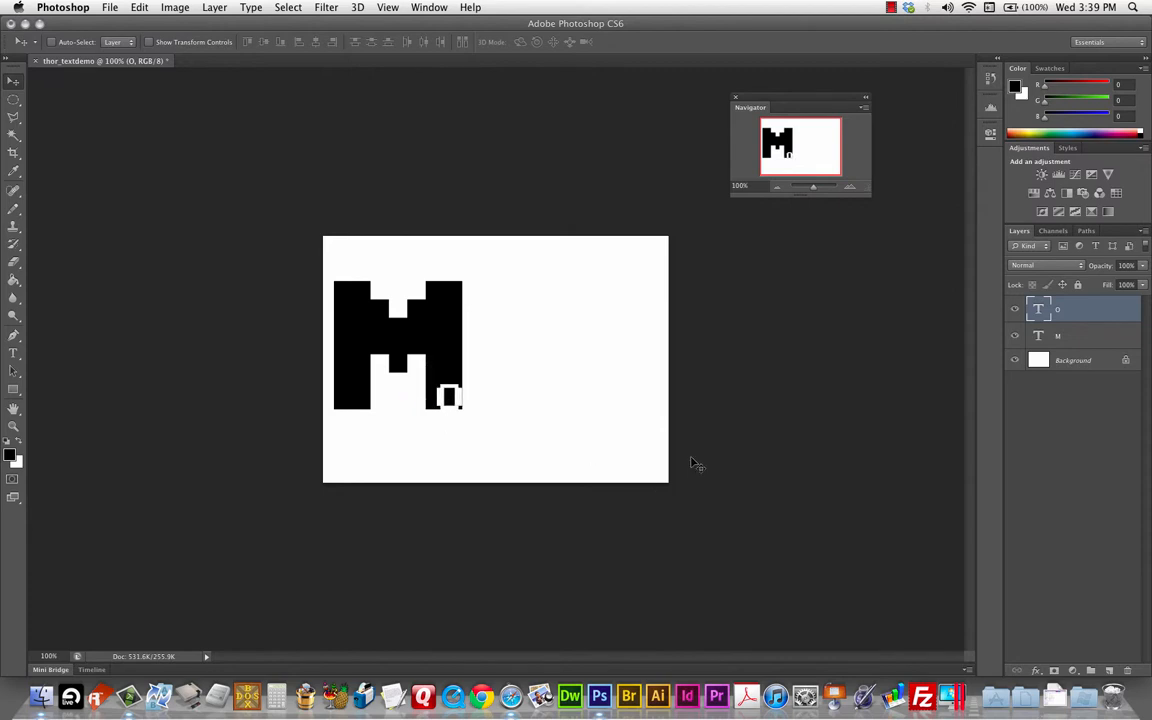
{"action": "mouse_move", "coordinate": [735, 391]}
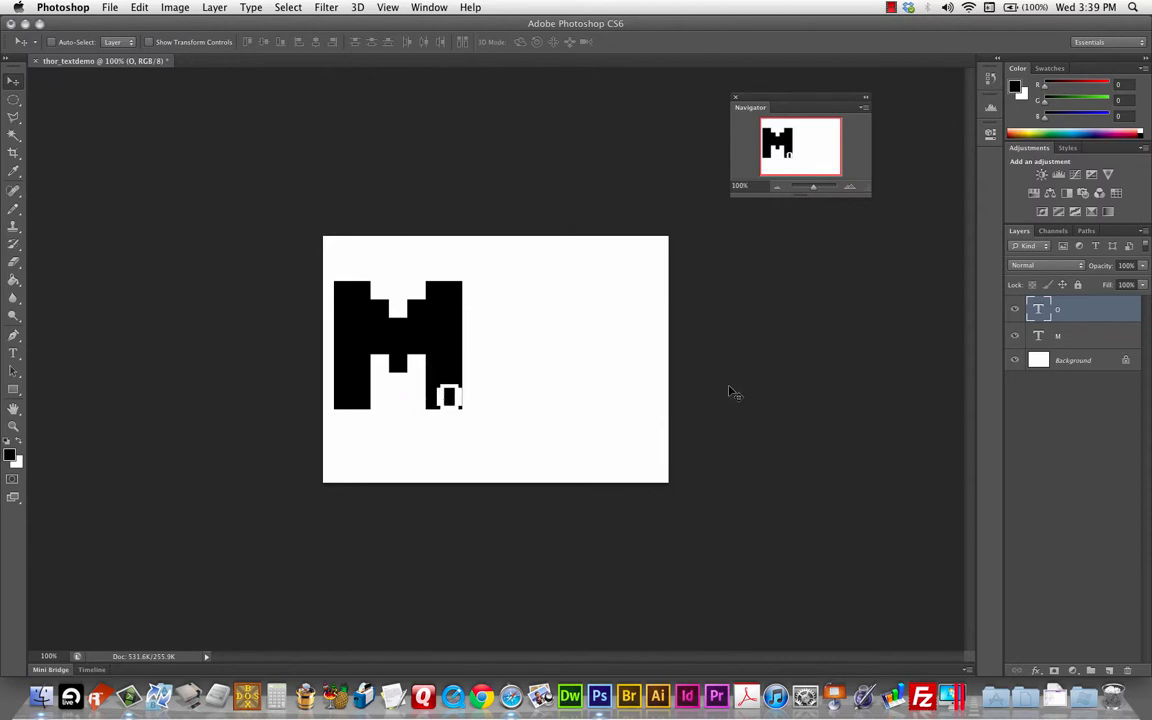
Step: Put the 'o' at the M's lower right into Free Transform with Cmd+T
{"action": "key", "text": "cmd+t"}
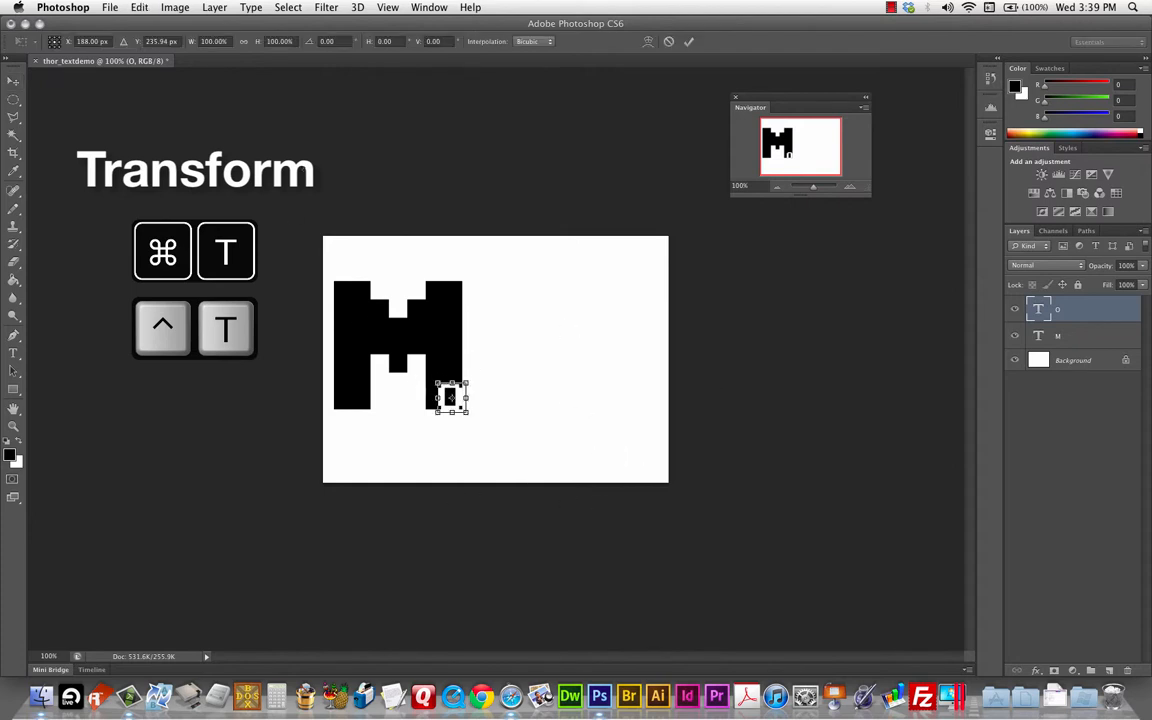
Step: Free-transform the 'o' through Edit and enlarge it from its corner
{"action": "left_click", "coordinate": [139, 7]}
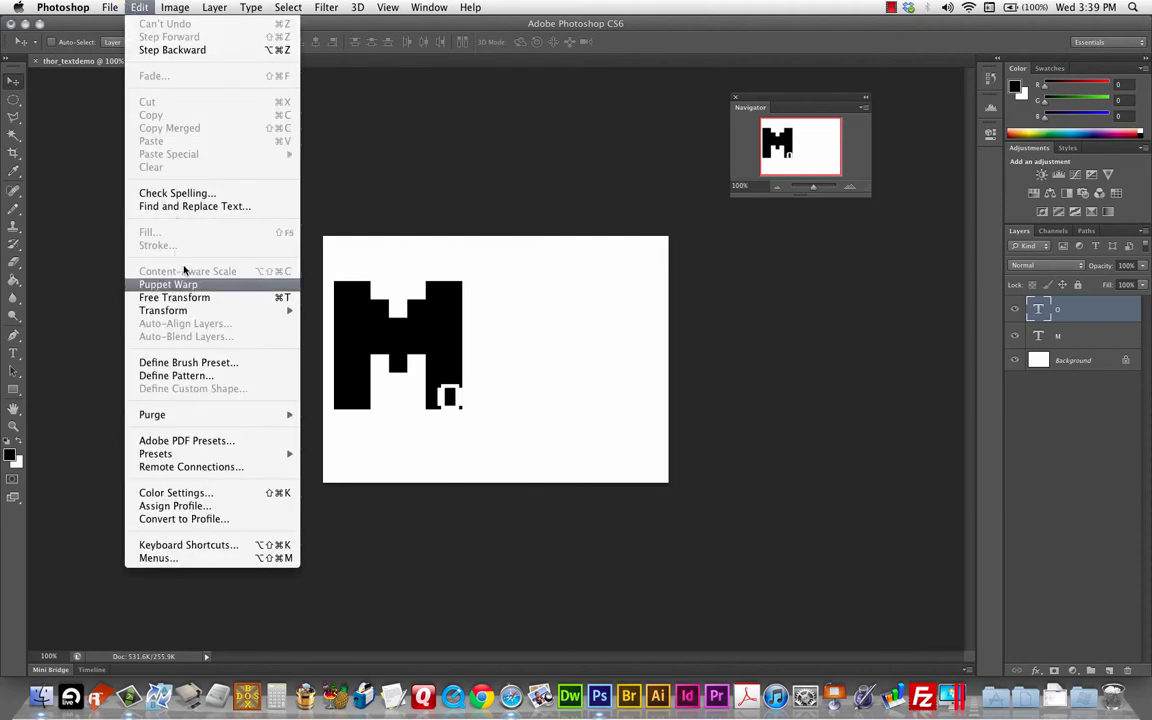
{"action": "mouse_move", "coordinate": [168, 290]}
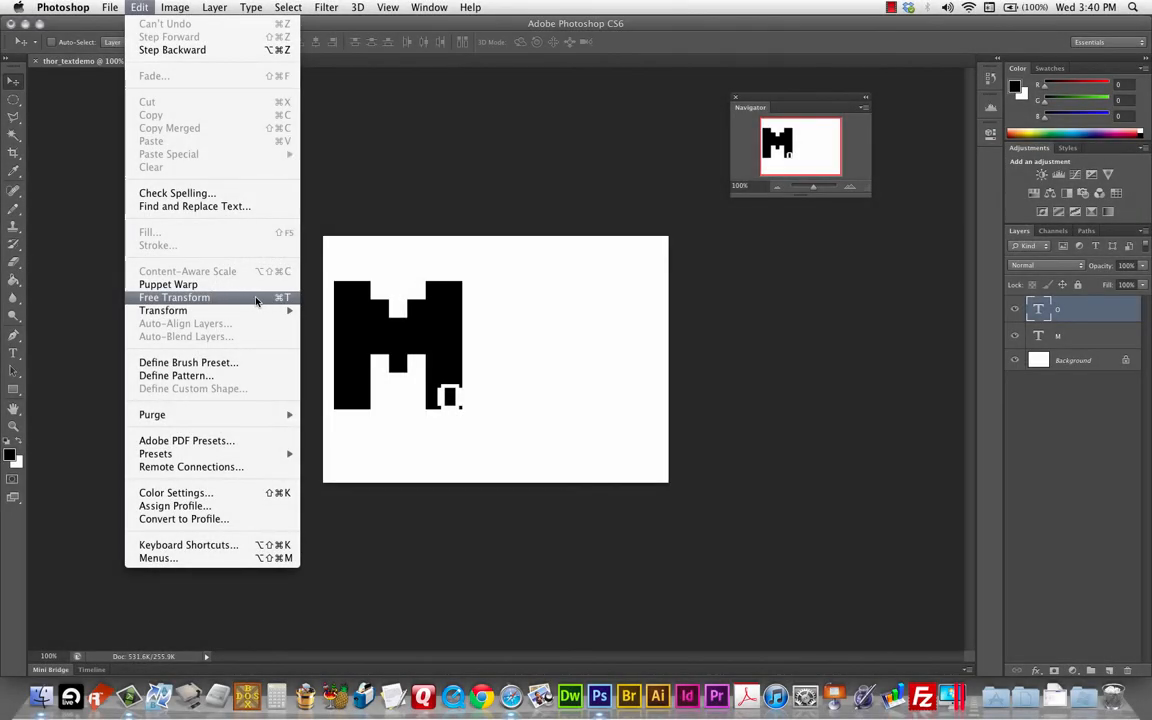
{"action": "left_click", "coordinate": [174, 297]}
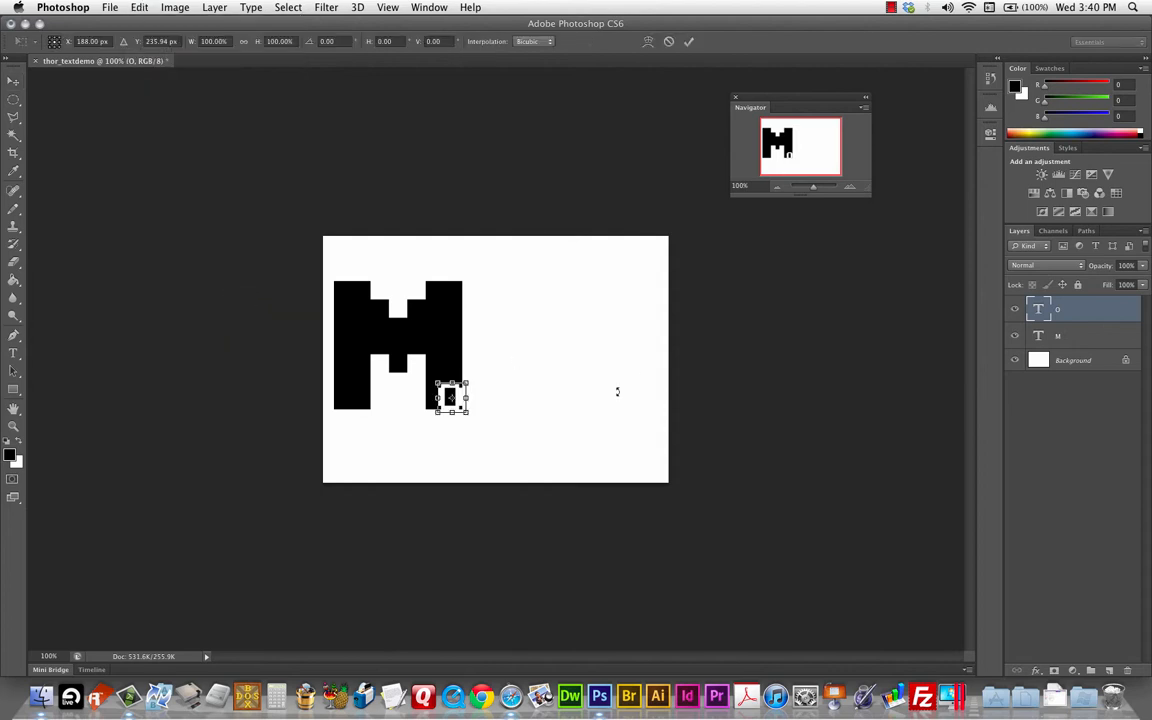
{"action": "left_click_drag", "start_coordinate": [435, 387], "coordinate": [427, 378]}
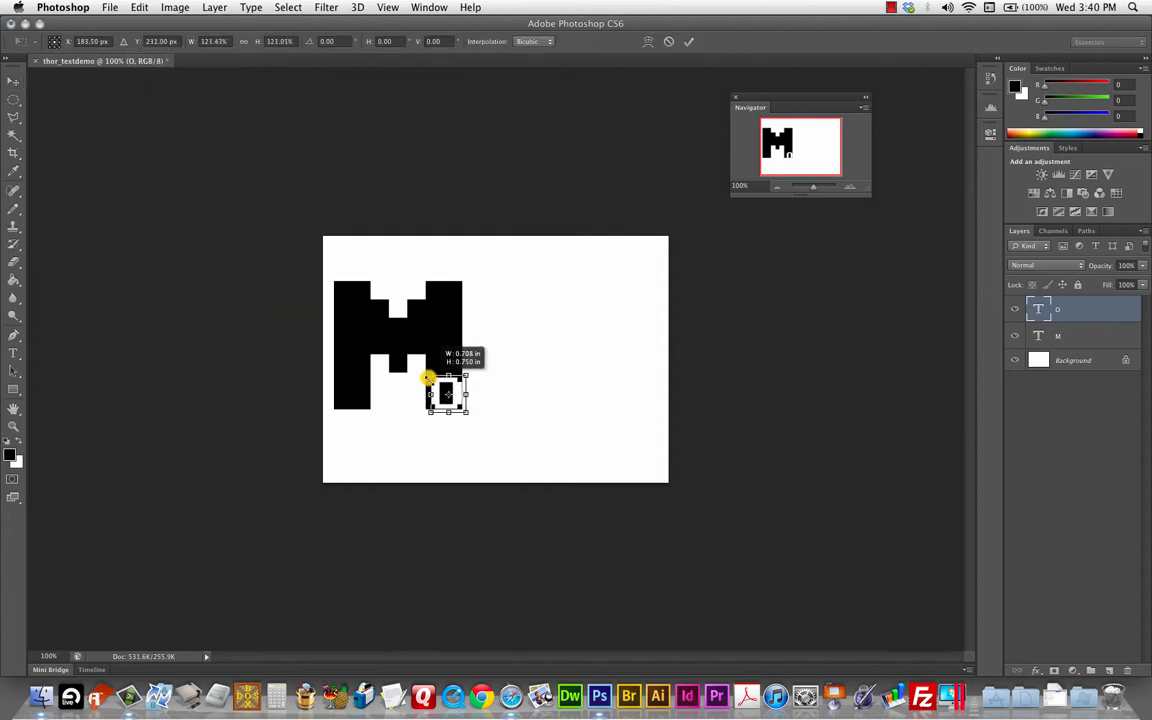
{"action": "left_click_drag", "start_coordinate": [427, 378], "coordinate": [423, 371]}
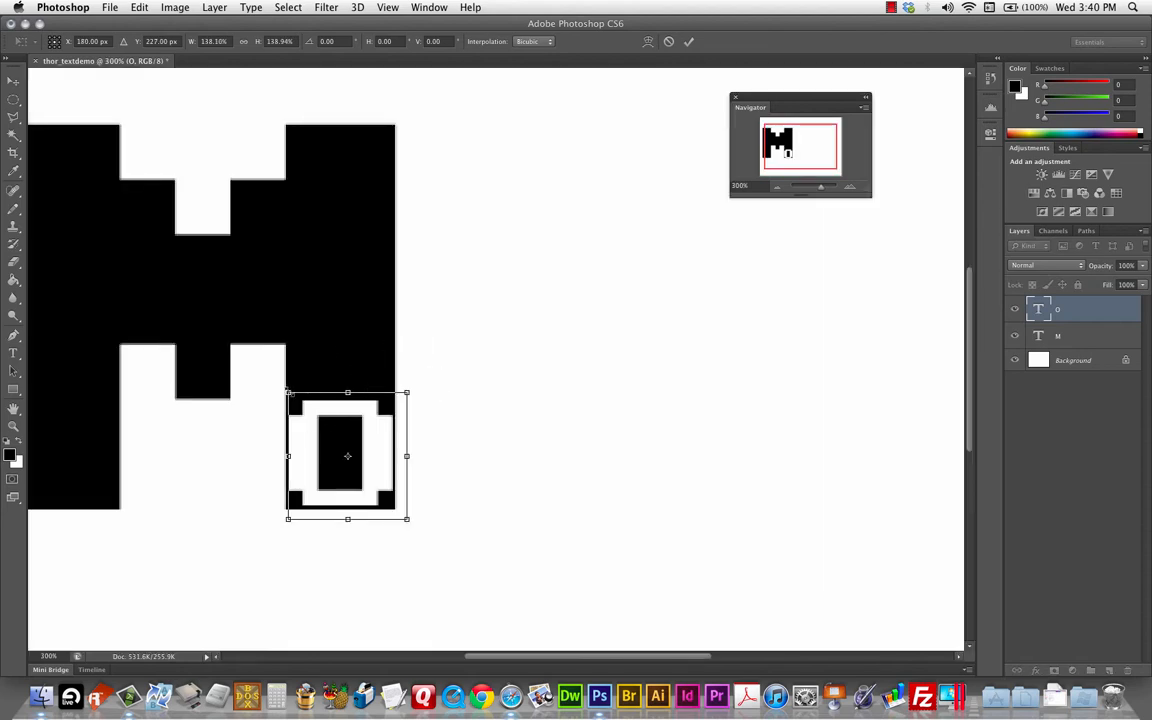
Step: Stretch the 'o' taller and to about 155% width over the M's lower right
{"action": "left_click_drag", "start_coordinate": [288, 393], "coordinate": [267, 399]}
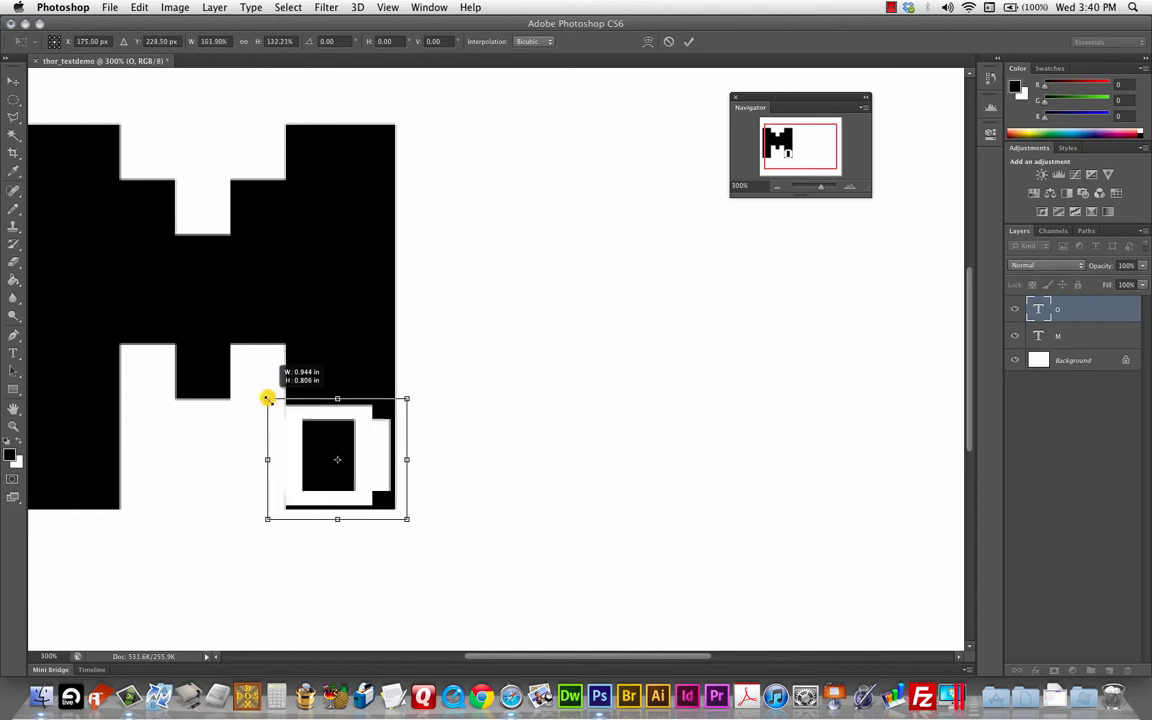
{"action": "left_click_drag", "start_coordinate": [267, 398], "coordinate": [290, 356]}
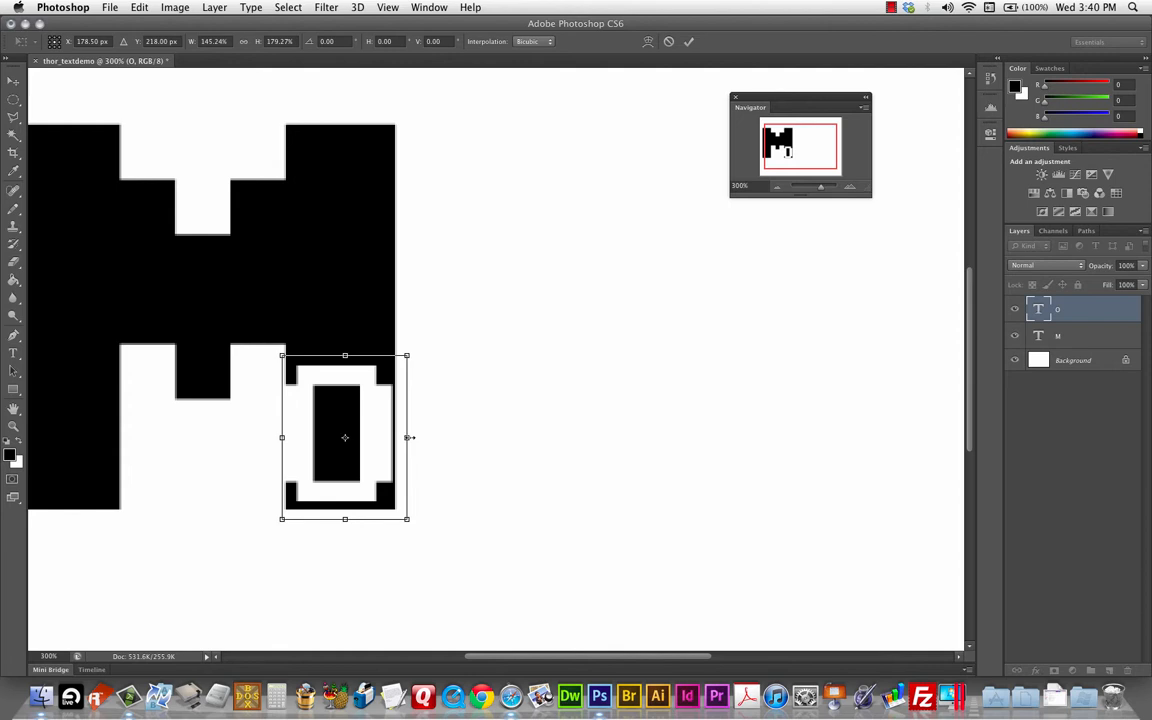
{"action": "left_click_drag", "start_coordinate": [407, 437], "coordinate": [414, 437]}
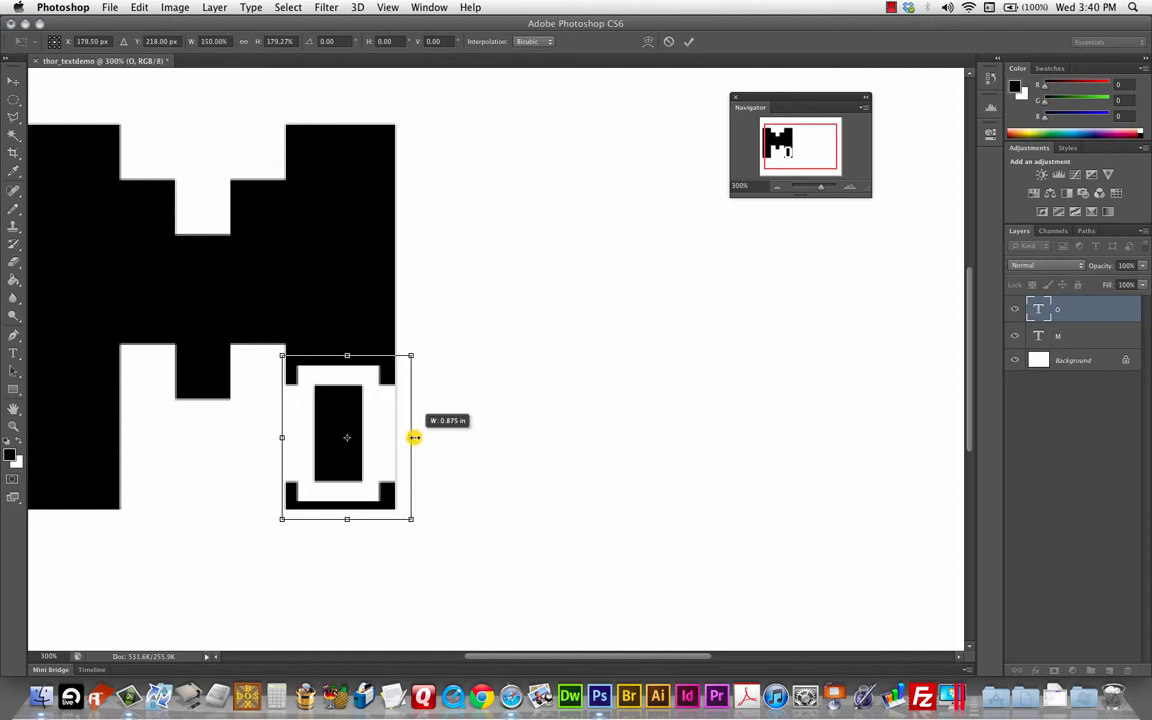
{"action": "left_click_drag", "start_coordinate": [414, 437], "coordinate": [410, 437]}
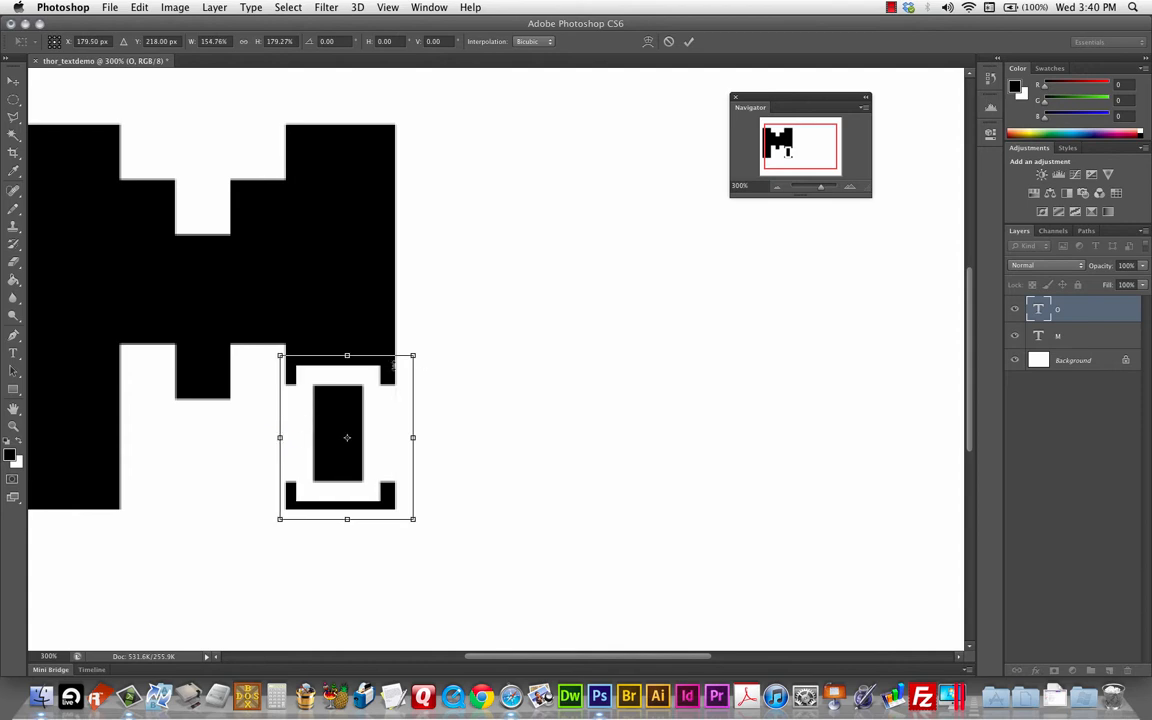
{"action": "mouse_move", "coordinate": [320, 404]}
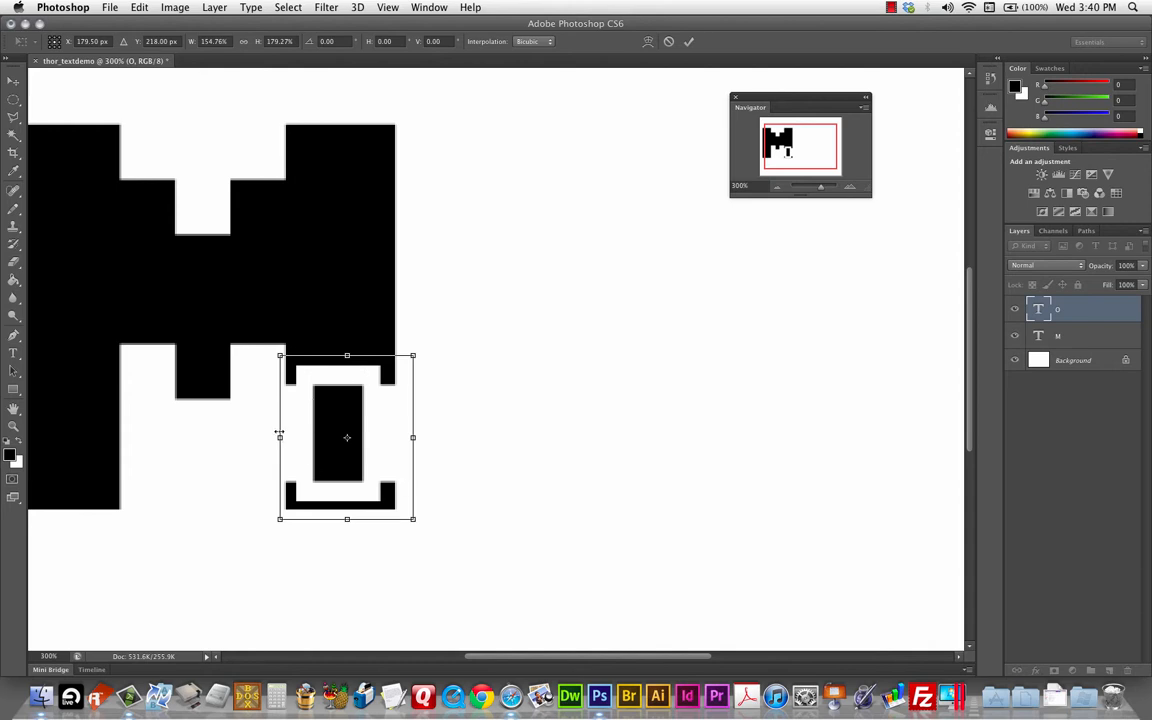
{"action": "mouse_move", "coordinate": [822, 369]}
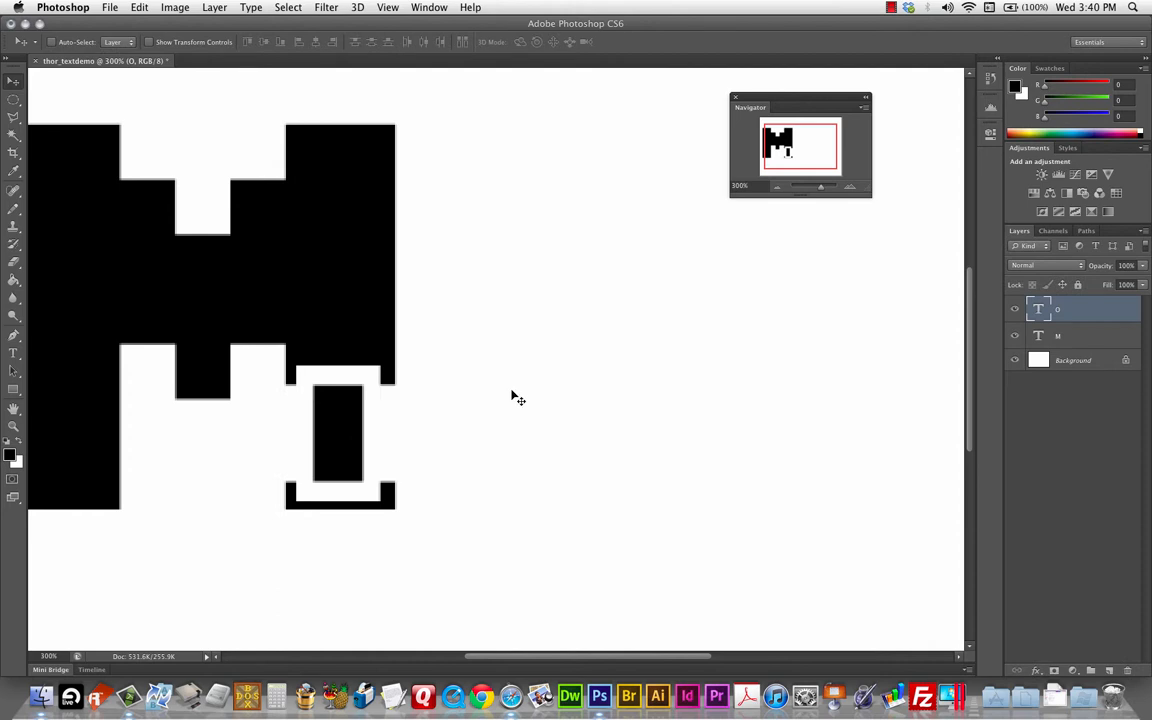
{"action": "mouse_move", "coordinate": [457, 429]}
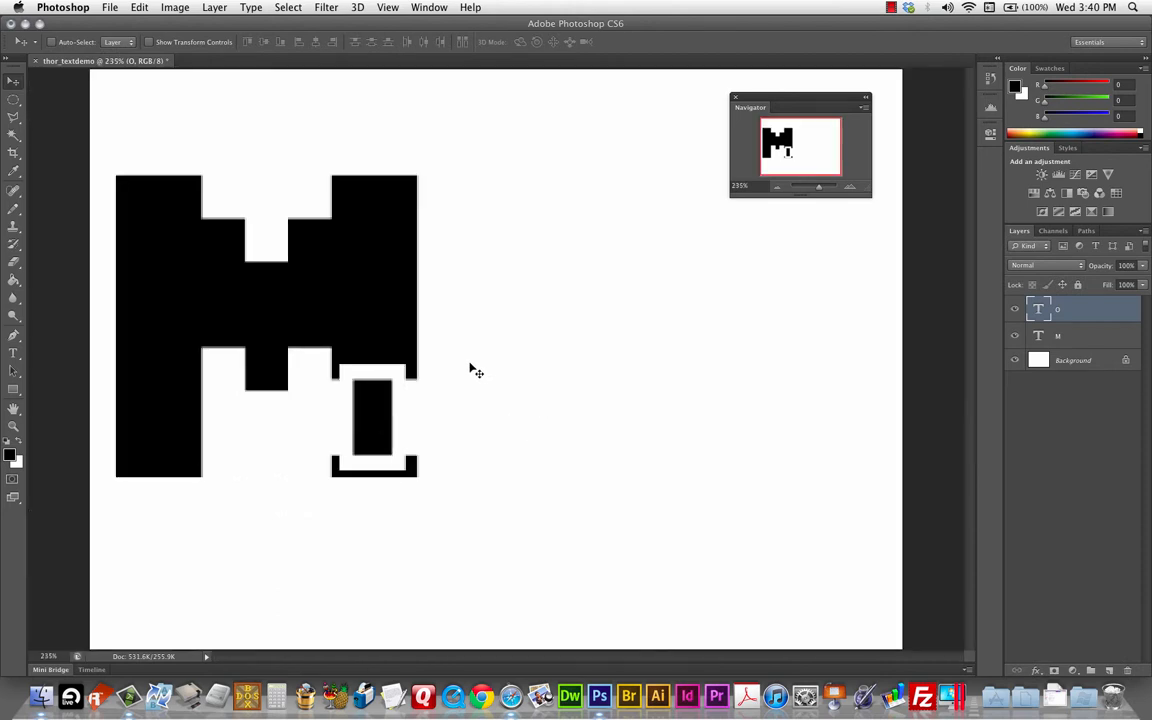
{"action": "mouse_move", "coordinate": [435, 468]}
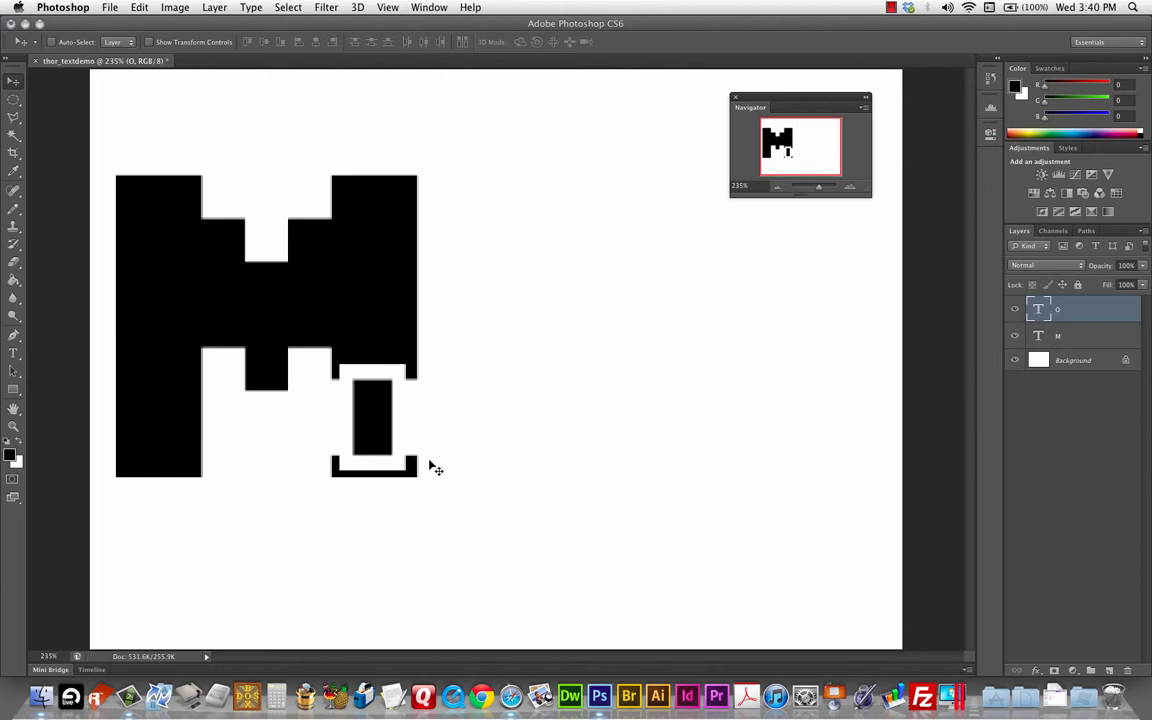
{"action": "mouse_move", "coordinate": [467, 481]}
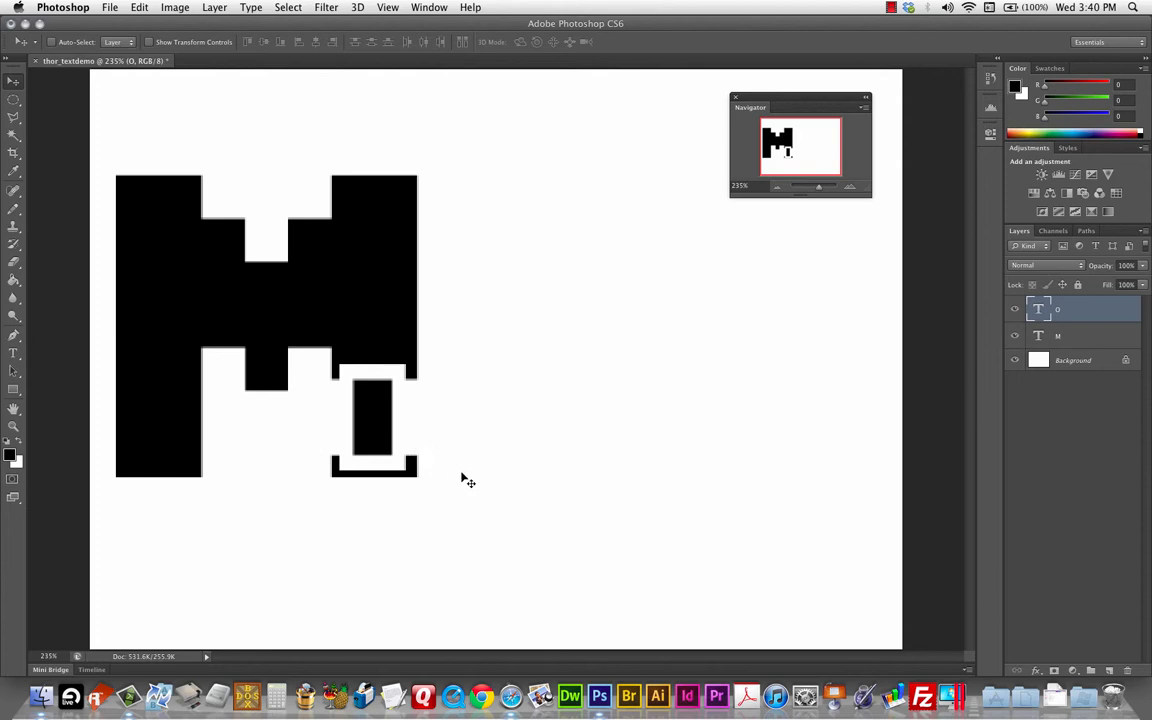
{"action": "mouse_move", "coordinate": [597, 416]}
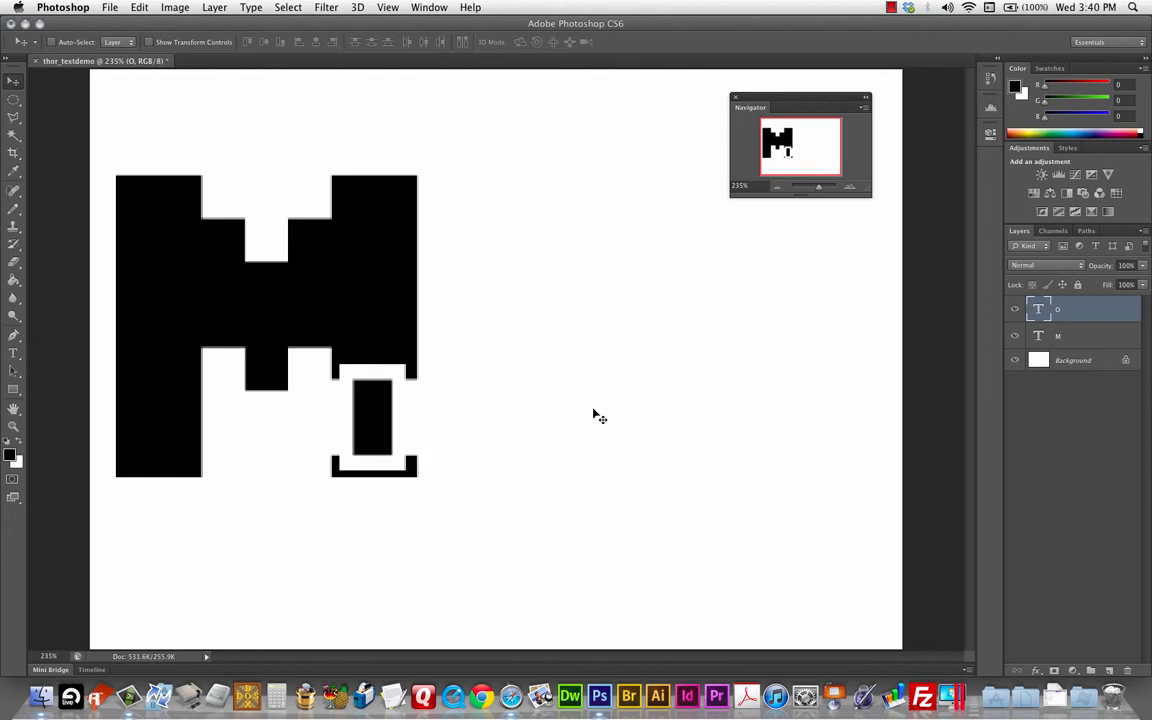
{"action": "mouse_move", "coordinate": [582, 355]}
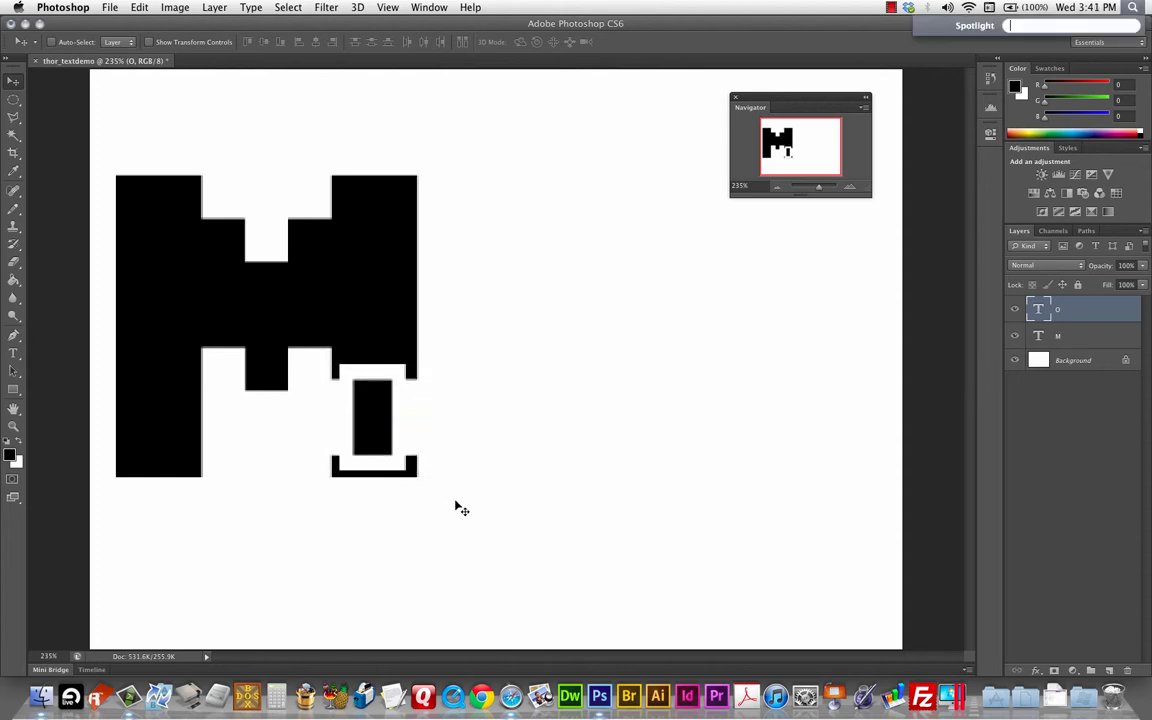
{"action": "mouse_move", "coordinate": [487, 490]}
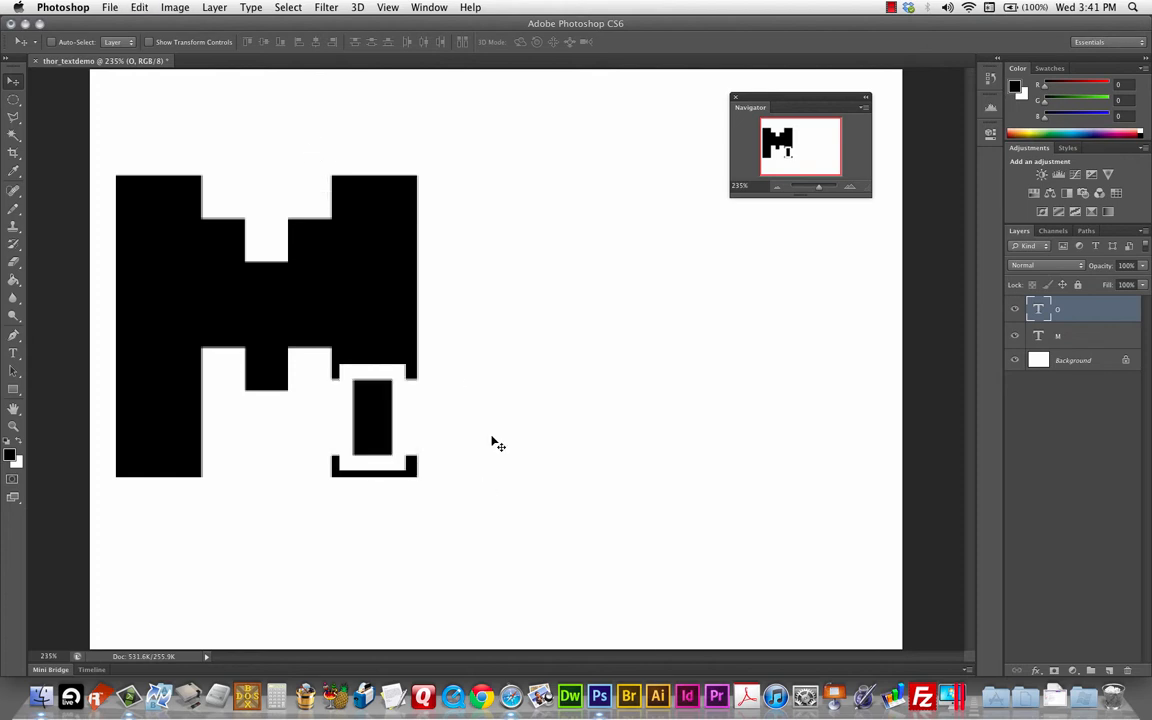
{"action": "mouse_move", "coordinate": [430, 446]}
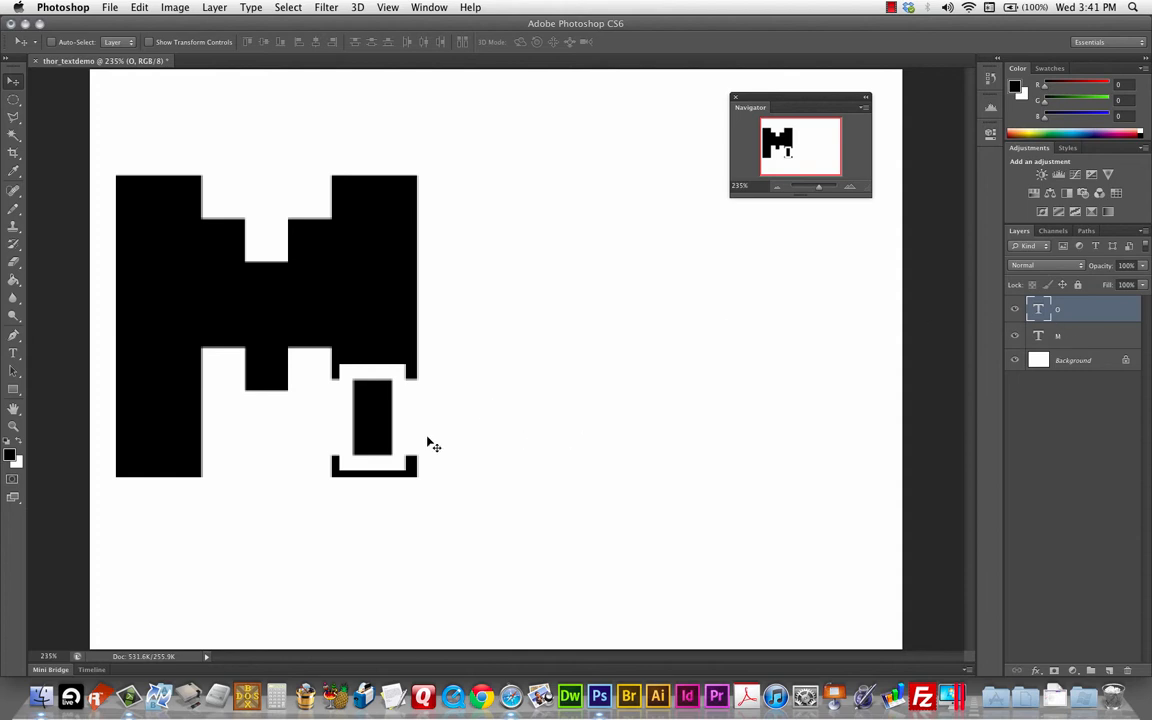
{"action": "mouse_move", "coordinate": [414, 403]}
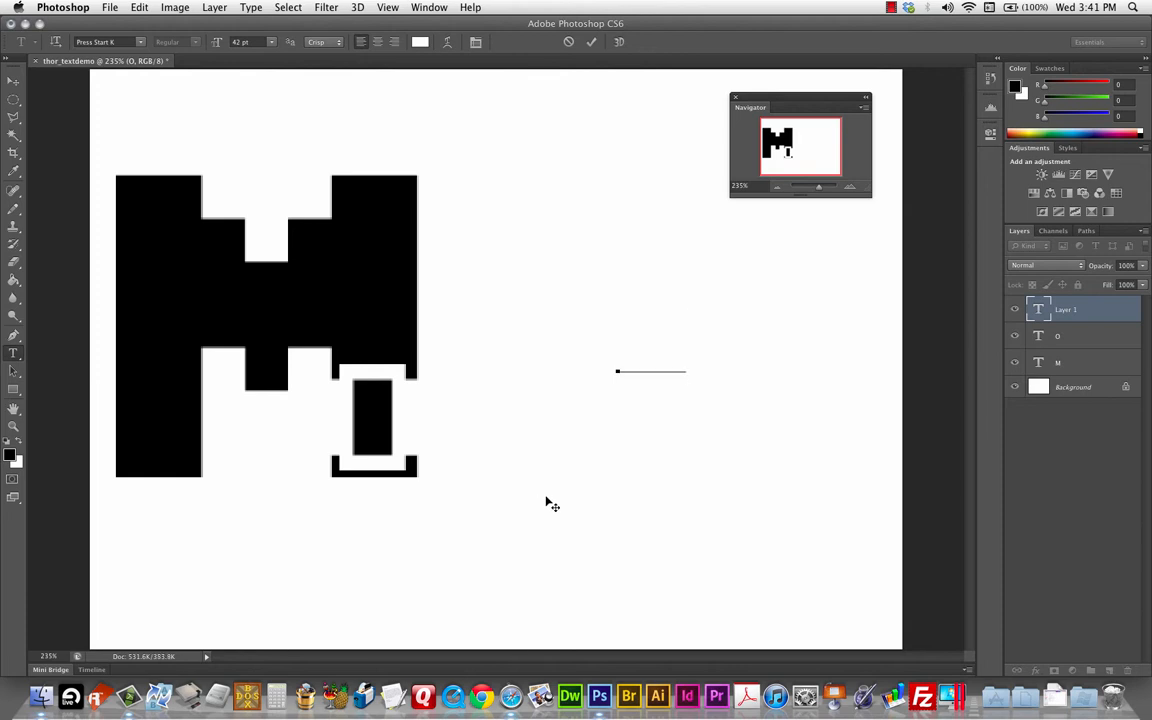
Step: Set the text colour for the lowercase i to a golden yellow
{"action": "left_click", "coordinate": [419, 41]}
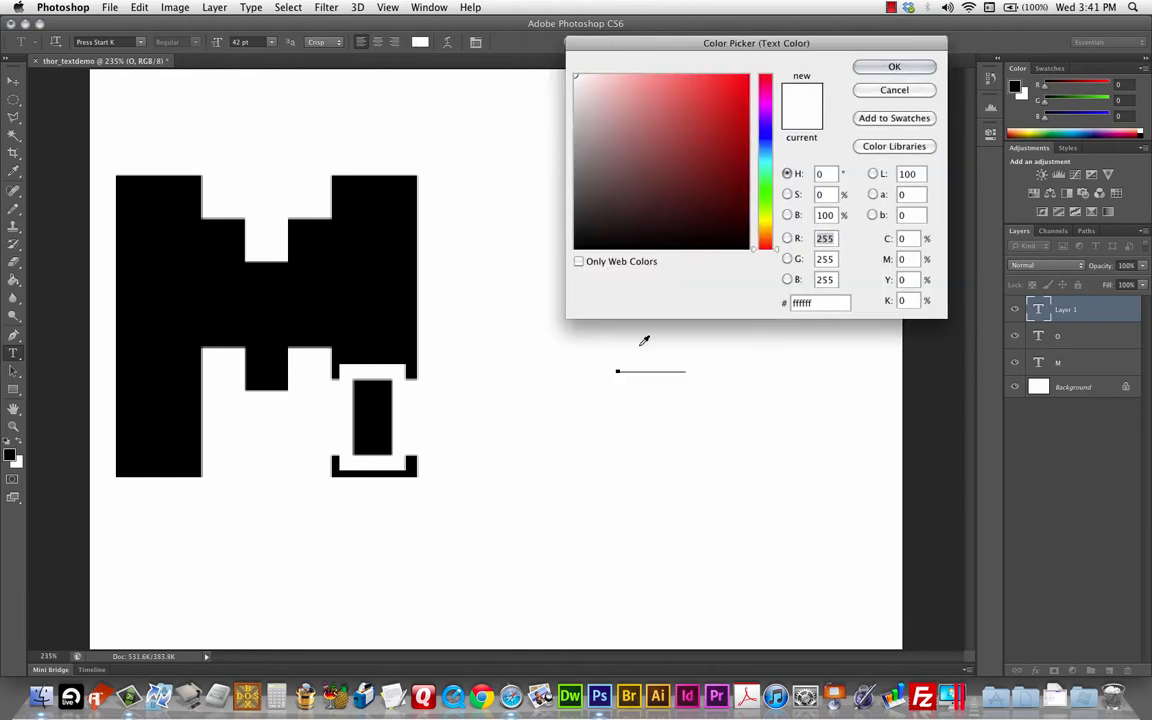
{"action": "left_click_drag", "start_coordinate": [756, 42], "coordinate": [763, 22]}
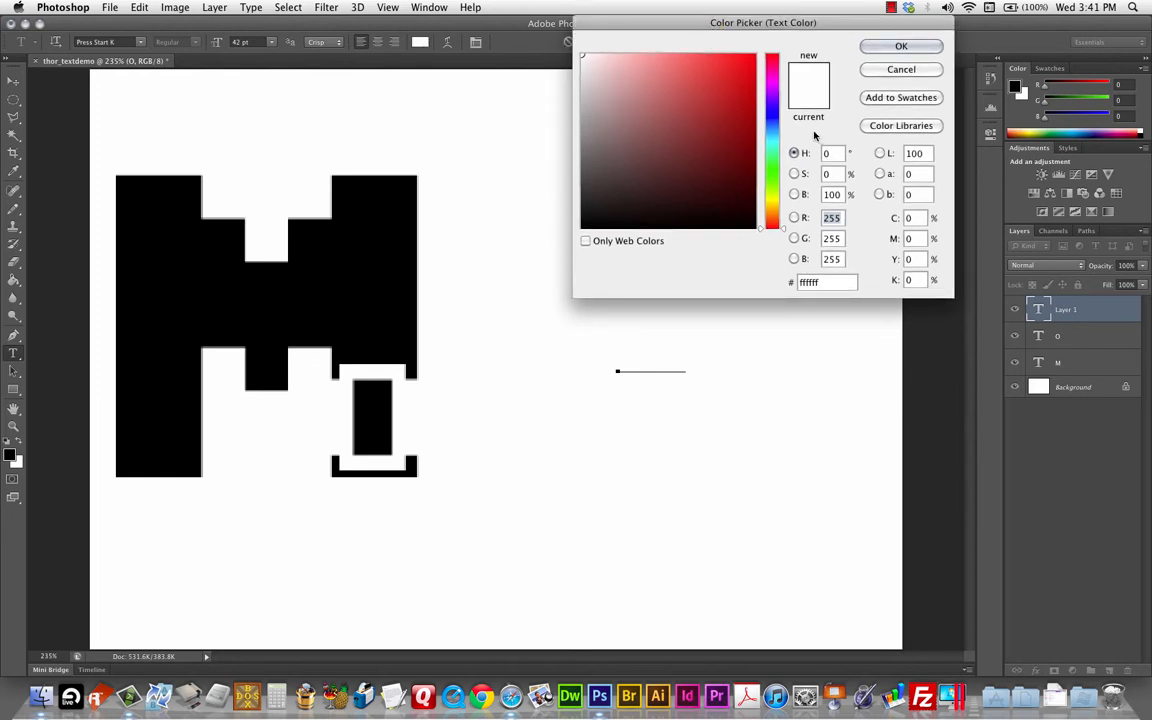
{"action": "left_click", "coordinate": [768, 142]}
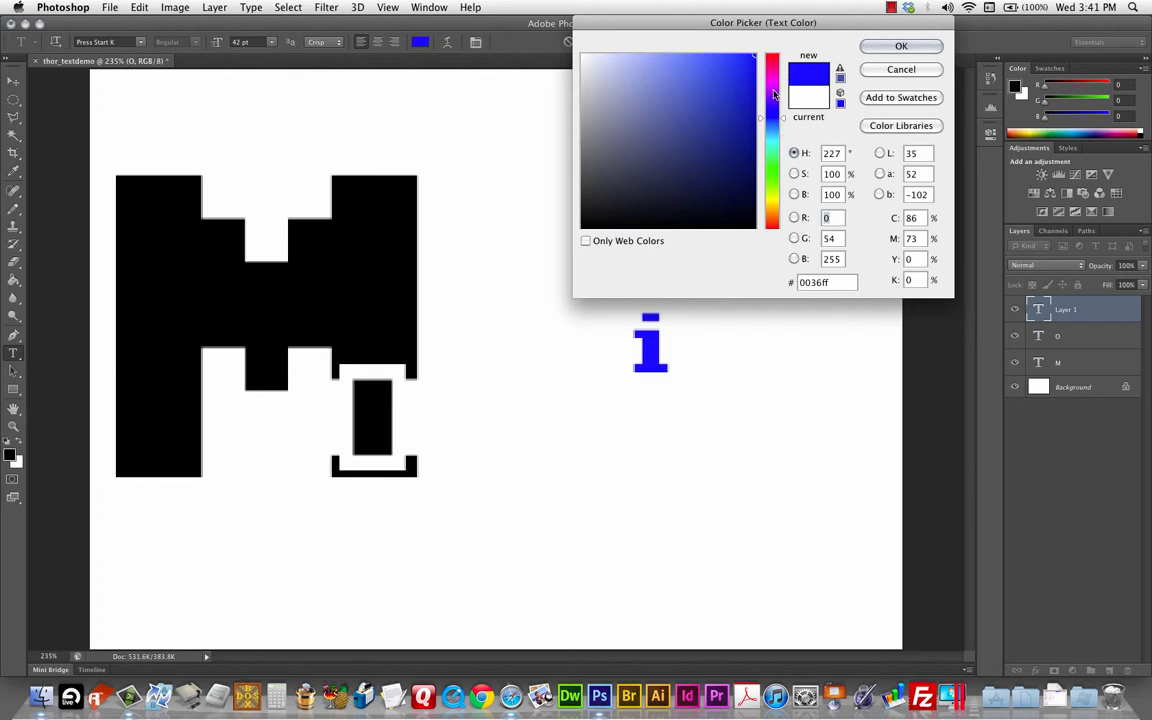
{"action": "left_click", "coordinate": [638, 176]}
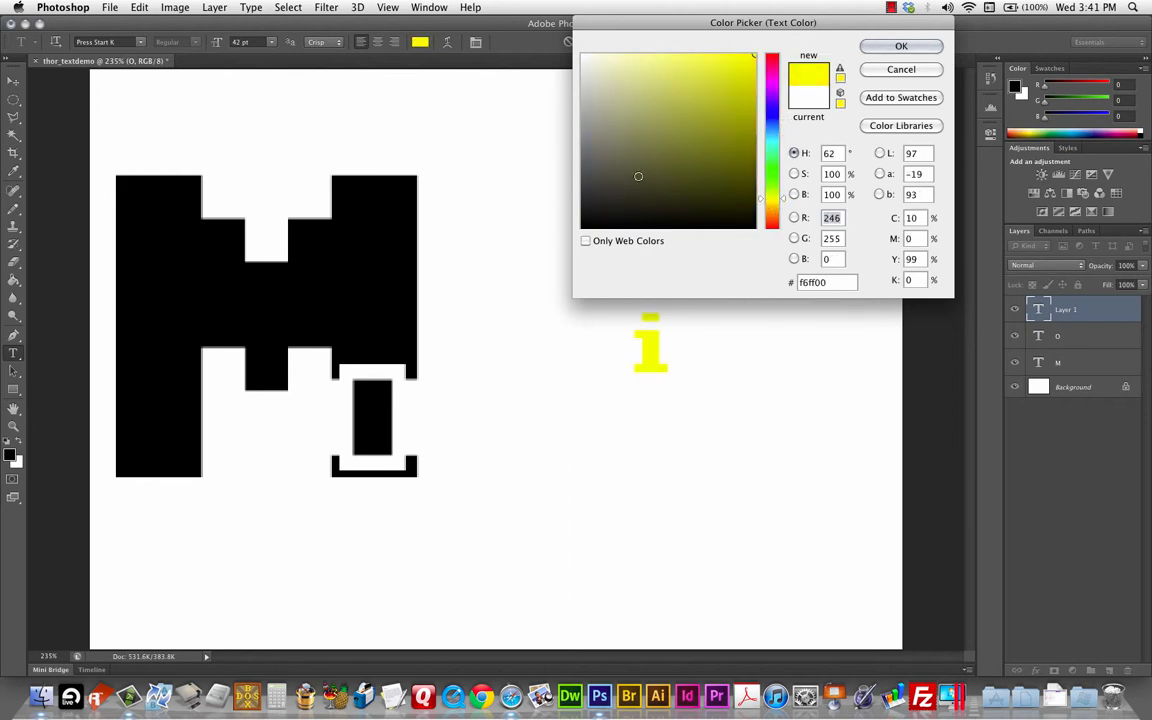
{"action": "left_click", "coordinate": [780, 205]}
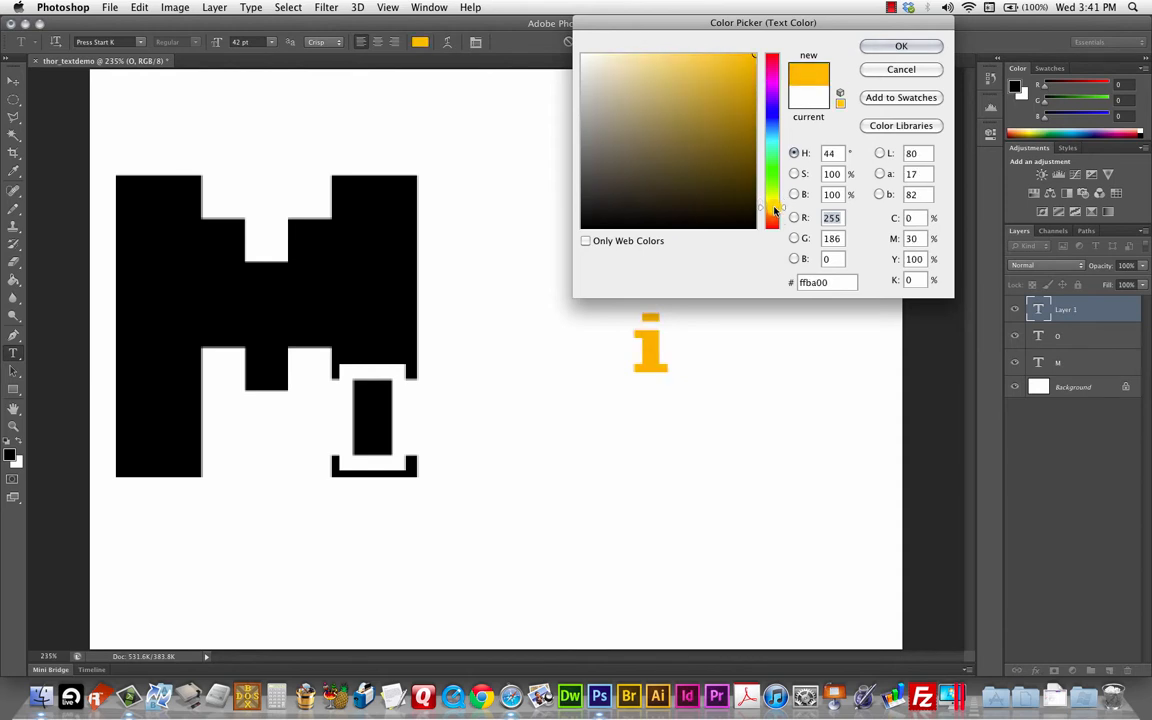
{"action": "left_click", "coordinate": [771, 207]}
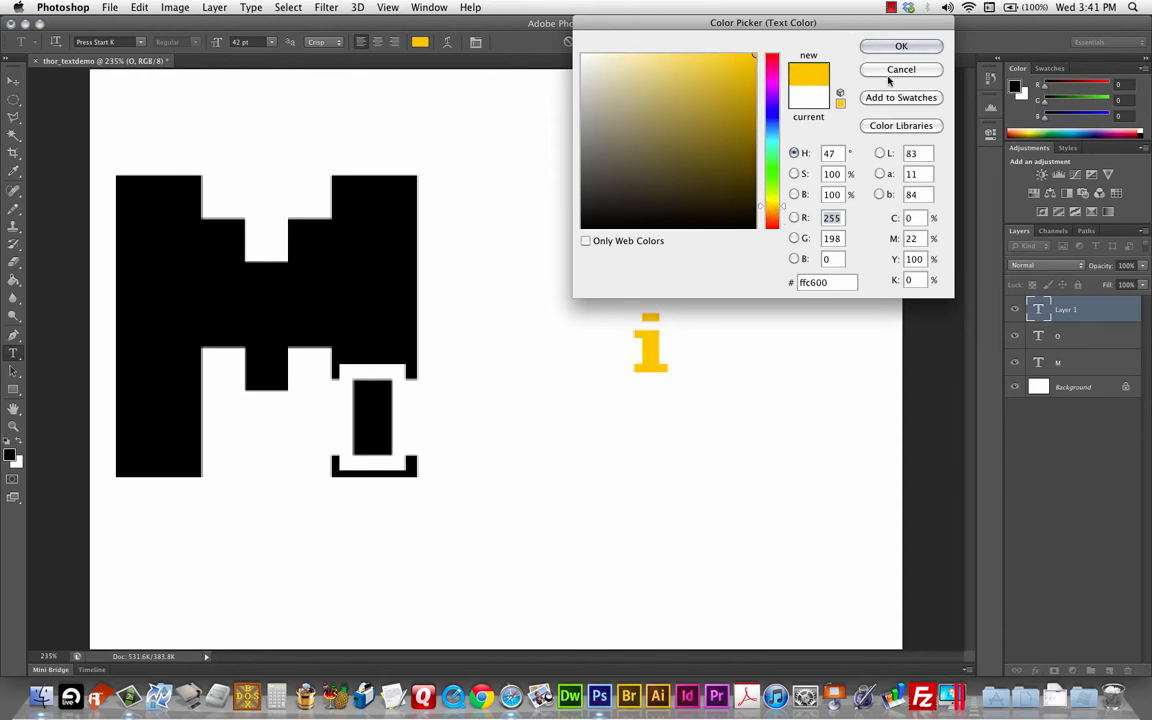
{"action": "left_click", "coordinate": [900, 46]}
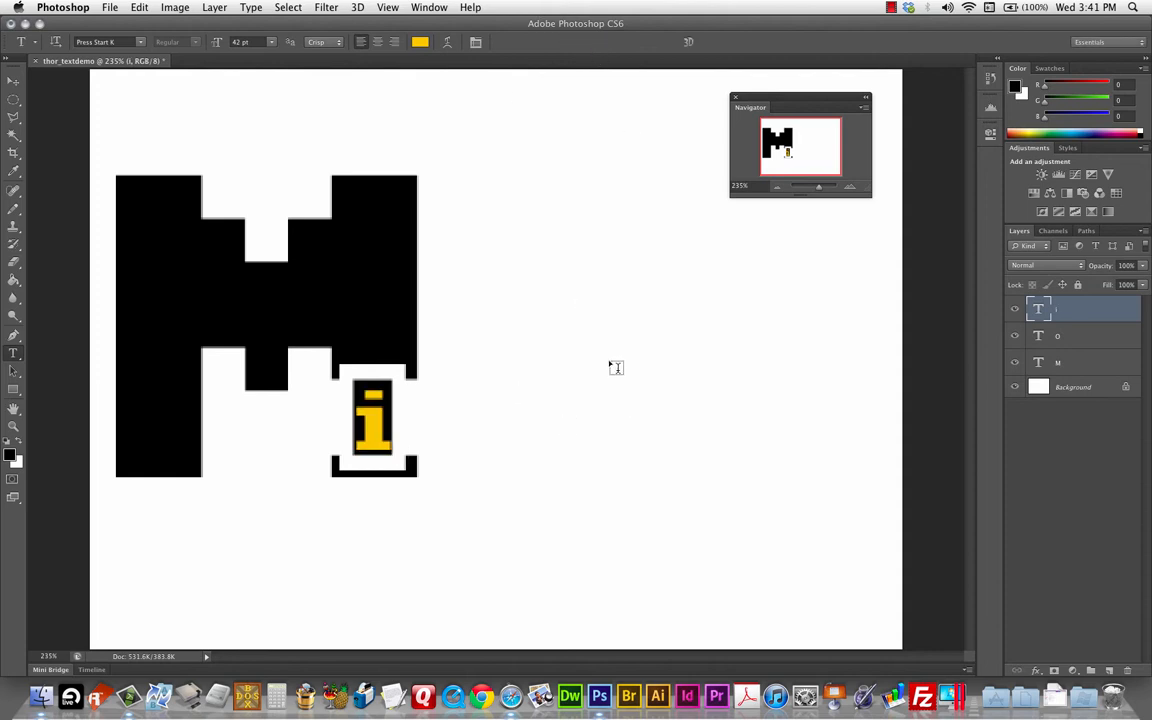
{"action": "mouse_move", "coordinate": [618, 367]}
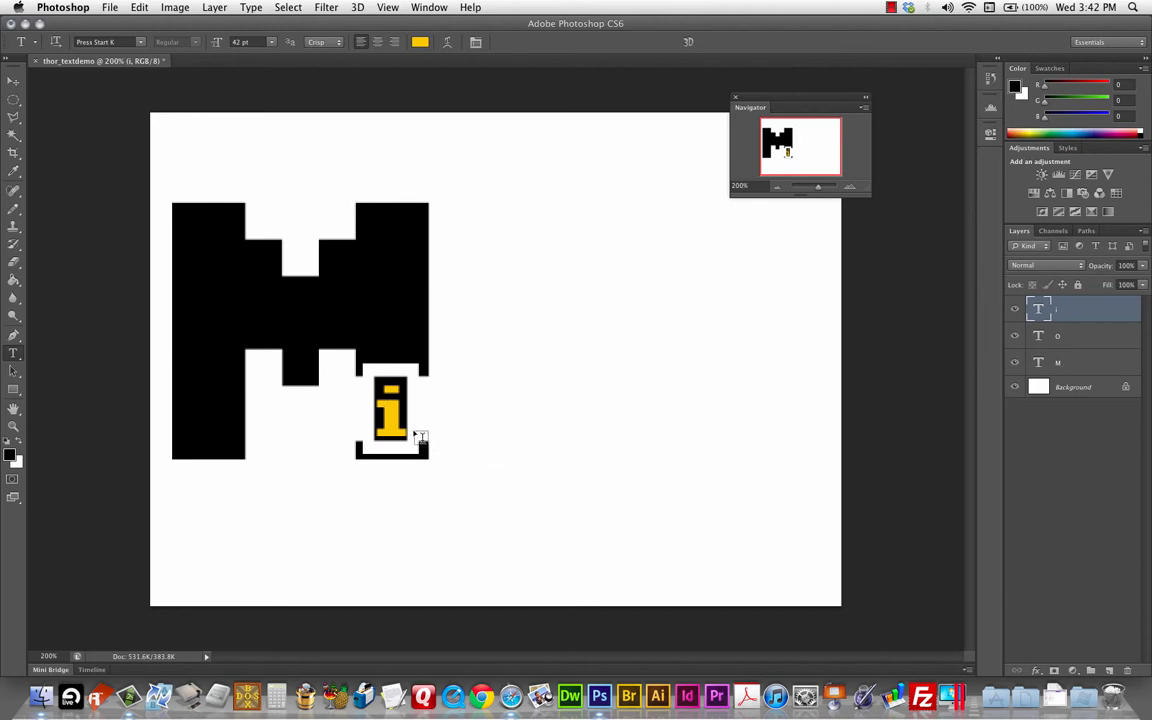
{"action": "mouse_move", "coordinate": [554, 389]}
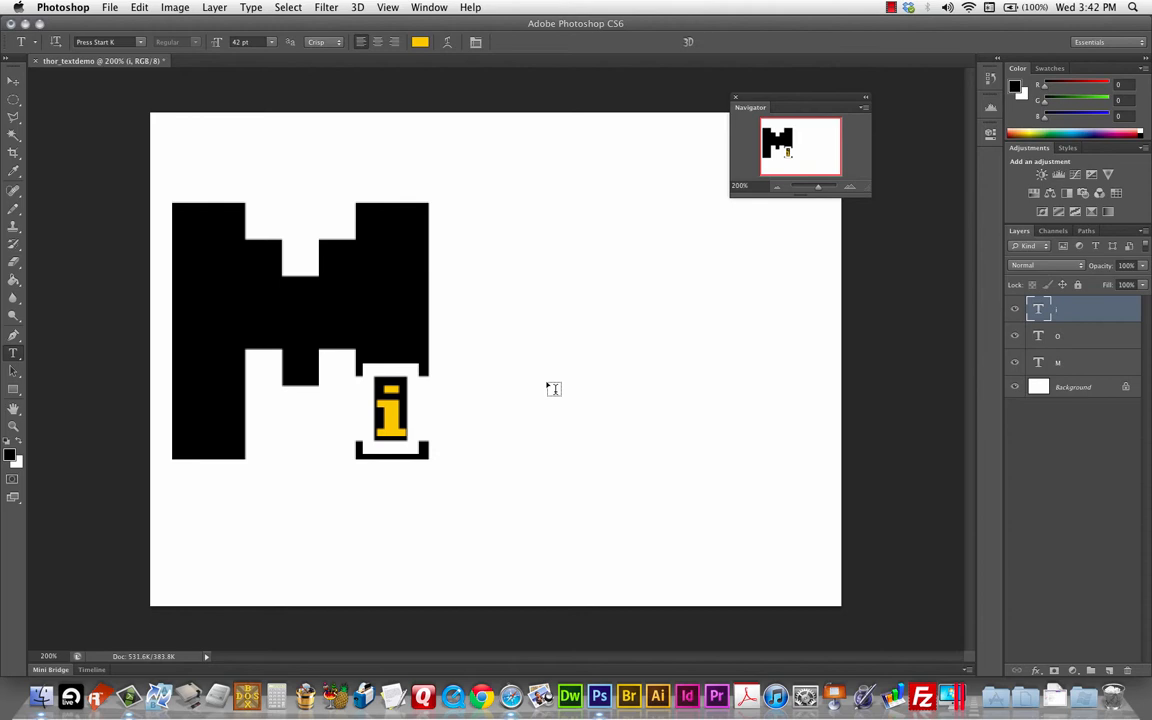
{"action": "mouse_move", "coordinate": [734, 478]}
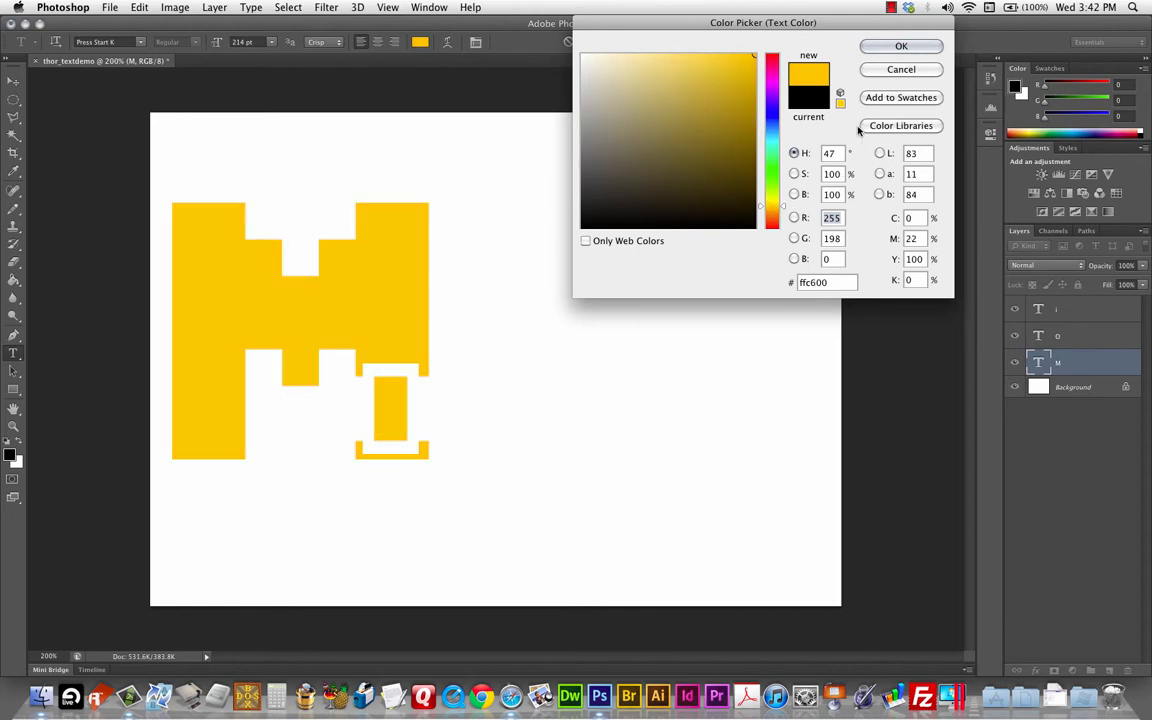
Step: Confirm golden yellow for the M and a deeper orange-yellow for the i
{"action": "left_click", "coordinate": [899, 46]}
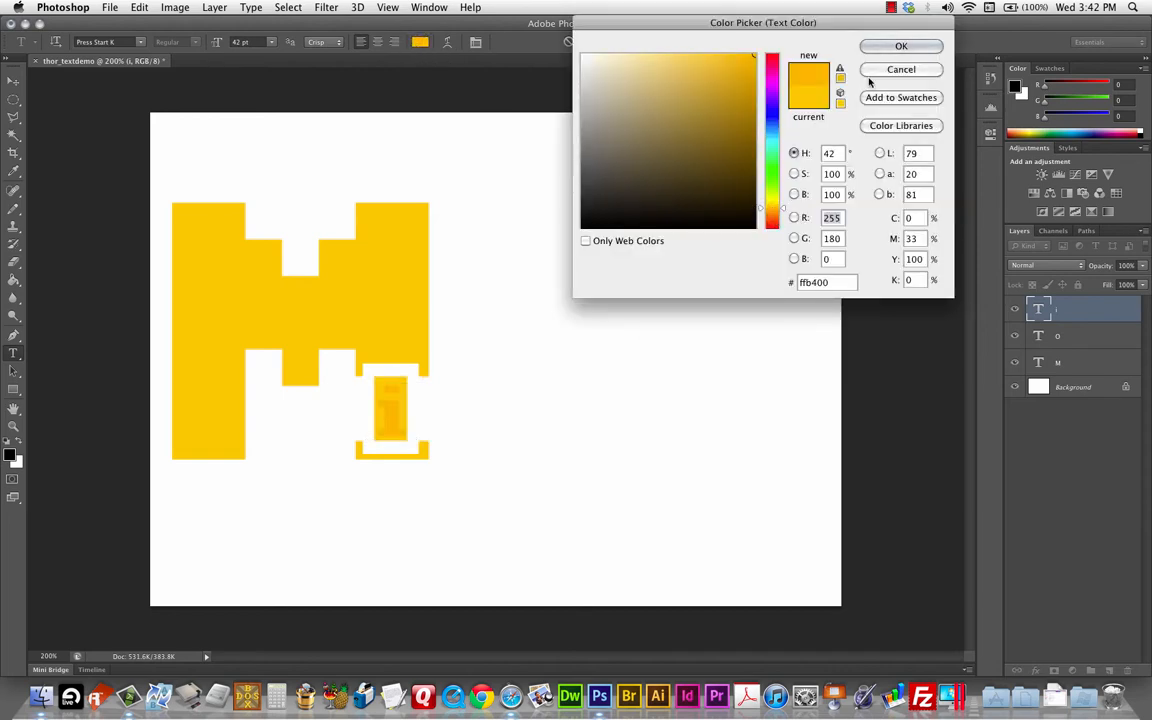
{"action": "left_click", "coordinate": [900, 46]}
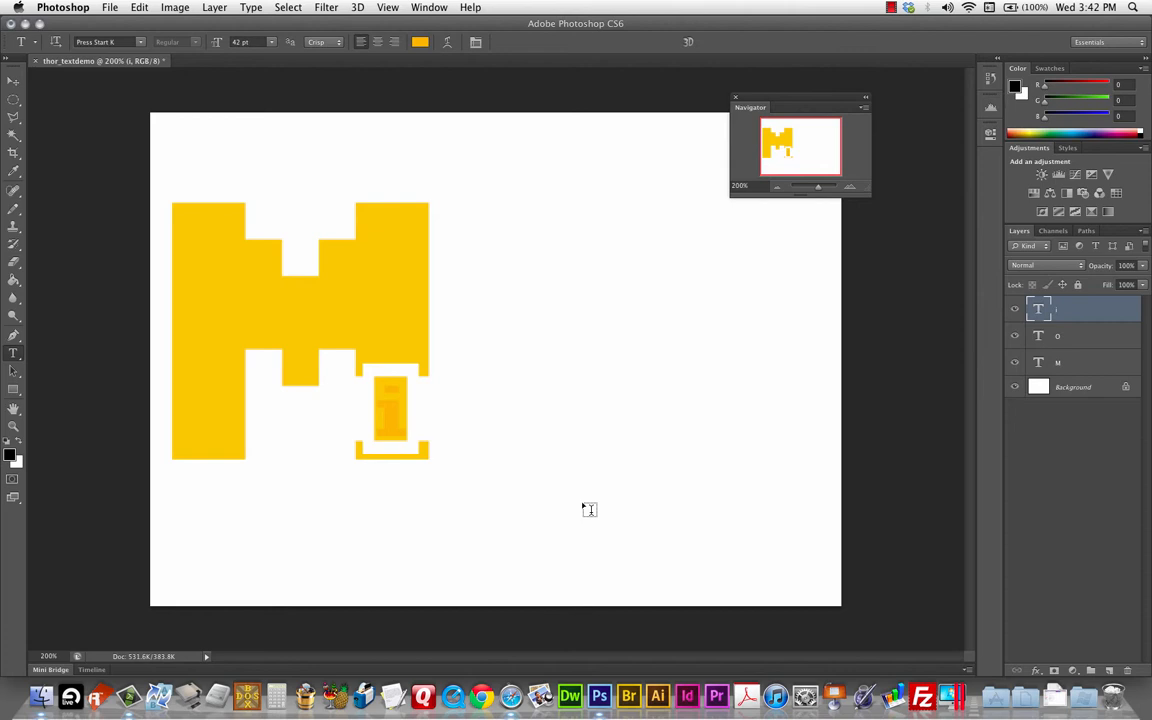
{"action": "mouse_move", "coordinate": [1103, 378]}
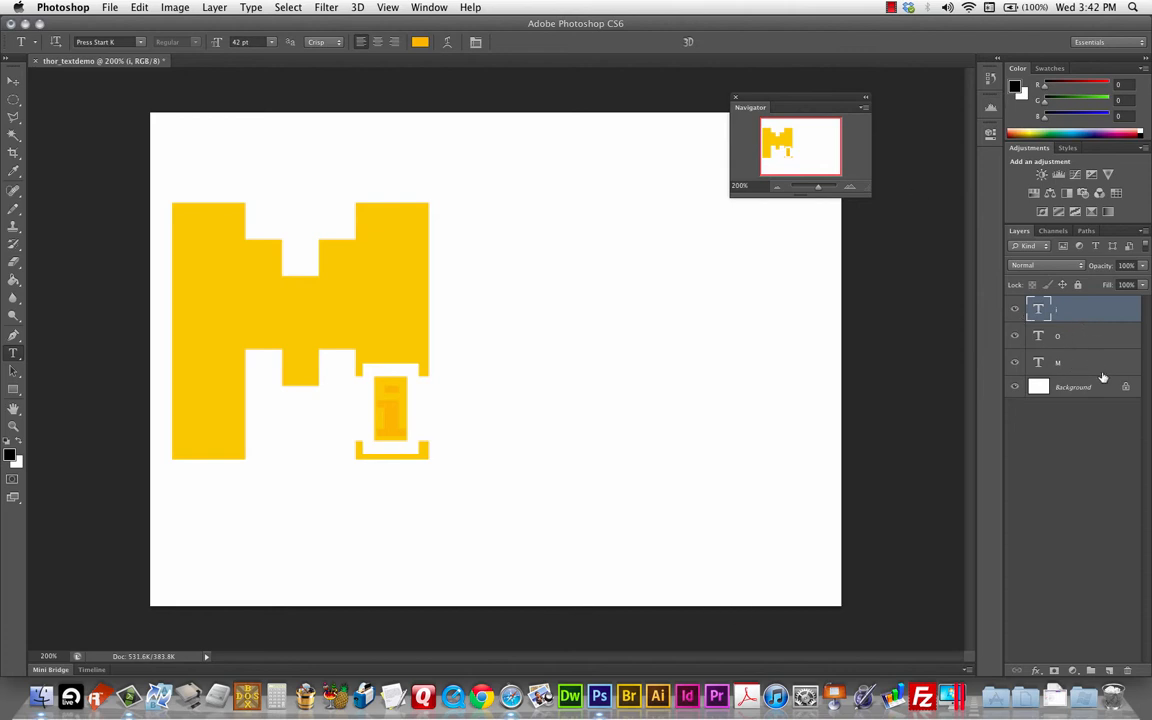
{"action": "mouse_move", "coordinate": [1086, 370]}
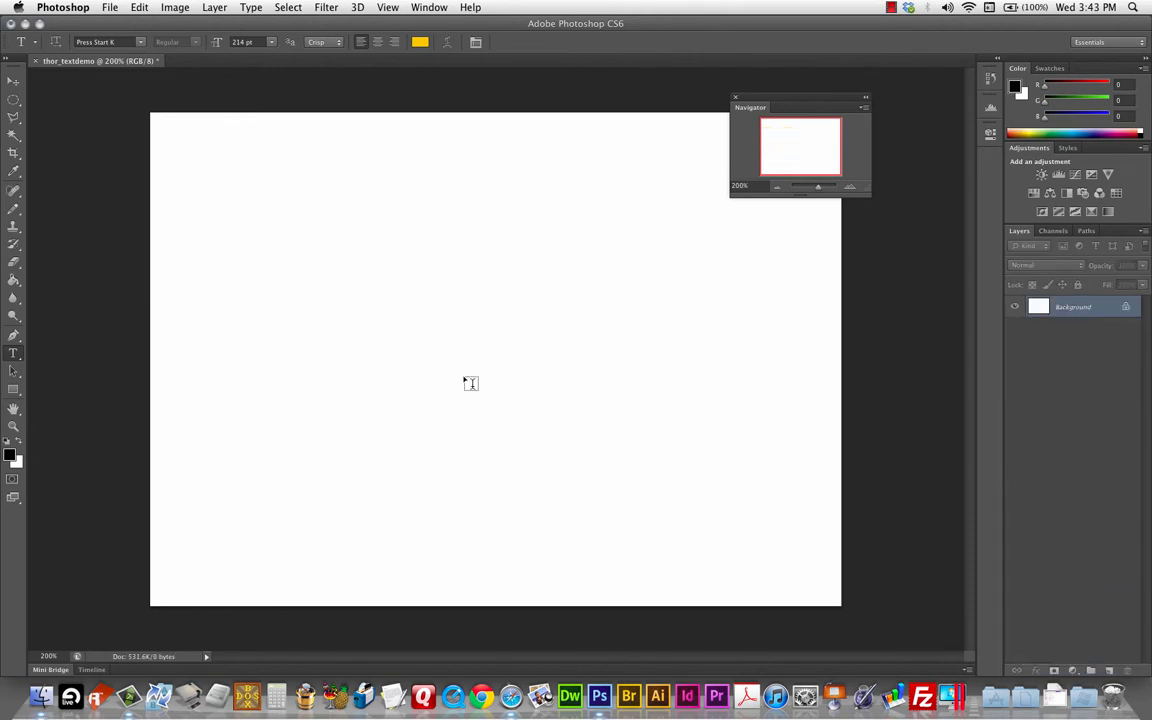
Step: Choose Trajan Pro and black text colour, then type a capital T
{"action": "left_click", "coordinate": [108, 41]}
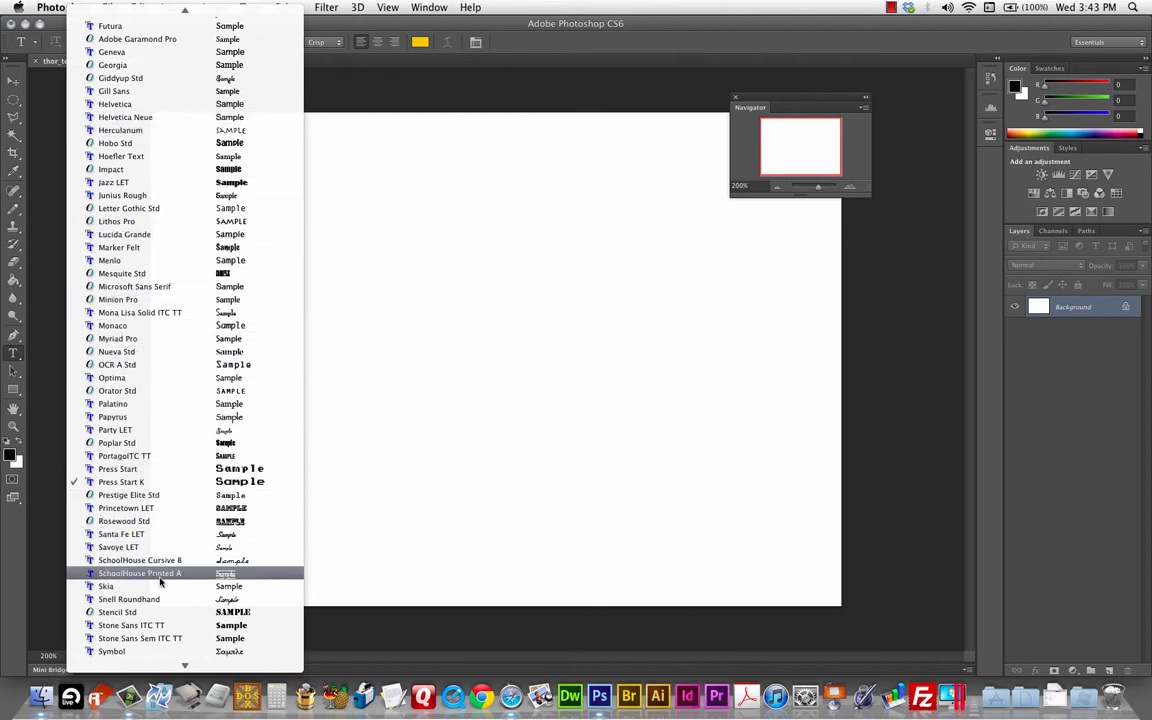
{"action": "scroll", "scroll_direction": "down", "scroll_amount": 3}
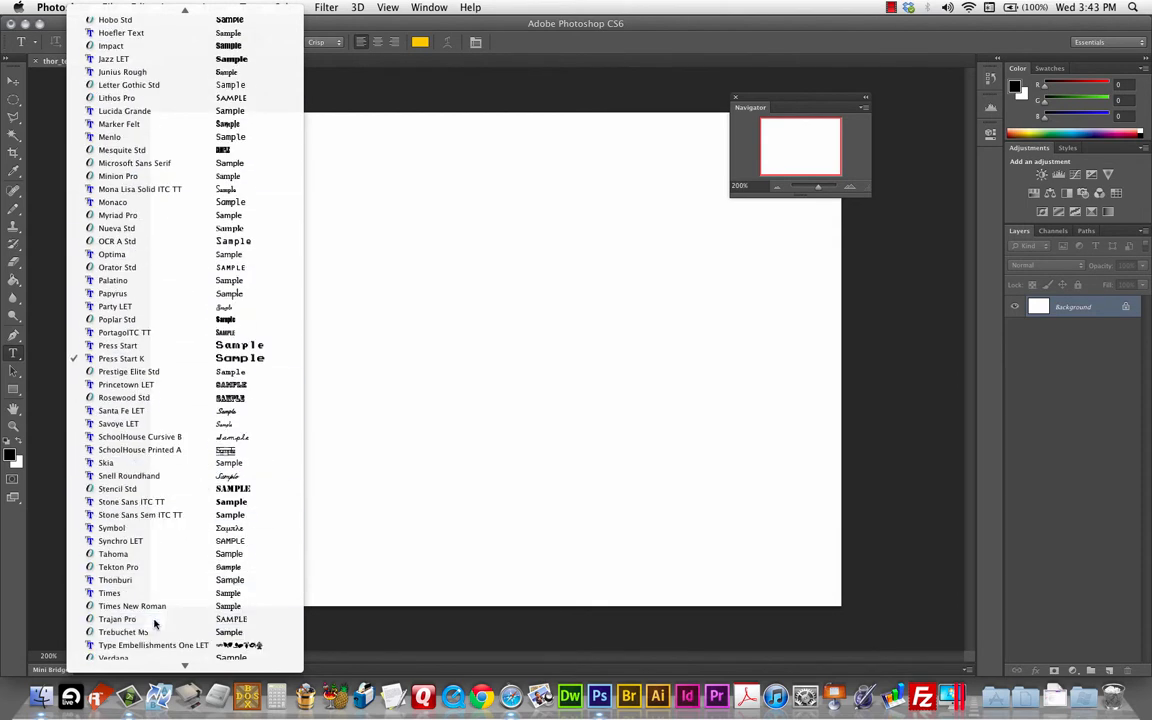
{"action": "left_click", "coordinate": [117, 618]}
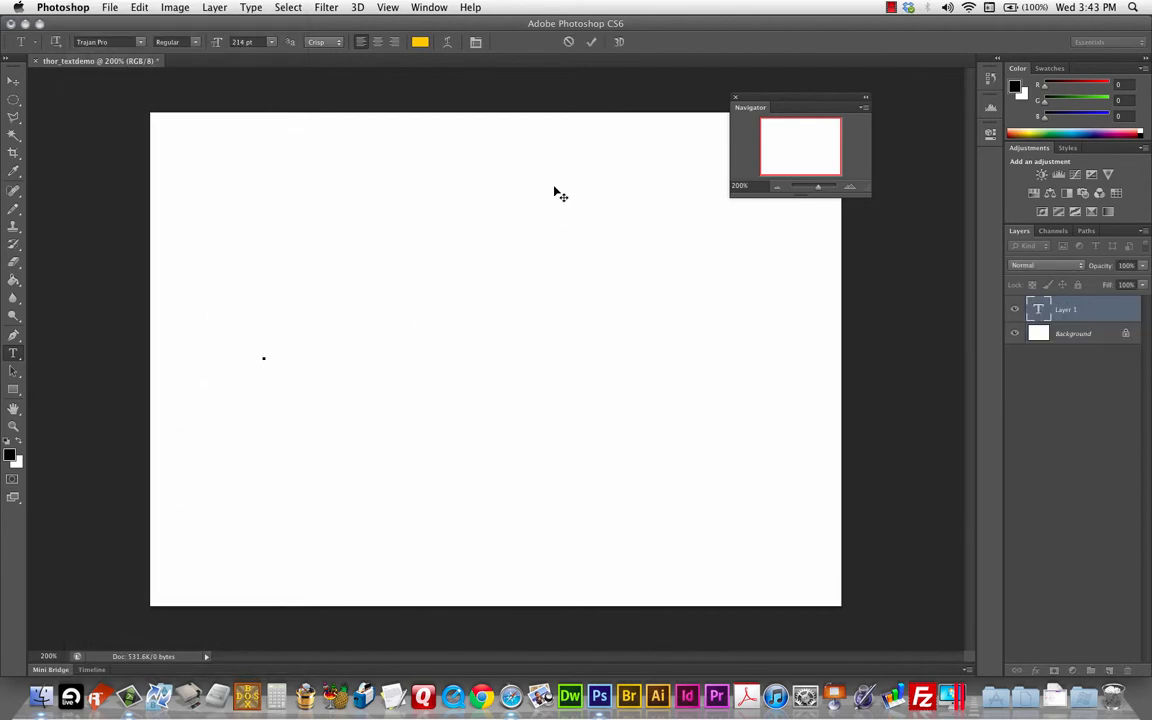
{"action": "left_click", "coordinate": [419, 42]}
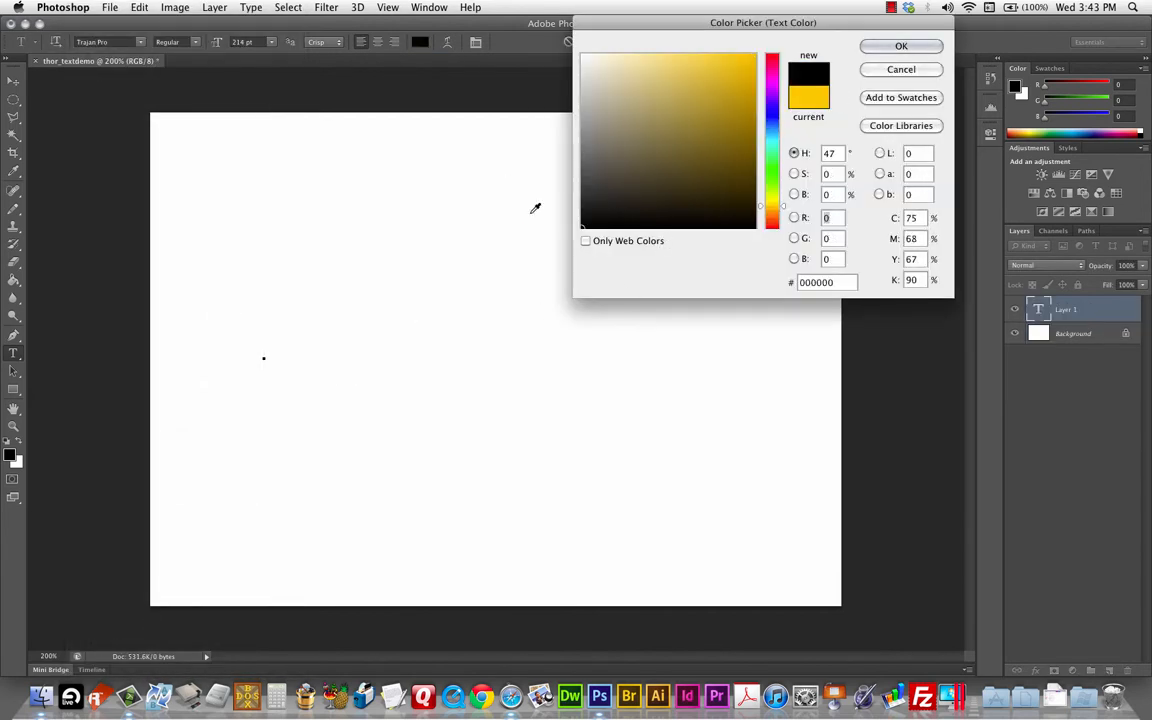
{"action": "left_click", "coordinate": [899, 46]}
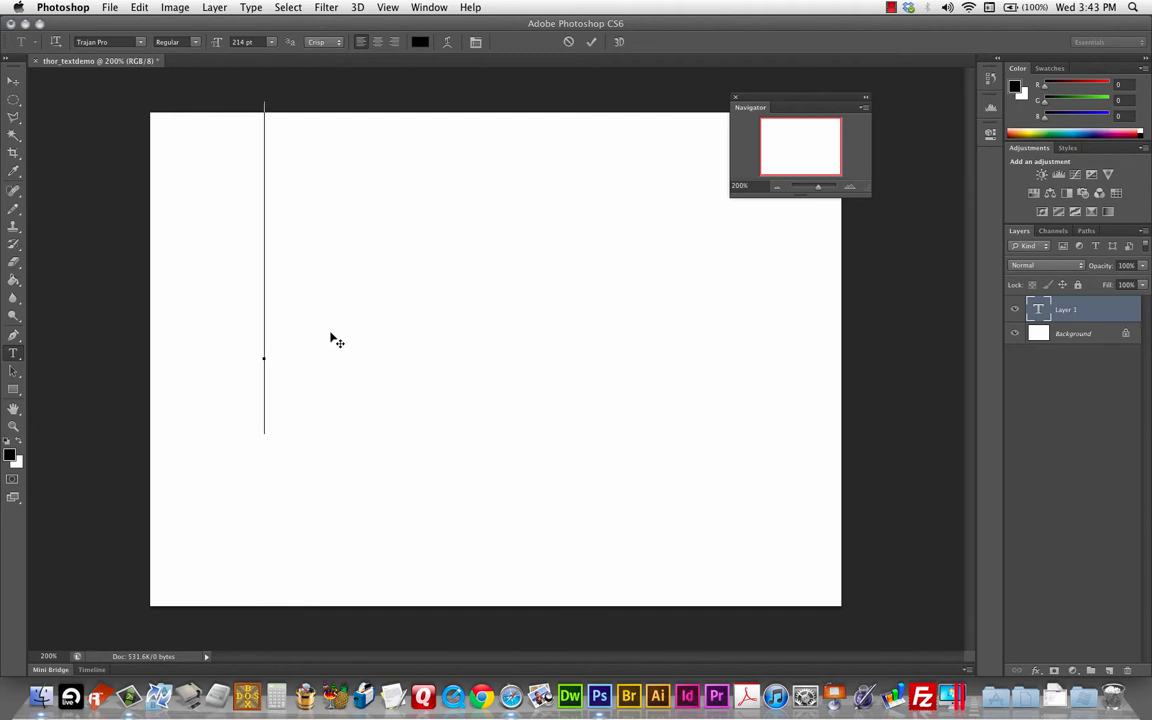
{"action": "type", "text": "T"}
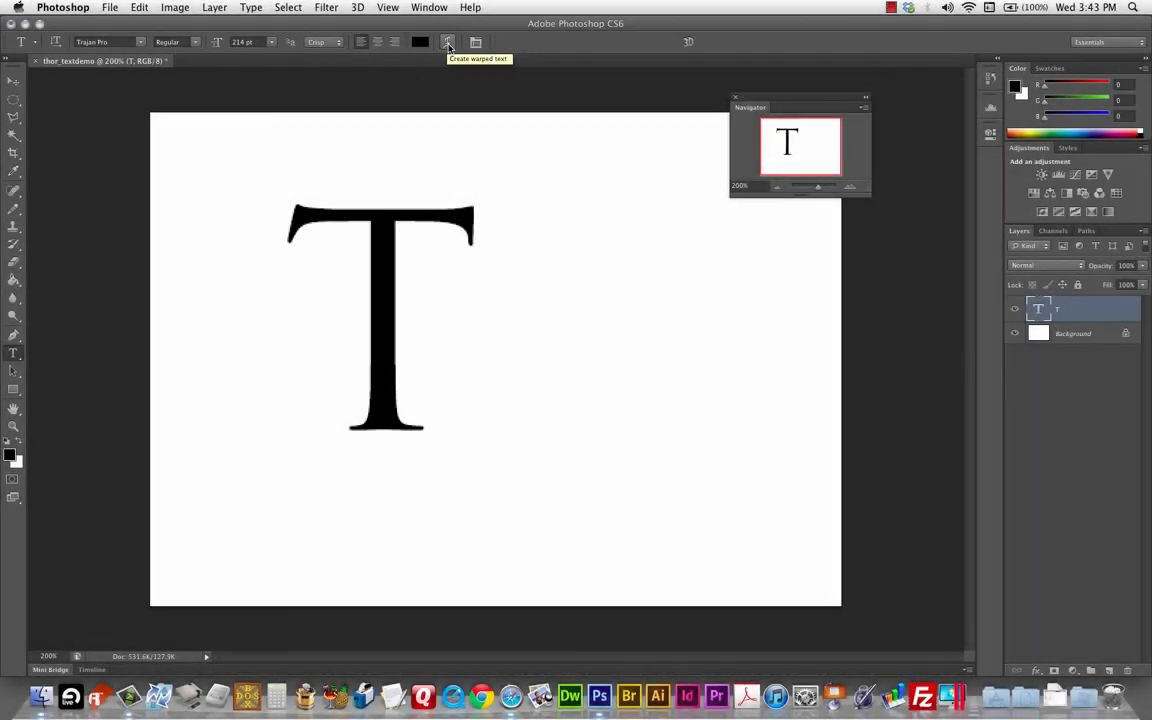
Step: Apply a Flag warp to the T and adjust its bend and horizontal distortion
{"action": "left_click", "coordinate": [447, 42]}
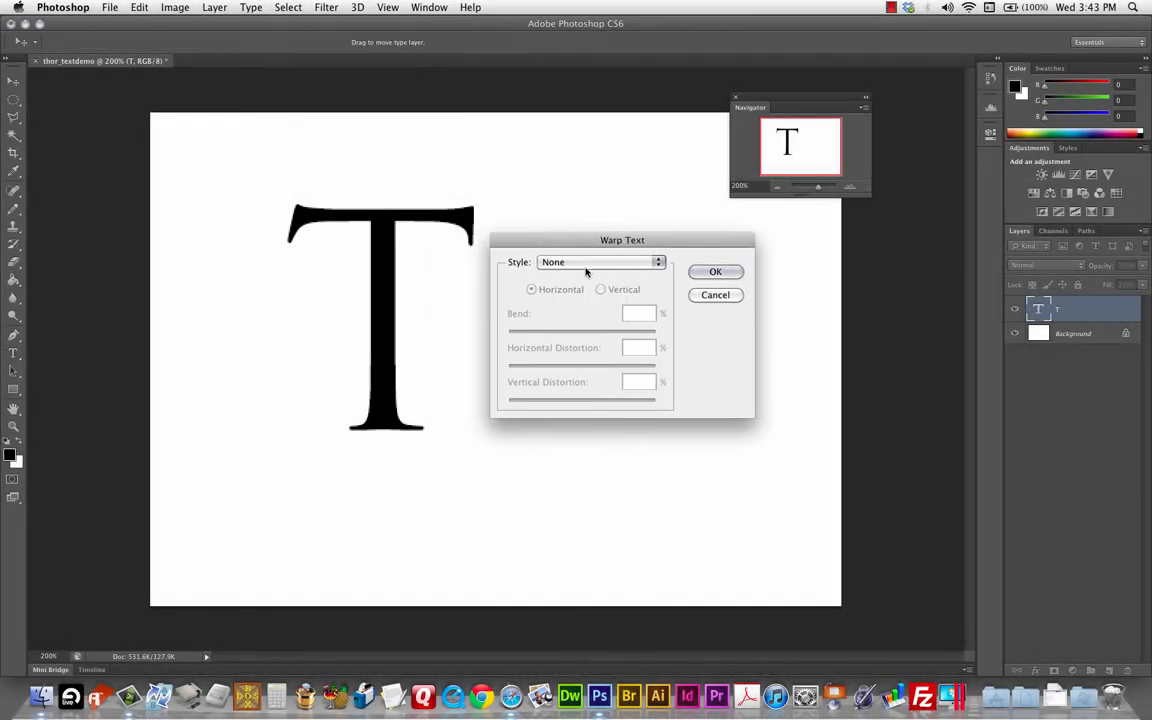
{"action": "left_click", "coordinate": [598, 261]}
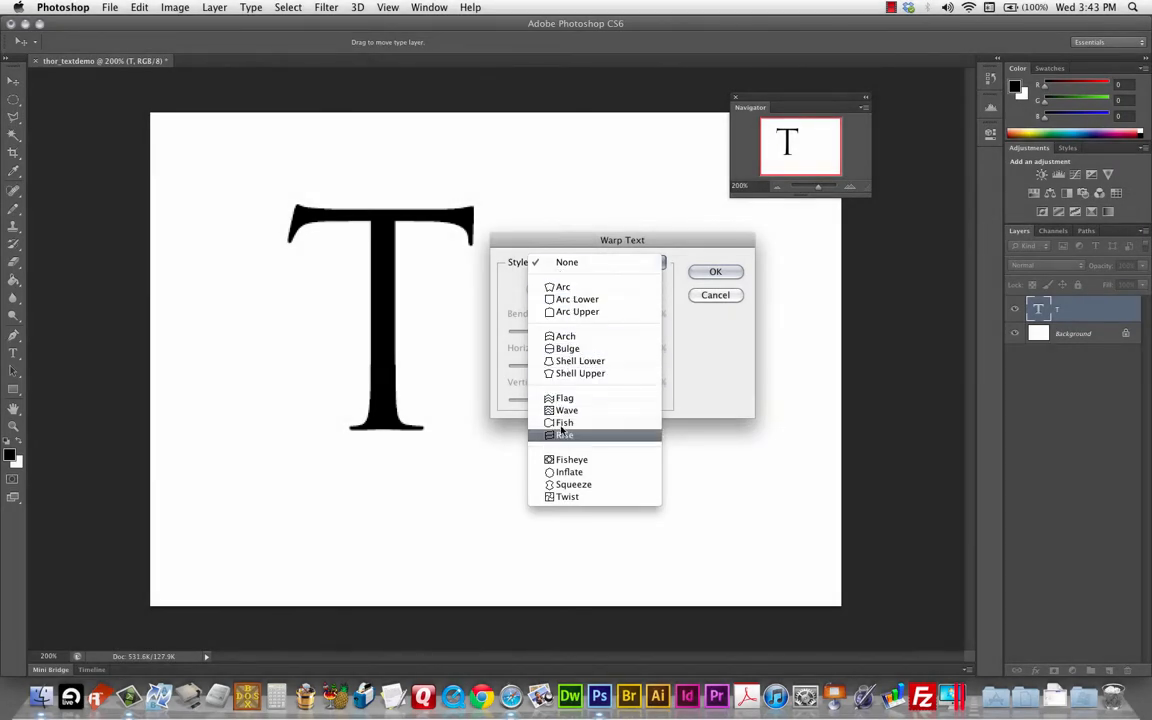
{"action": "left_click", "coordinate": [564, 398]}
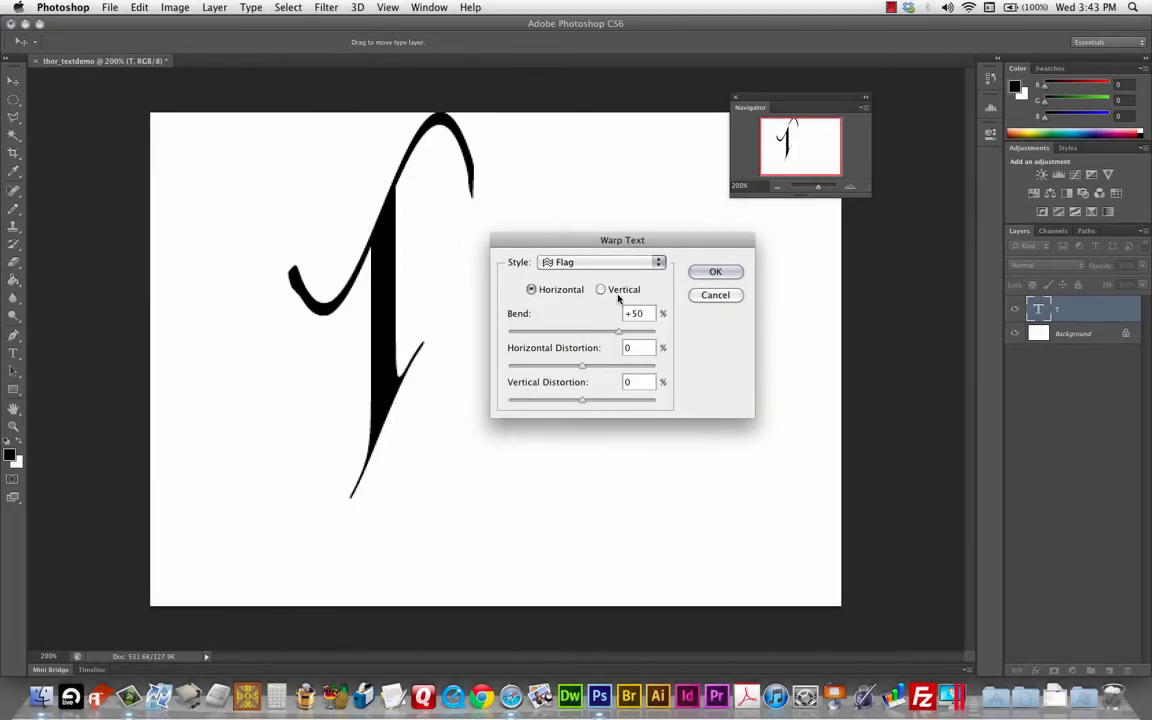
{"action": "left_click_drag", "start_coordinate": [622, 240], "coordinate": [645, 329]}
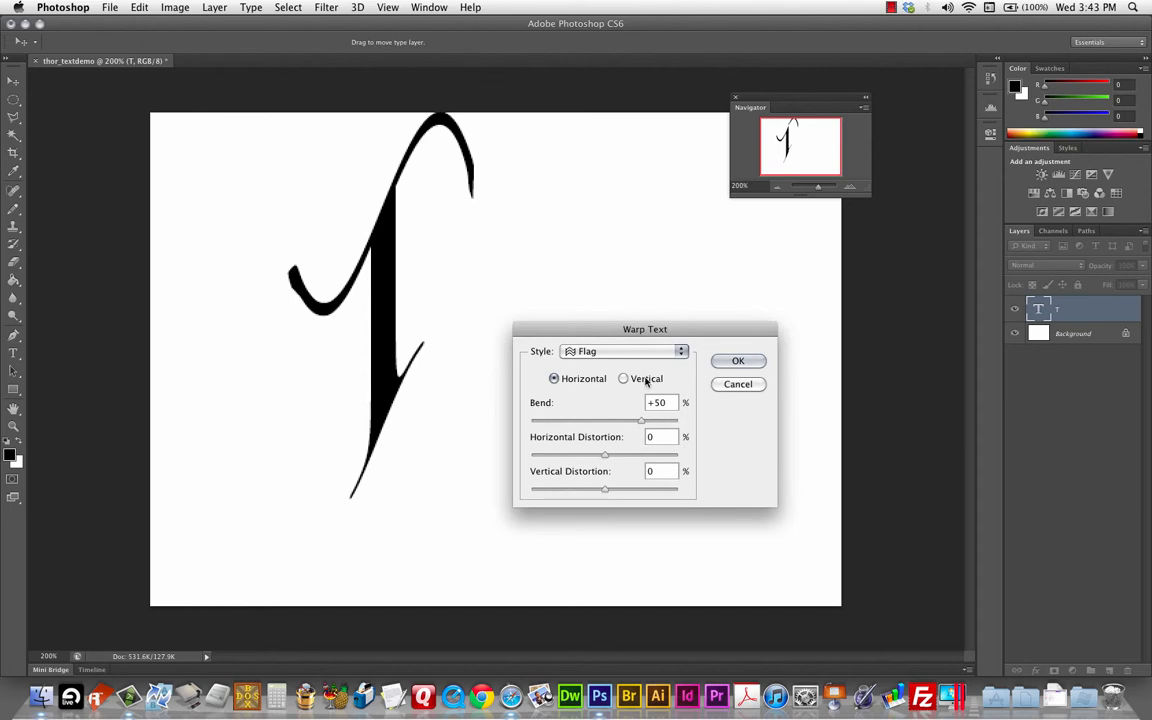
{"action": "mouse_move", "coordinate": [592, 428]}
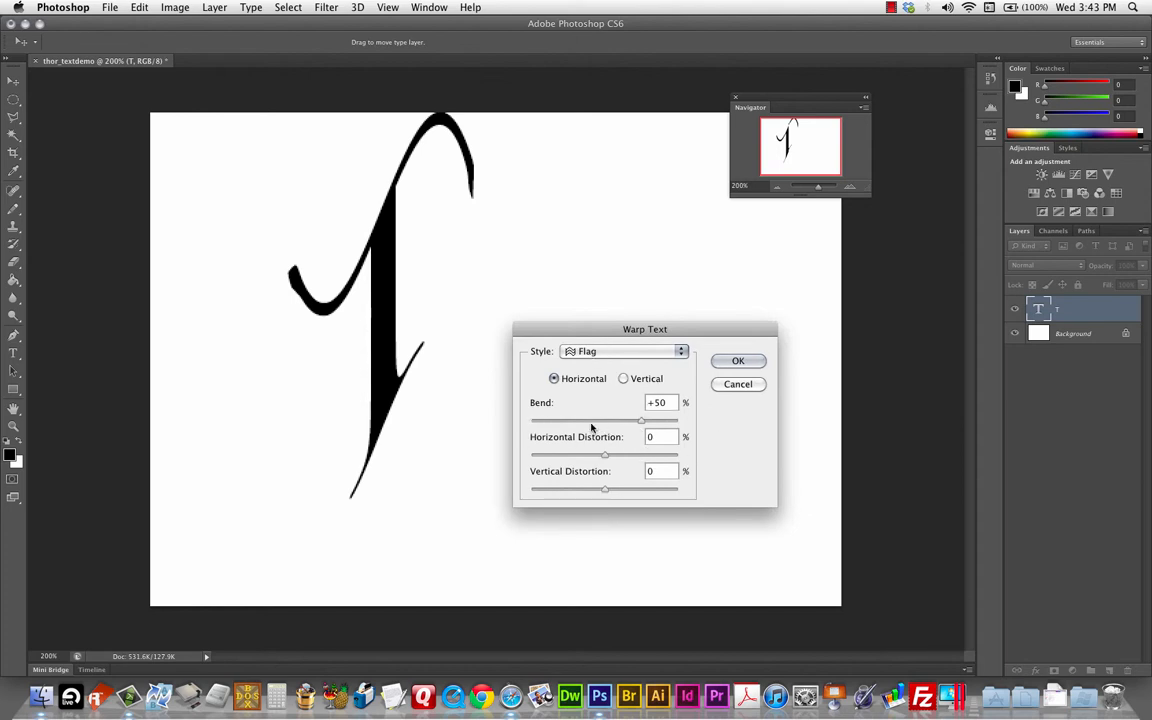
{"action": "left_click_drag", "start_coordinate": [641, 420], "coordinate": [639, 420]}
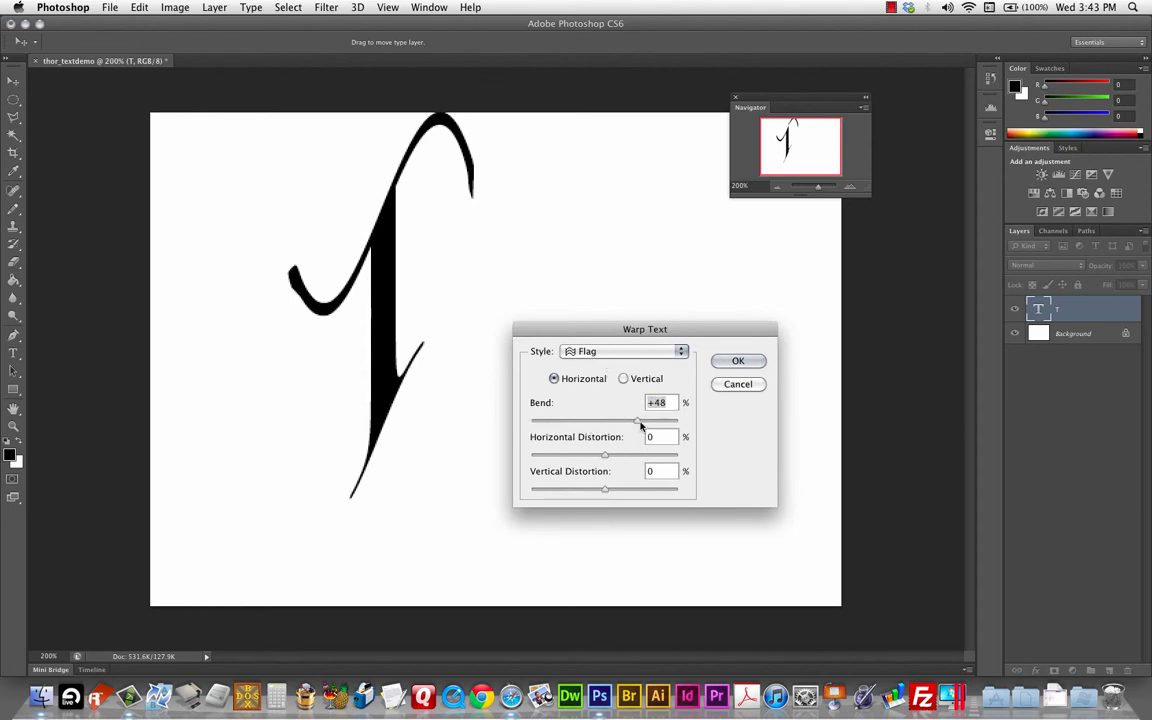
{"action": "left_click_drag", "start_coordinate": [640, 420], "coordinate": [605, 420]}
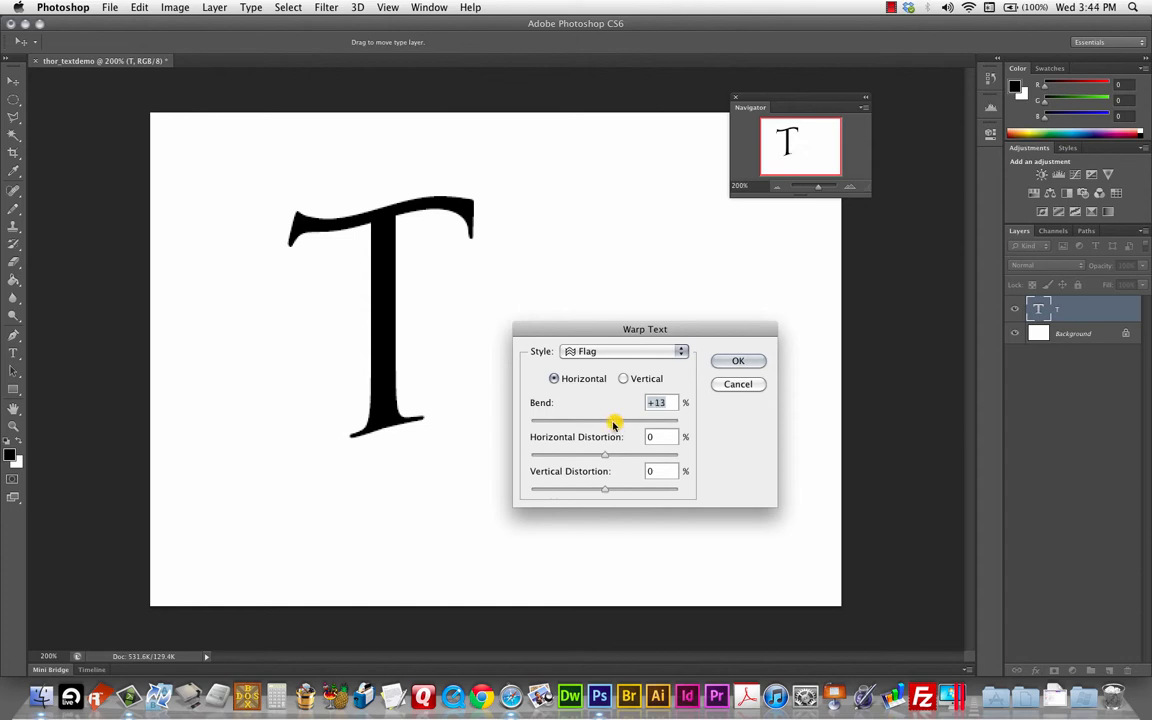
{"action": "left_click_drag", "start_coordinate": [615, 420], "coordinate": [636, 420]}
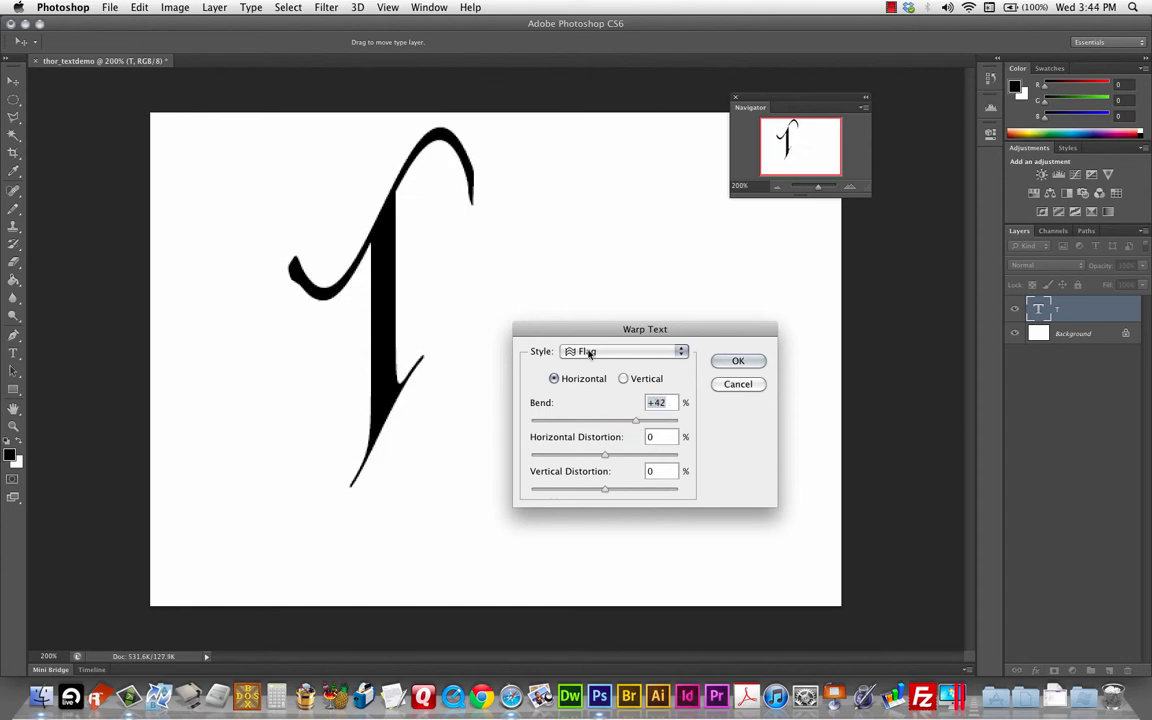
{"action": "left_click_drag", "start_coordinate": [604, 454], "coordinate": [617, 454]}
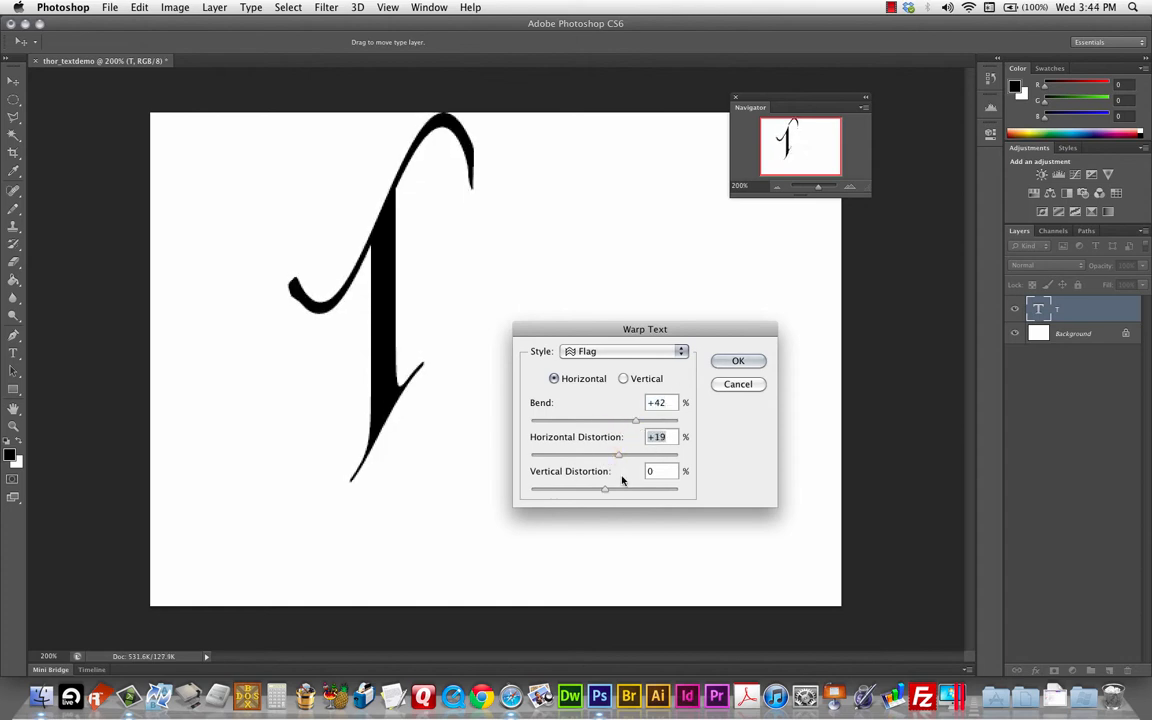
{"action": "left_click_drag", "start_coordinate": [618, 455], "coordinate": [604, 455]}
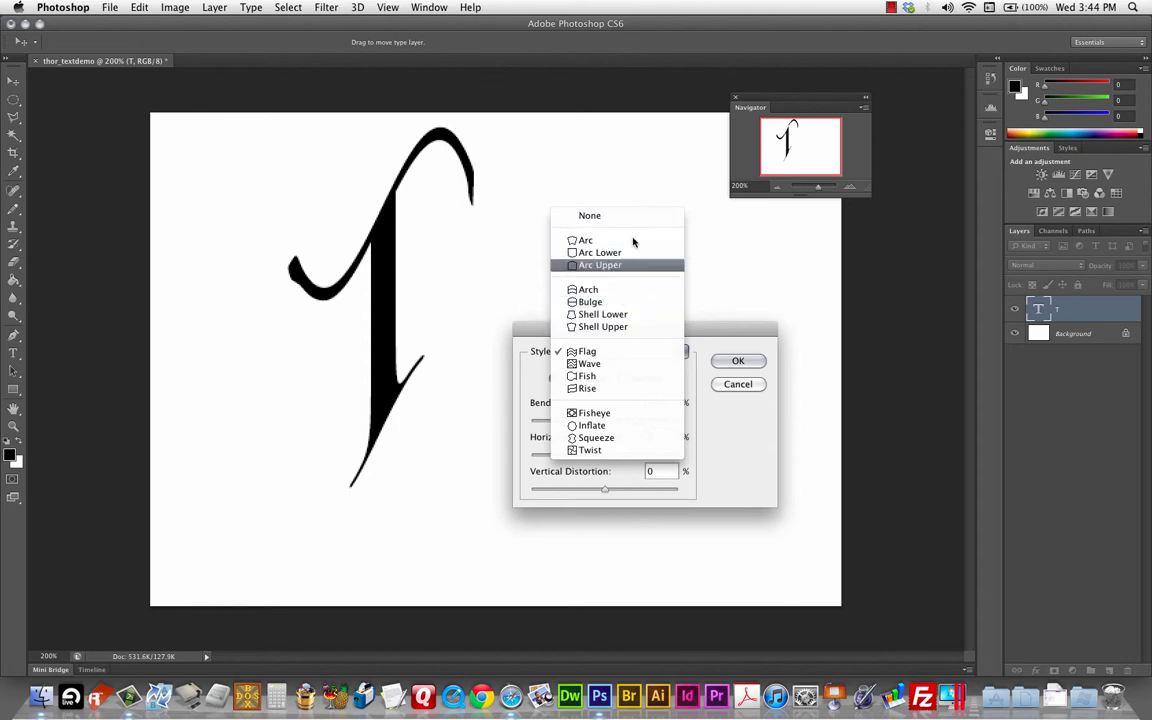
Step: Try Arc and Arch warps, then apply Flag with Bend +42
{"action": "left_click", "coordinate": [585, 240]}
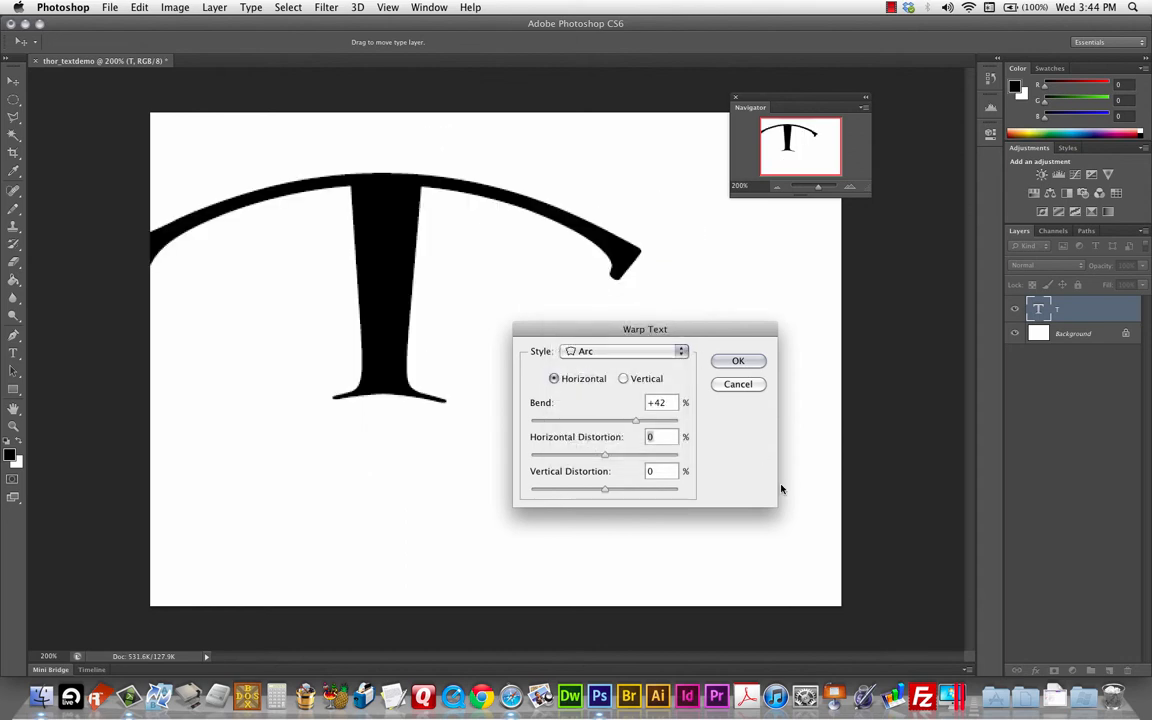
{"action": "left_click", "coordinate": [624, 351]}
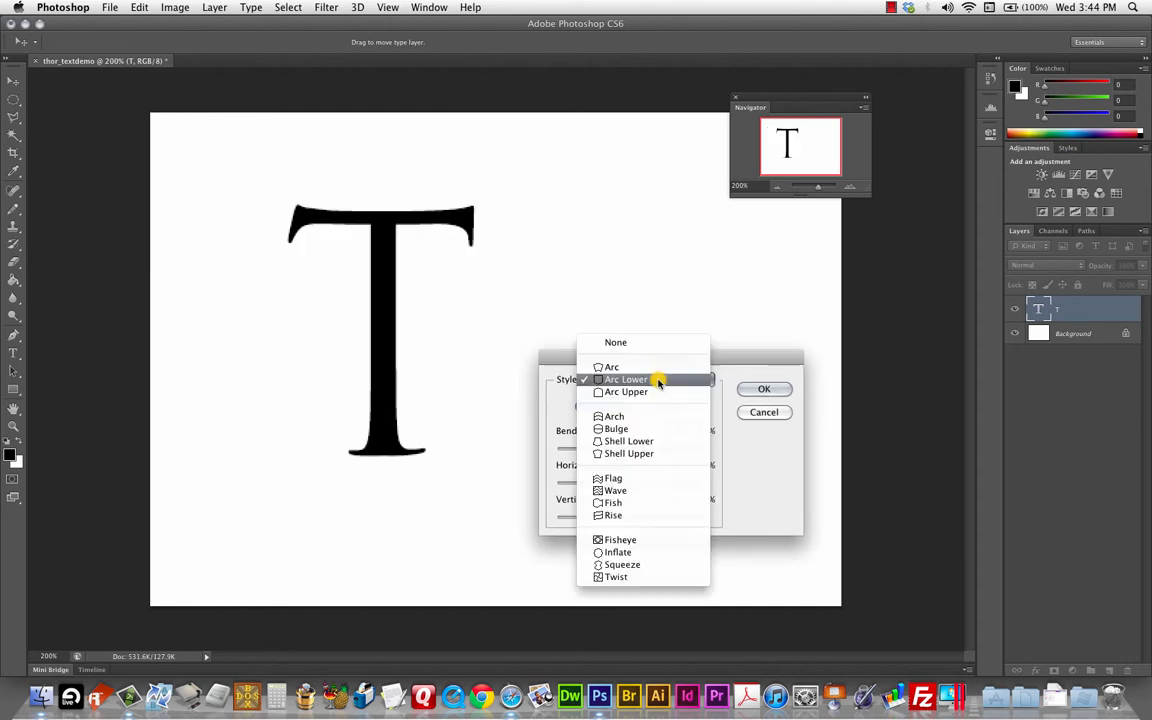
{"action": "left_click", "coordinate": [614, 416]}
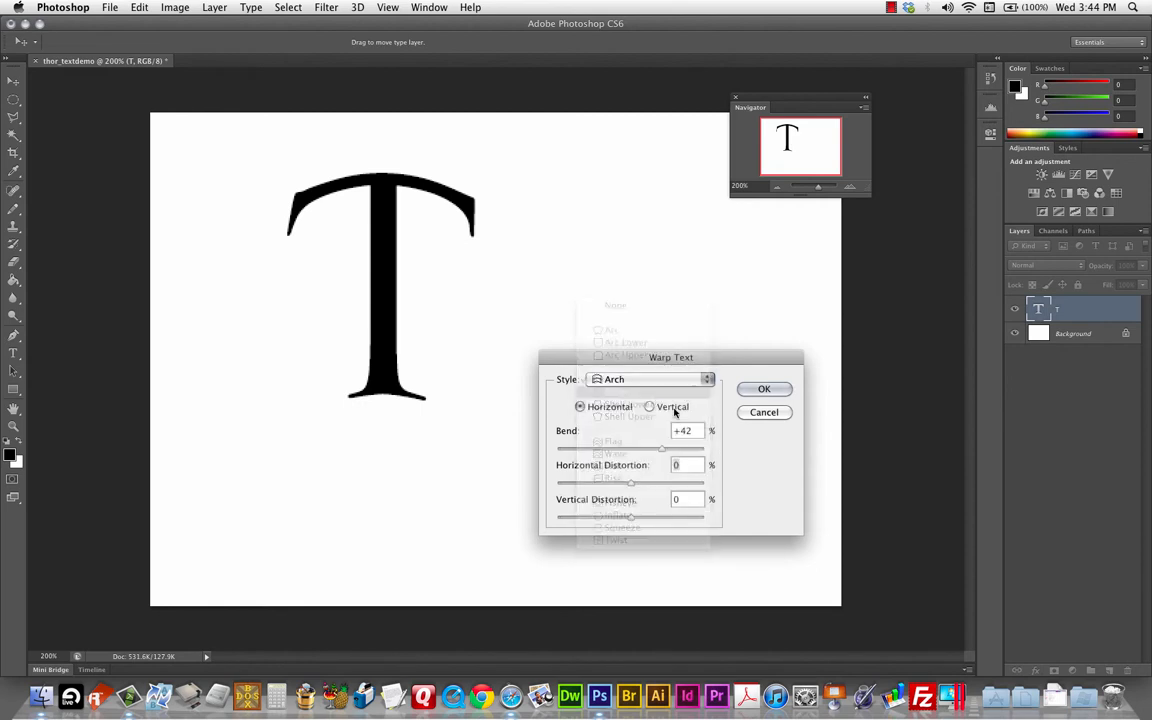
{"action": "left_click", "coordinate": [650, 379]}
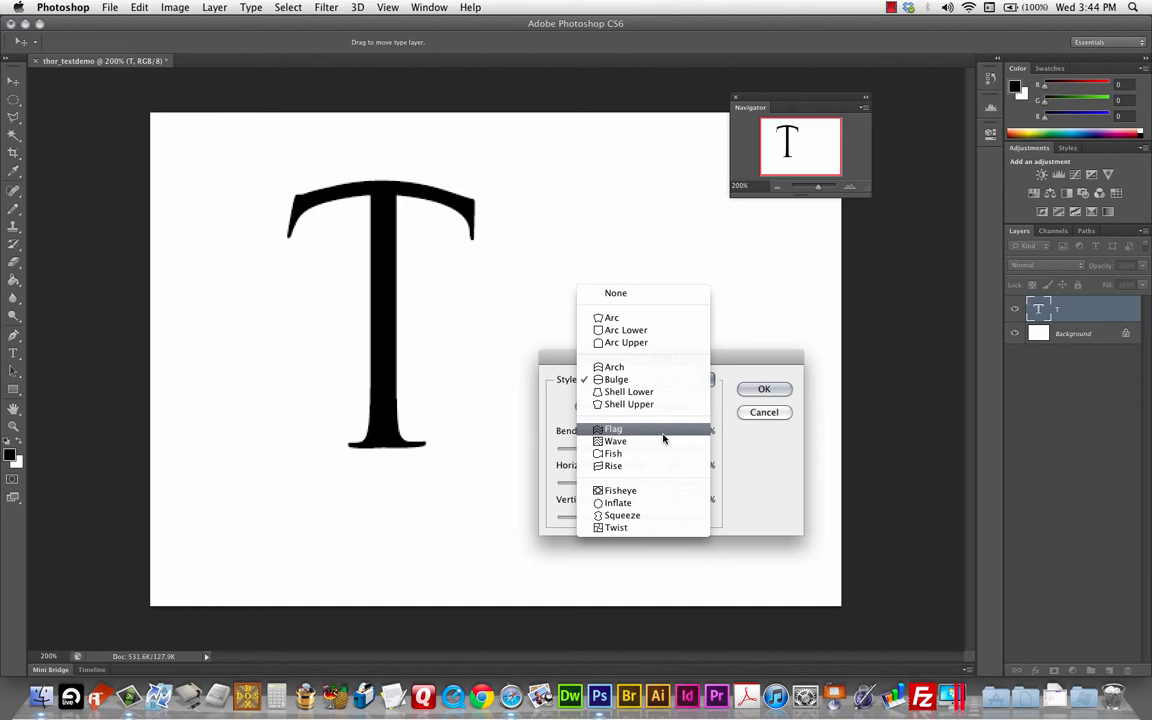
{"action": "left_click", "coordinate": [613, 428]}
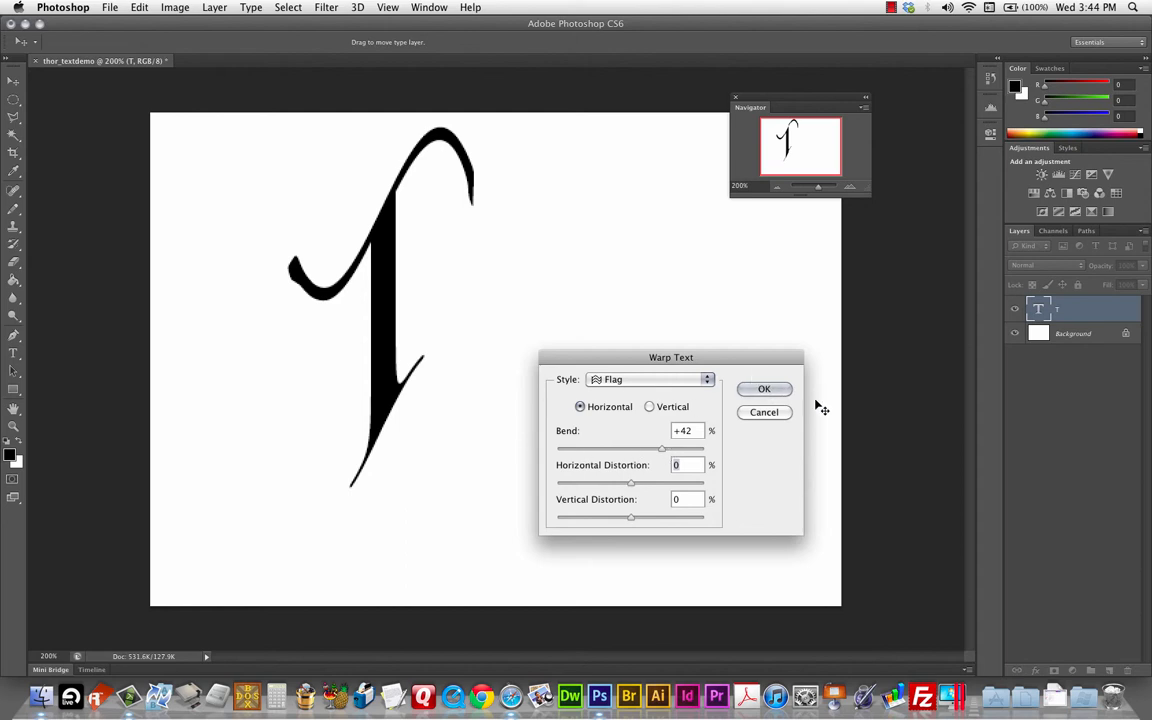
{"action": "left_click", "coordinate": [764, 389]}
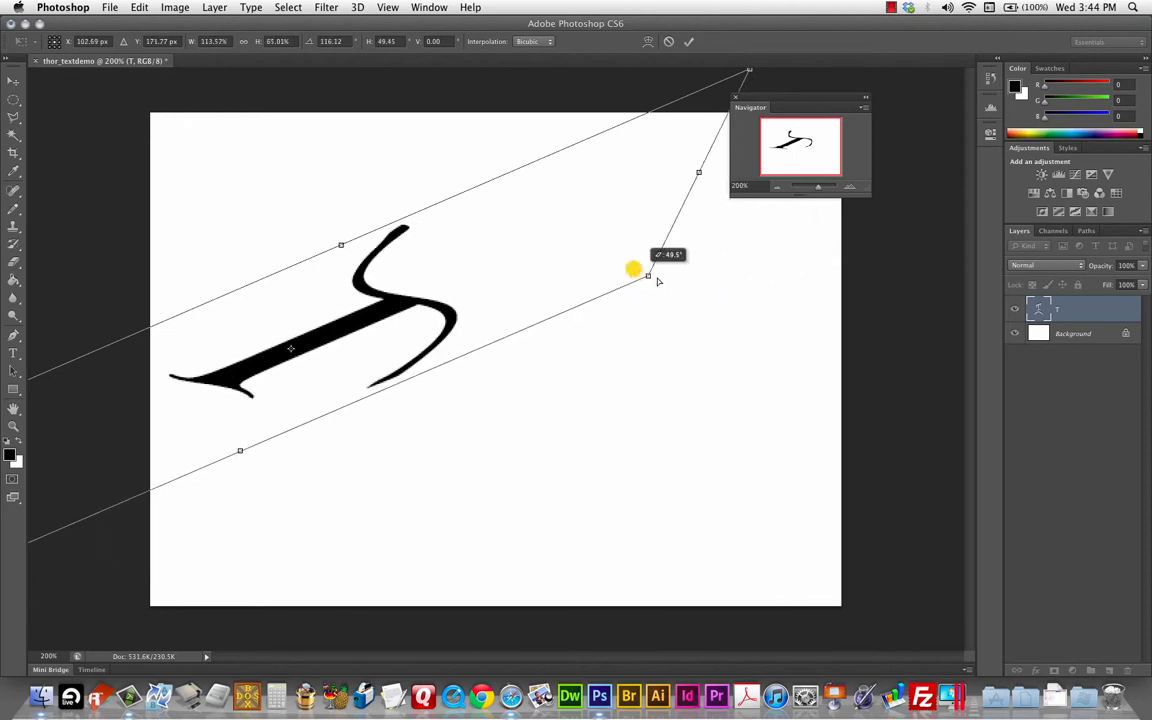
{"action": "left_click_drag", "start_coordinate": [635, 268], "coordinate": [893, 228]}
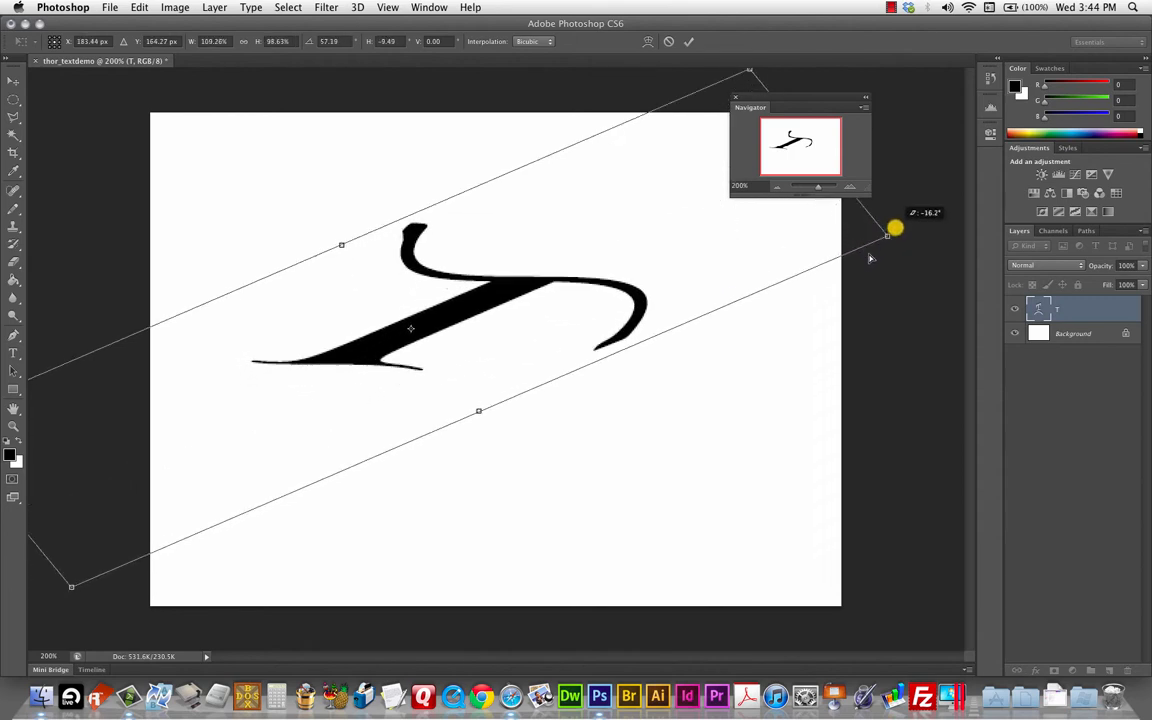
{"action": "left_click_drag", "start_coordinate": [893, 228], "coordinate": [721, 258]}
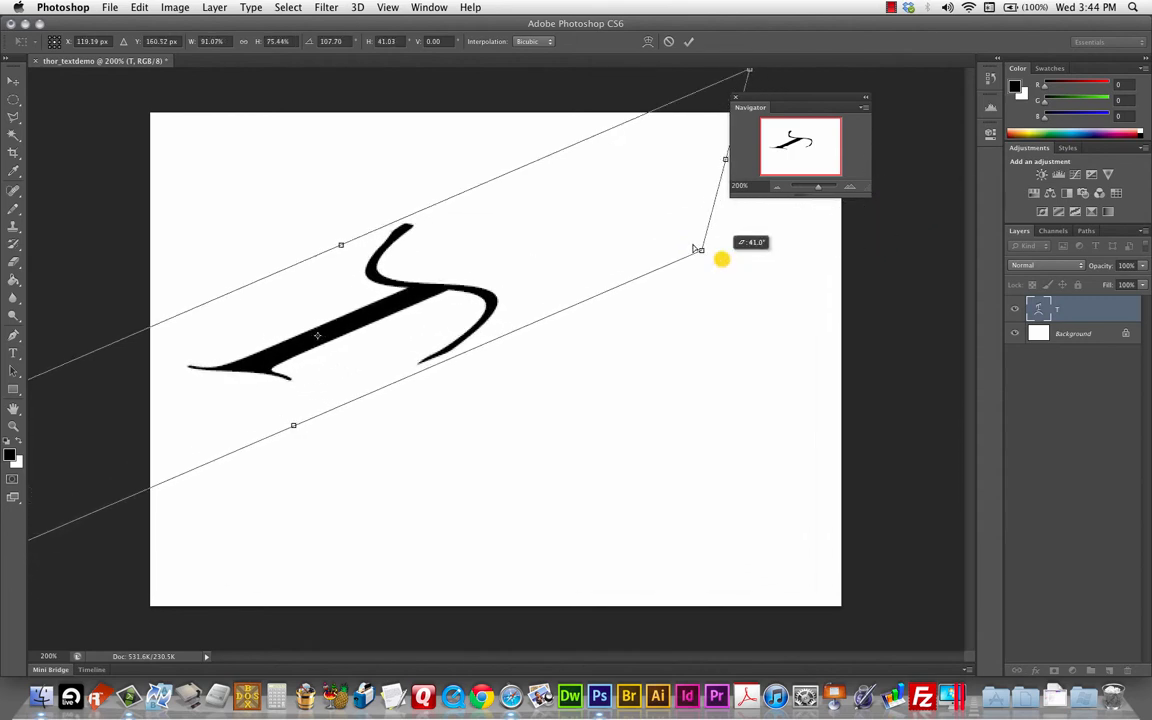
{"action": "left_click_drag", "start_coordinate": [722, 258], "coordinate": [930, 357]}
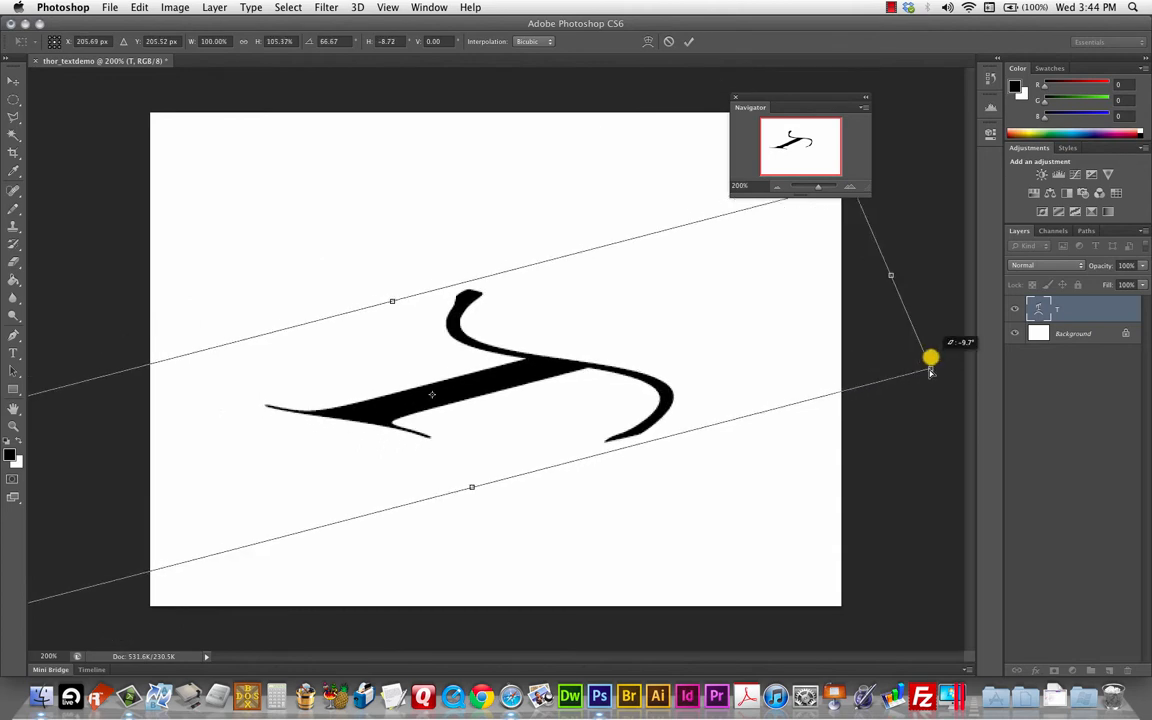
{"action": "left_click_drag", "start_coordinate": [930, 357], "coordinate": [583, 283]}
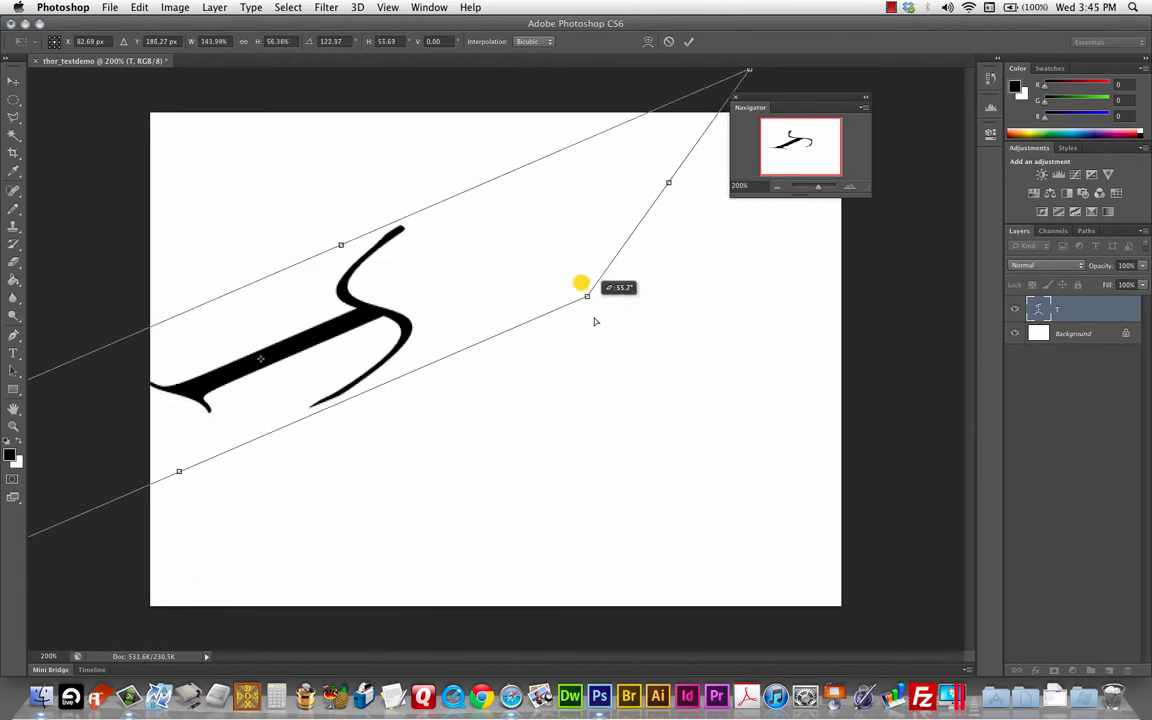
{"action": "left_click_drag", "start_coordinate": [583, 295], "coordinate": [663, 317]}
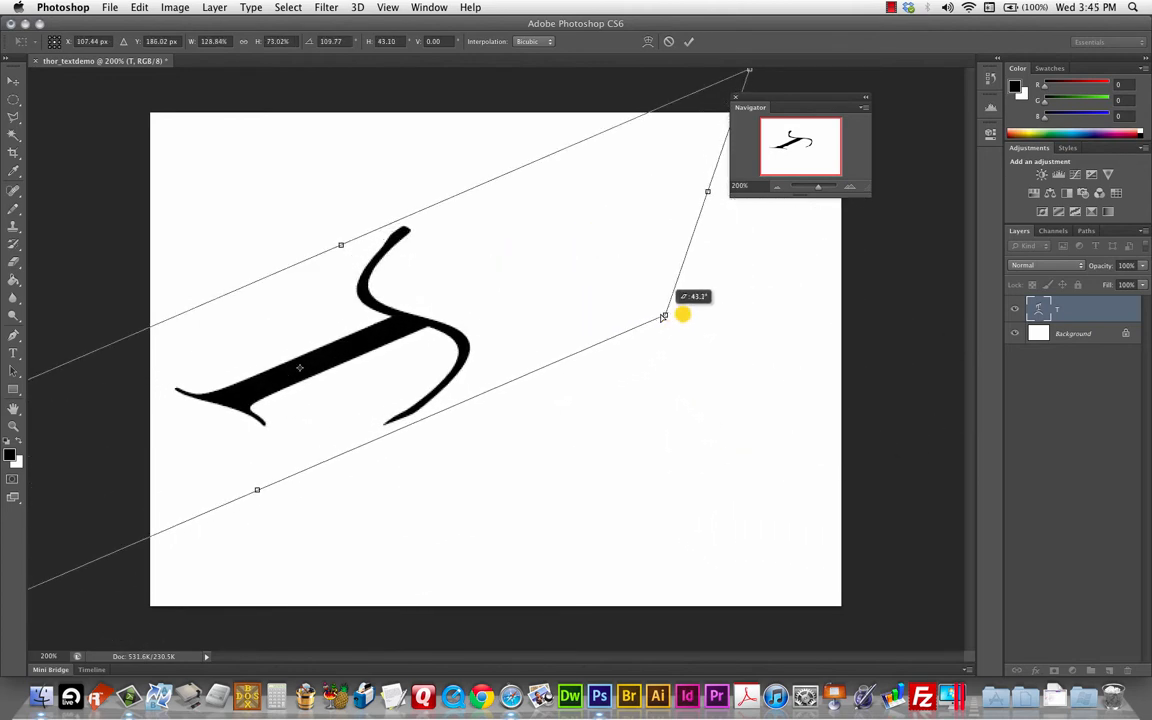
{"action": "left_click_drag", "start_coordinate": [663, 317], "coordinate": [738, 316]}
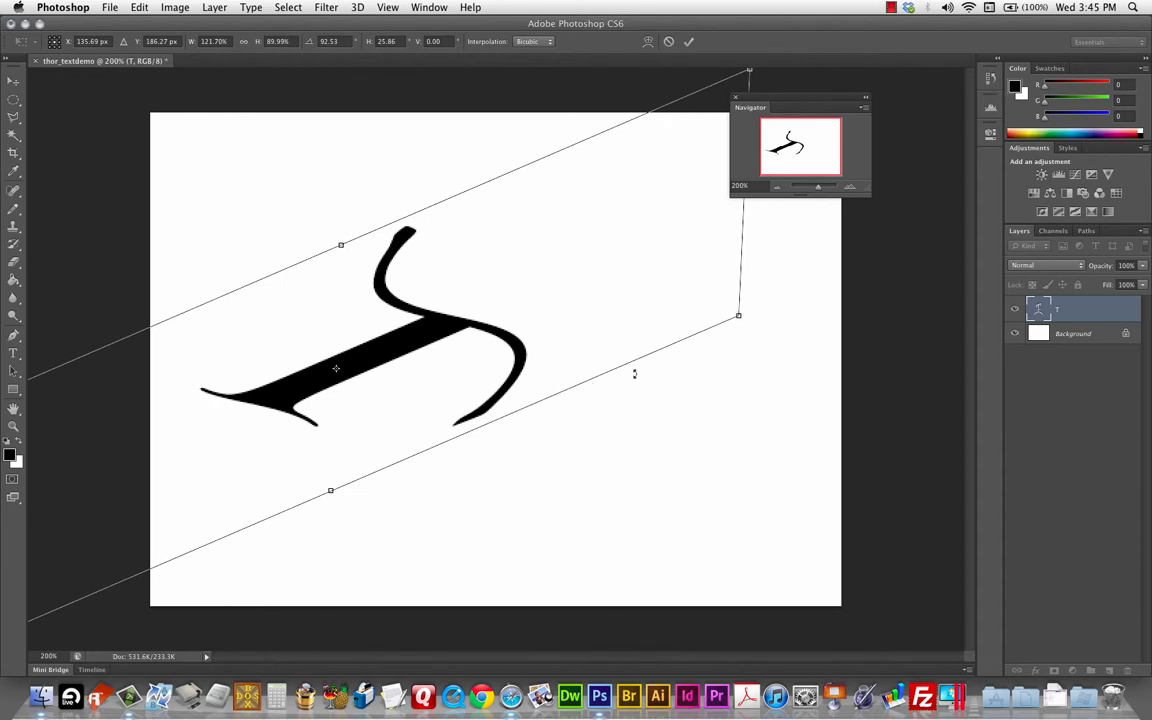
{"action": "left_click_drag", "start_coordinate": [738, 315], "coordinate": [830, 257]}
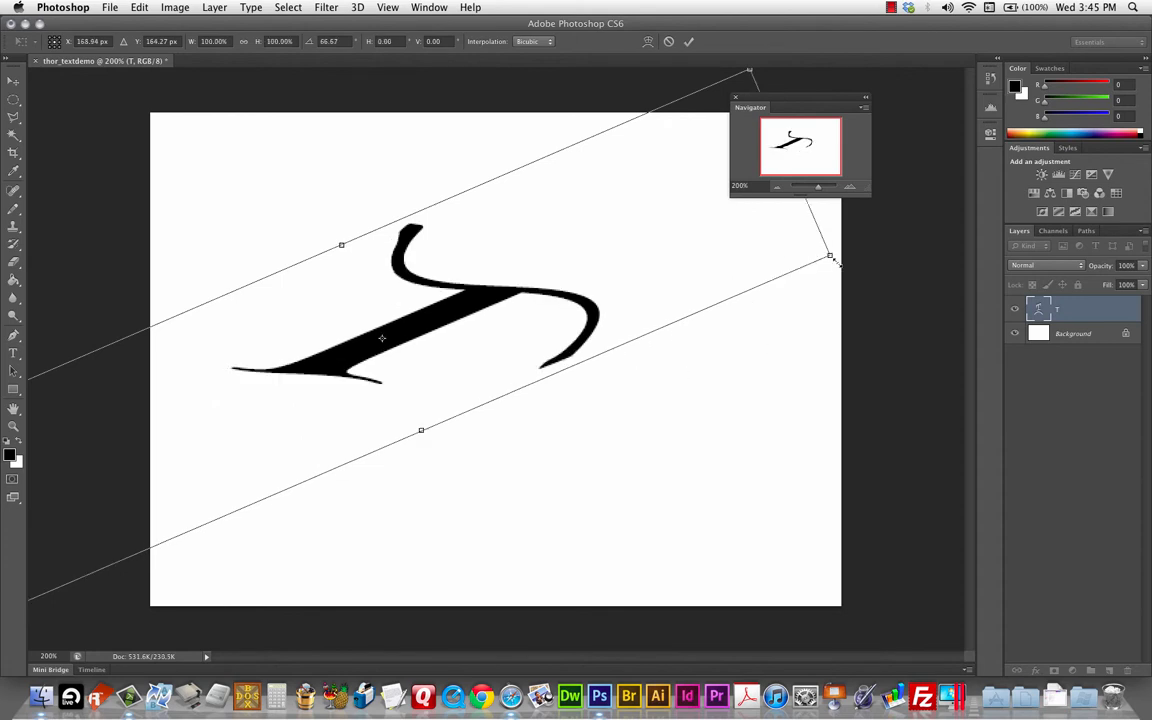
{"action": "mouse_move", "coordinate": [775, 78]}
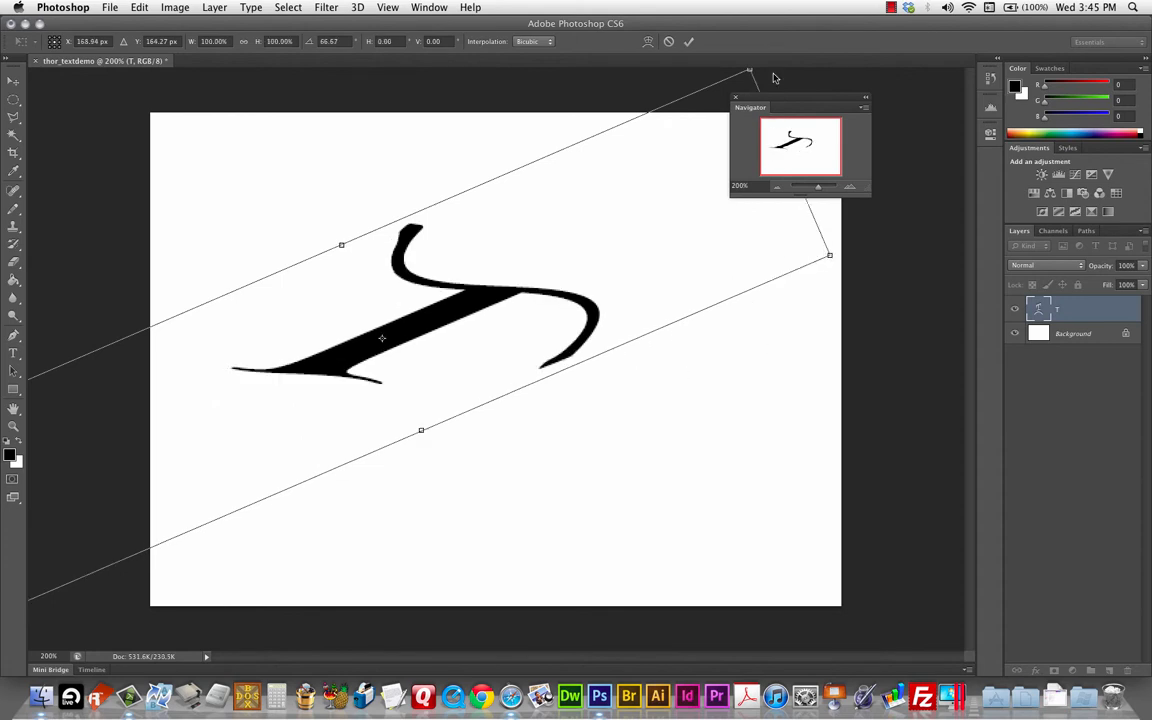
{"action": "mouse_move", "coordinate": [425, 411]}
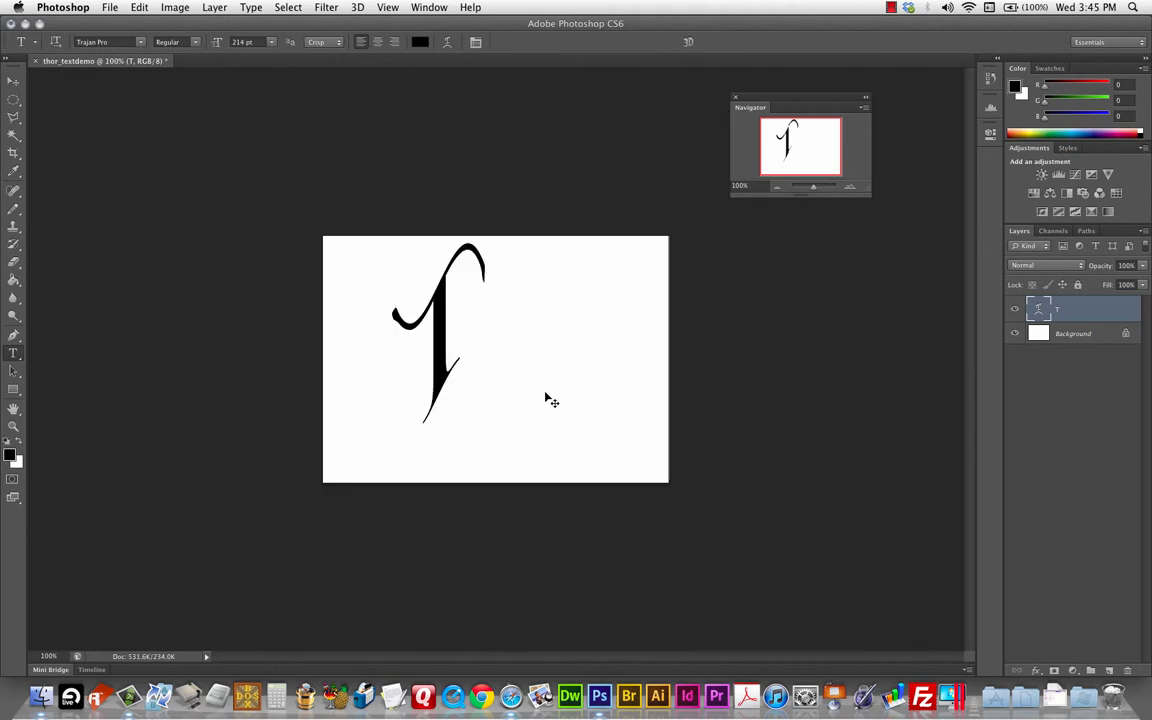
Step: Test Free Transform slants and skews on the G, then discard the transform
{"action": "key", "text": "cmd+t"}
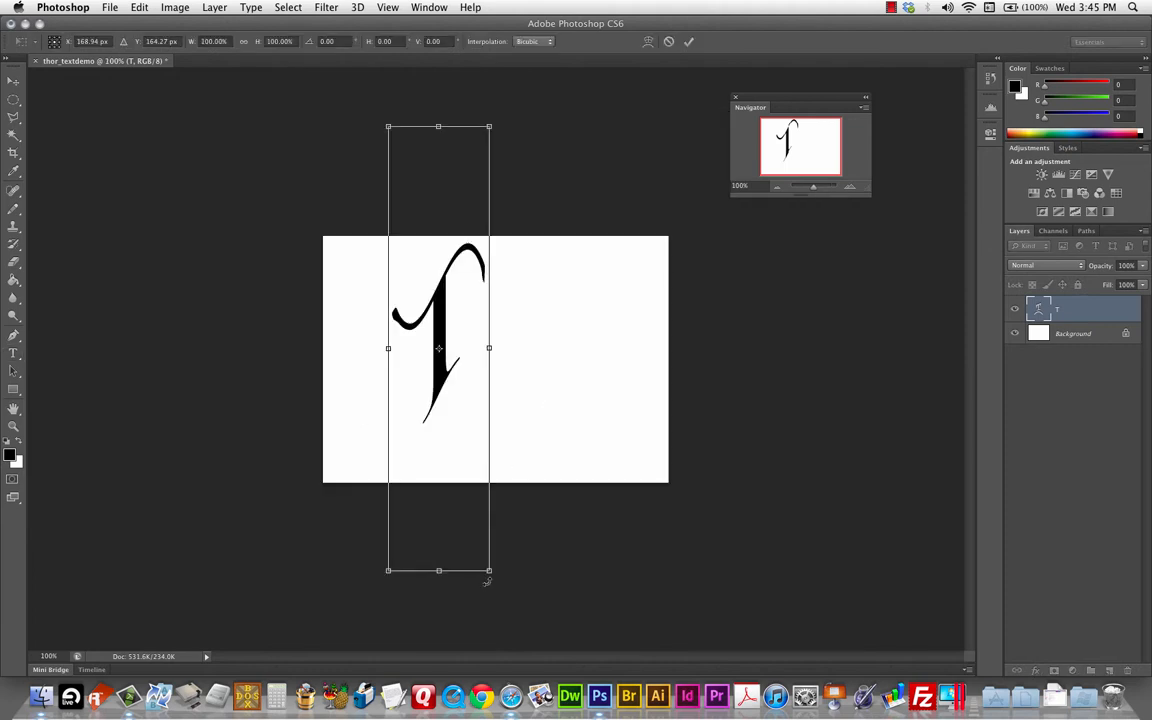
{"action": "left_click_drag", "start_coordinate": [490, 570], "coordinate": [480, 545]}
{"action": "type", "text": "G"}
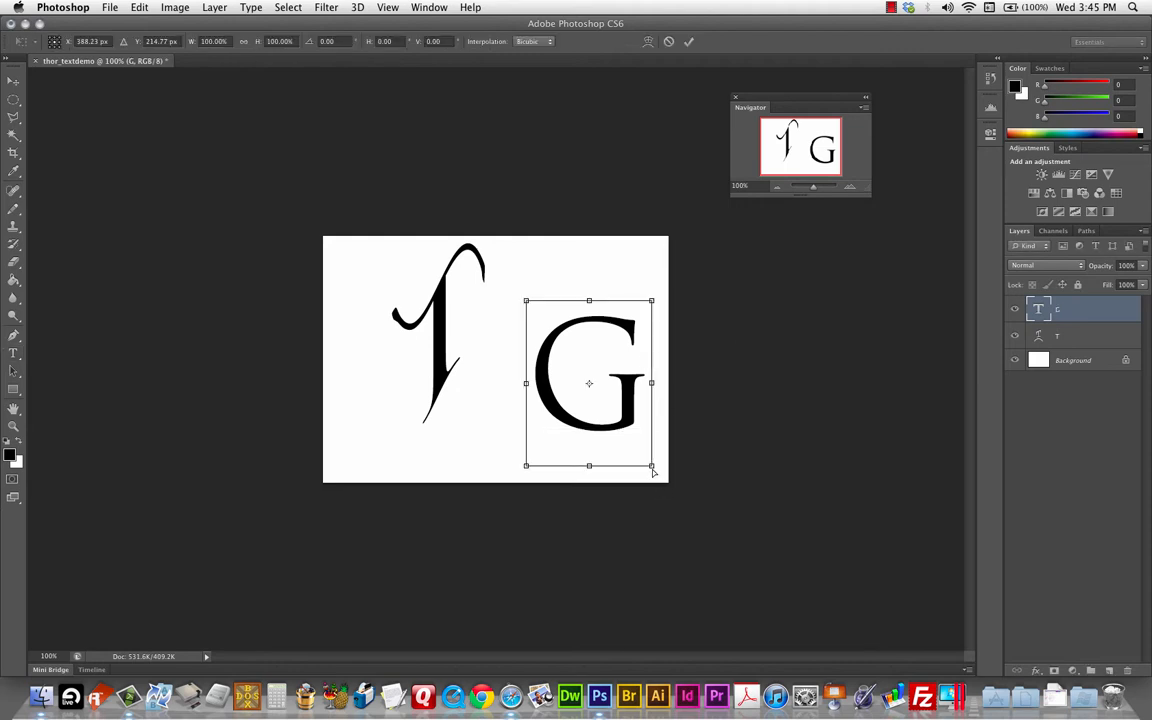
{"action": "mouse_move", "coordinate": [756, 392]}
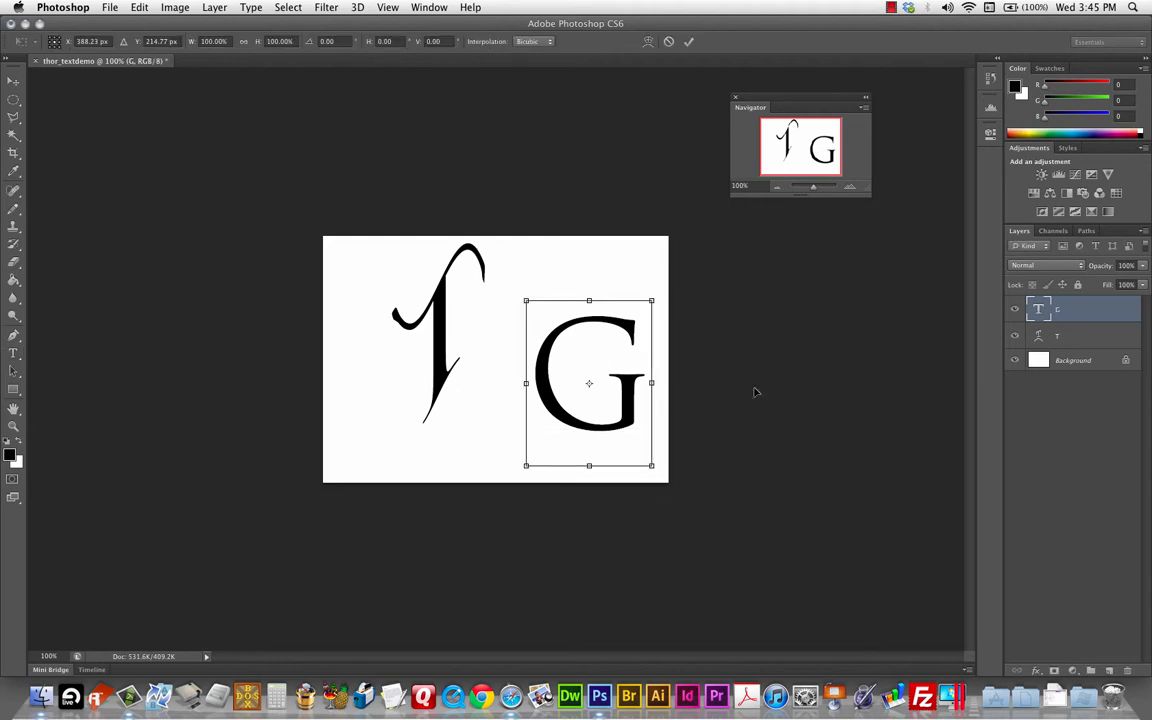
{"action": "left_click_drag", "start_coordinate": [651, 465], "coordinate": [630, 450]}
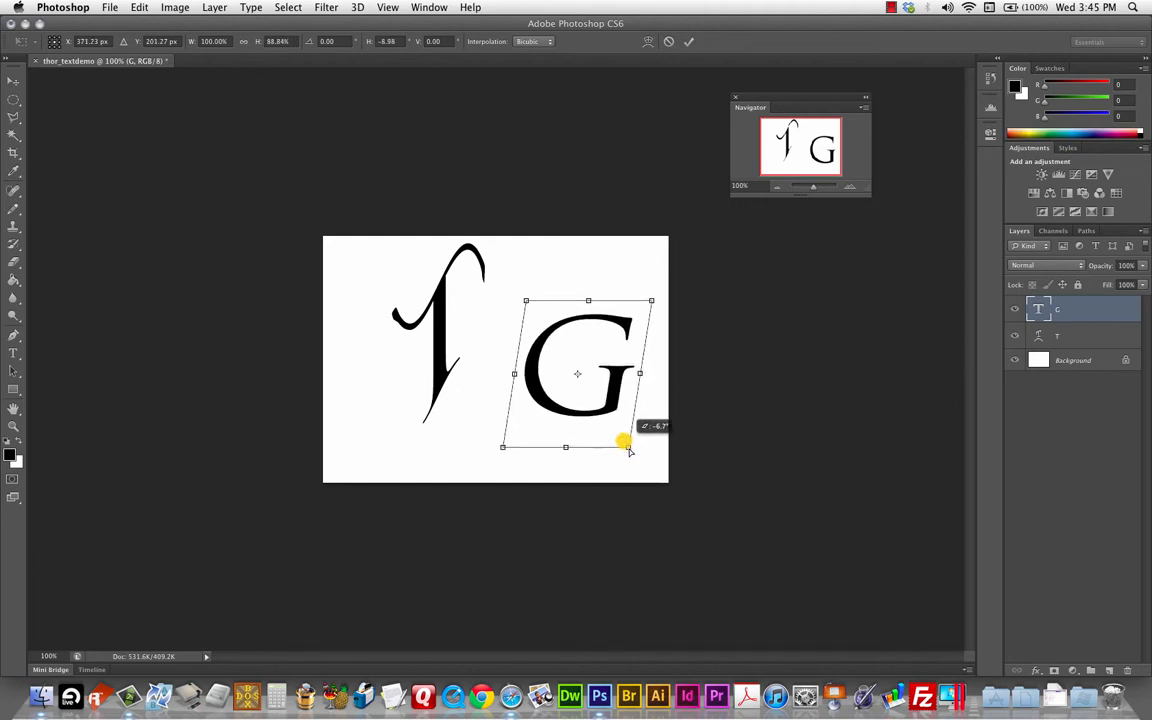
{"action": "left_click_drag", "start_coordinate": [625, 440], "coordinate": [638, 478]}
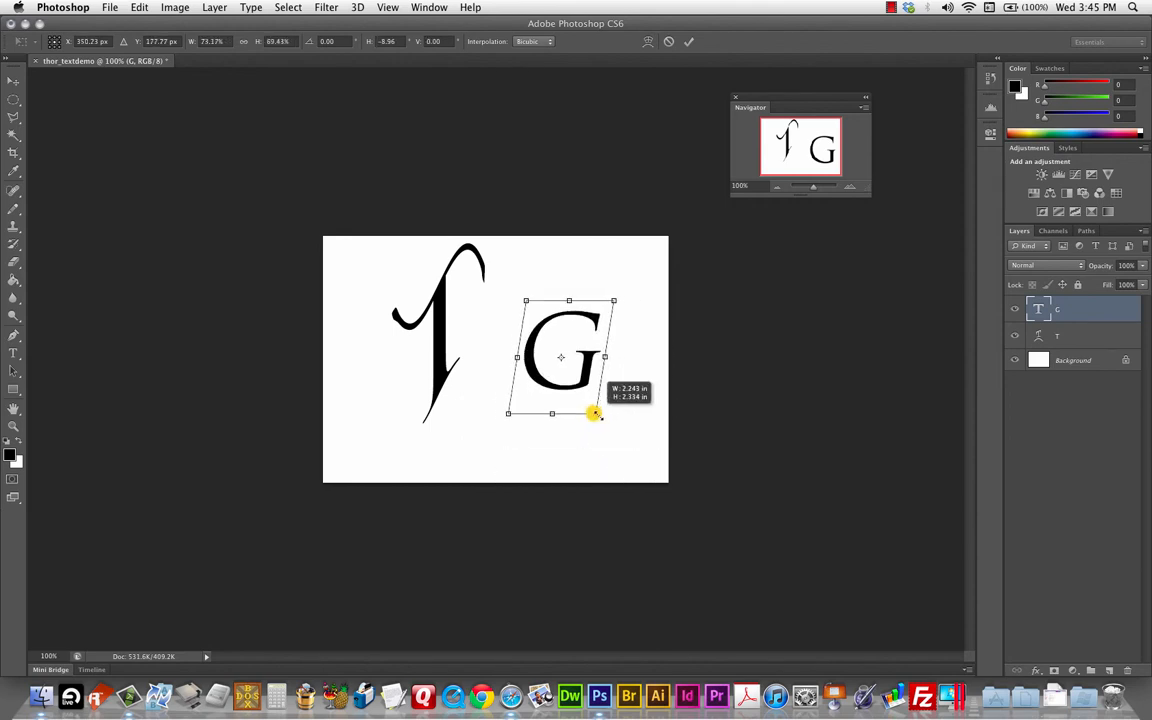
{"action": "left_click_drag", "start_coordinate": [595, 413], "coordinate": [585, 431]}
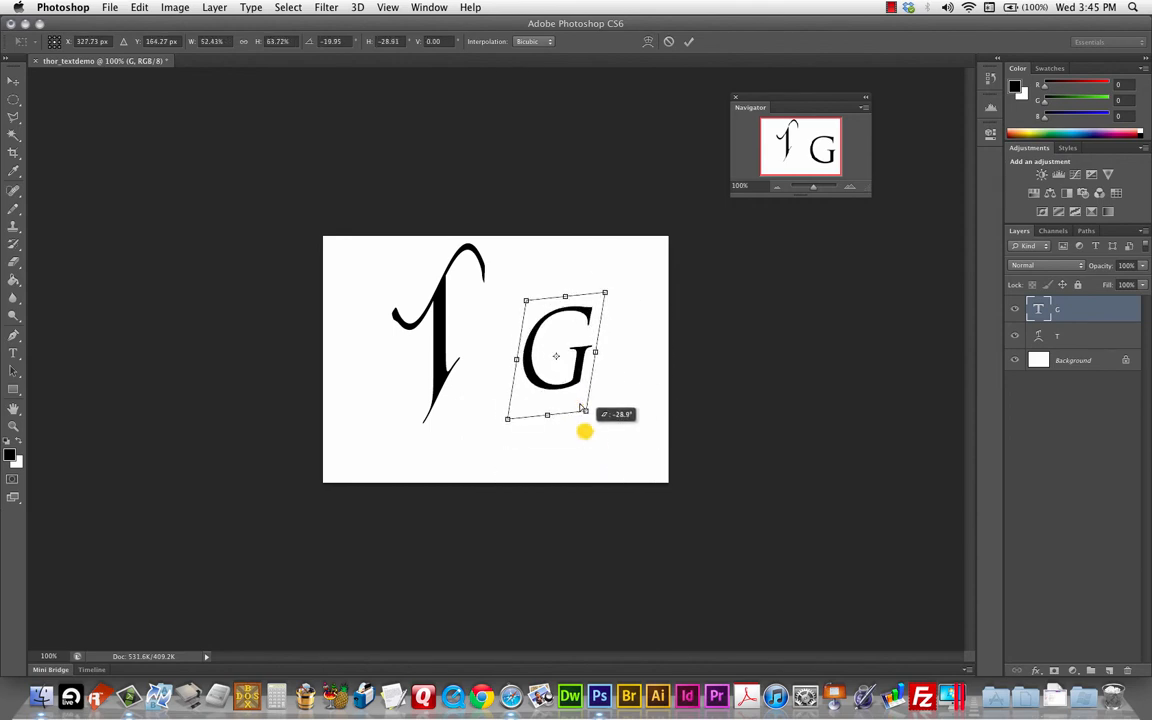
{"action": "left_click_drag", "start_coordinate": [584, 431], "coordinate": [589, 440]}
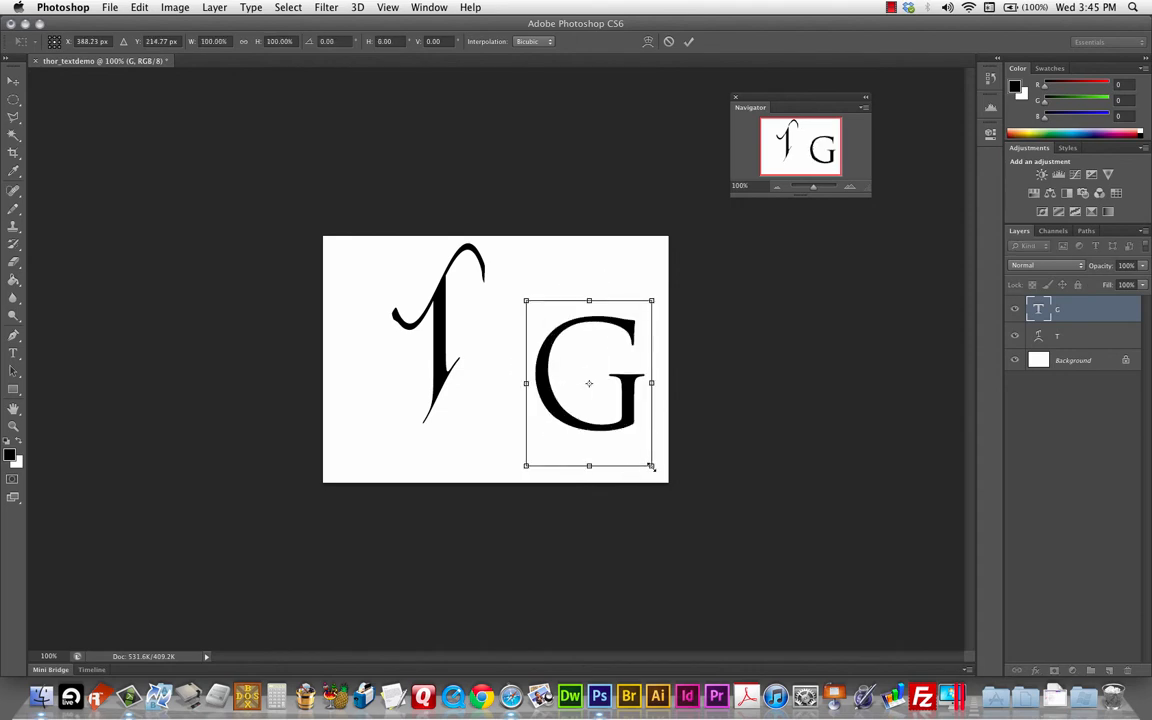
{"action": "right_click", "coordinate": [649, 469]}
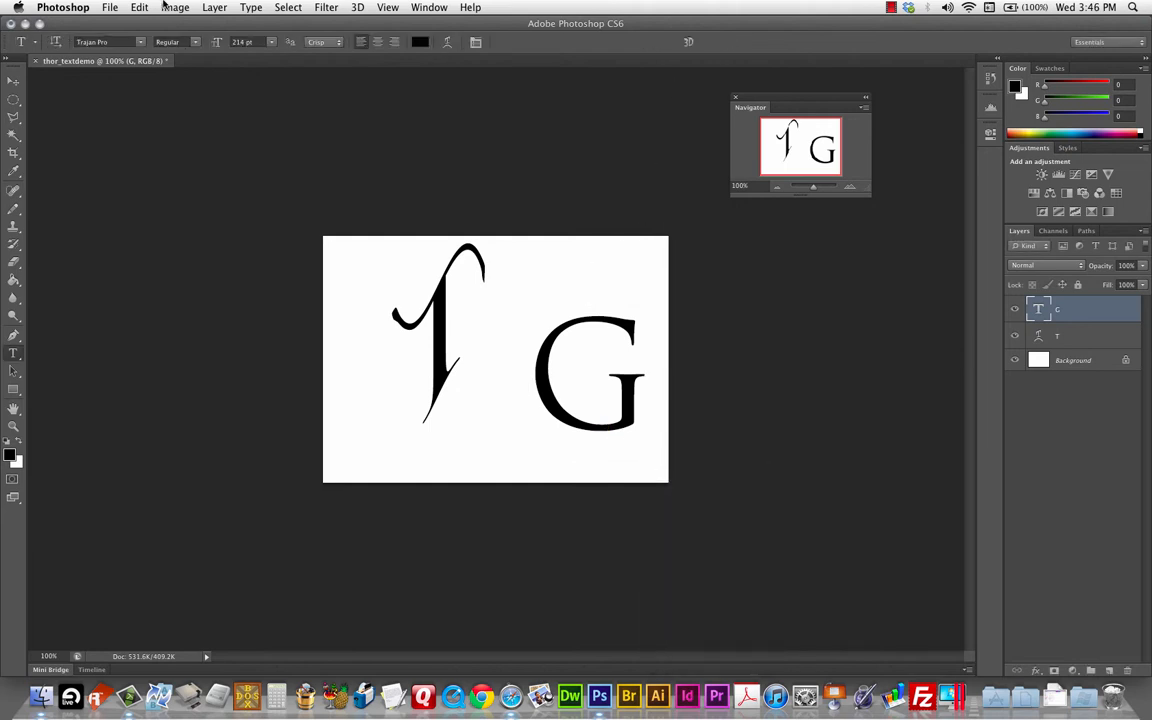
{"action": "left_click", "coordinate": [139, 7]}
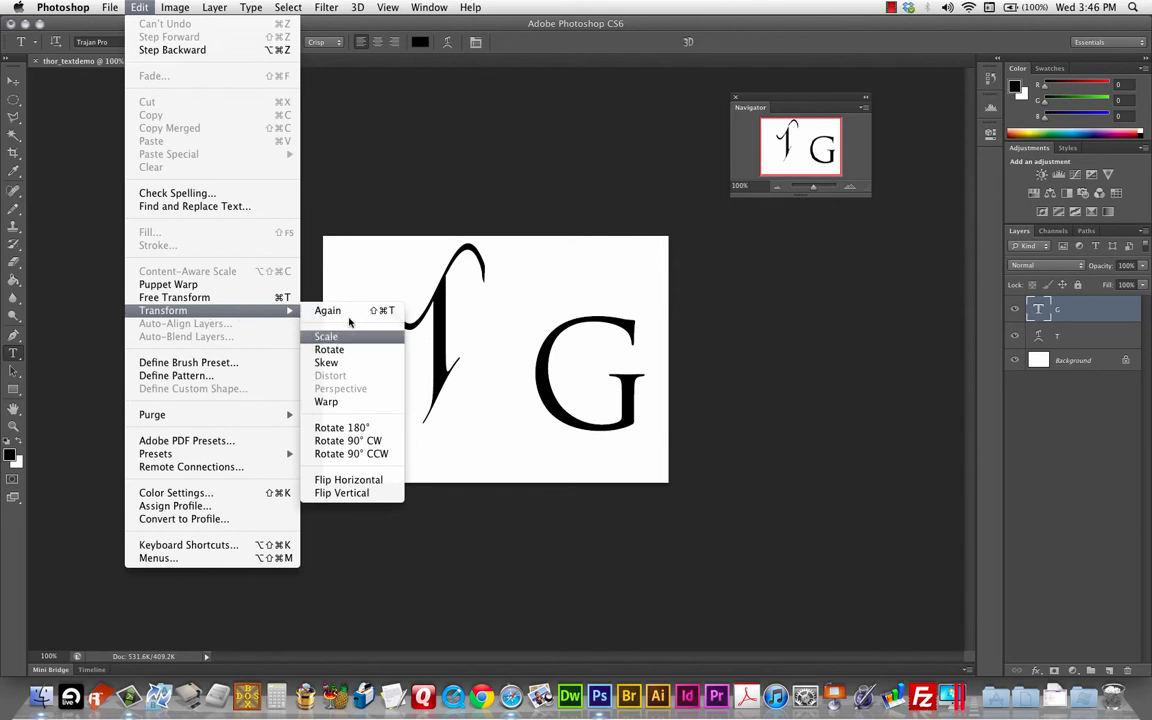
{"action": "left_click", "coordinate": [326, 336]}
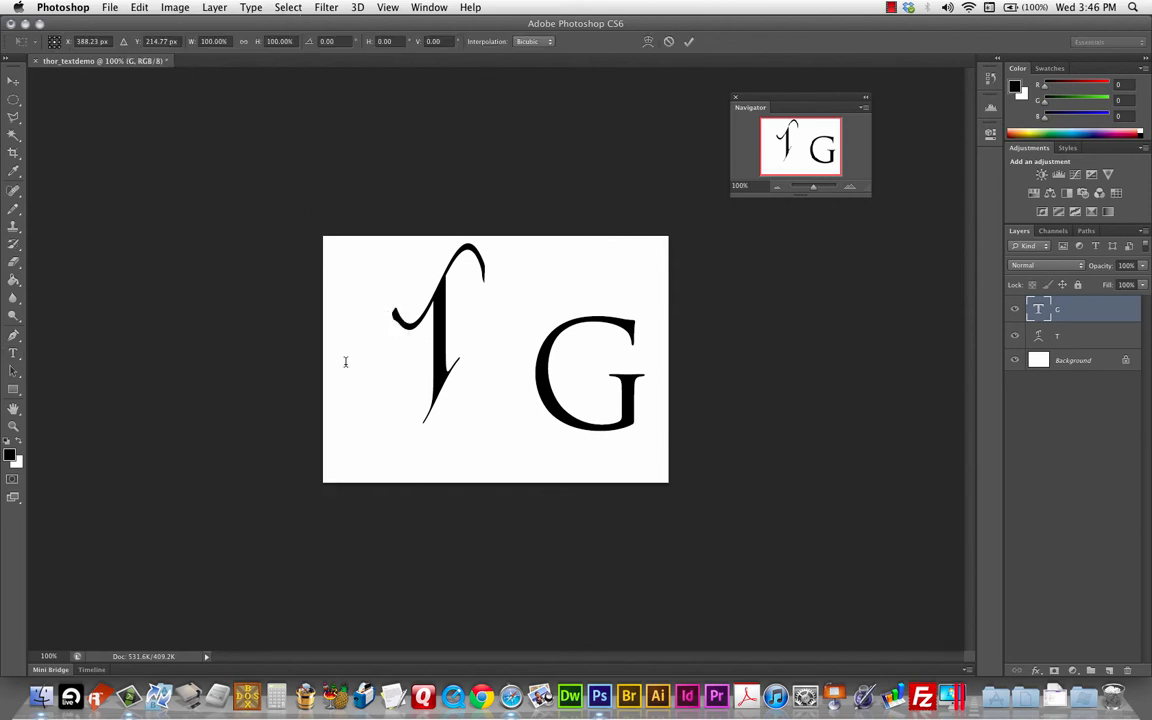
{"action": "left_click_drag", "start_coordinate": [650, 465], "coordinate": [620, 467]}
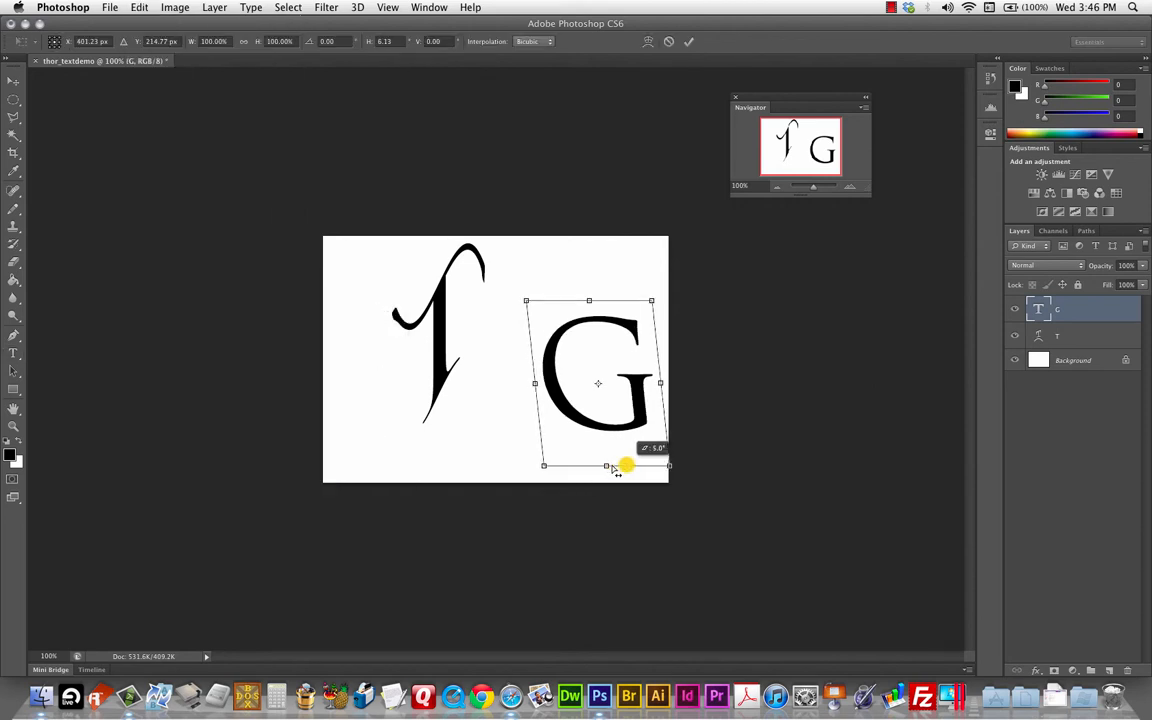
{"action": "left_click_drag", "start_coordinate": [625, 465], "coordinate": [520, 450]}
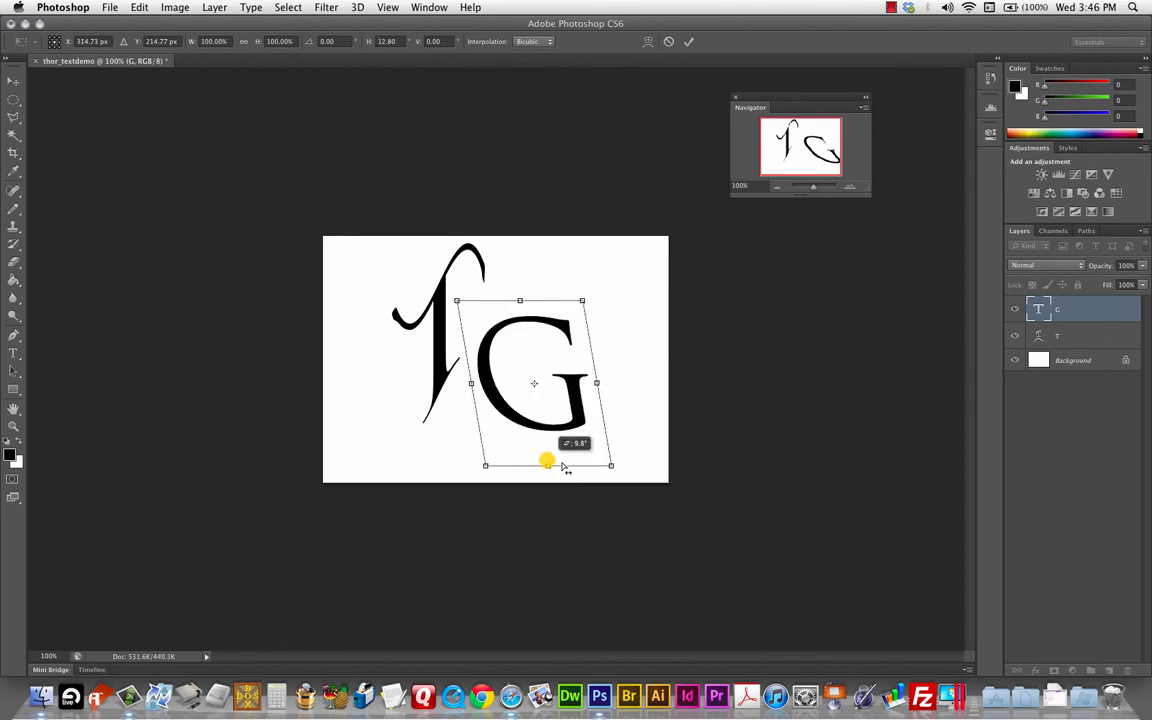
{"action": "left_click_drag", "start_coordinate": [547, 461], "coordinate": [683, 463]}
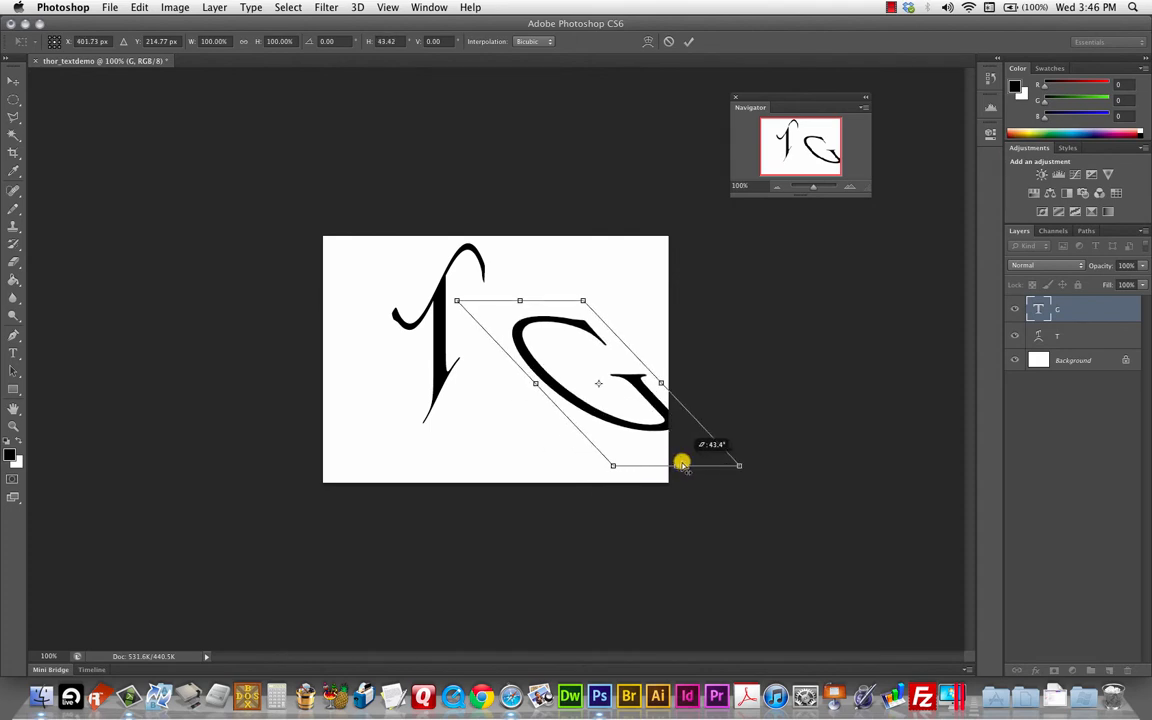
{"action": "left_click_drag", "start_coordinate": [683, 464], "coordinate": [745, 465]}
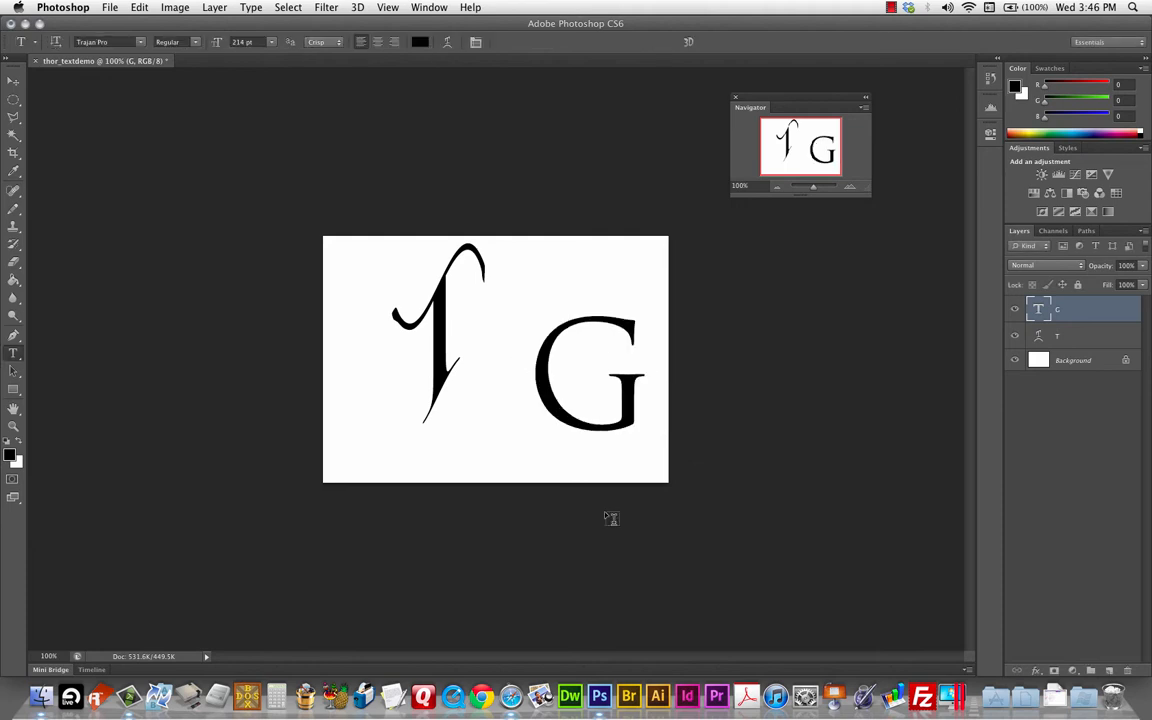
{"action": "mouse_move", "coordinate": [487, 42]}
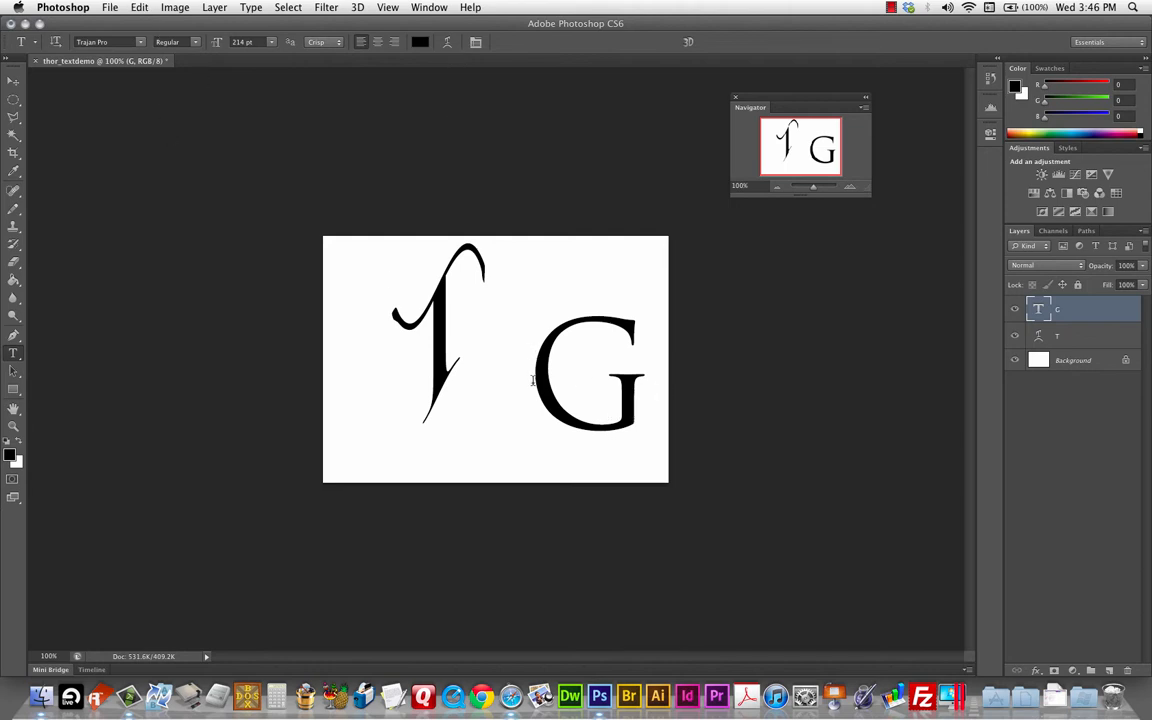
Step: Set the G's font size to 26 pt and commit the edit
{"action": "left_click", "coordinate": [589, 382]}
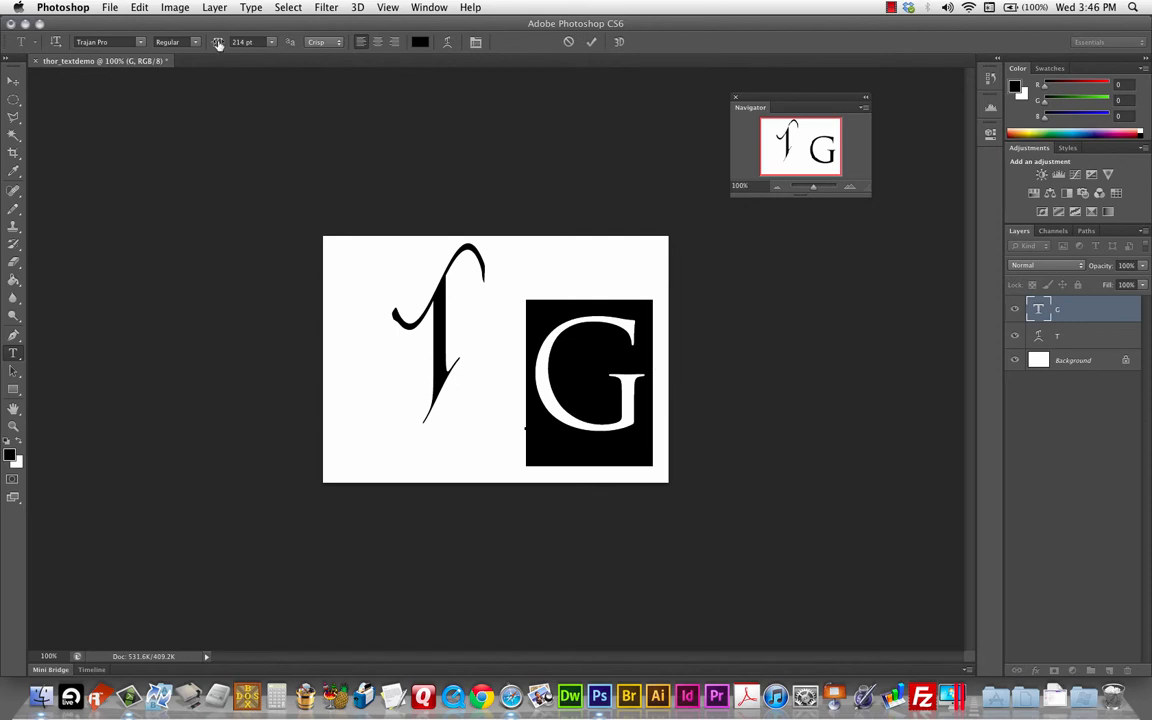
{"action": "type", "text": "26 pt"}
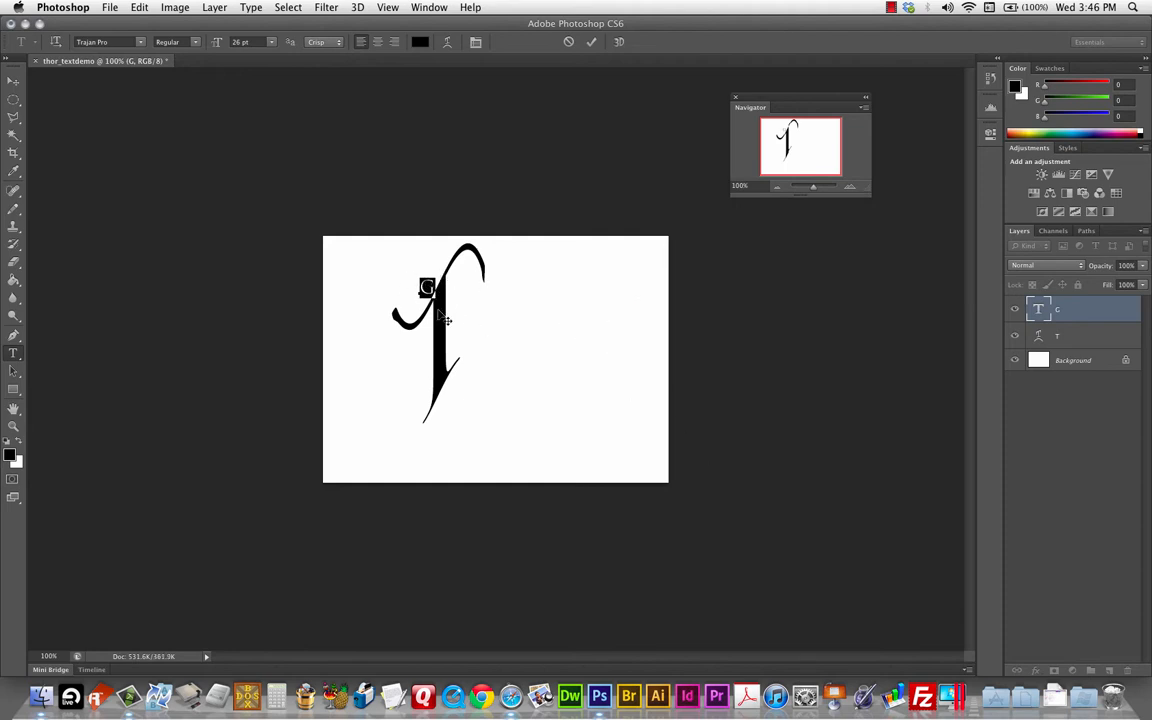
{"action": "type", "text": "ASDFASDFASDFASD"}
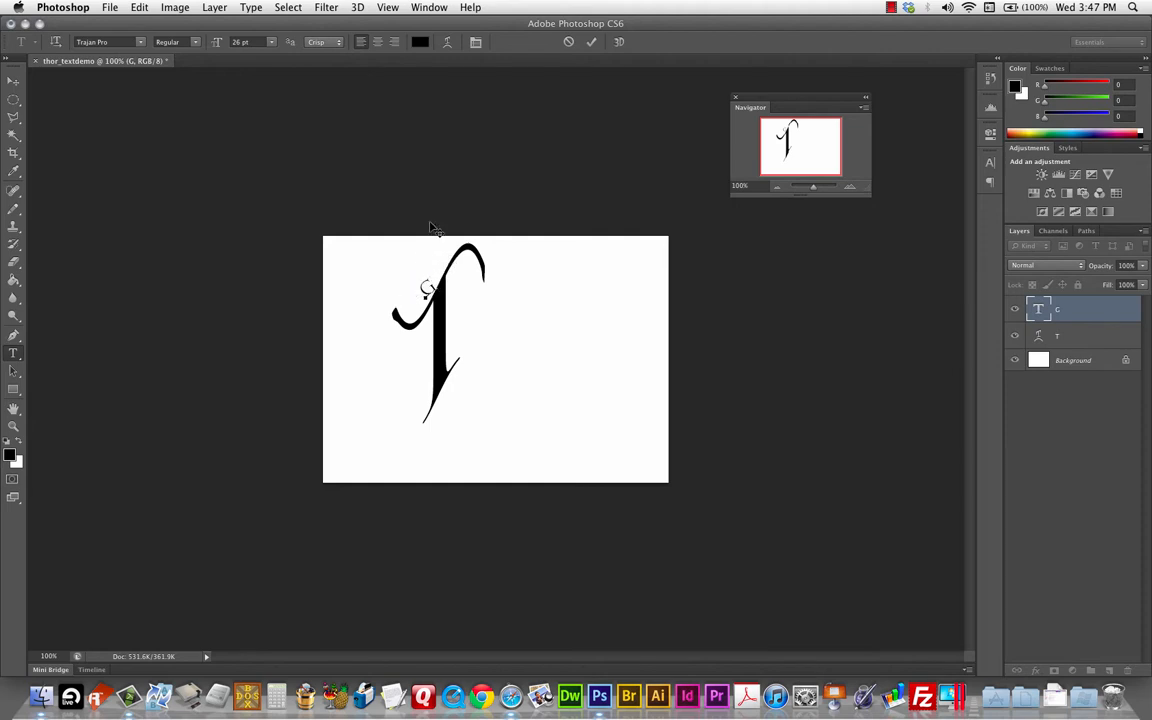
{"action": "left_click", "coordinate": [463, 288]}
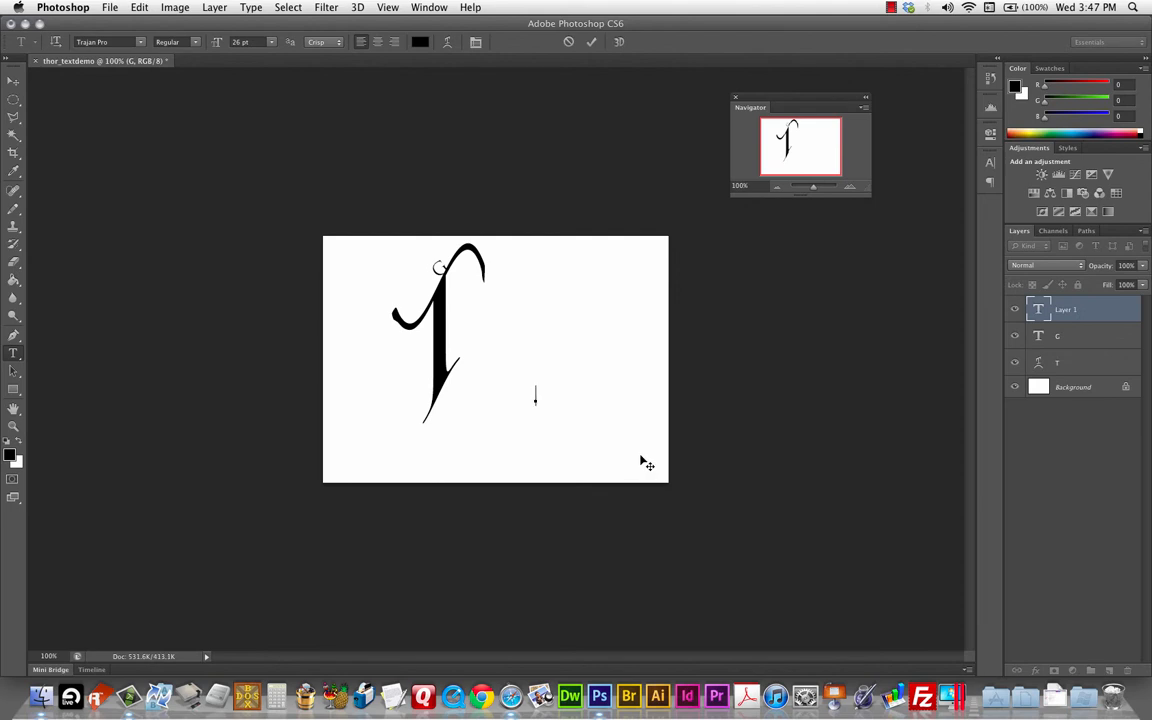
Step: Start a new text layer with Times New Roman as the font
{"action": "left_click", "coordinate": [140, 42]}
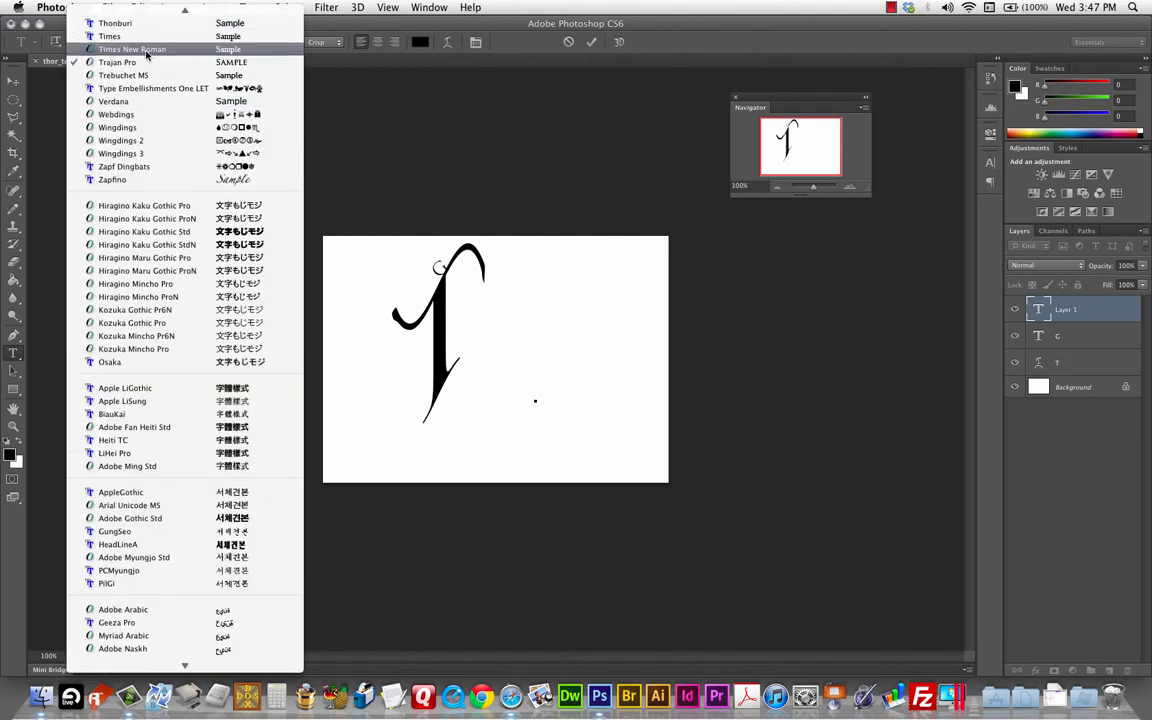
{"action": "left_click", "coordinate": [117, 62]}
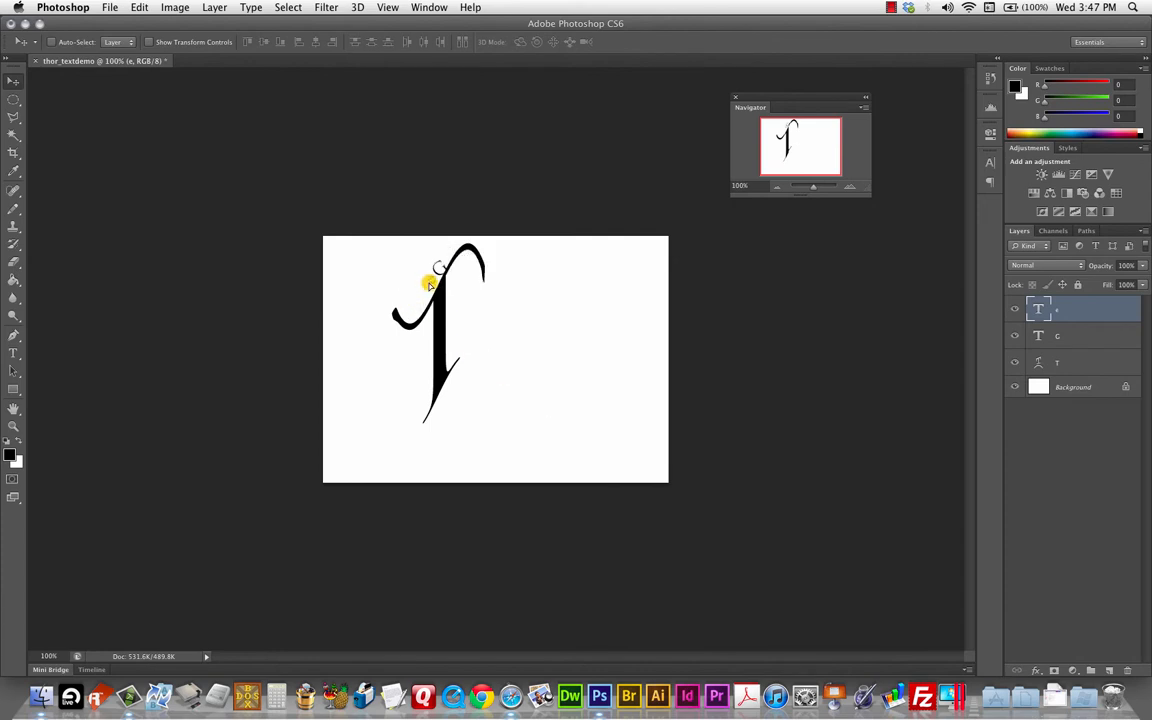
{"action": "mouse_move", "coordinate": [490, 378]}
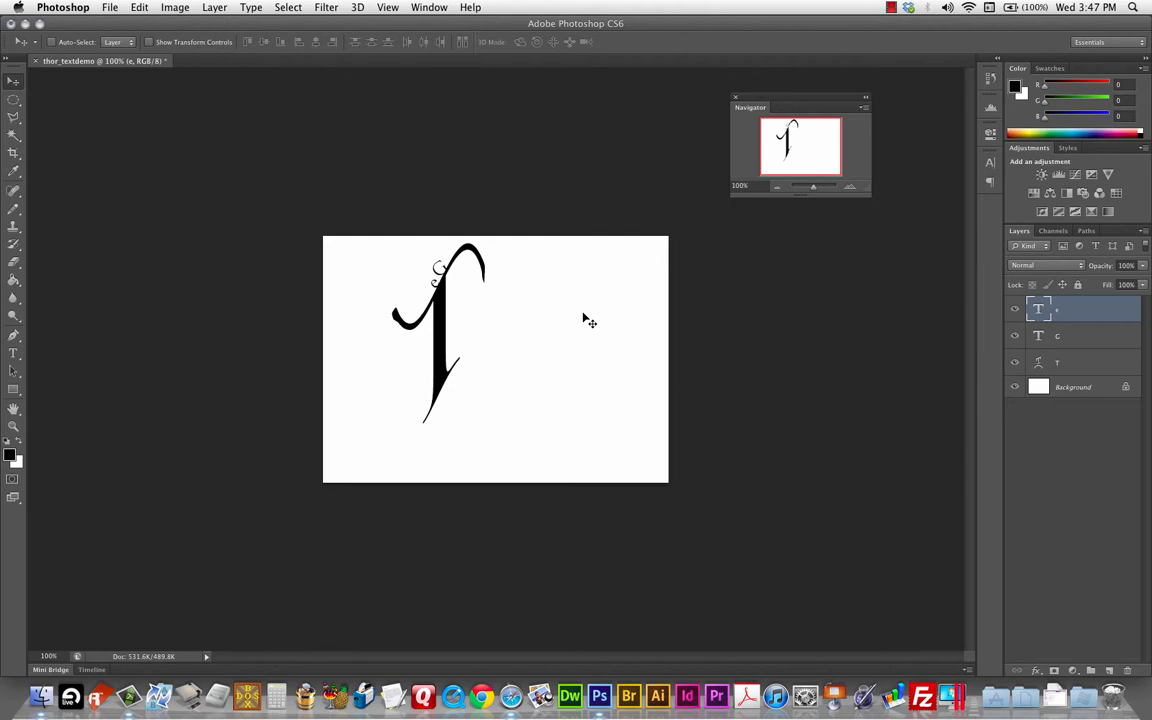
{"action": "mouse_move", "coordinate": [457, 338]}
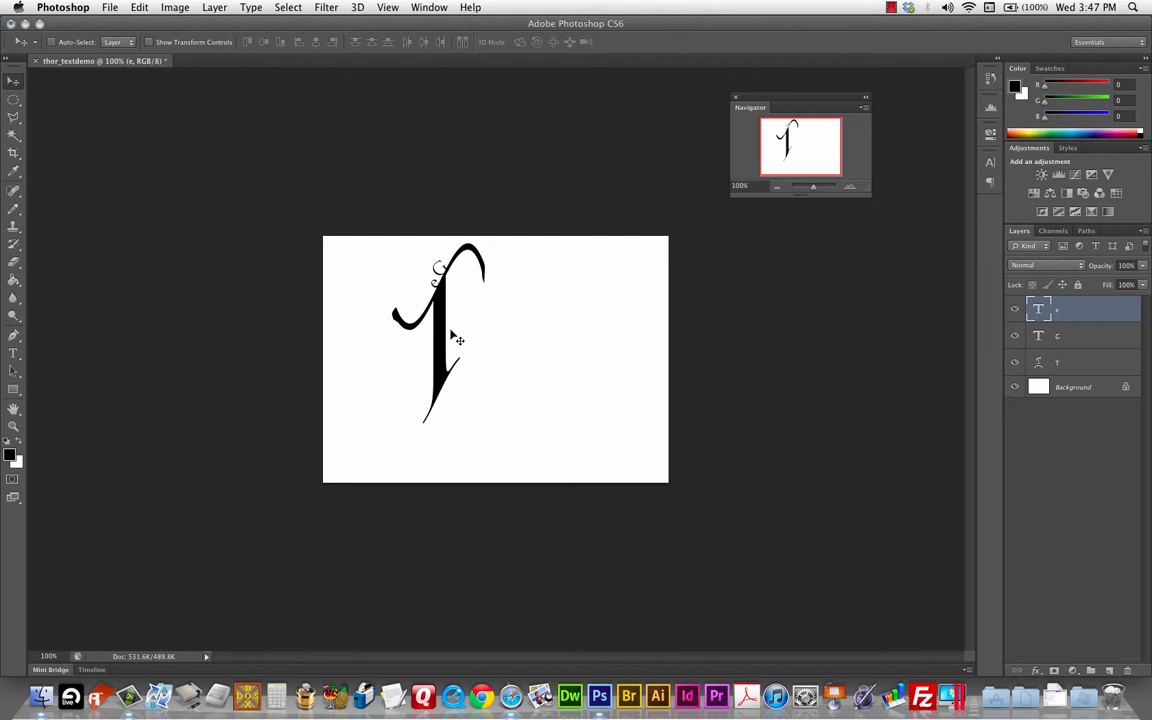
{"action": "mouse_move", "coordinate": [297, 350]}
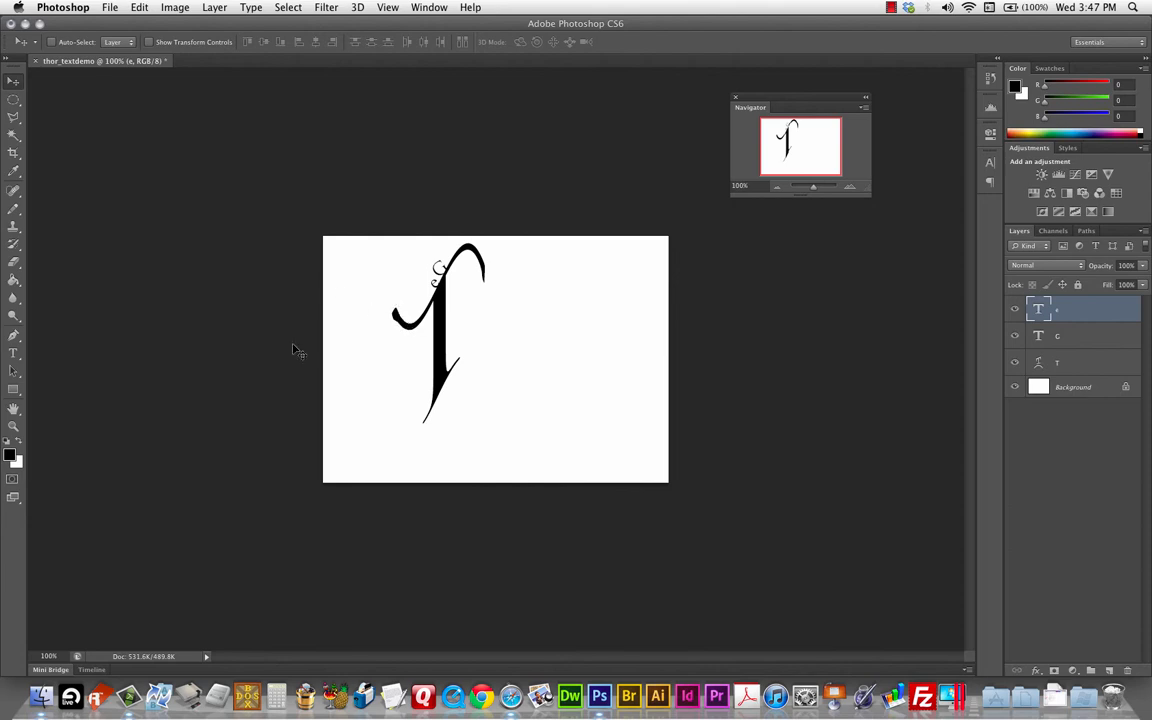
{"action": "mouse_move", "coordinate": [285, 445]}
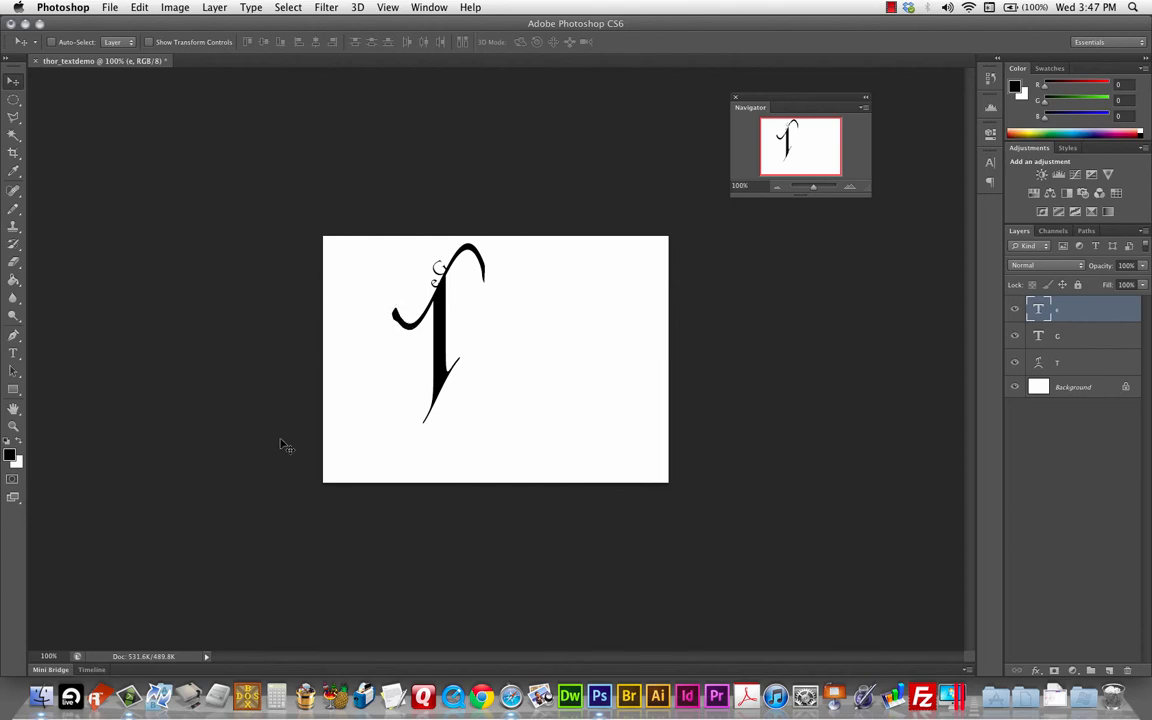
{"action": "mouse_move", "coordinate": [500, 443]}
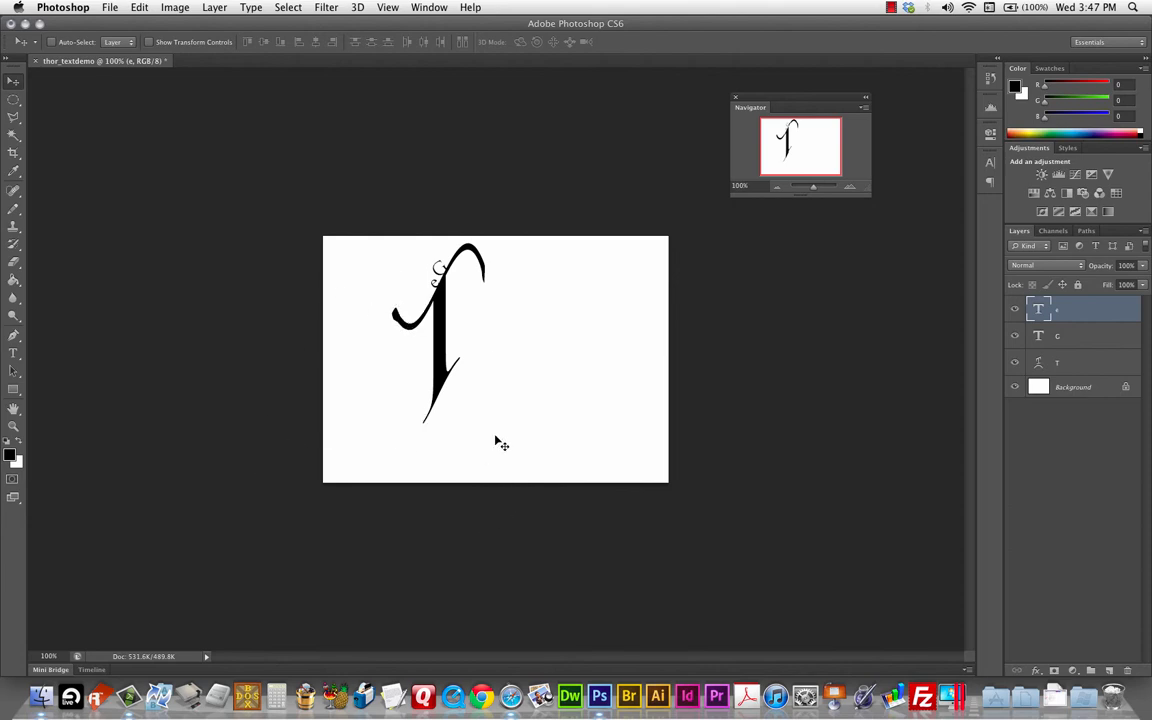
{"action": "mouse_move", "coordinate": [533, 442]}
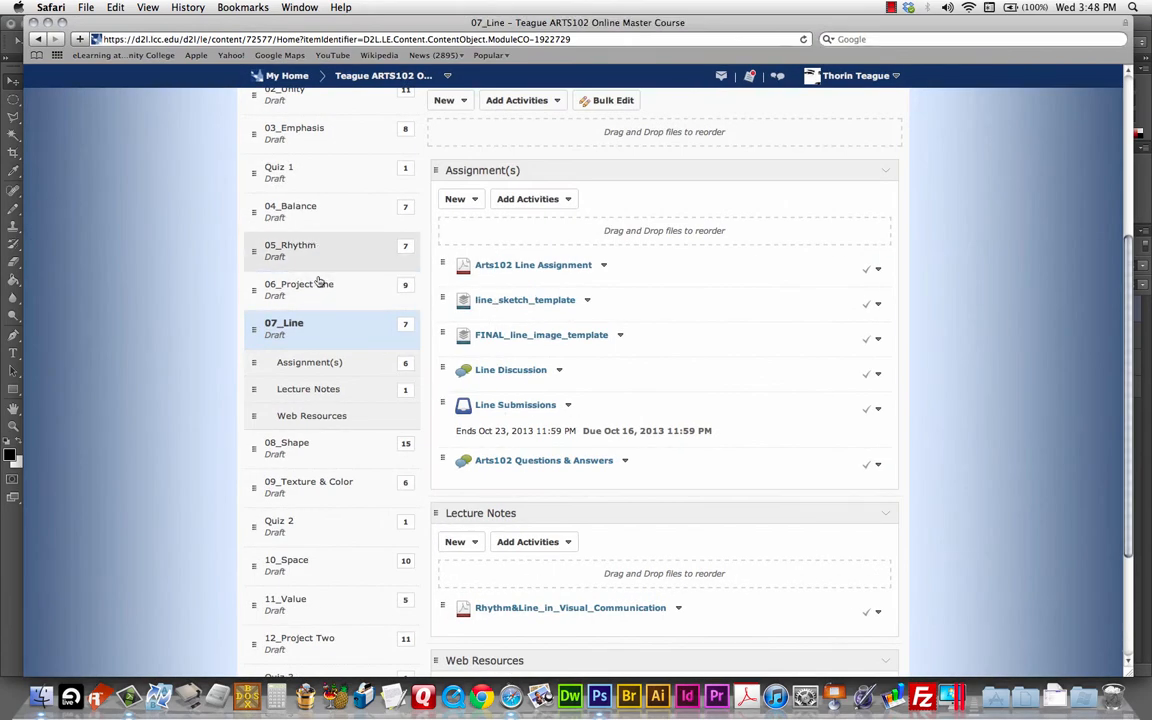
Step: Open the 03_Emphasis module and download the emphasis template PSD
{"action": "left_click", "coordinate": [290, 244]}
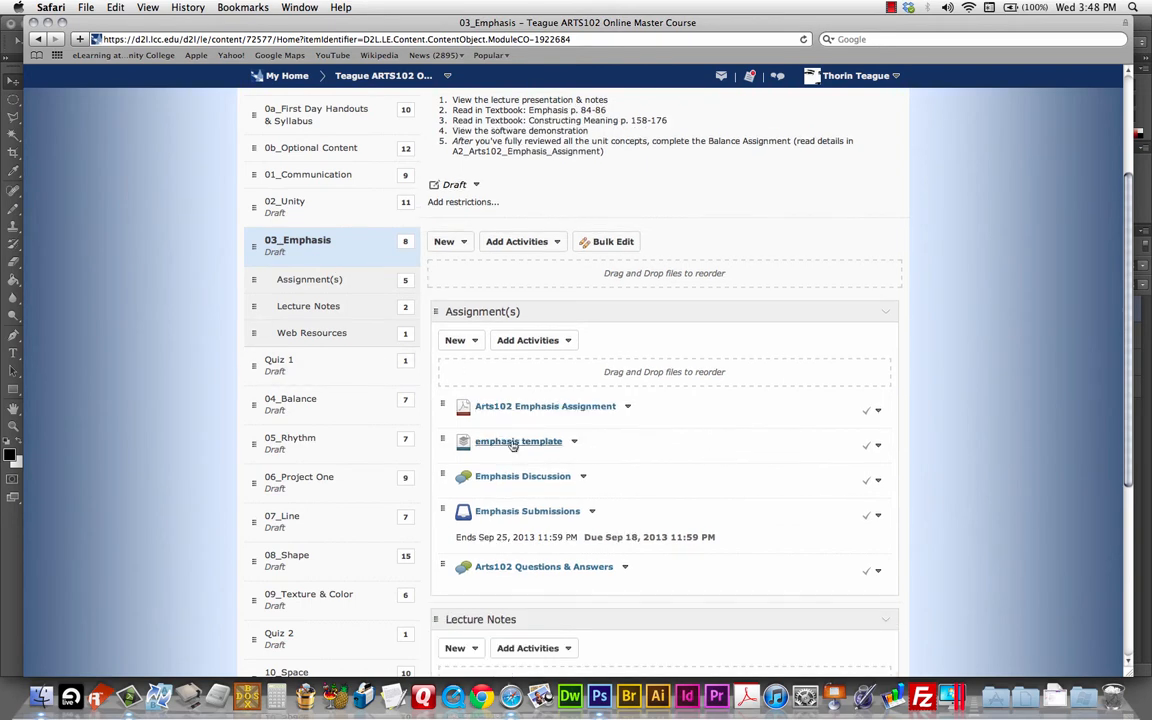
{"action": "left_click", "coordinate": [518, 441]}
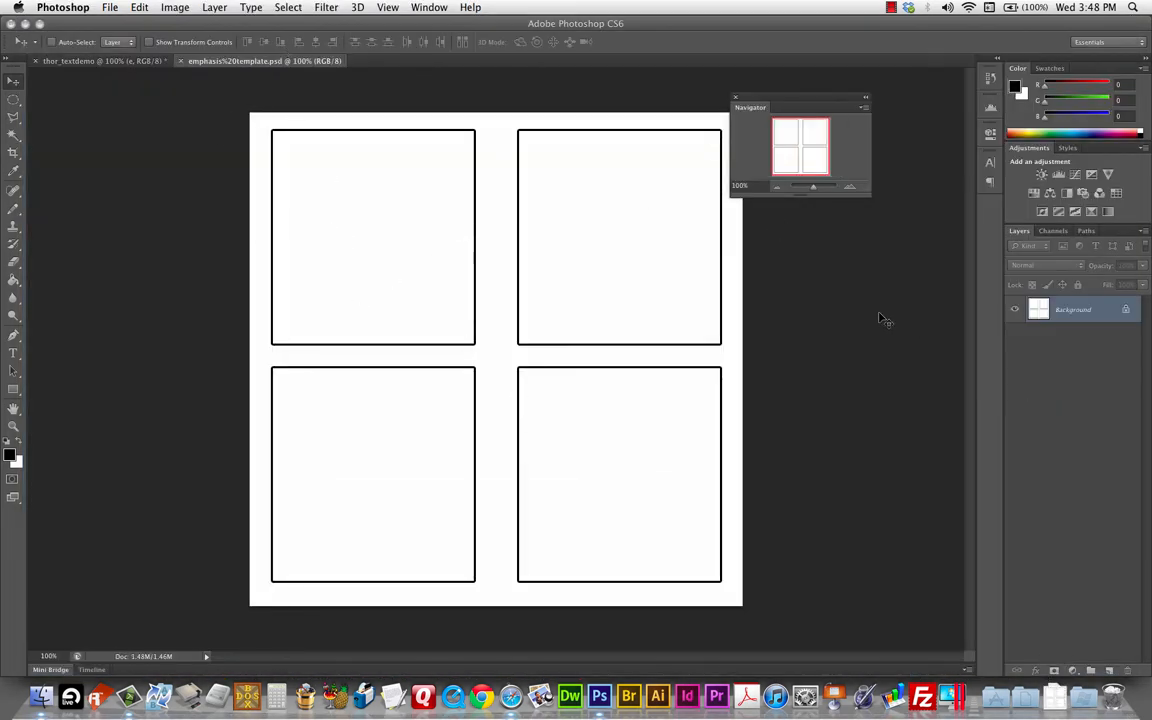
{"action": "mouse_move", "coordinate": [45, 130]}
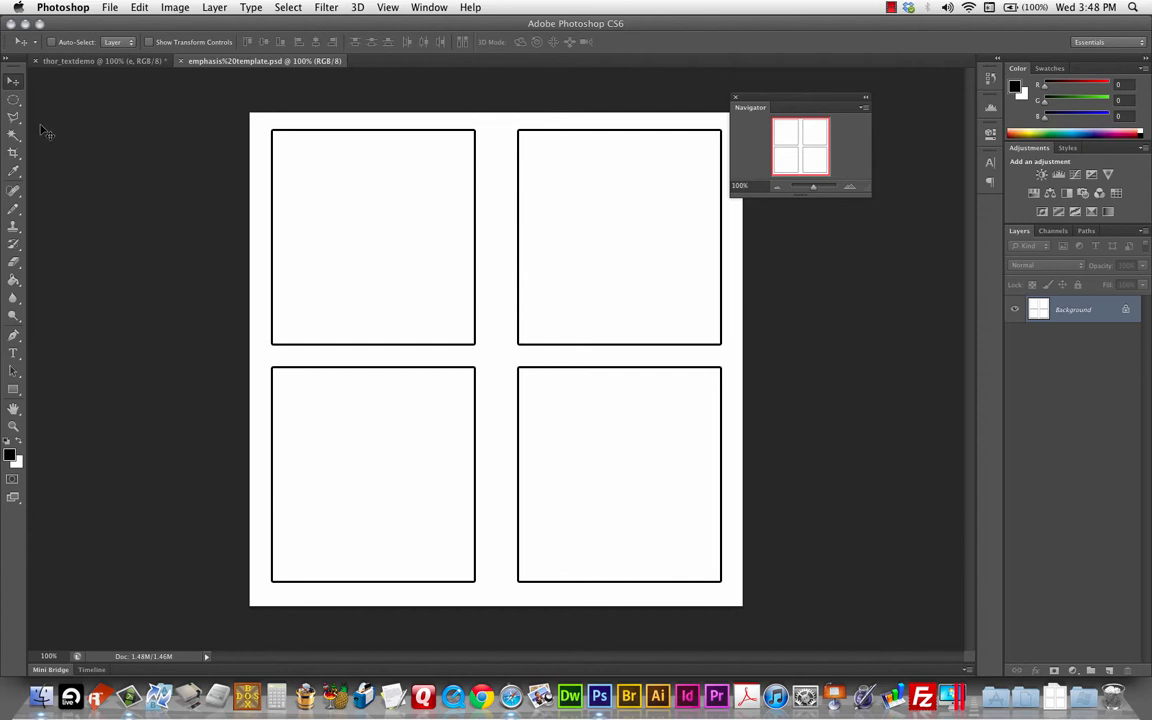
Step: Commit the typed T and apply a Flag warp with Bend +50
{"action": "left_click", "coordinate": [14, 353]}
{"action": "type", "text": "T"}
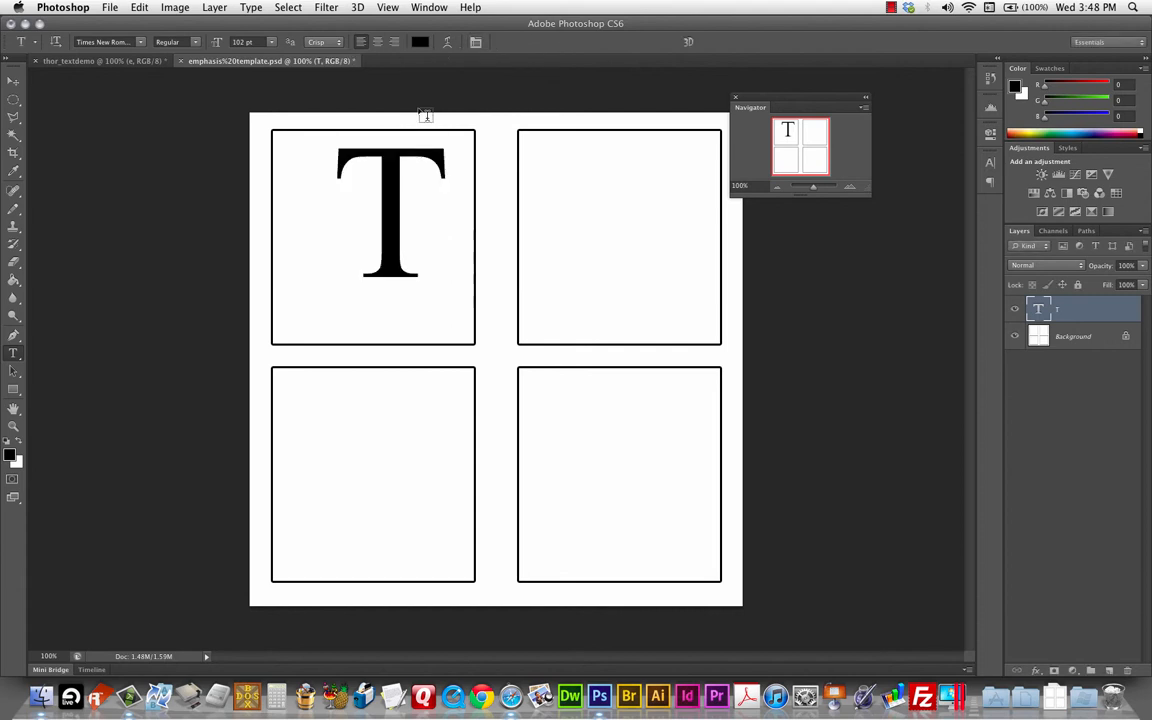
{"action": "key", "text": "cmd+t"}
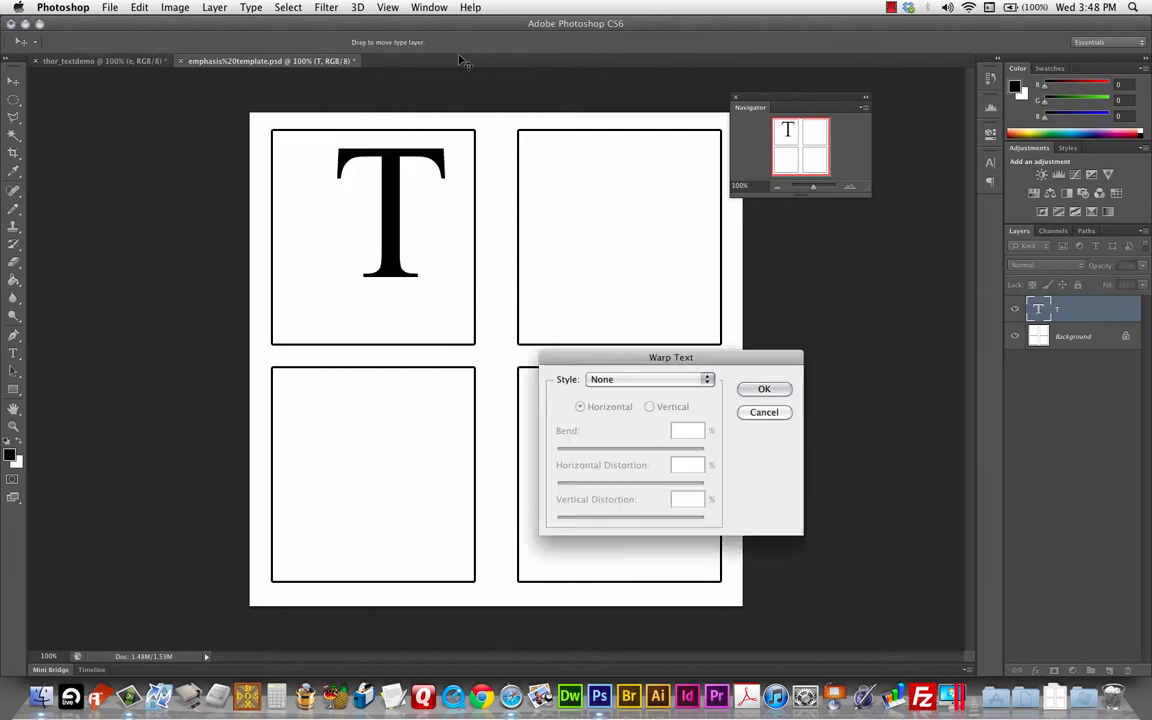
{"action": "left_click", "coordinate": [650, 379]}
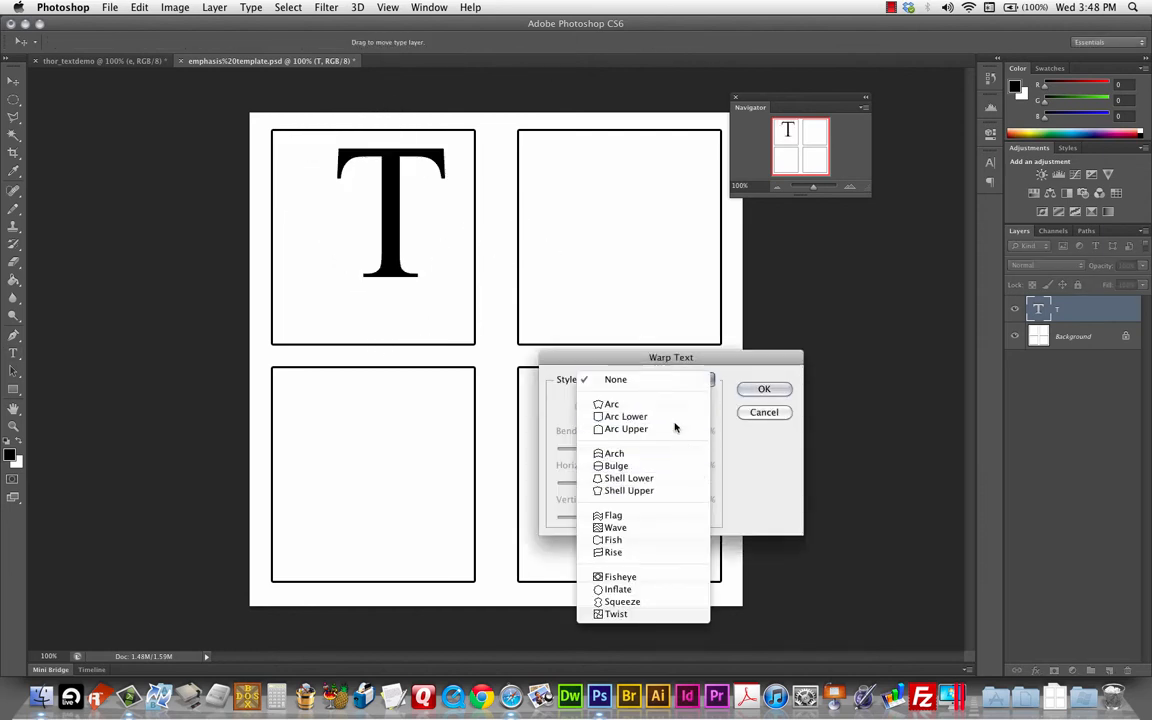
{"action": "left_click", "coordinate": [613, 515]}
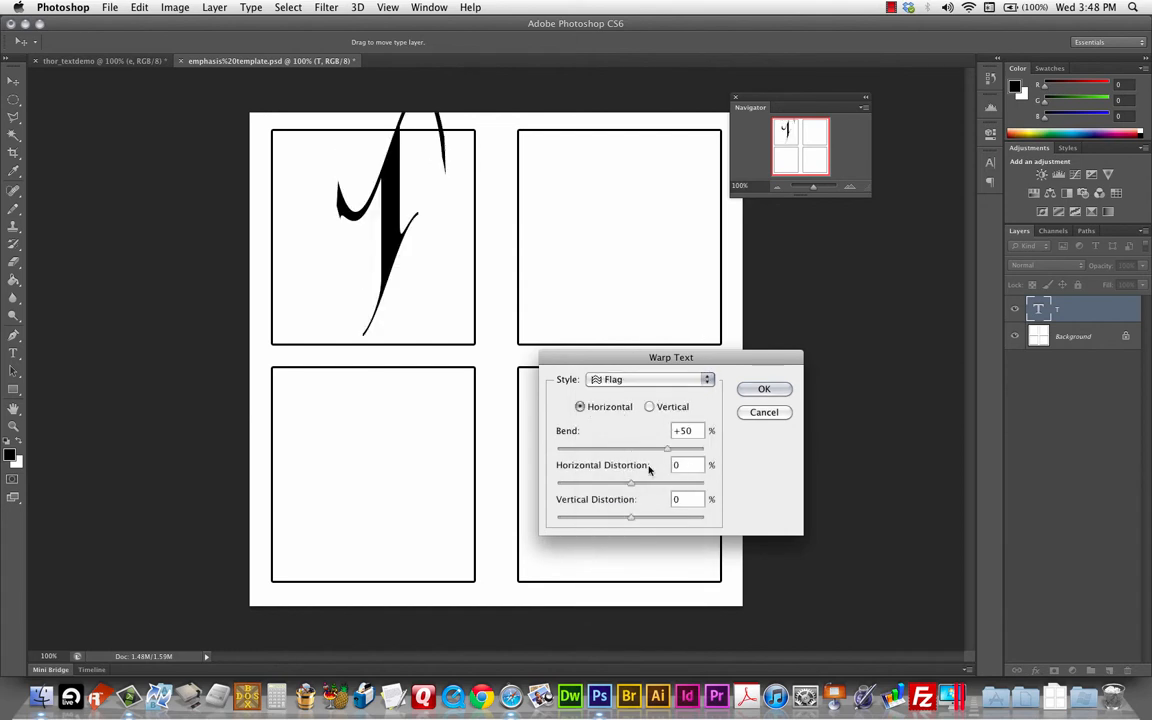
{"action": "left_click", "coordinate": [763, 389]}
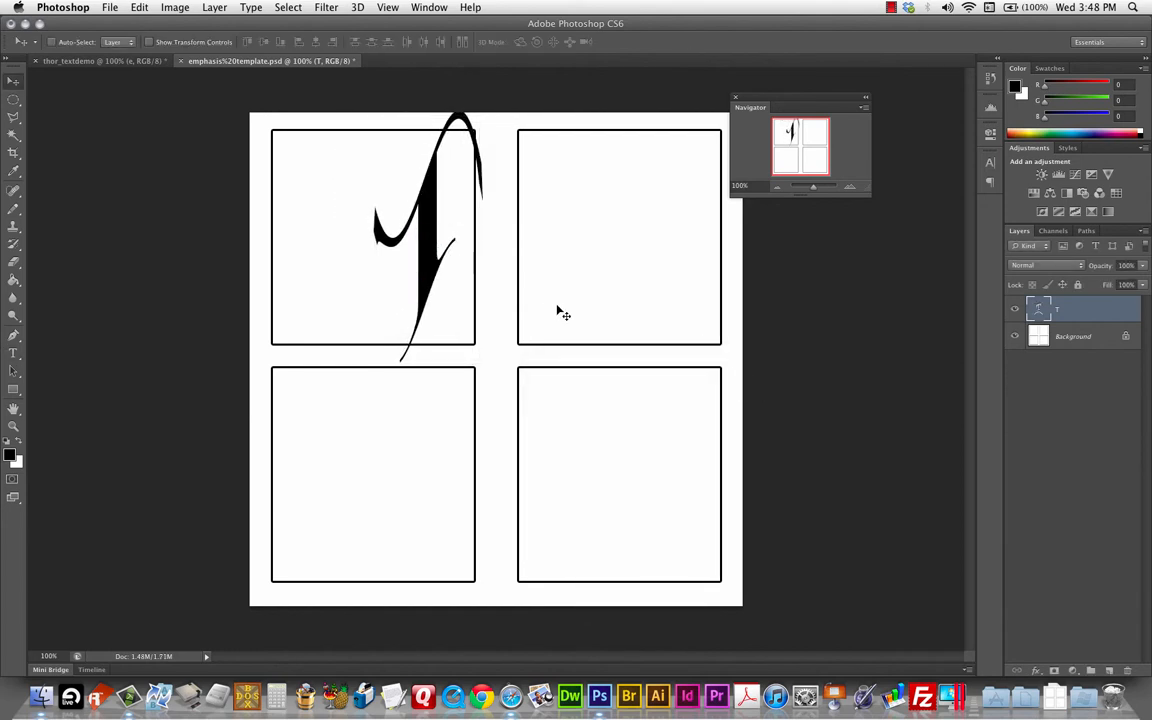
{"action": "mouse_move", "coordinate": [498, 316]}
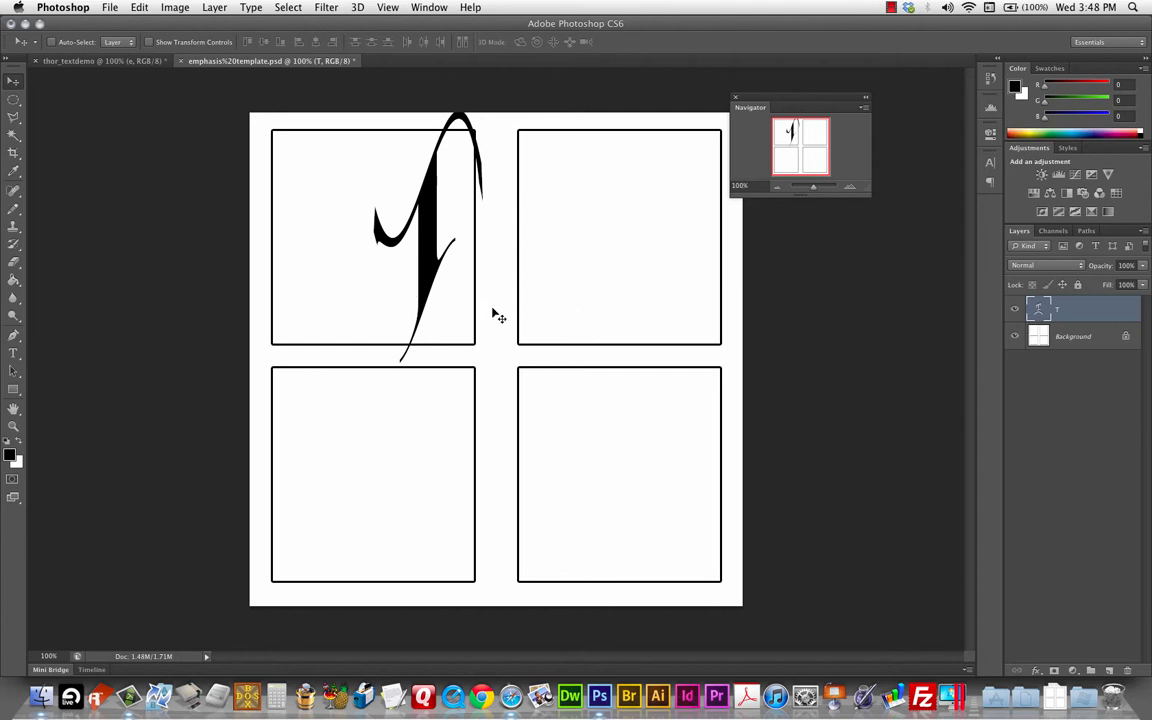
{"action": "mouse_move", "coordinate": [545, 235]}
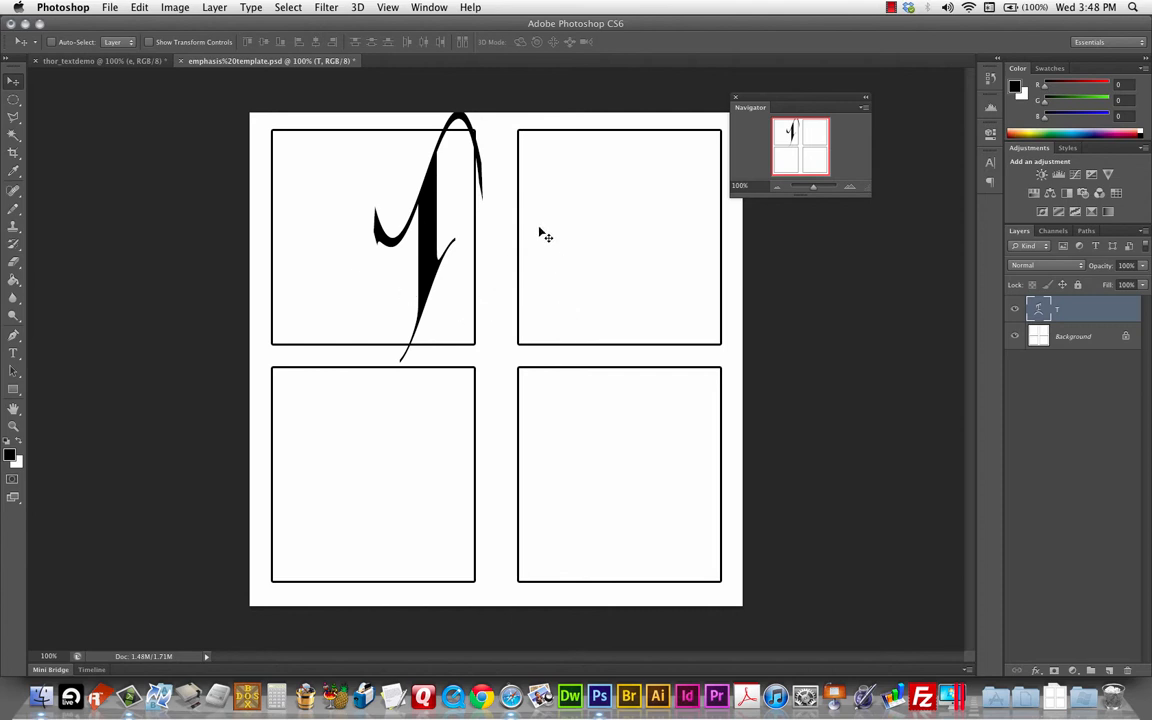
{"action": "mouse_move", "coordinate": [524, 327]}
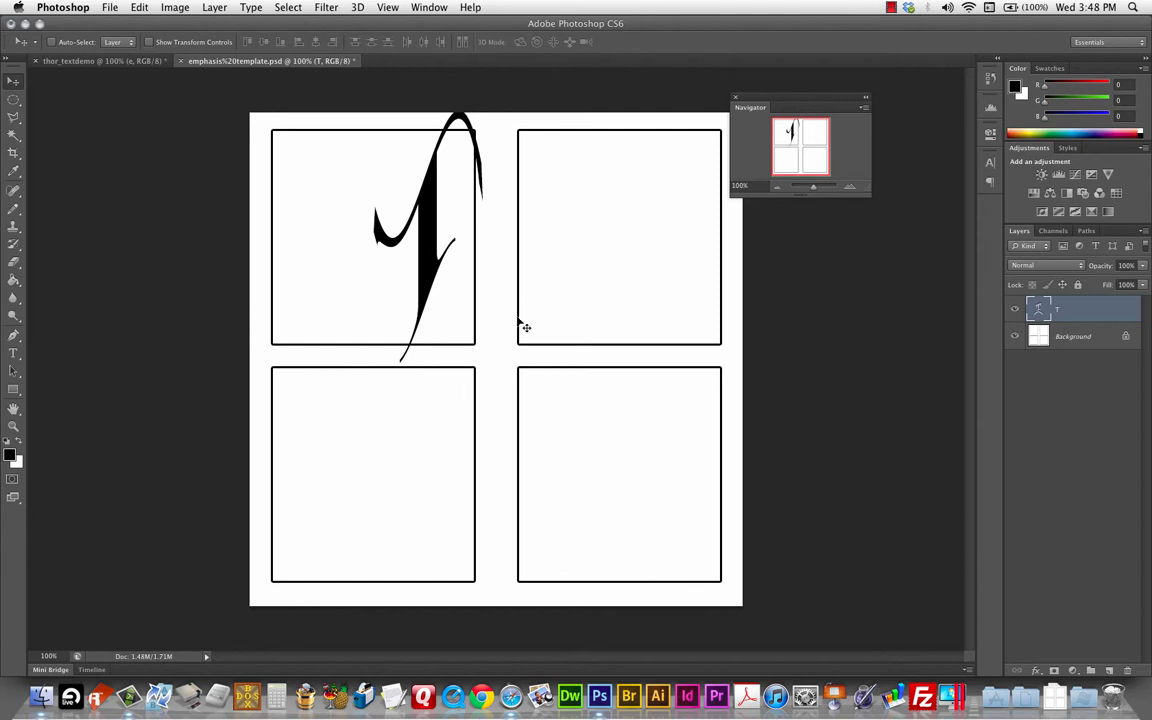
{"action": "mouse_move", "coordinate": [237, 348]}
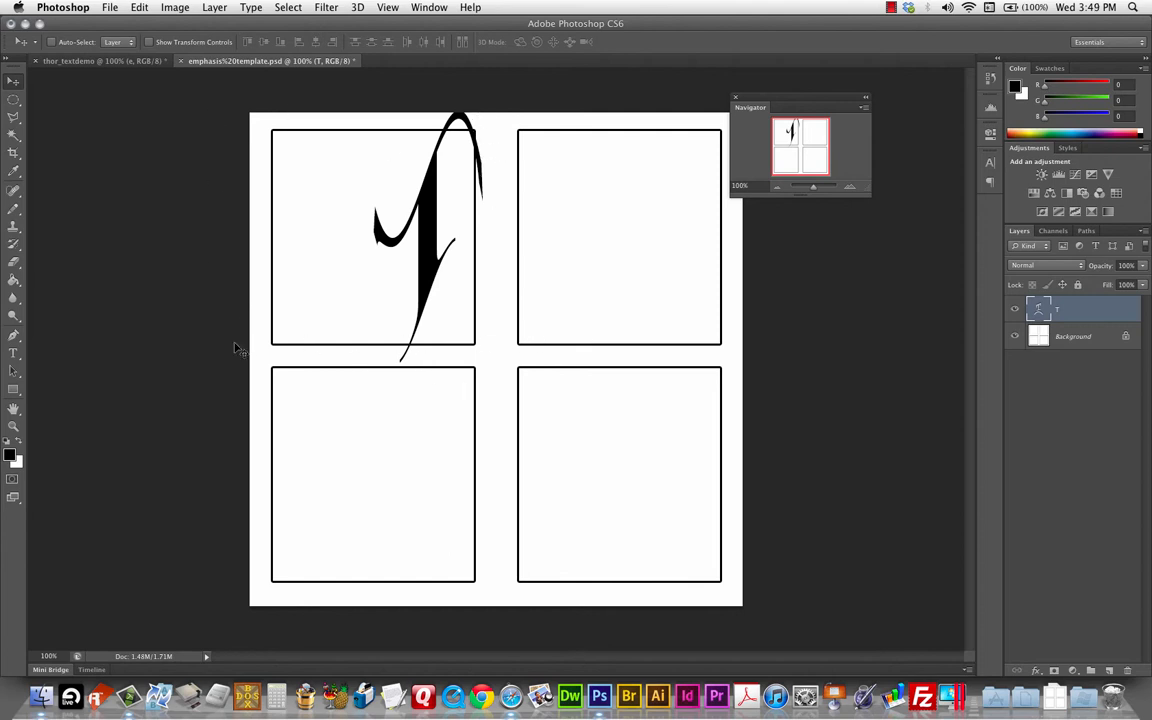
{"action": "mouse_move", "coordinate": [483, 294]}
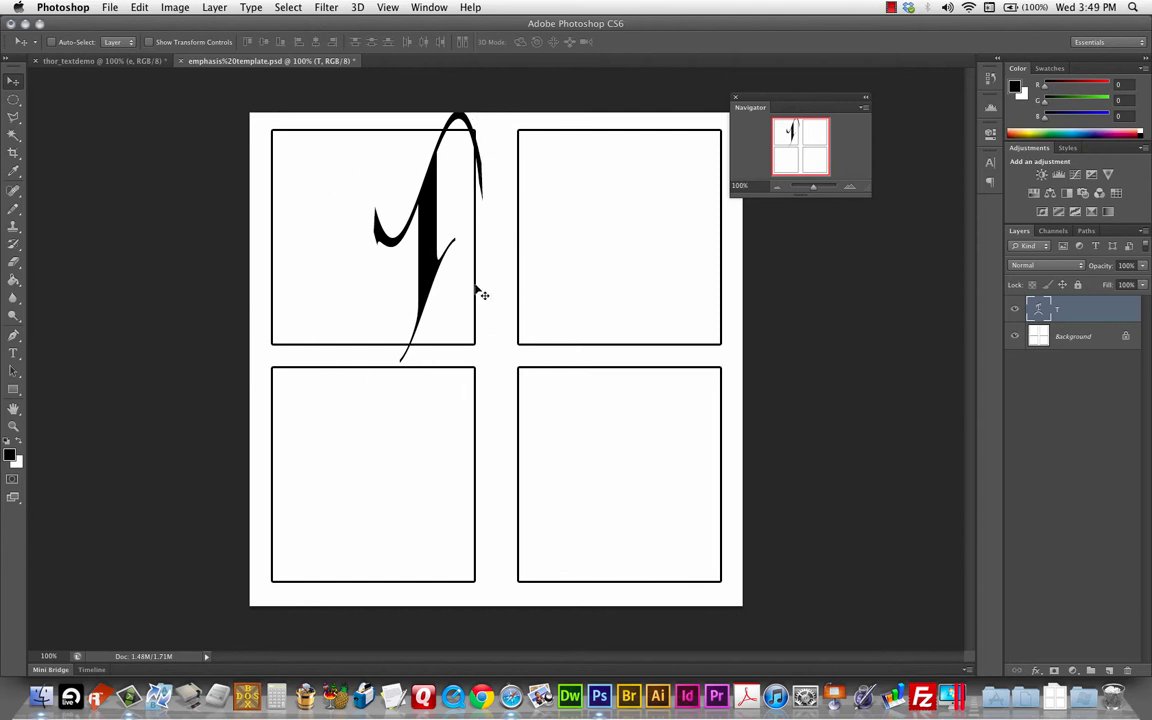
{"action": "mouse_move", "coordinate": [154, 278]}
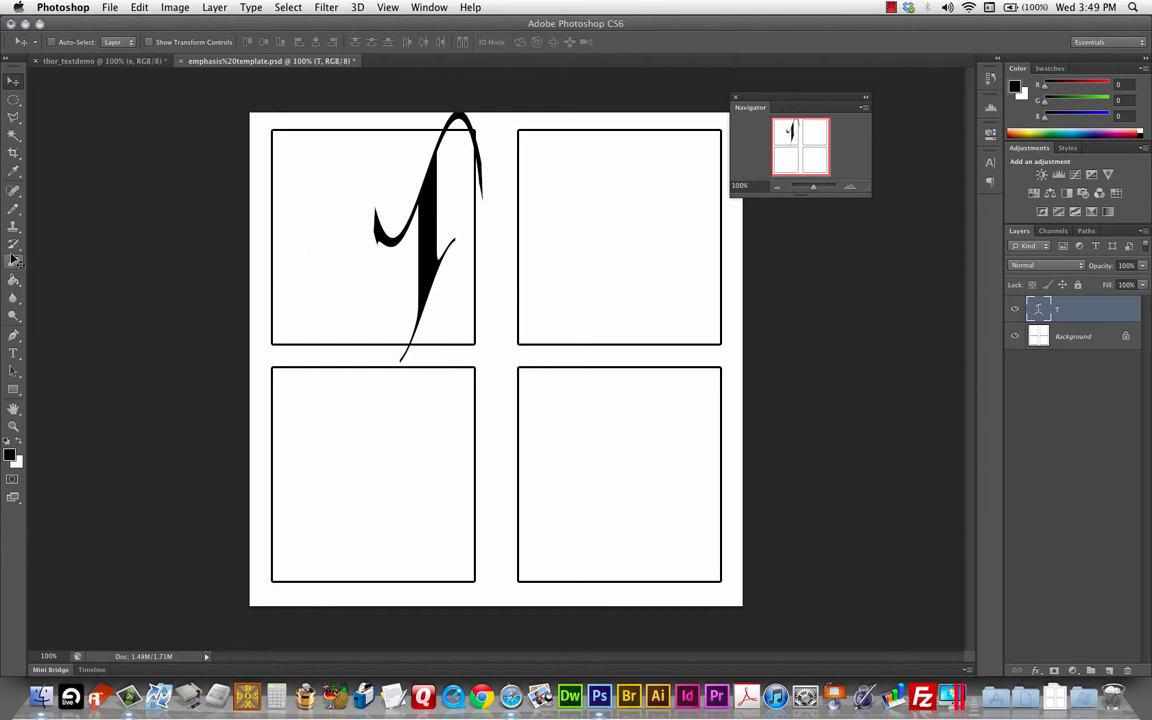
{"action": "mouse_move", "coordinate": [609, 281]}
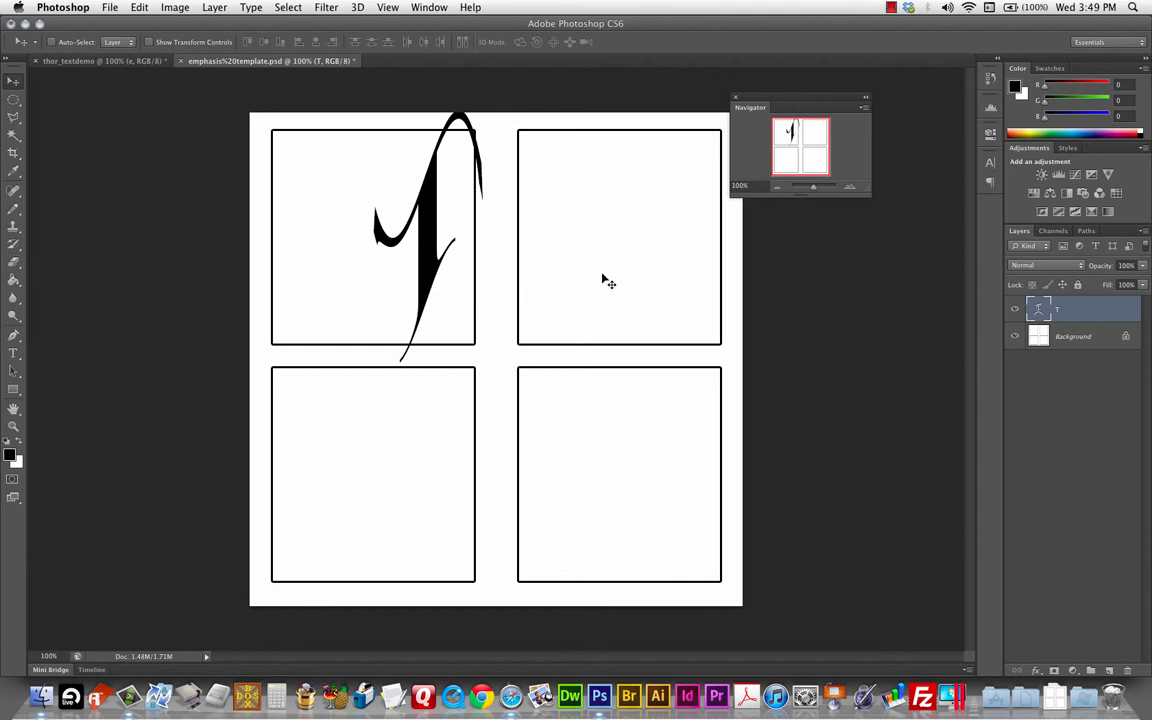
{"action": "mouse_move", "coordinate": [465, 107]}
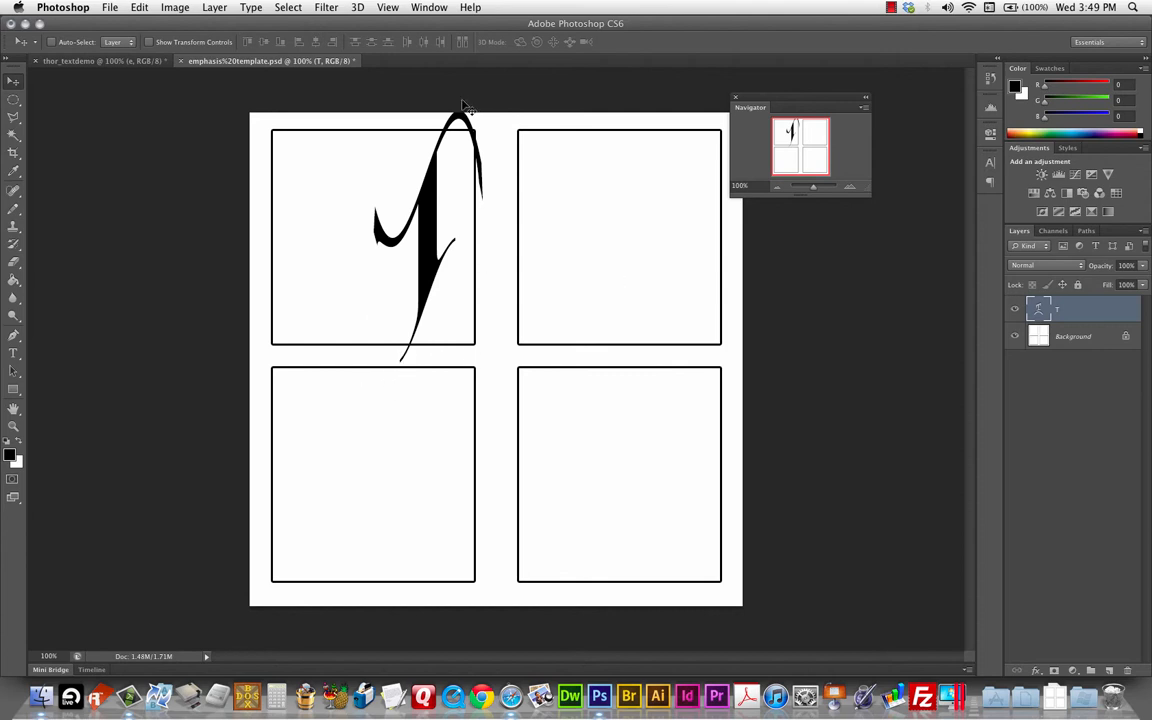
{"action": "mouse_move", "coordinate": [405, 356]}
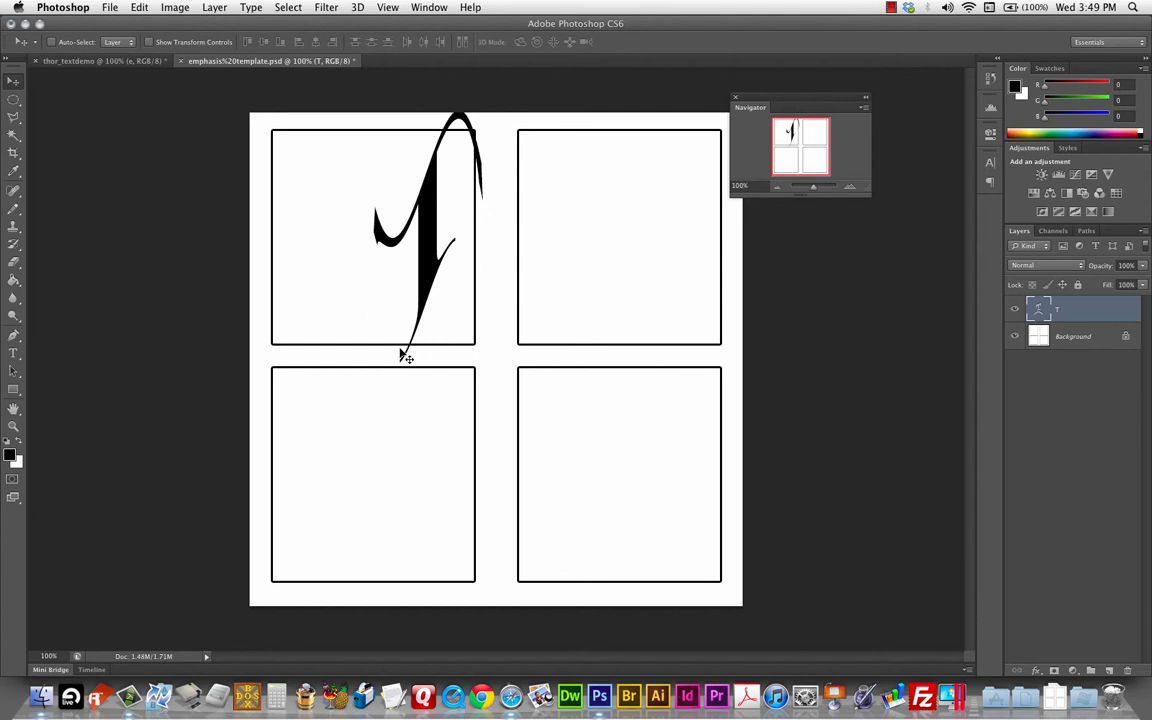
{"action": "mouse_move", "coordinate": [460, 143]}
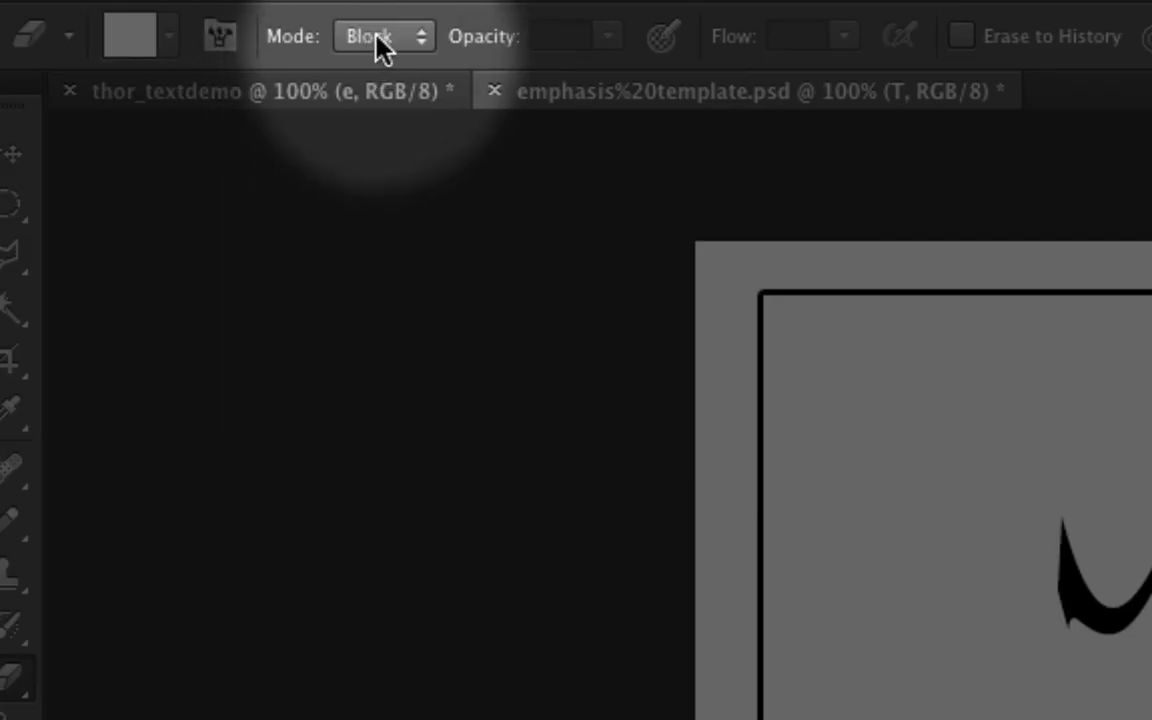
{"action": "mouse_move", "coordinate": [380, 37]}
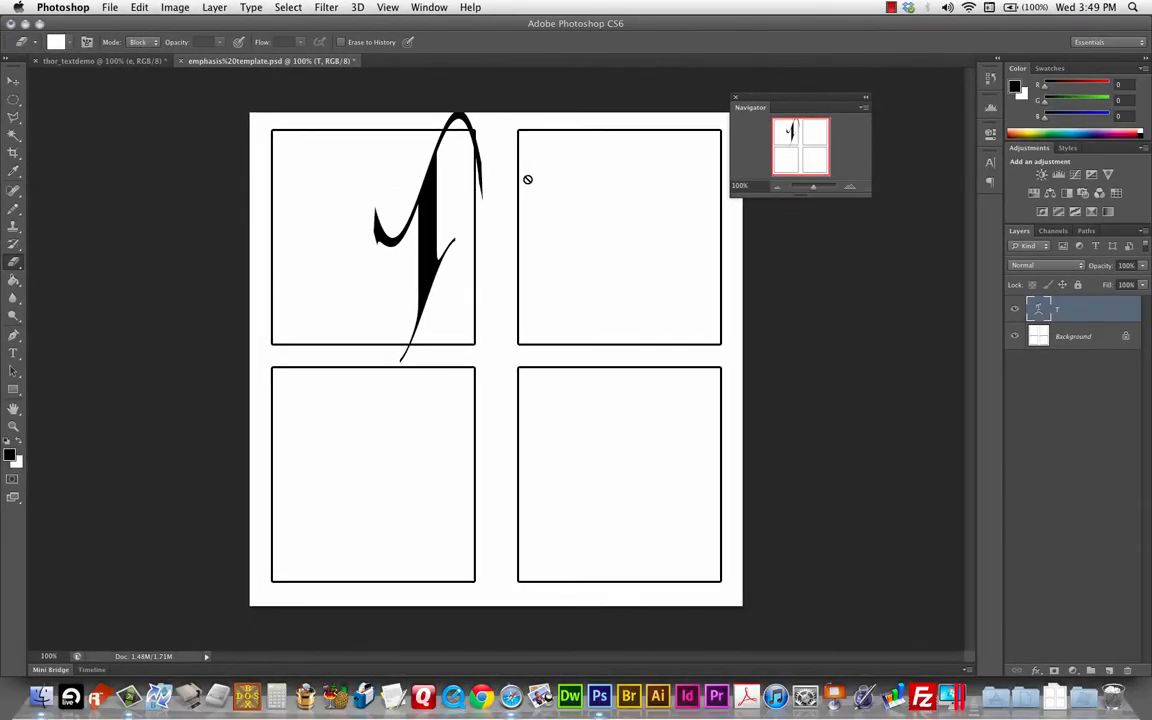
{"action": "mouse_move", "coordinate": [485, 174]}
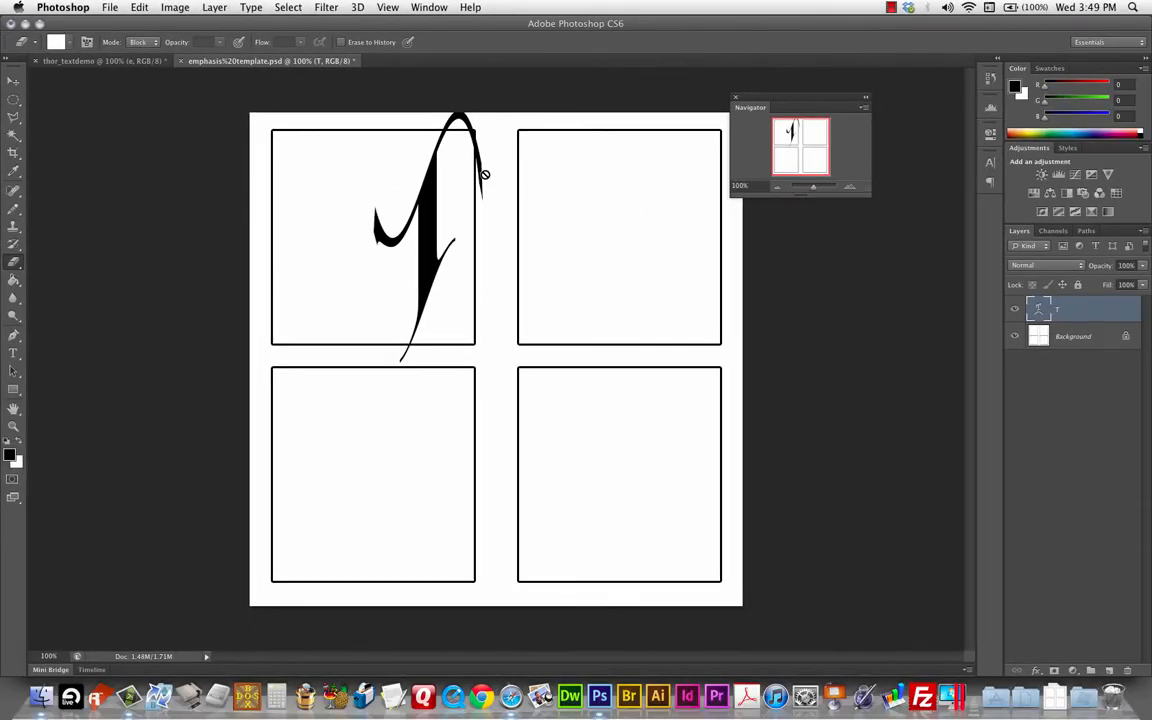
{"action": "mouse_move", "coordinate": [488, 175]}
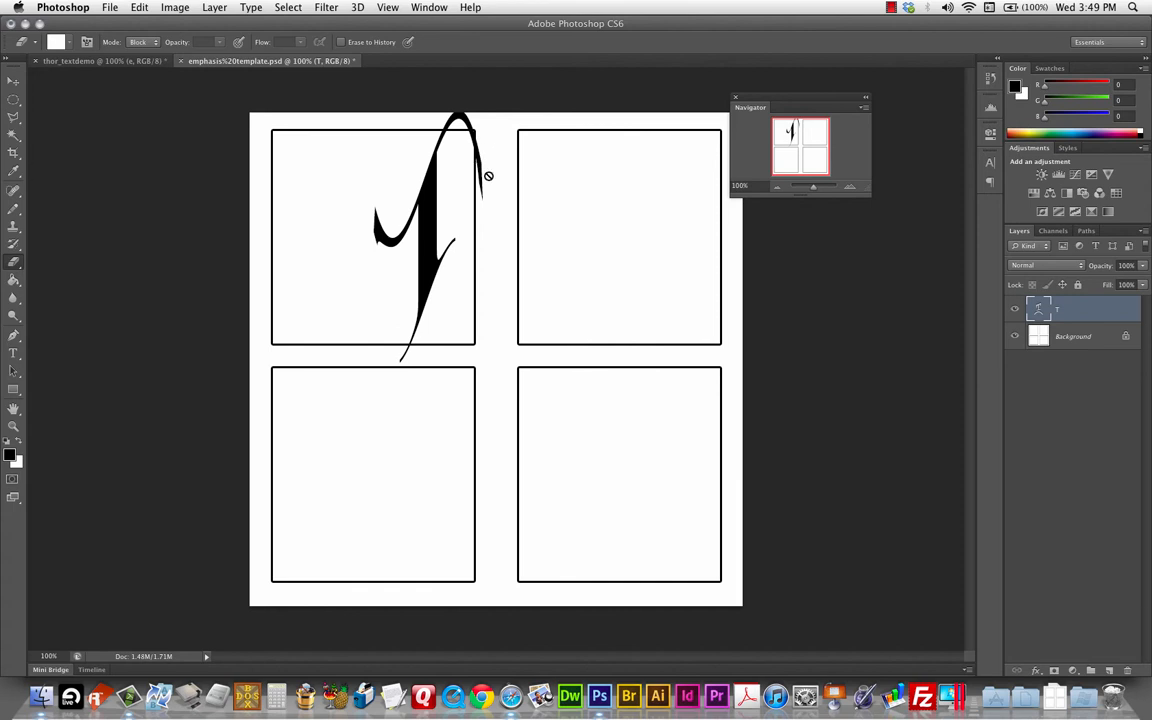
{"action": "mouse_move", "coordinate": [494, 180]}
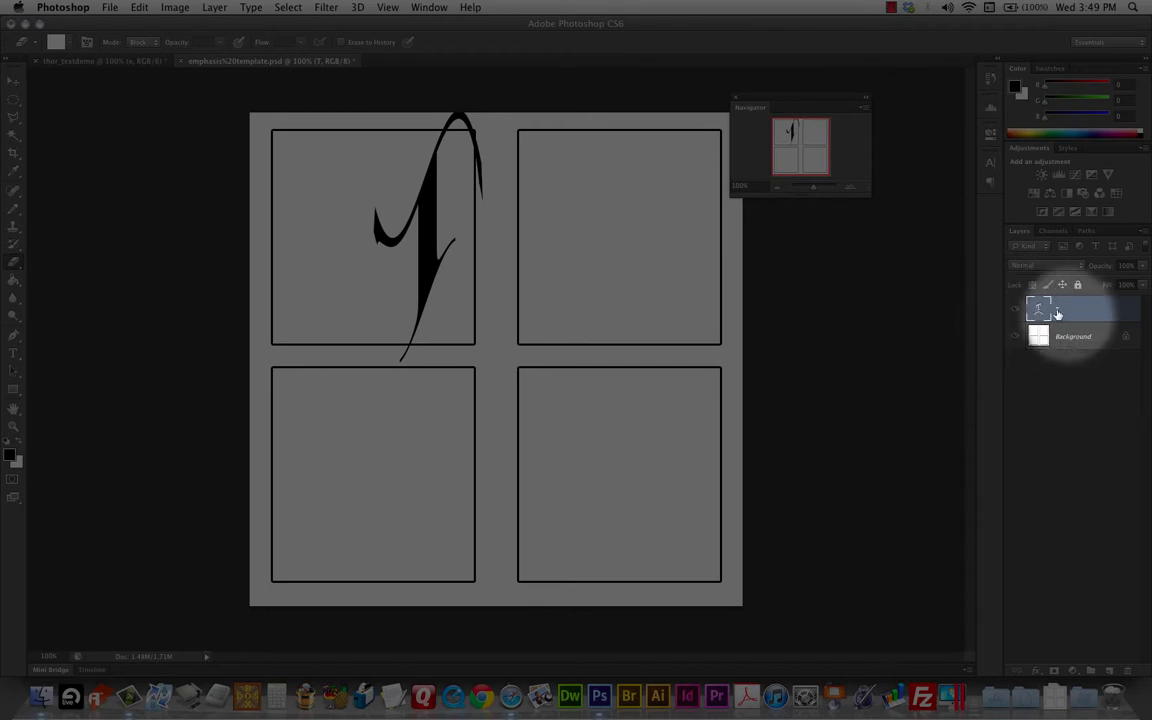
{"action": "mouse_move", "coordinate": [1042, 310]}
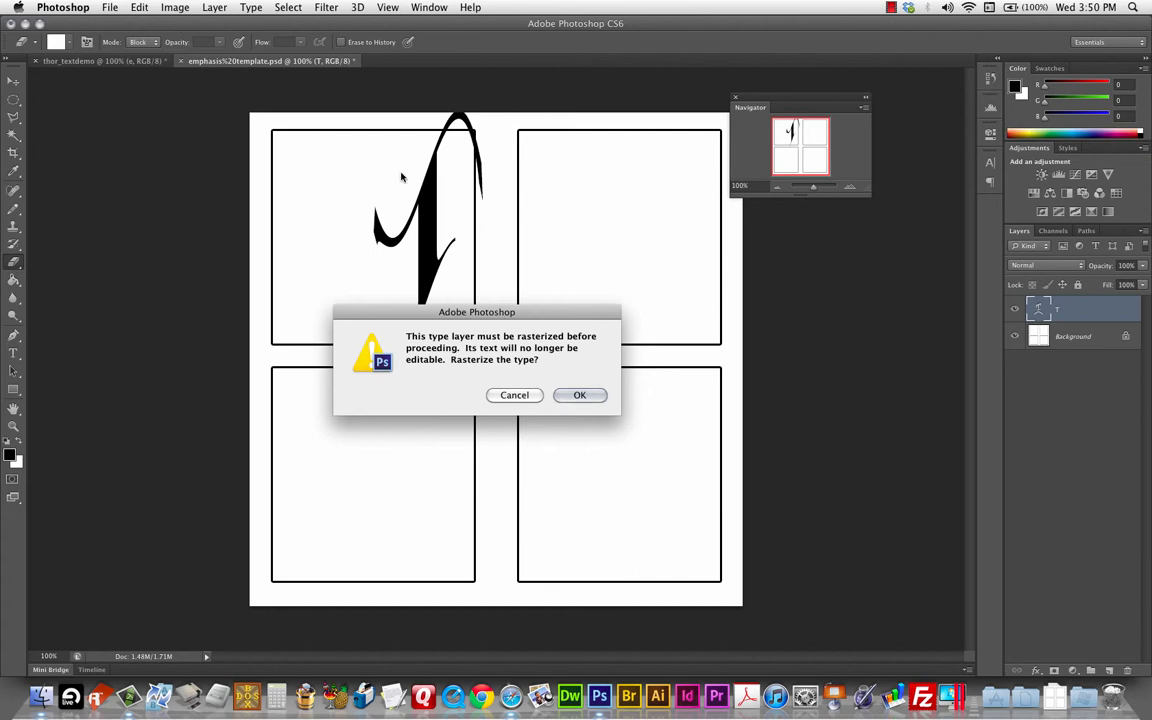
Step: Confirm rasterizing the warped T's type layer into pixels
{"action": "left_click", "coordinate": [580, 394]}
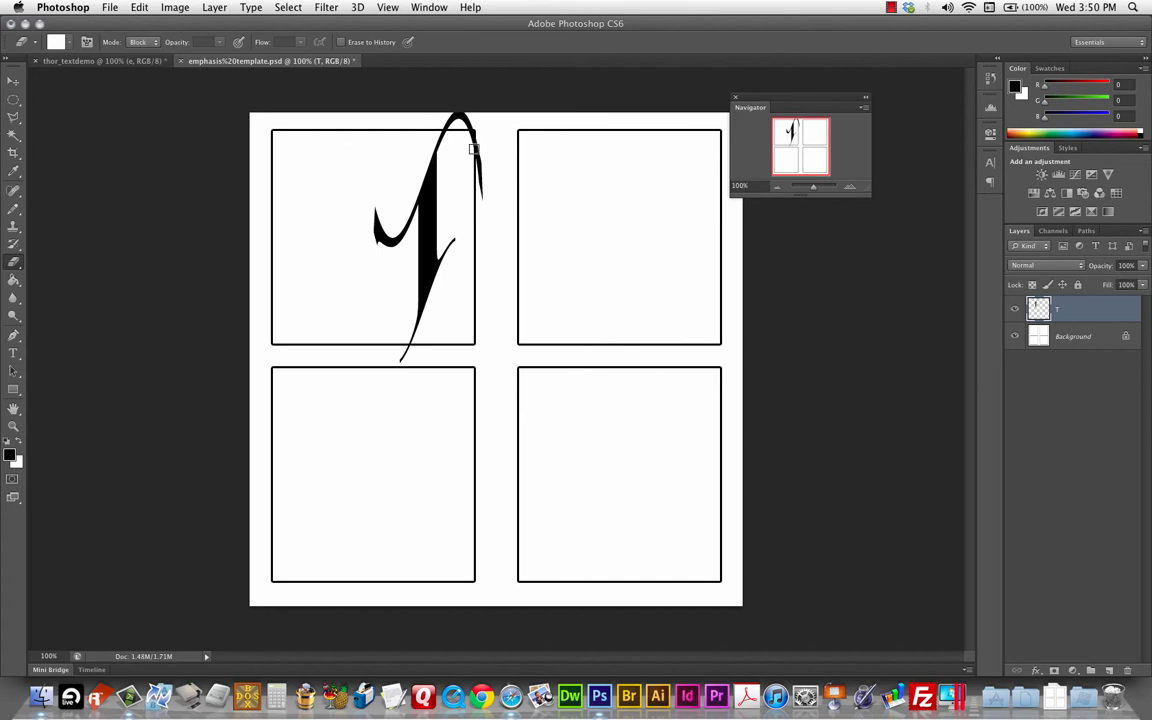
{"action": "mouse_move", "coordinate": [409, 364]}
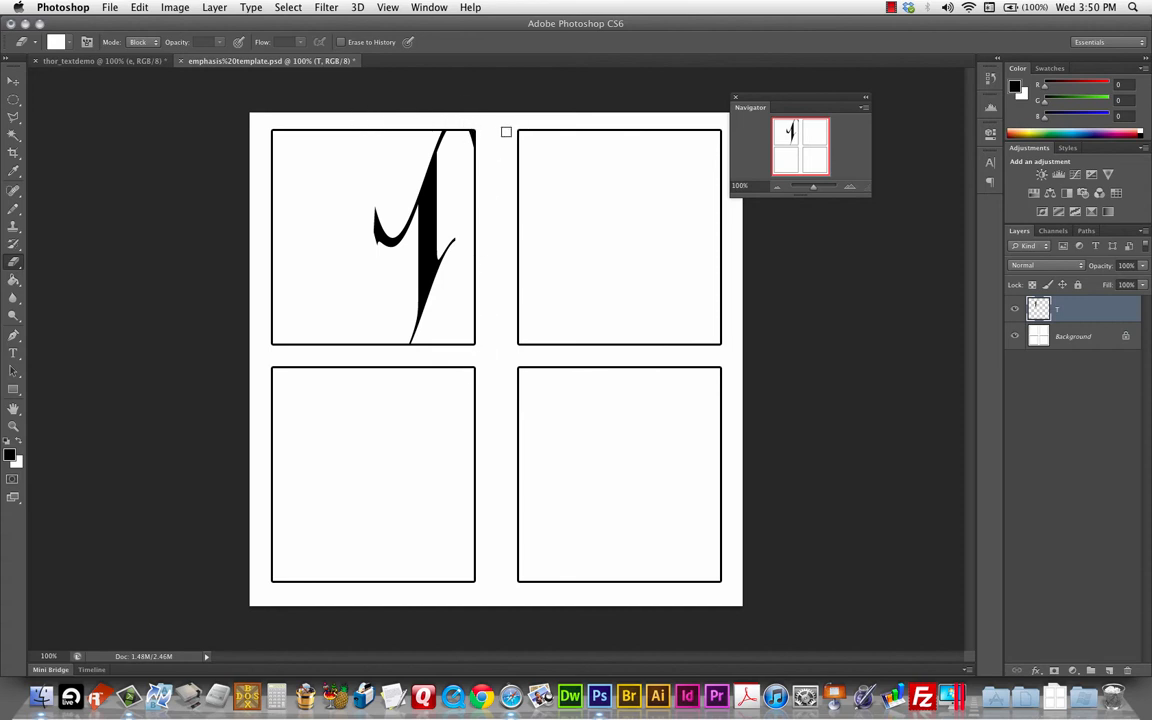
{"action": "mouse_move", "coordinate": [380, 248]}
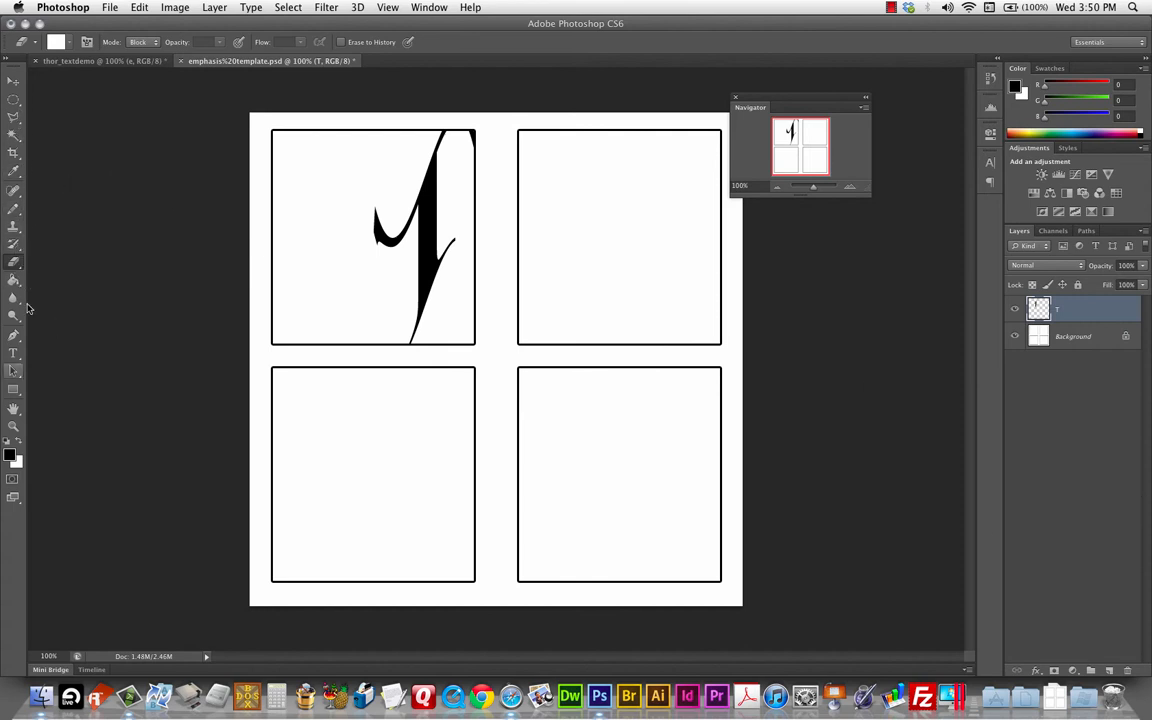
Step: Type a lowercase 't' beside the Flag T and open its Layer Style
{"action": "left_click", "coordinate": [14, 353]}
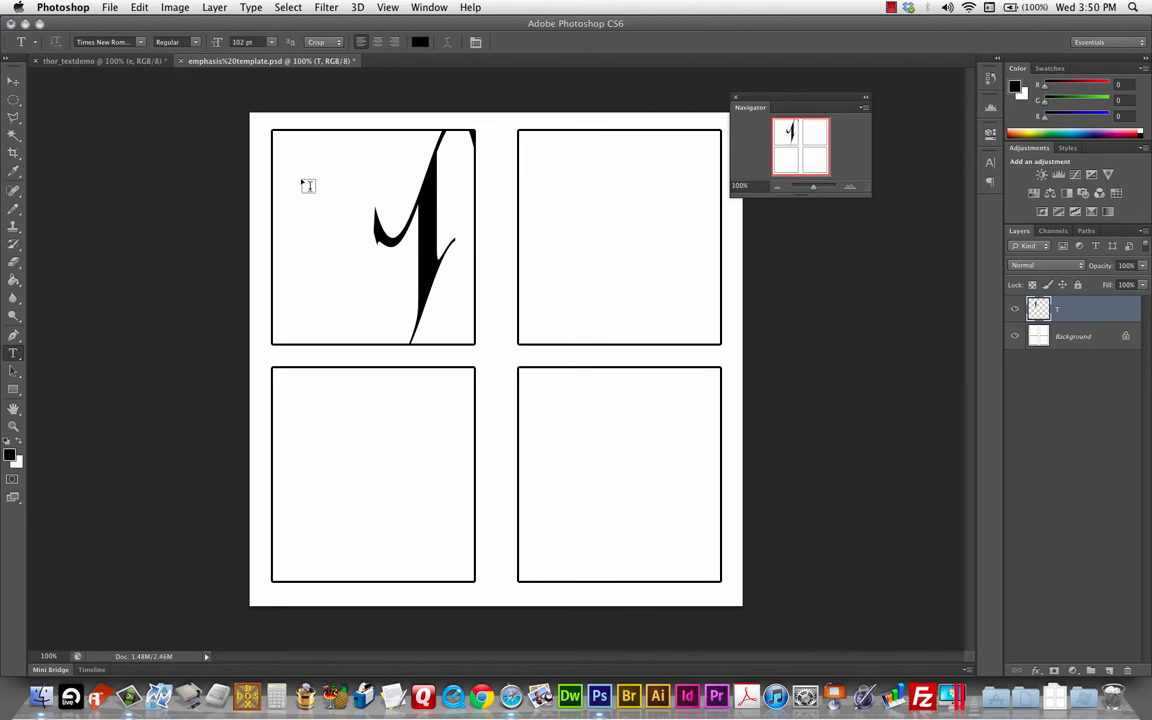
{"action": "left_click", "coordinate": [289, 168]}
{"action": "type", "text": "t"}
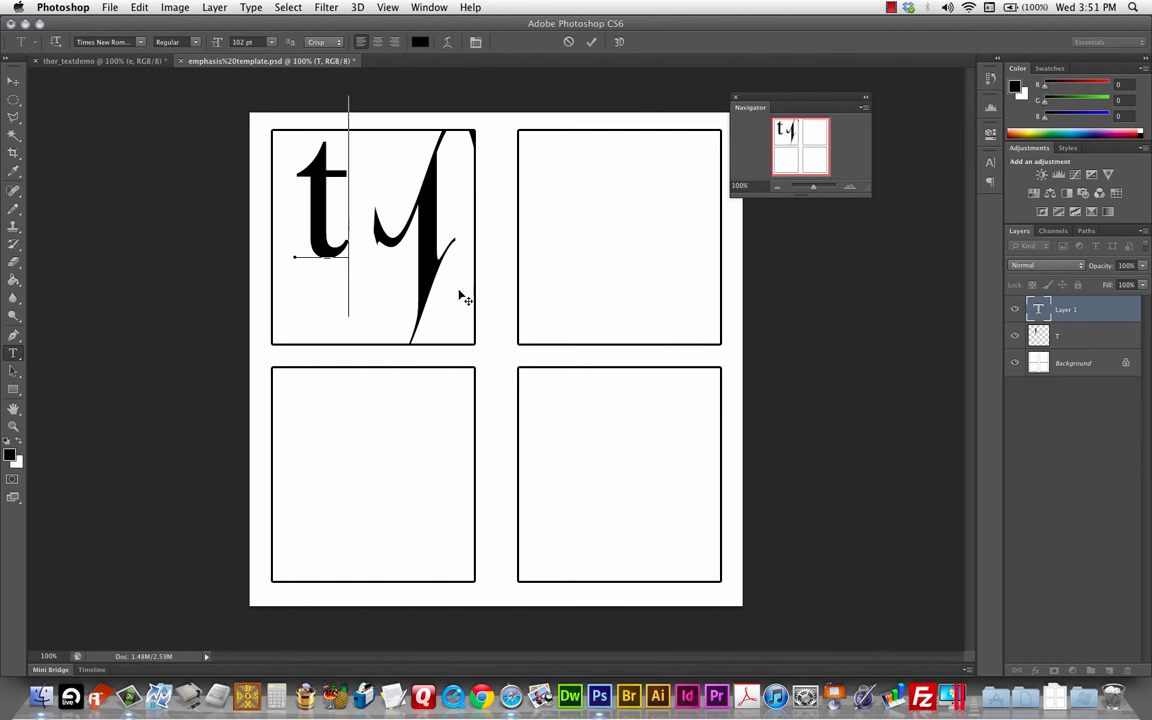
{"action": "left_click", "coordinate": [592, 42]}
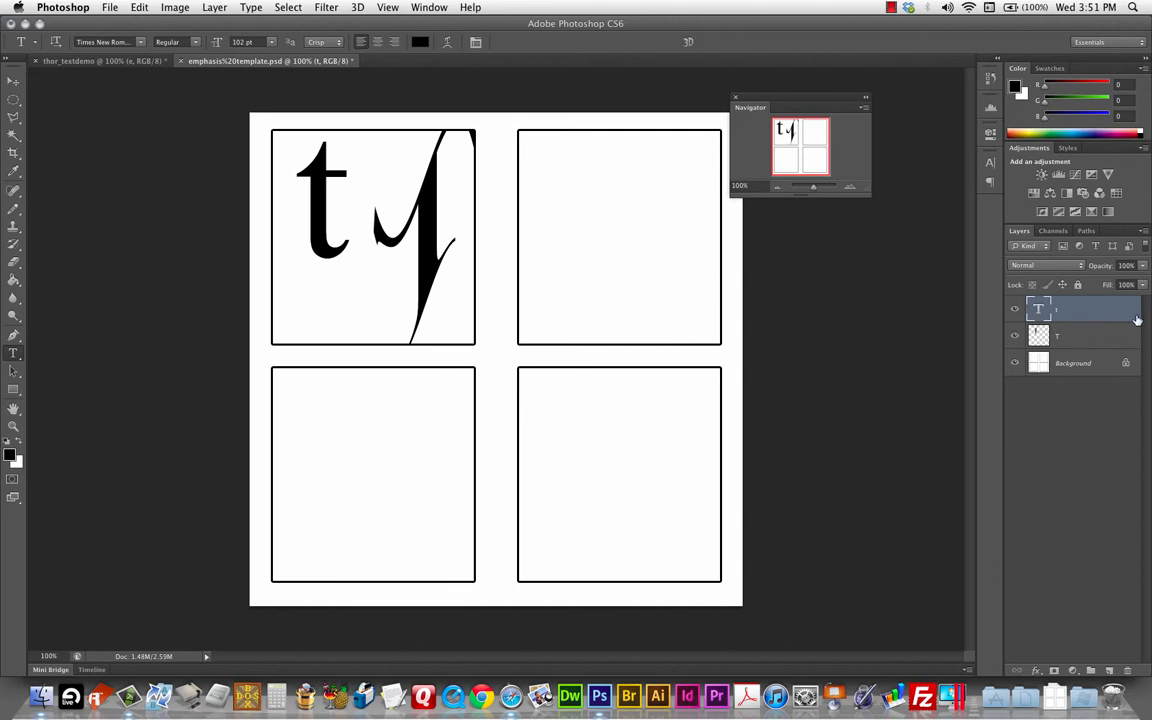
{"action": "mouse_move", "coordinate": [1147, 320]}
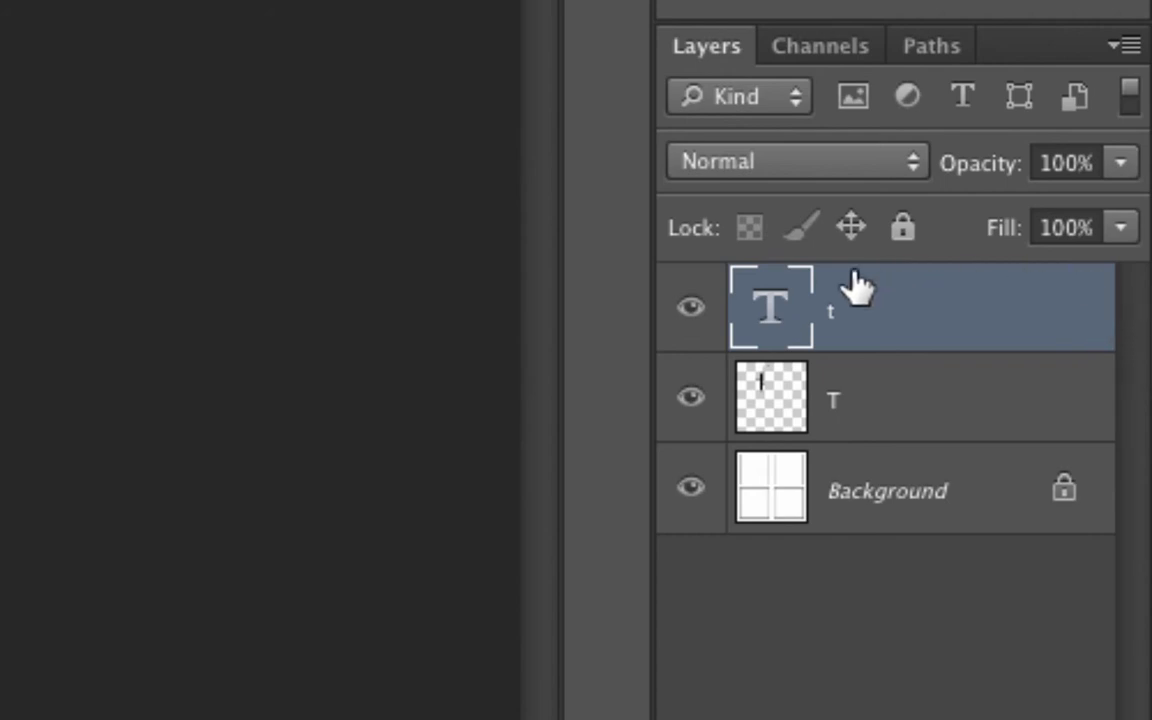
{"action": "mouse_move", "coordinate": [850, 325]}
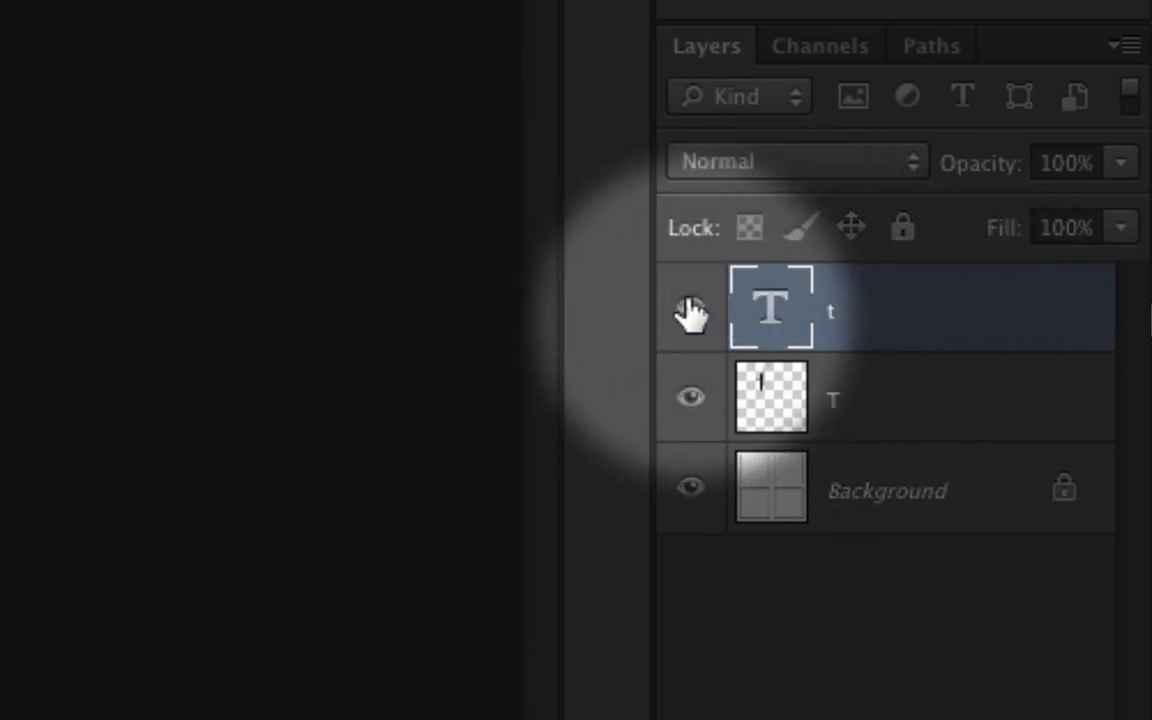
{"action": "left_click", "coordinate": [691, 310]}
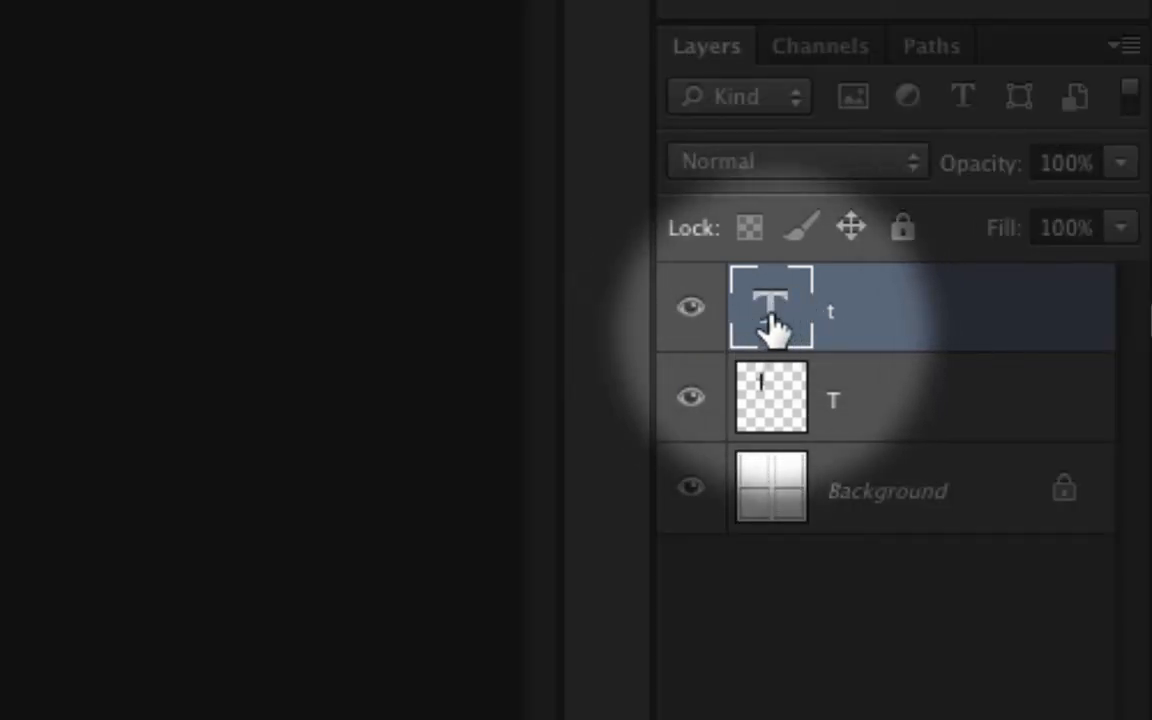
{"action": "mouse_move", "coordinate": [790, 320]}
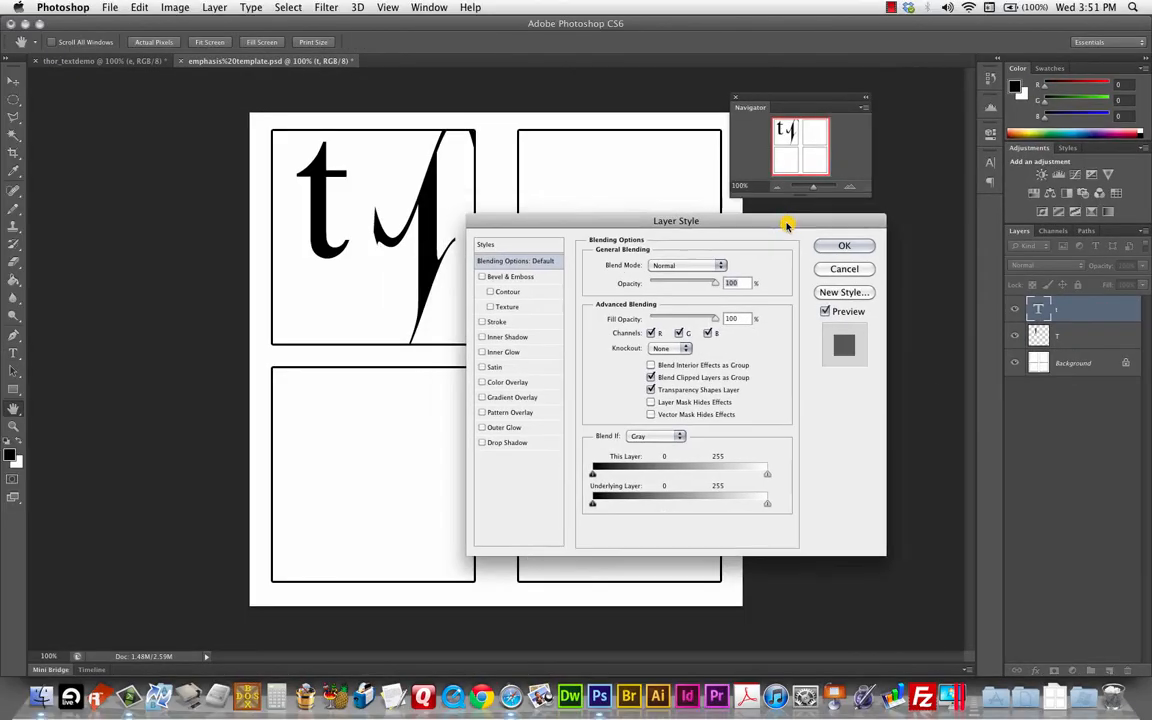
Step: Enable a Chisel Hard Bevel & Emboss of 2 px on the lowercase t
{"action": "left_click_drag", "start_coordinate": [786, 221], "coordinate": [712, 199]}
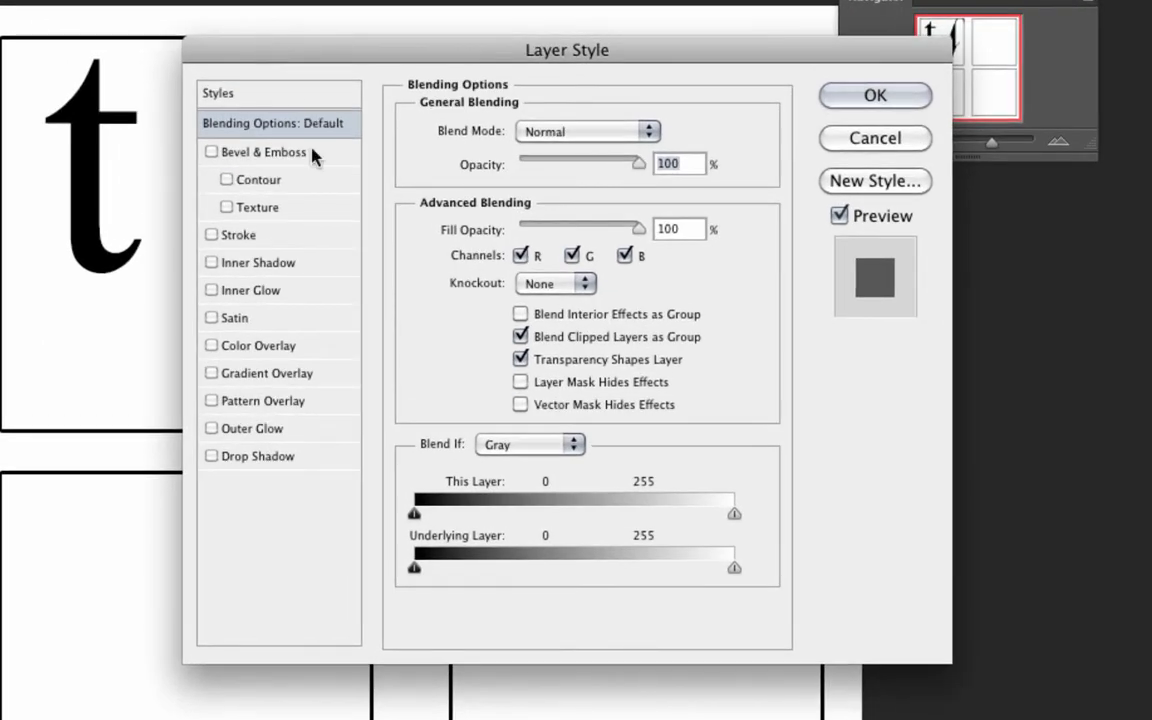
{"action": "mouse_move", "coordinate": [293, 283]}
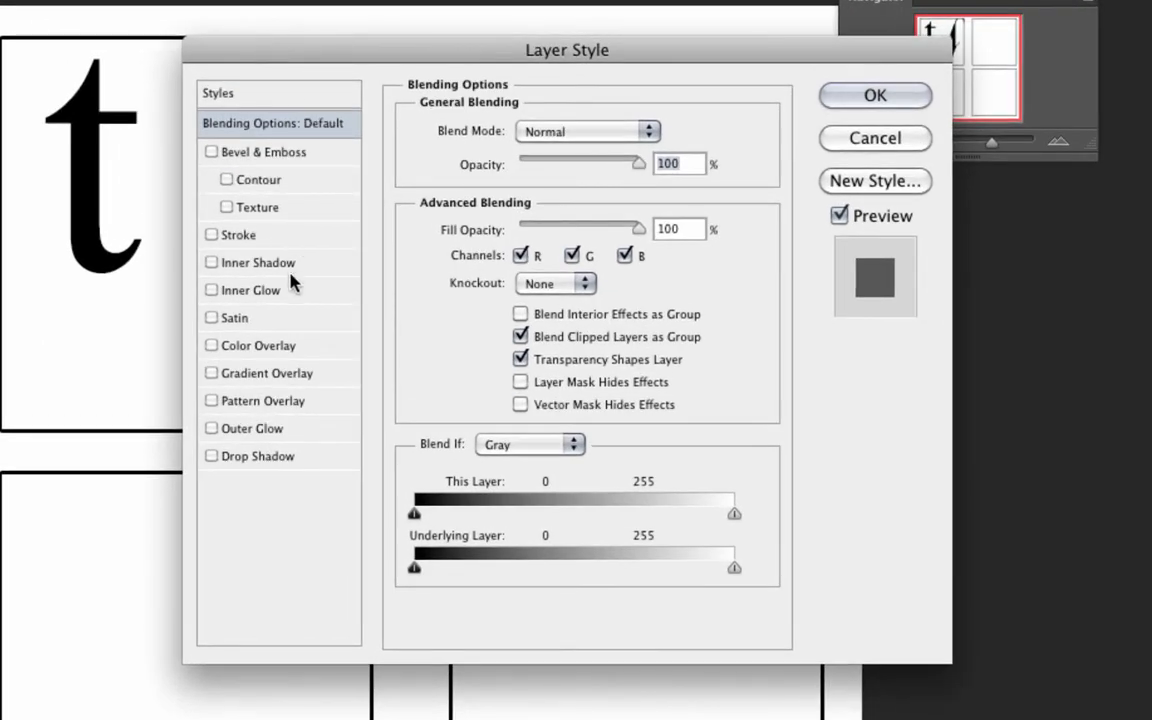
{"action": "mouse_move", "coordinate": [256, 262]}
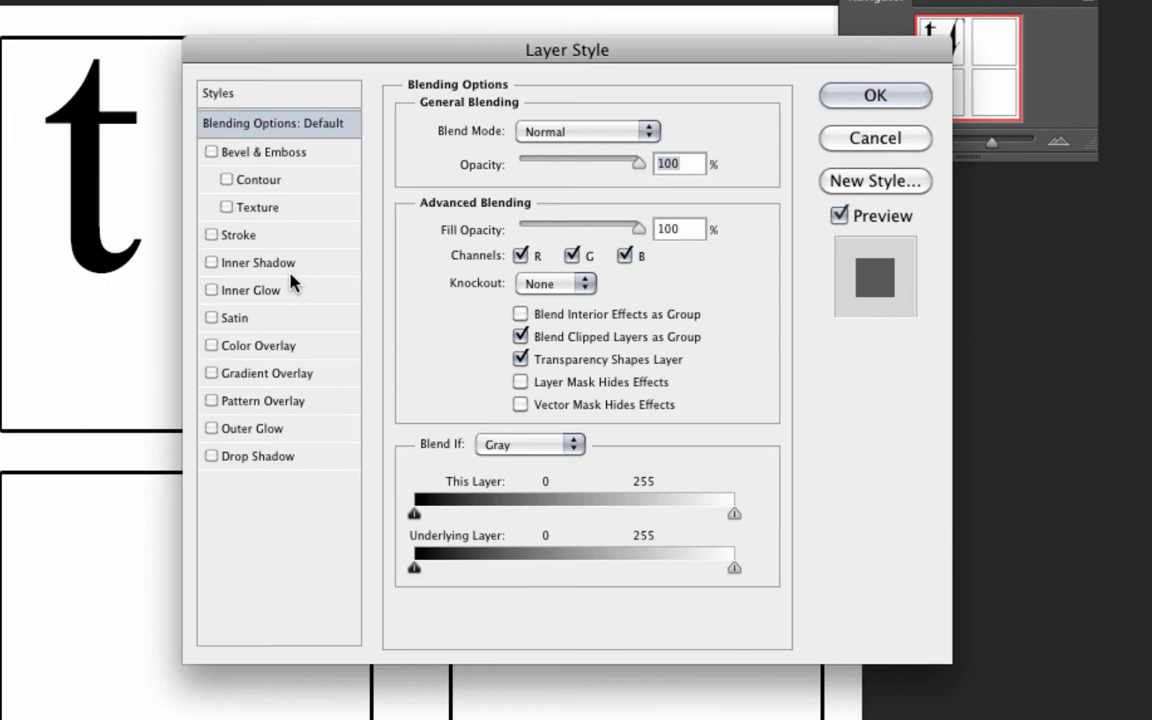
{"action": "mouse_move", "coordinate": [185, 150]}
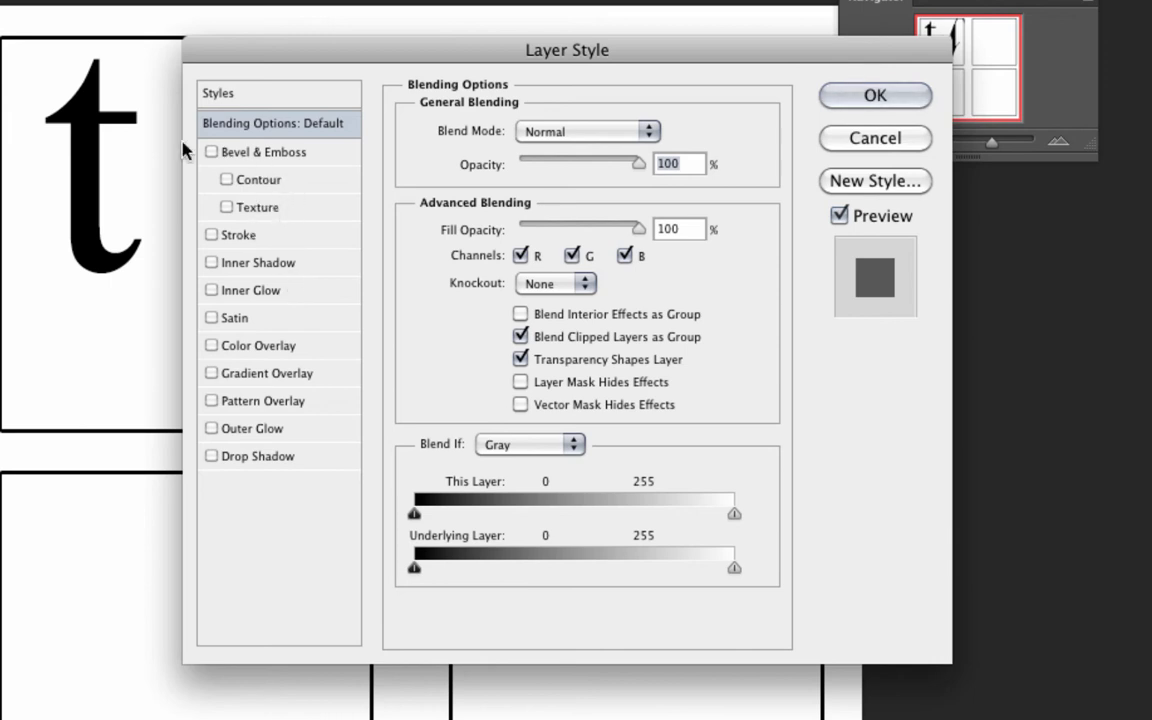
{"action": "left_click", "coordinate": [211, 151]}
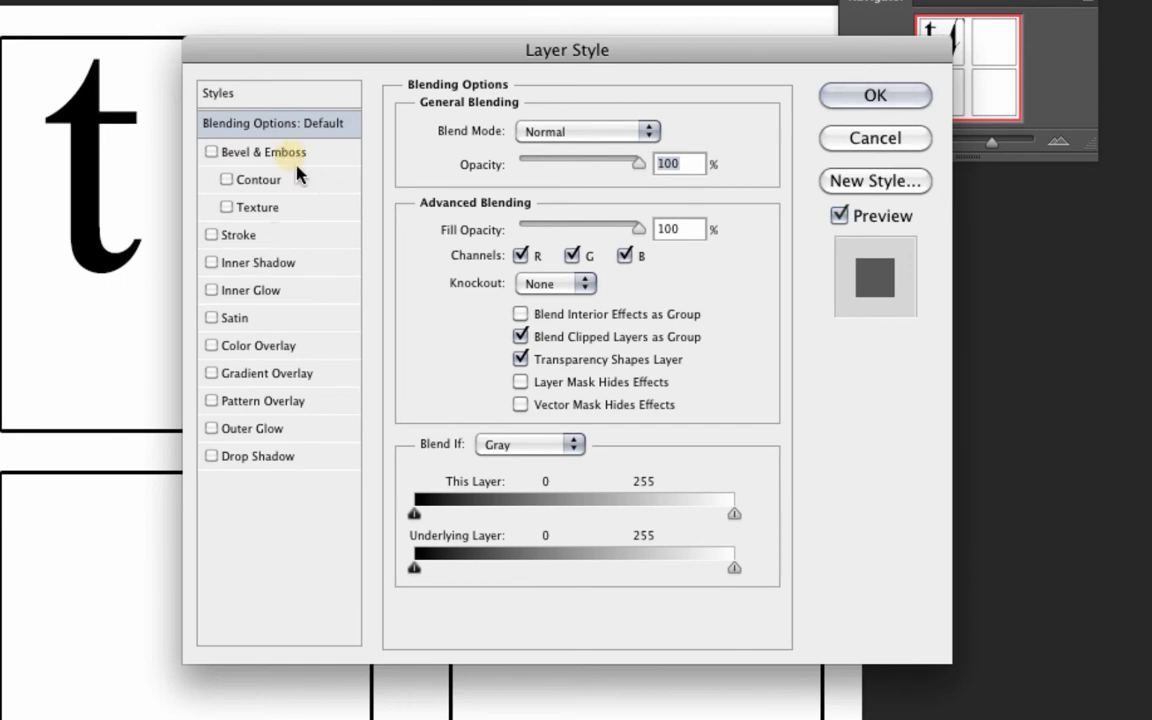
{"action": "left_click", "coordinate": [211, 151]}
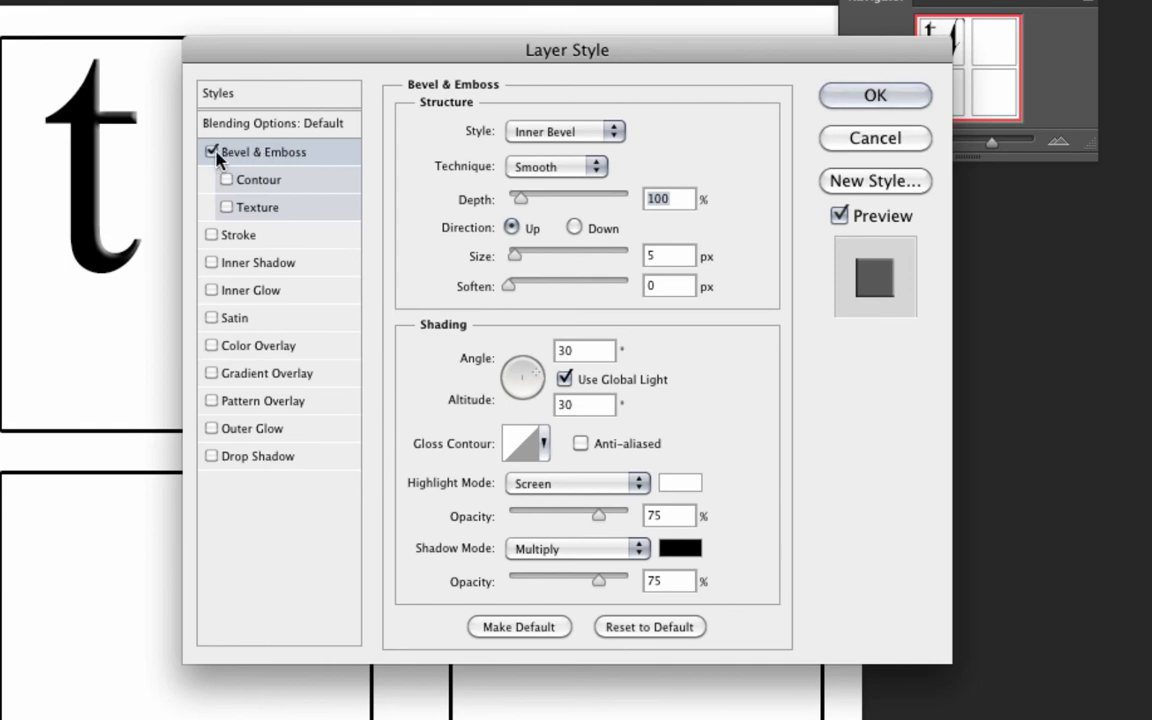
{"action": "mouse_move", "coordinate": [222, 164]}
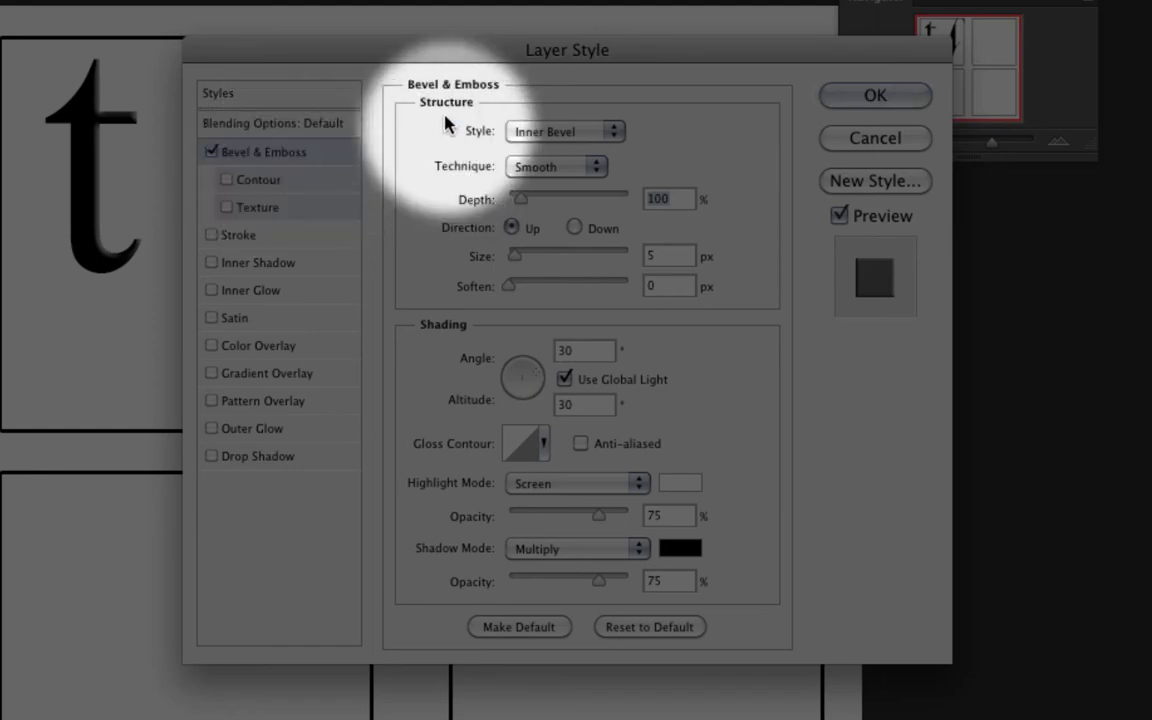
{"action": "mouse_move", "coordinate": [560, 147]}
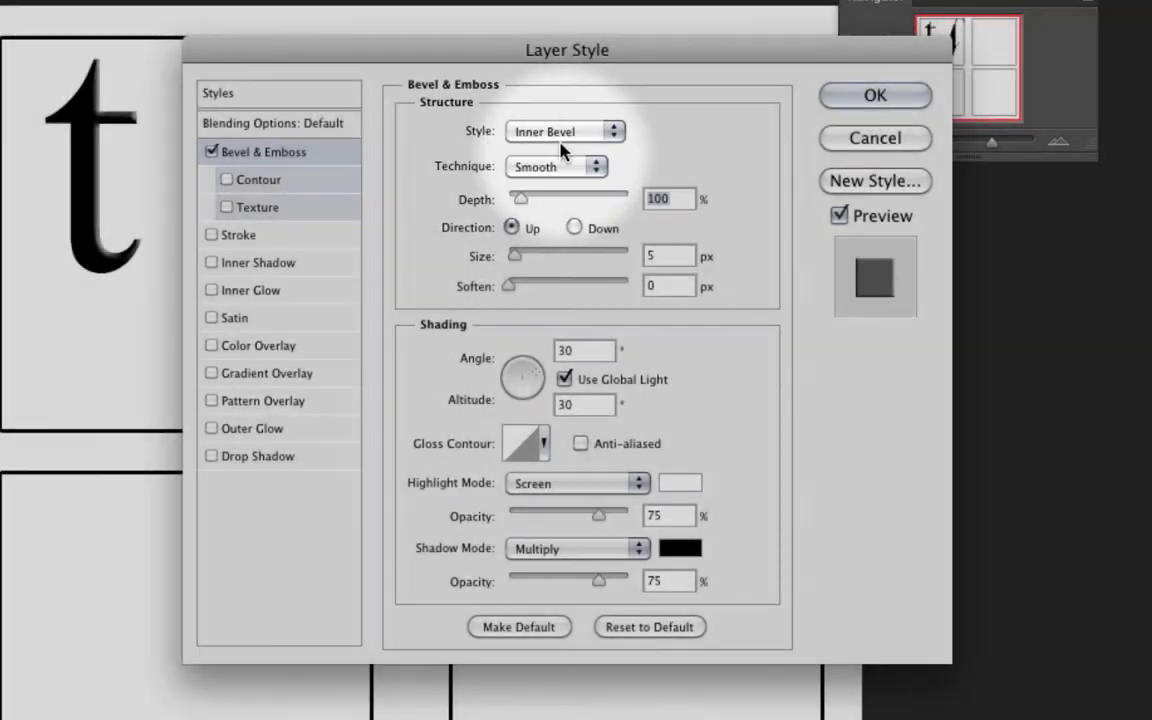
{"action": "left_click", "coordinate": [557, 166]}
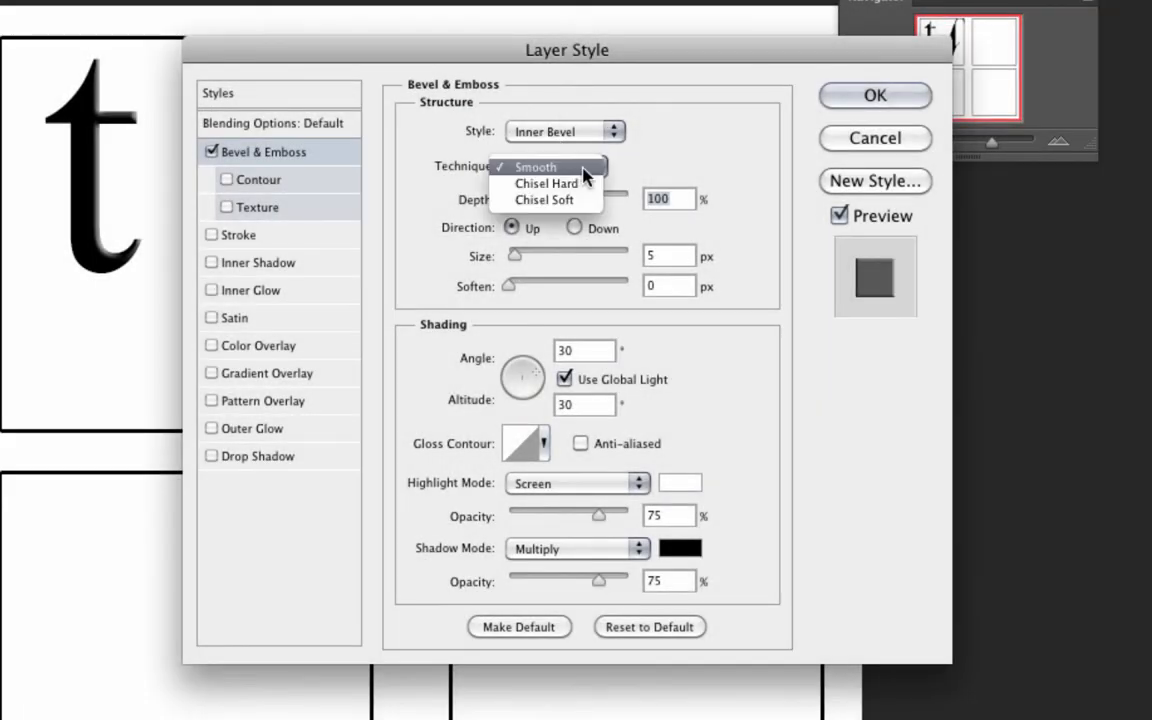
{"action": "left_click", "coordinate": [546, 183]}
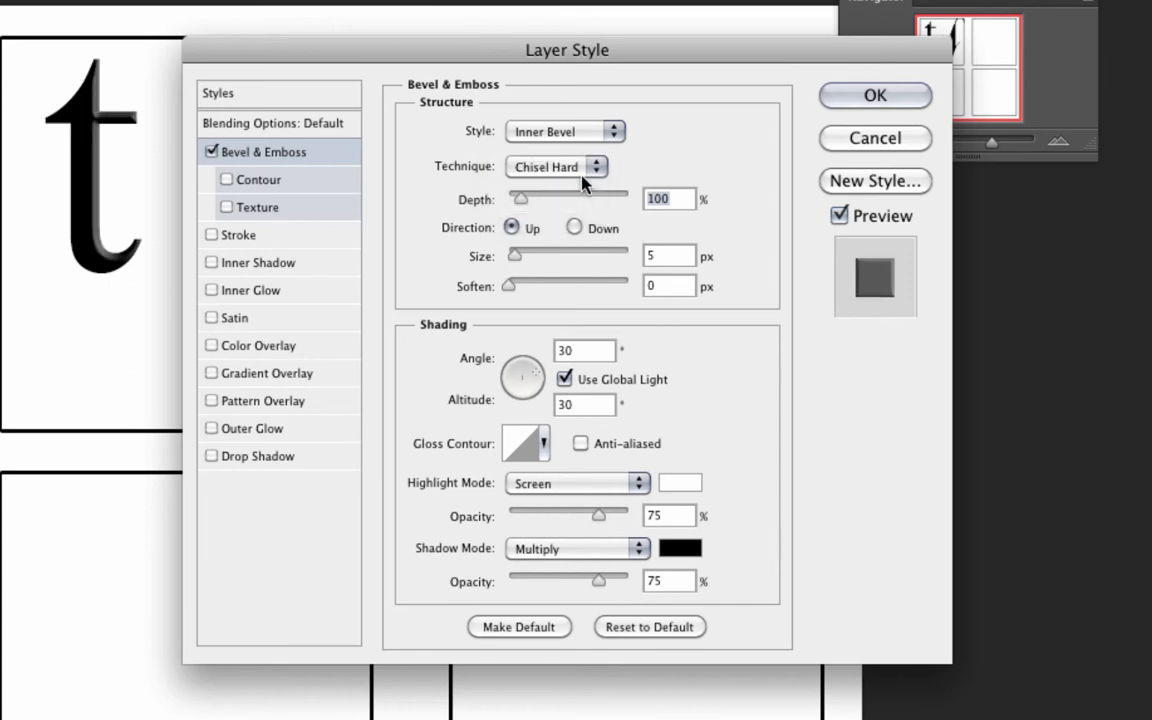
{"action": "mouse_move", "coordinate": [575, 267]}
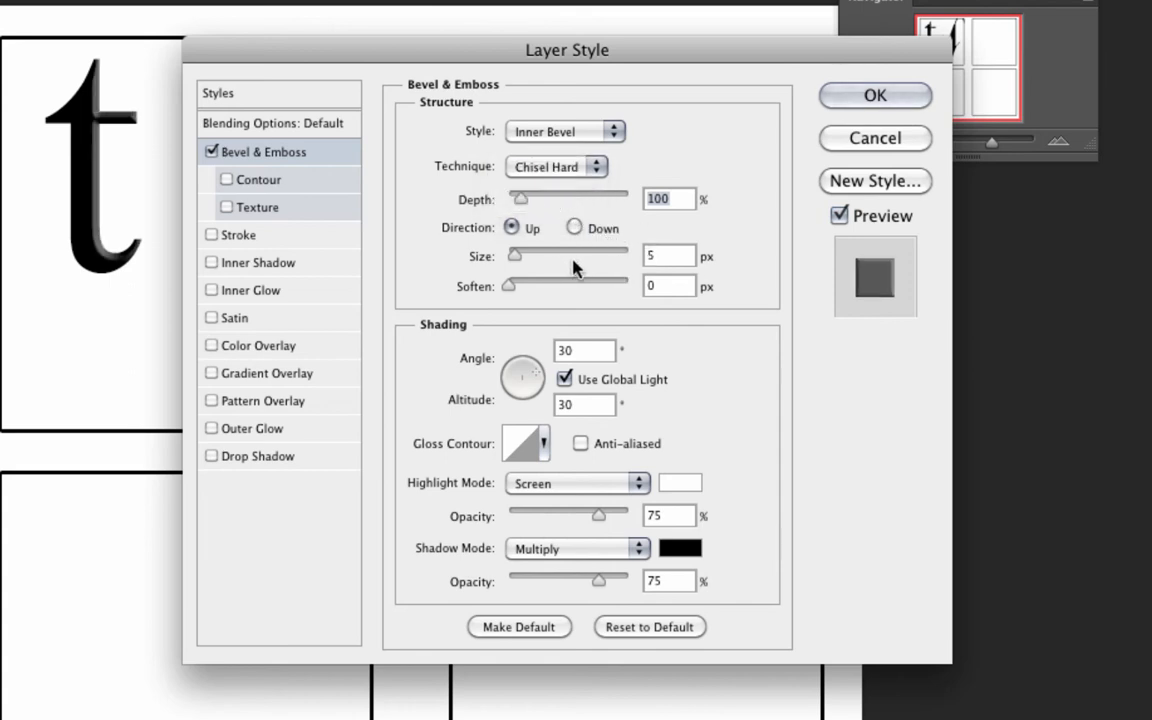
{"action": "left_click_drag", "start_coordinate": [514, 256], "coordinate": [512, 256]}
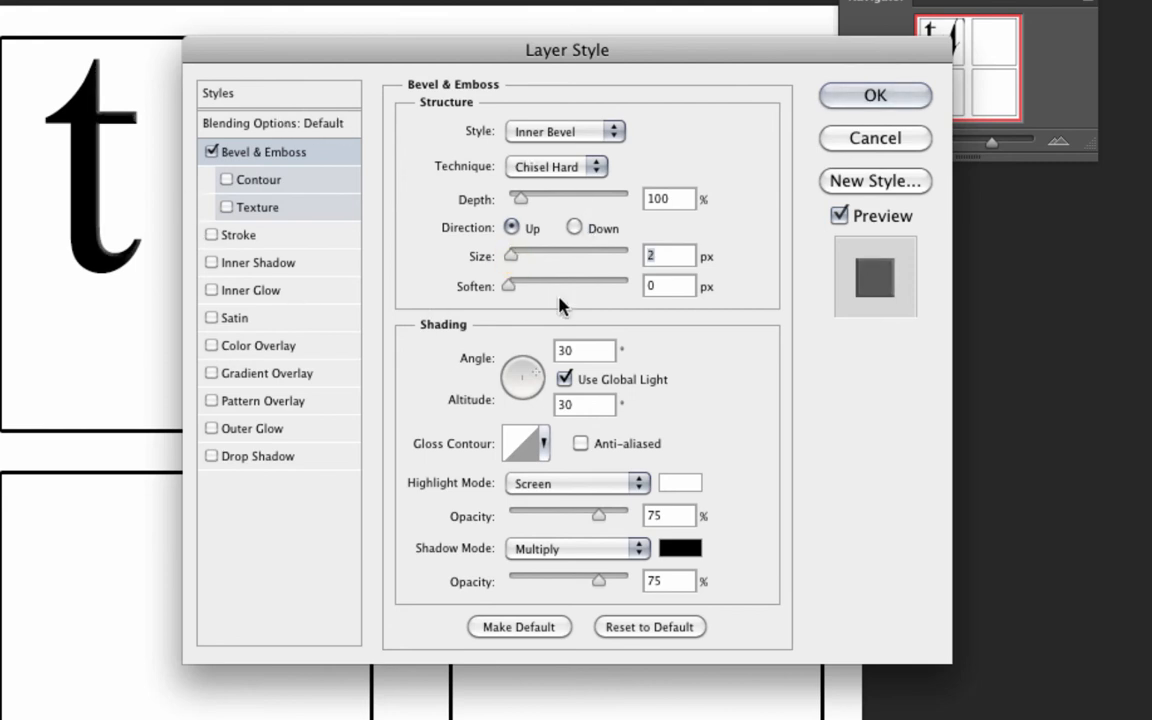
{"action": "mouse_move", "coordinate": [458, 490]}
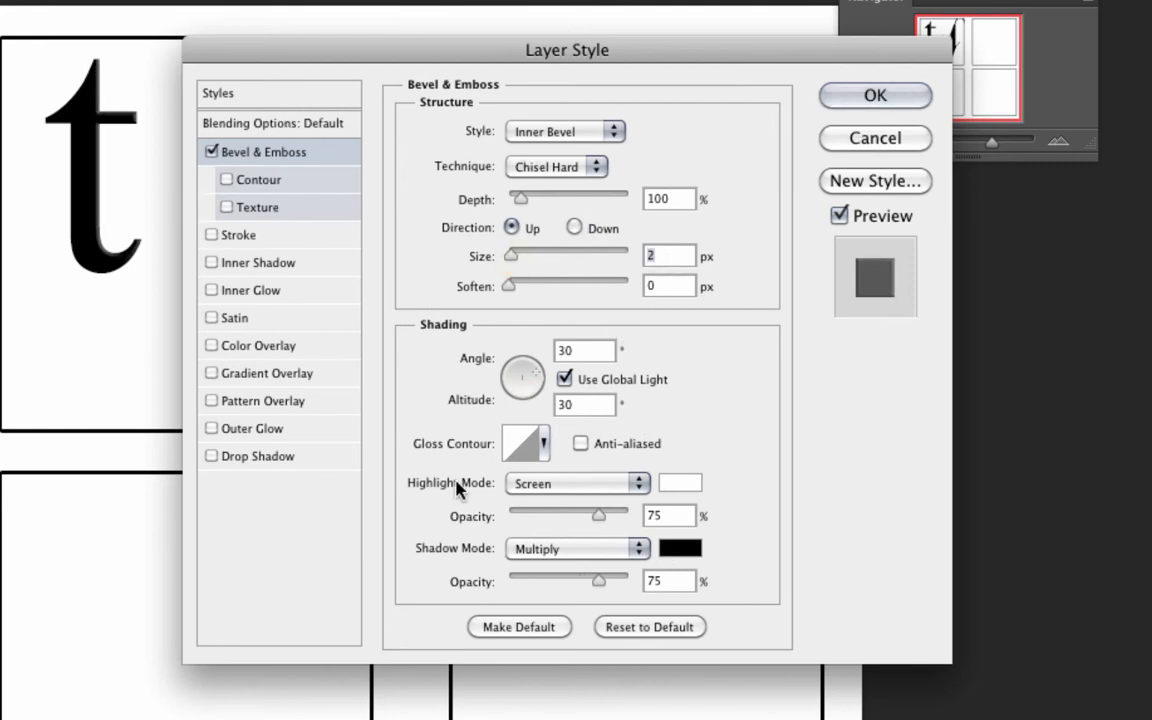
{"action": "mouse_move", "coordinate": [505, 358]}
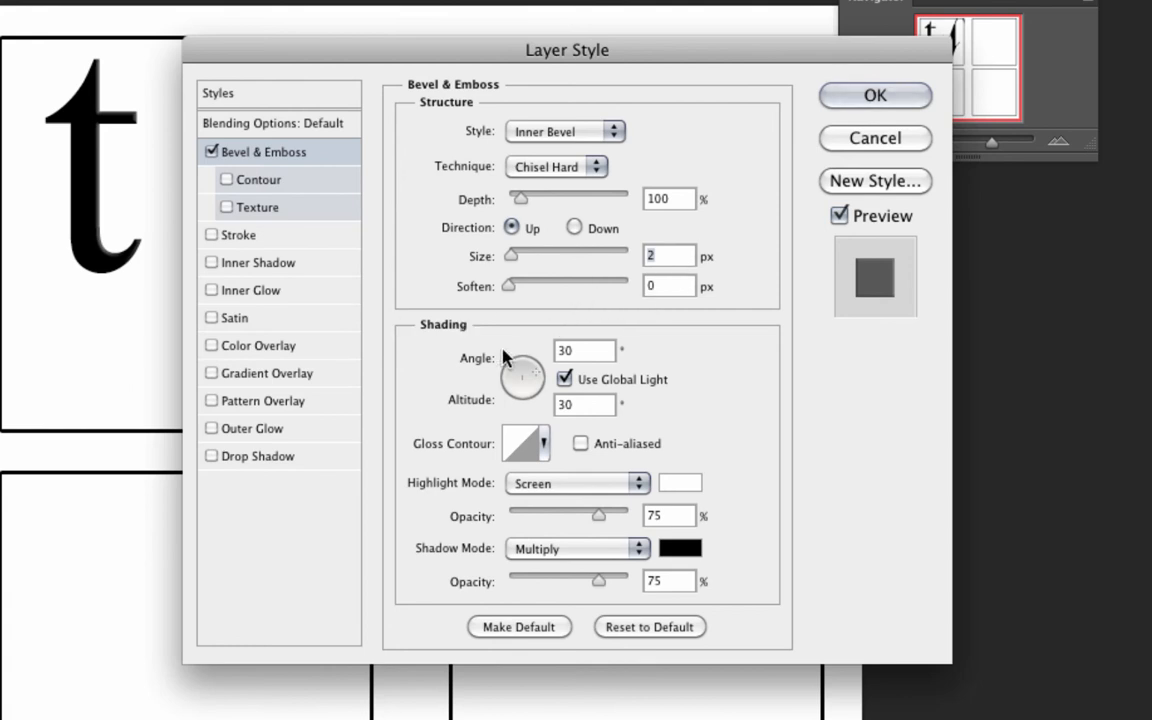
{"action": "mouse_move", "coordinate": [275, 288]}
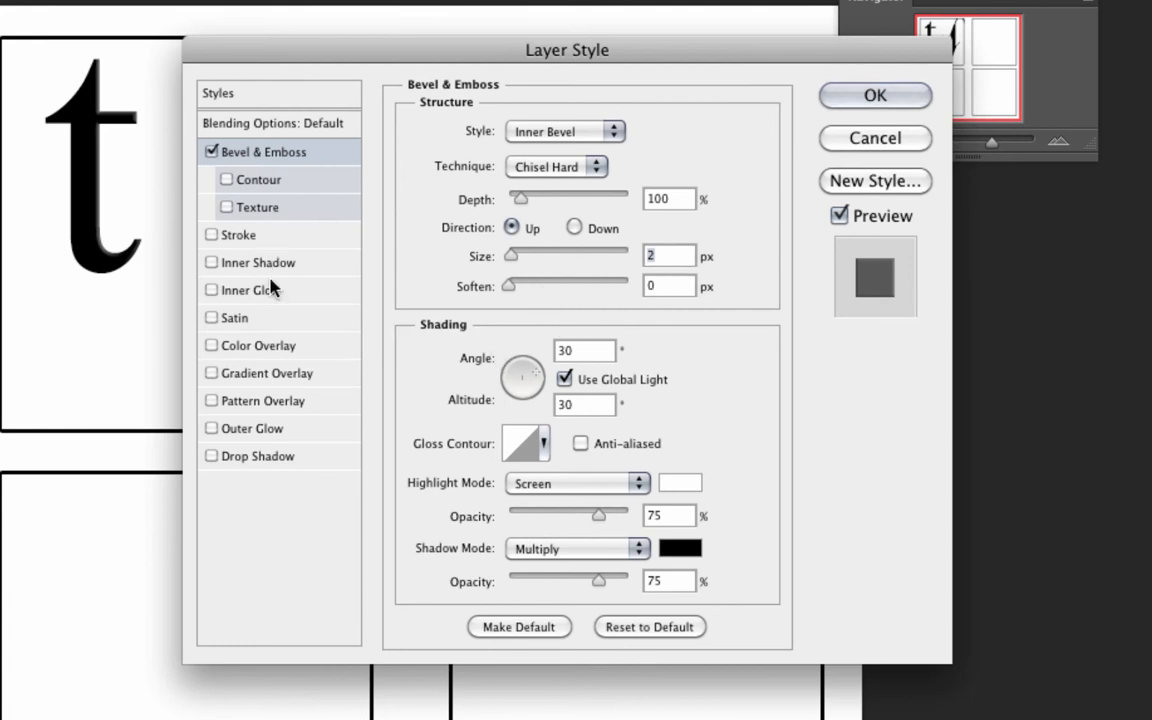
{"action": "mouse_move", "coordinate": [238, 383]}
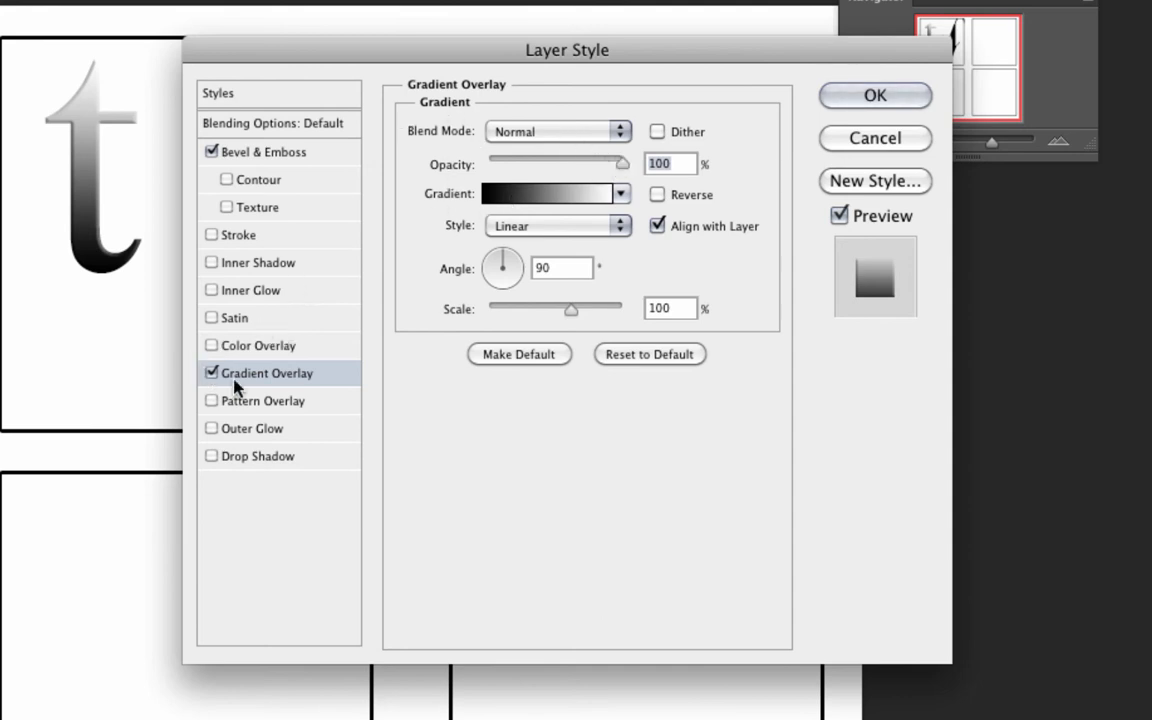
Step: Set the gradient stops to dark red, red, orange and yellow, nudging red toward the dark end
{"action": "left_click", "coordinate": [548, 194]}
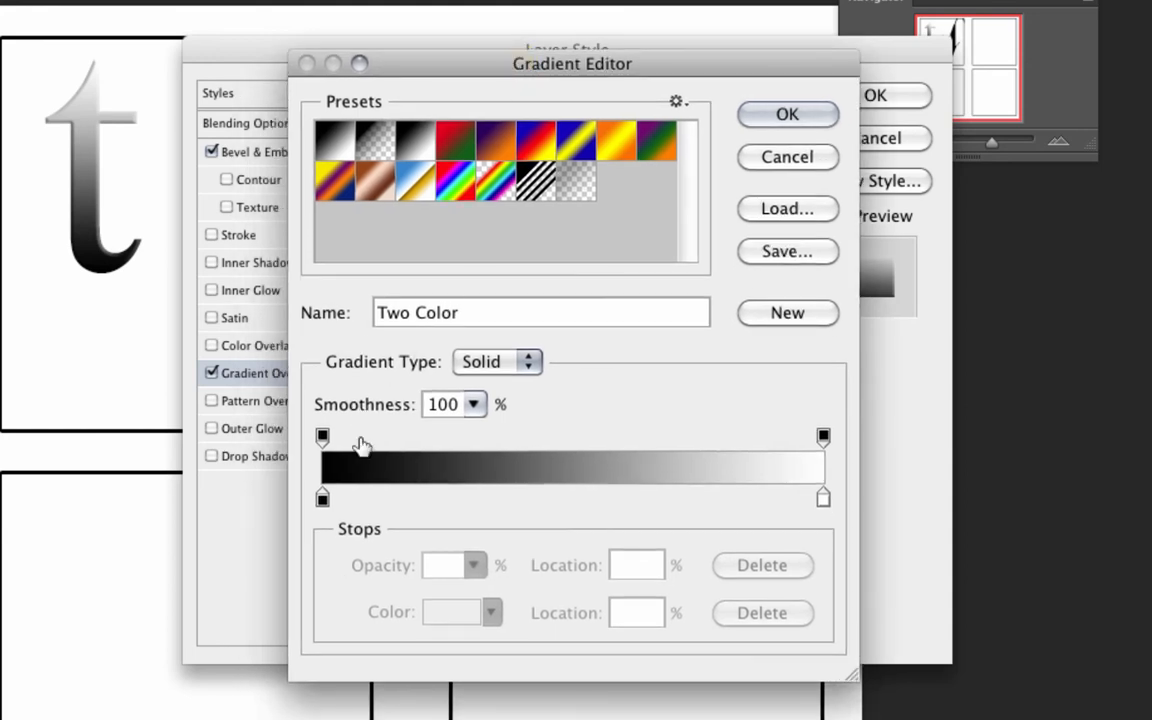
{"action": "mouse_move", "coordinate": [385, 140]}
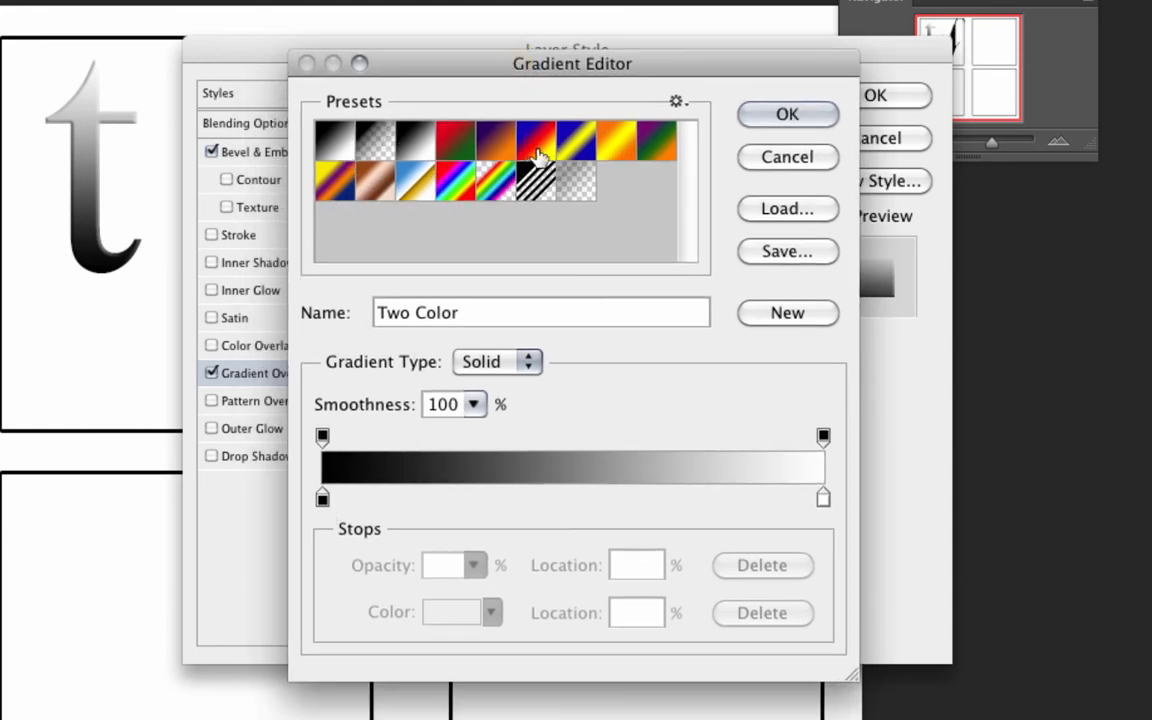
{"action": "left_click", "coordinate": [322, 497]}
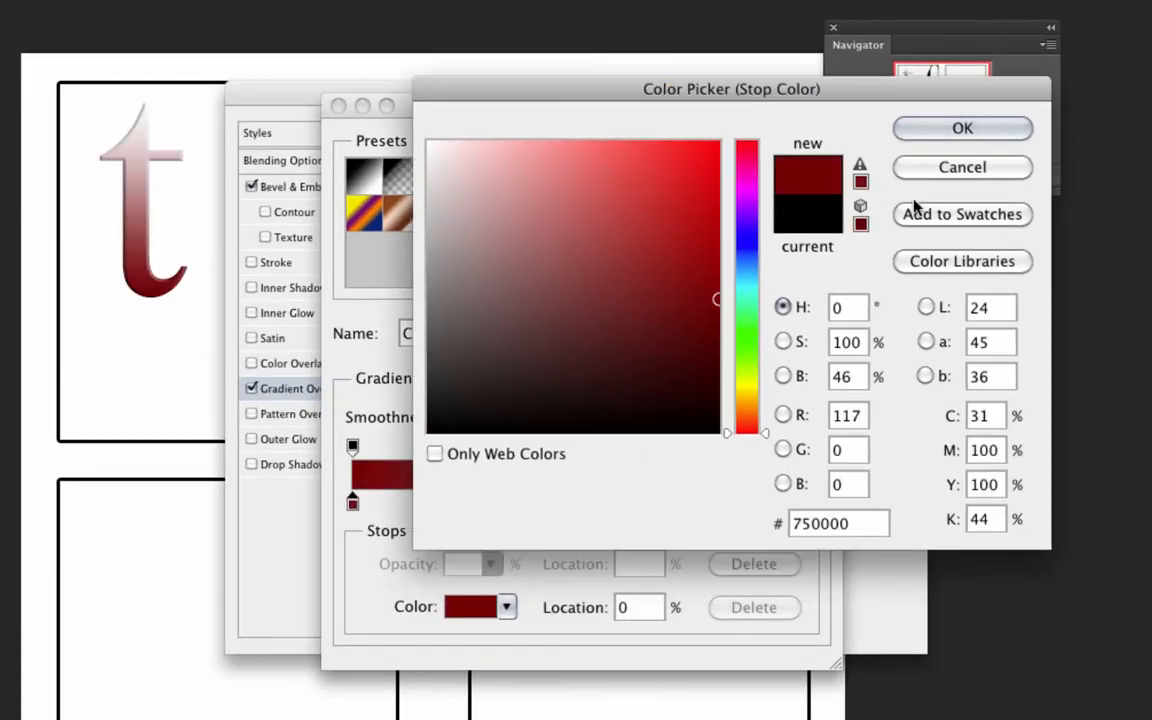
{"action": "left_click", "coordinate": [961, 128]}
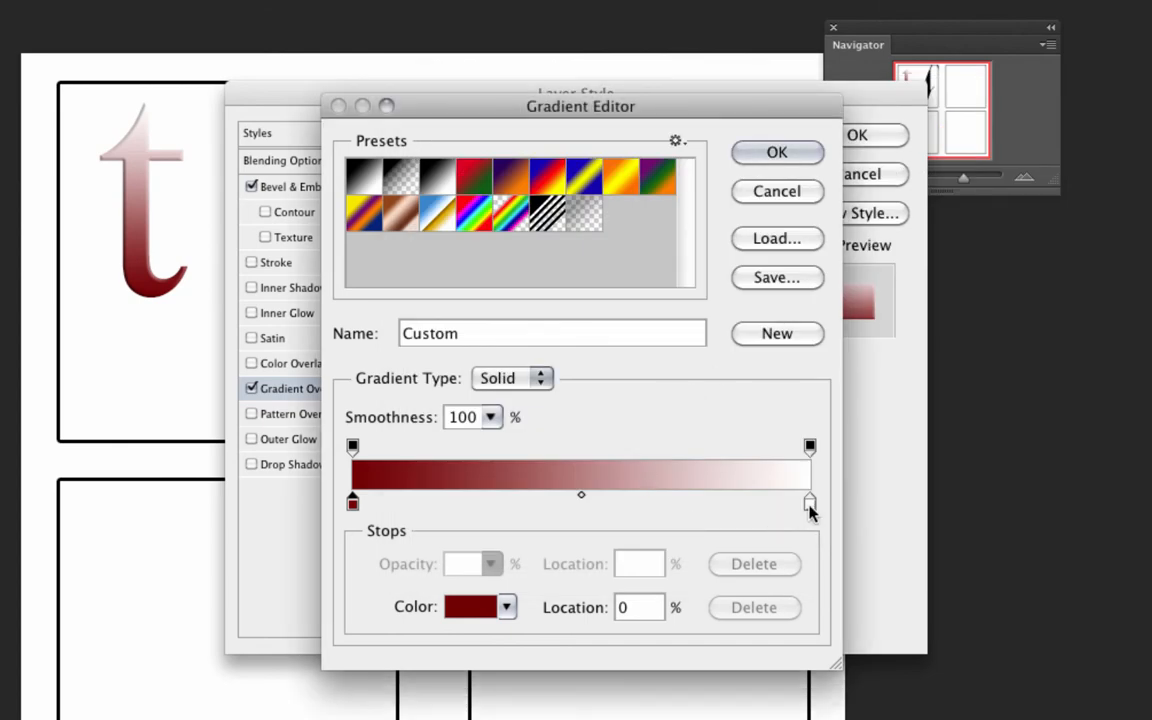
{"action": "double_click", "coordinate": [810, 502]}
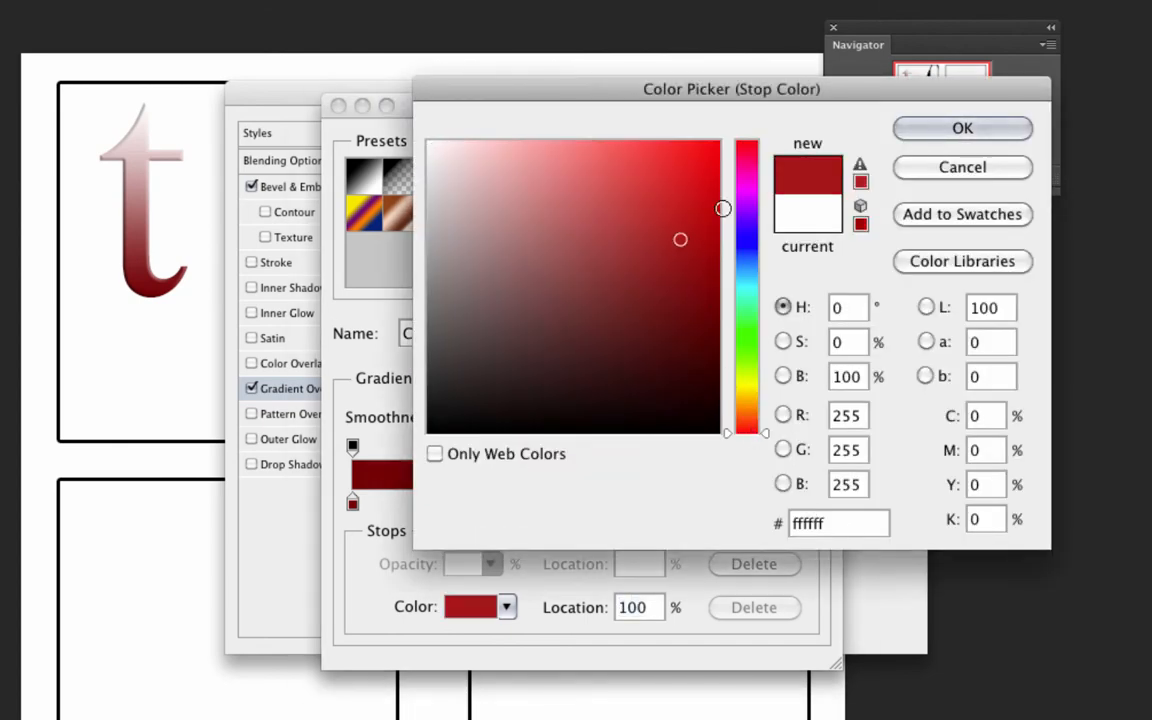
{"action": "left_click", "coordinate": [961, 128]}
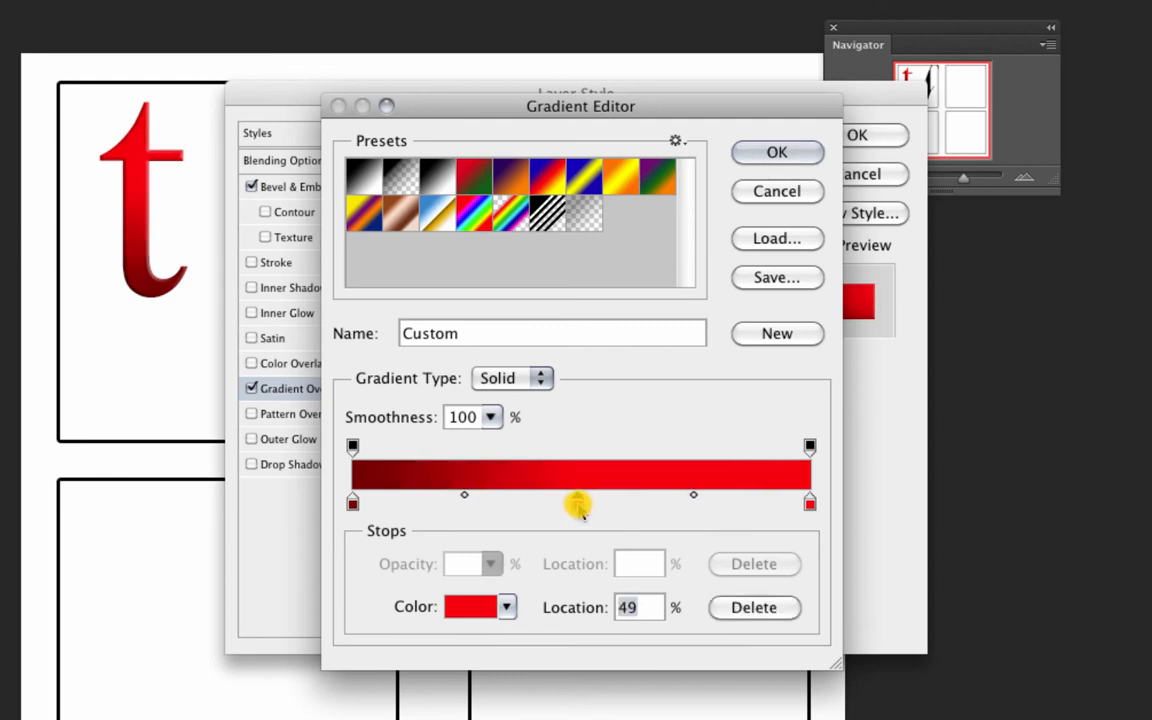
{"action": "left_click", "coordinate": [470, 607]}
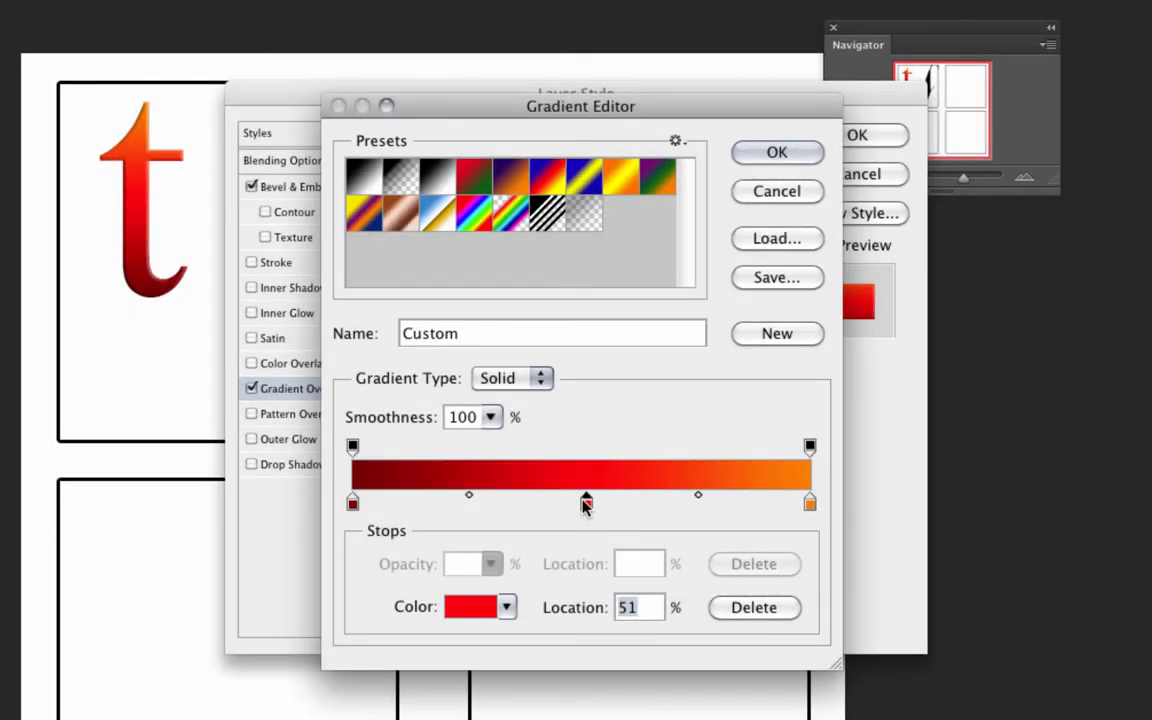
{"action": "left_click_drag", "start_coordinate": [587, 503], "coordinate": [490, 503]}
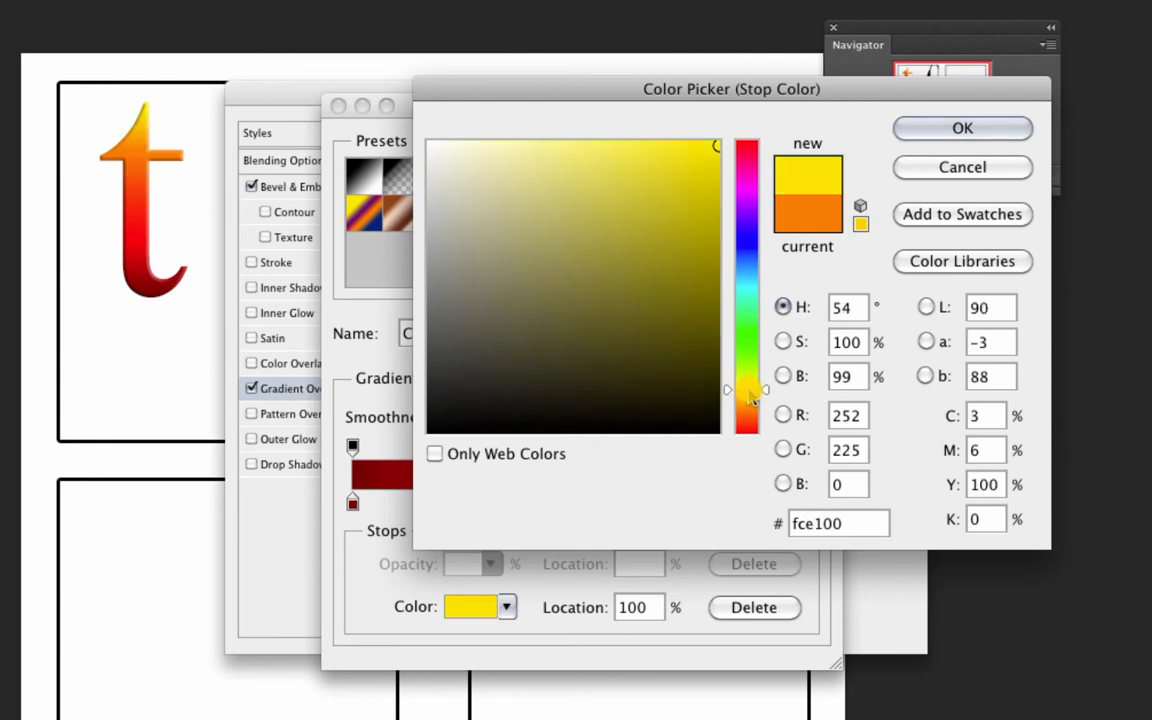
{"action": "left_click", "coordinate": [961, 128]}
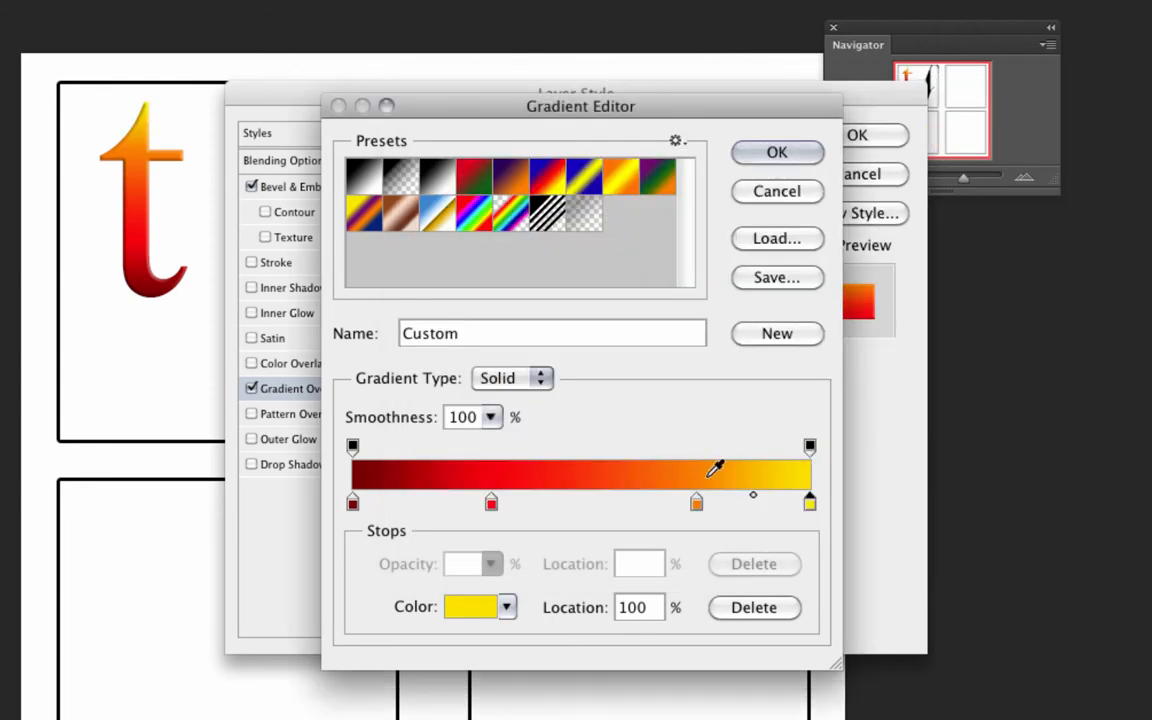
{"action": "mouse_move", "coordinate": [540, 532]}
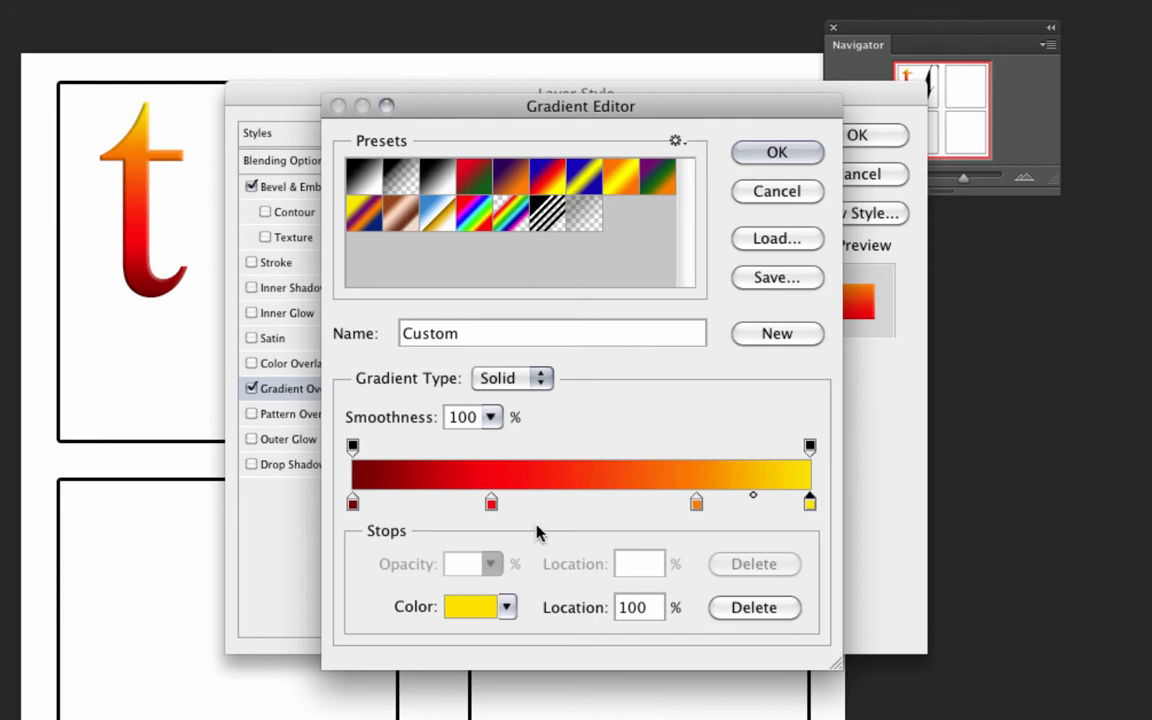
{"action": "mouse_move", "coordinate": [506, 525]}
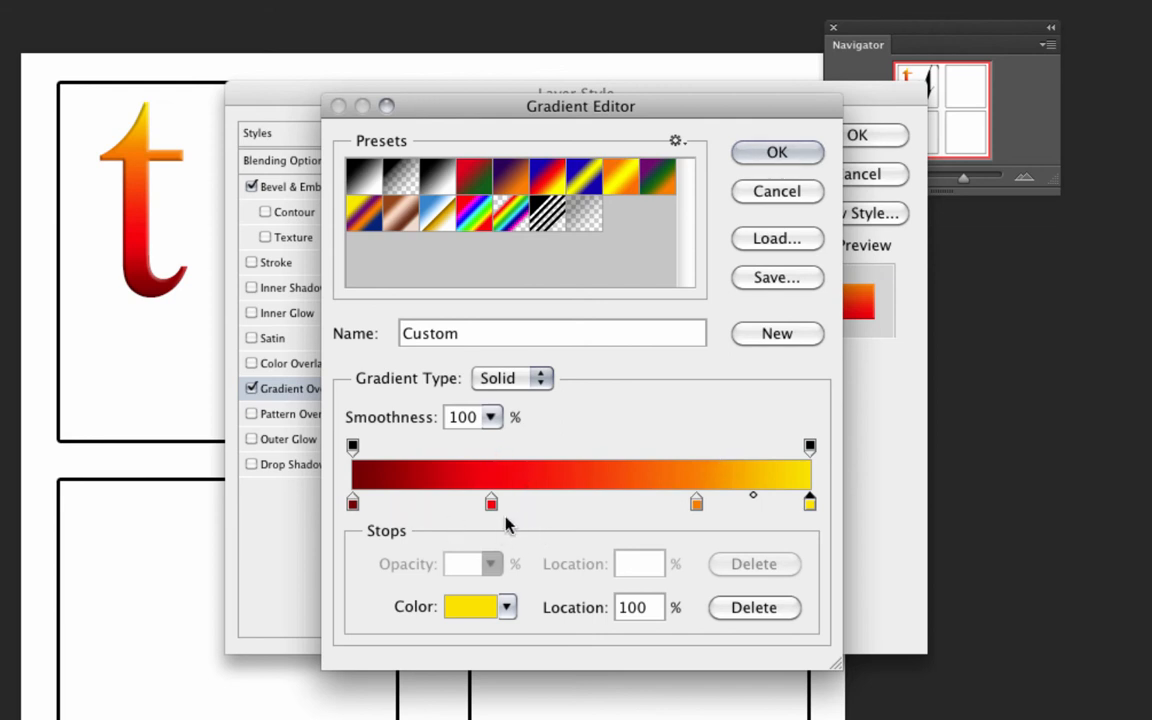
{"action": "mouse_move", "coordinate": [547, 510]}
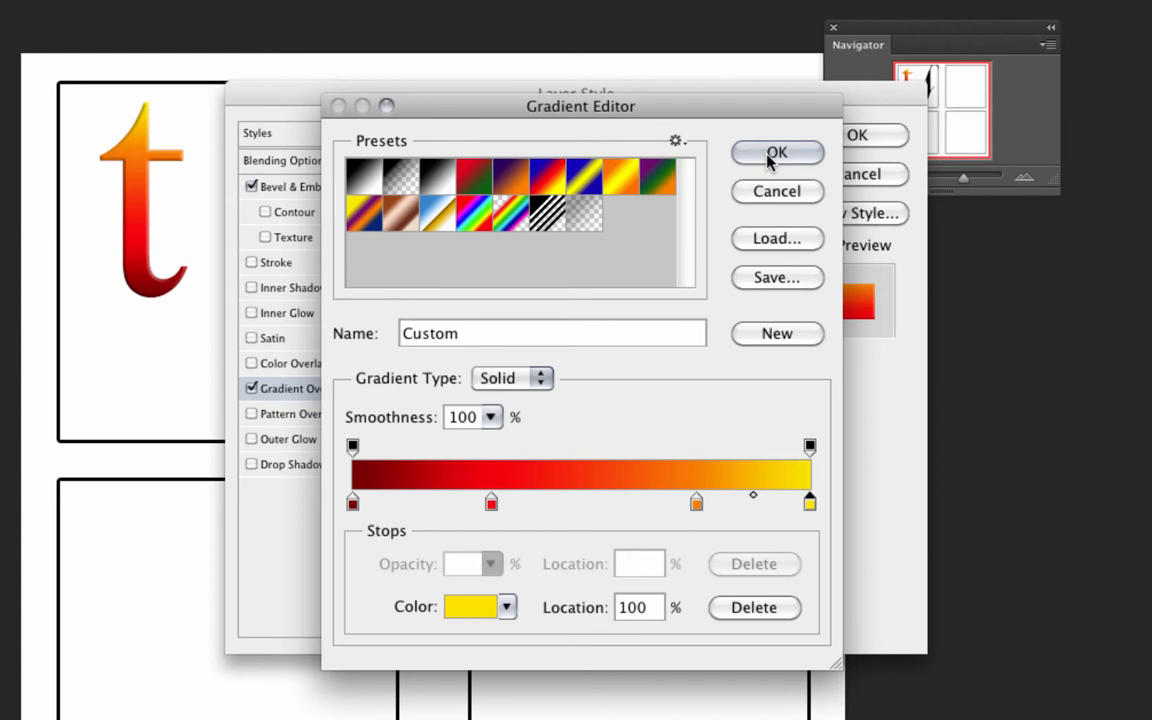
{"action": "left_click", "coordinate": [777, 152]}
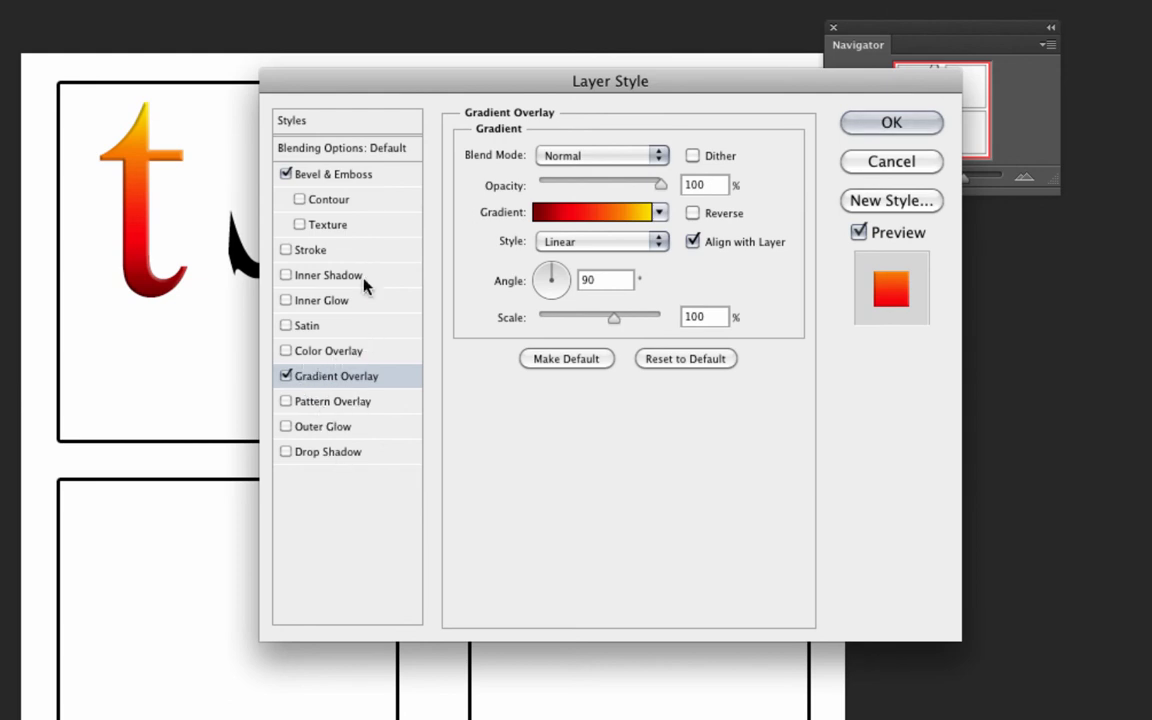
{"action": "mouse_move", "coordinate": [320, 300]}
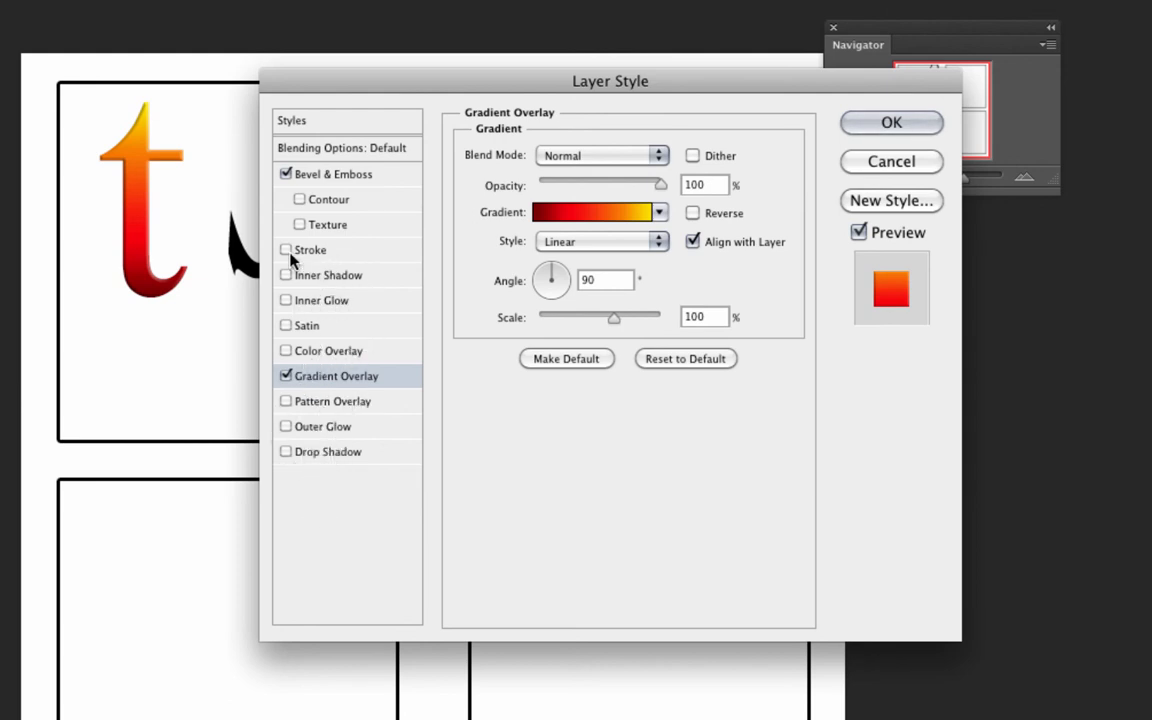
Step: Add a 3 px black Stroke outline around the lowercase t
{"action": "left_click", "coordinate": [286, 249]}
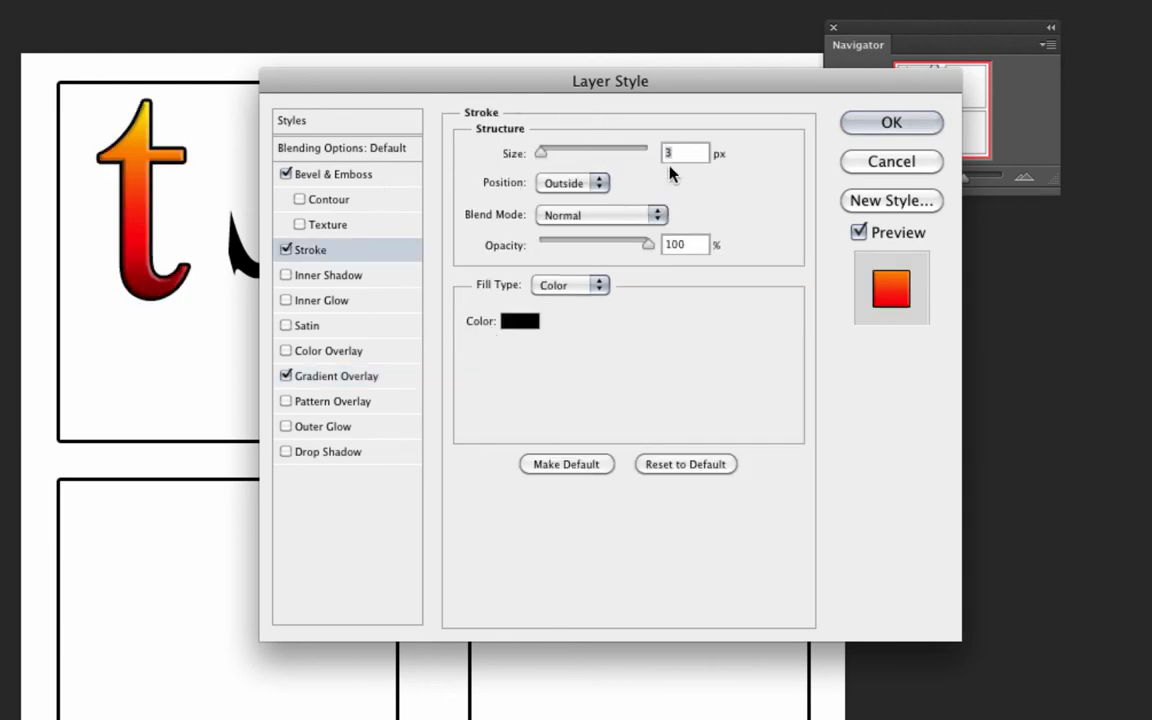
{"action": "left_click_drag", "start_coordinate": [648, 149], "coordinate": [540, 149]}
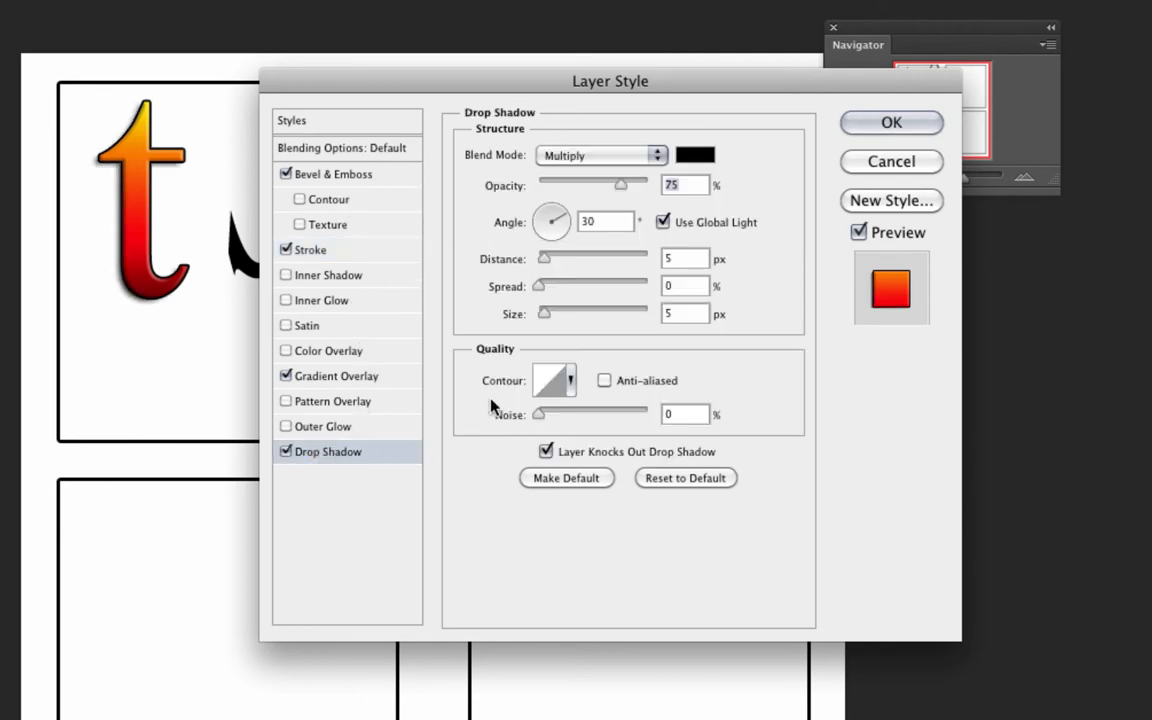
{"action": "mouse_move", "coordinate": [615, 263]}
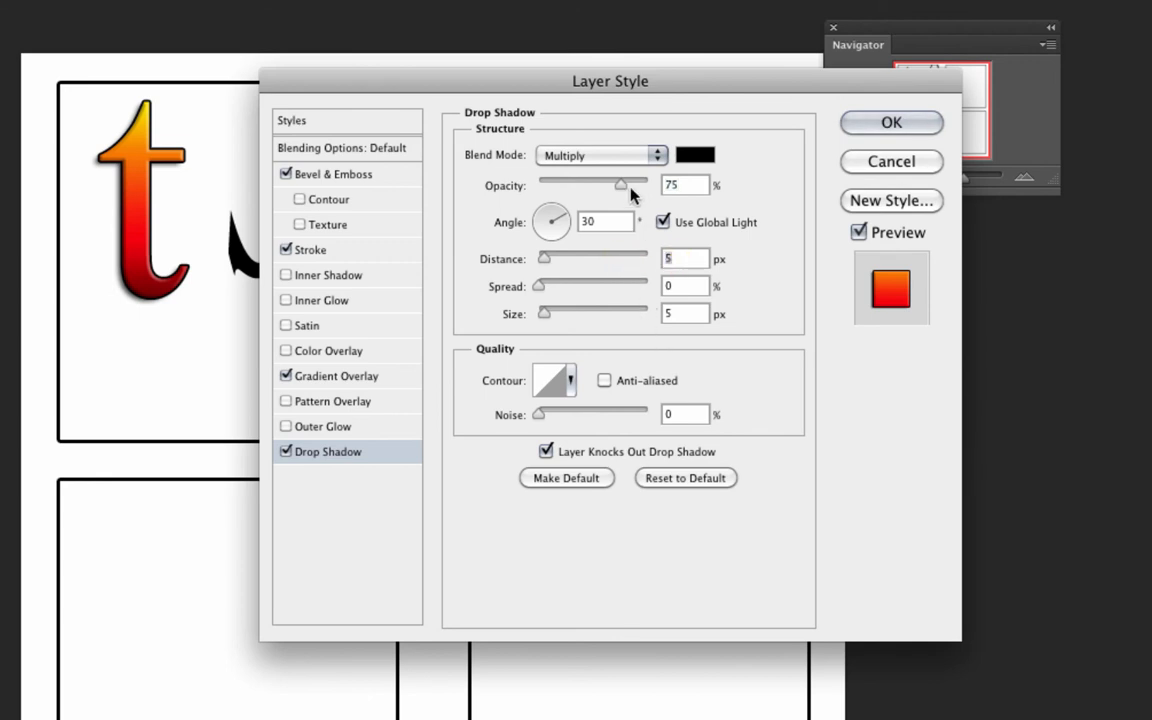
Step: Tune the drop shadow to 47% opacity, 2 px distance and 2 px size
{"action": "left_click_drag", "start_coordinate": [622, 184], "coordinate": [590, 184]}
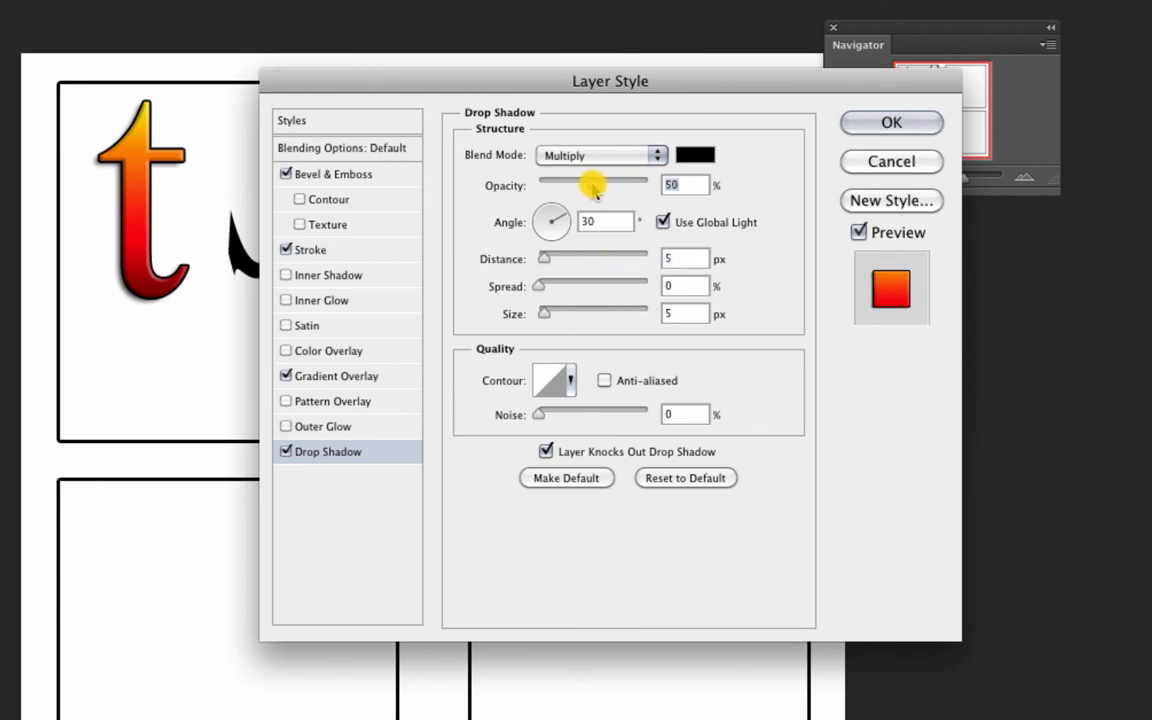
{"action": "left_click_drag", "start_coordinate": [595, 184], "coordinate": [580, 184]}
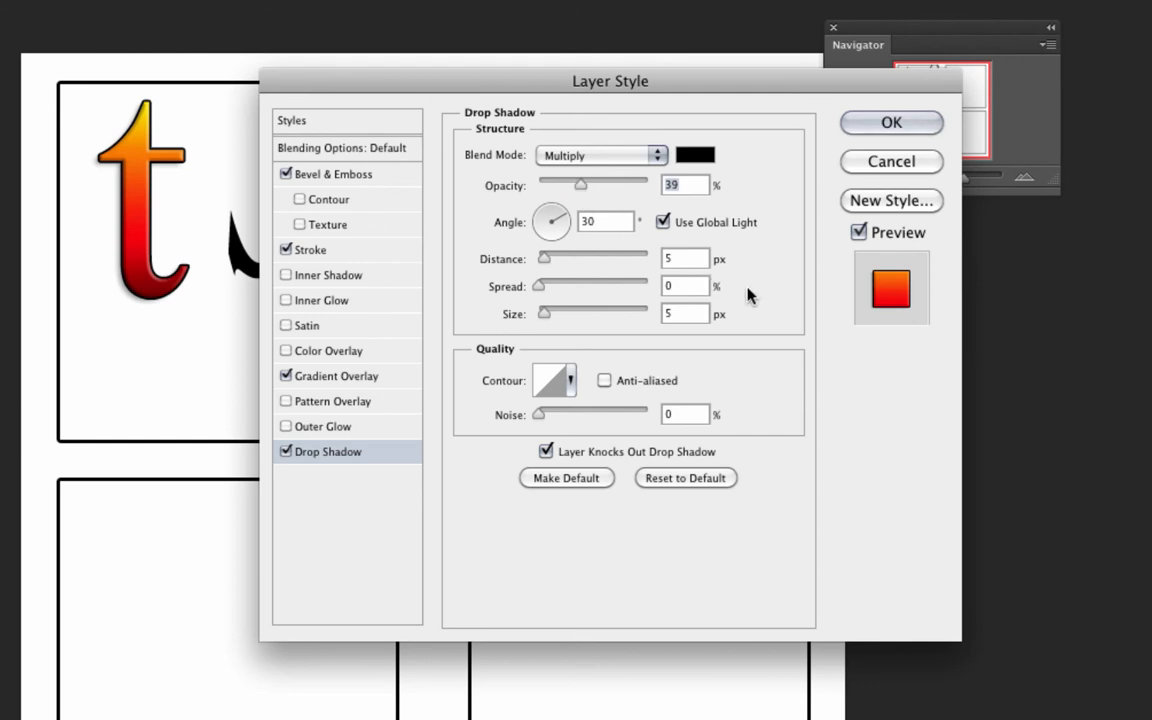
{"action": "mouse_move", "coordinate": [595, 200]}
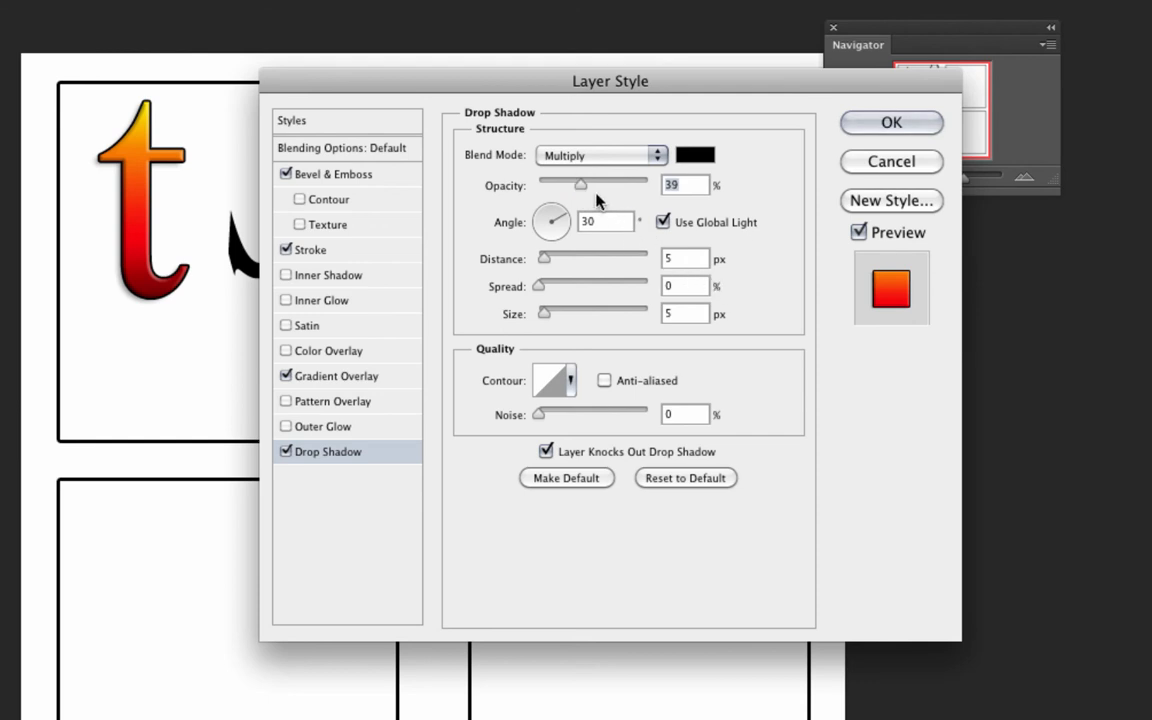
{"action": "left_click_drag", "start_coordinate": [583, 184], "coordinate": [590, 184]}
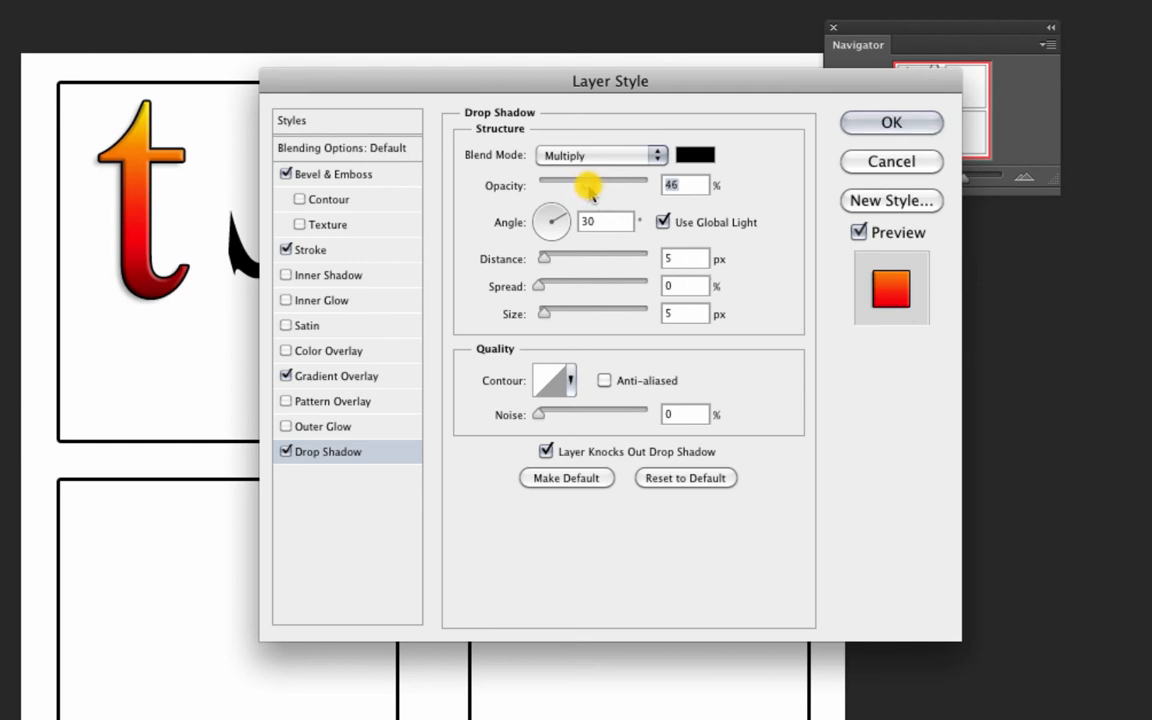
{"action": "left_click_drag", "start_coordinate": [575, 184], "coordinate": [590, 184]}
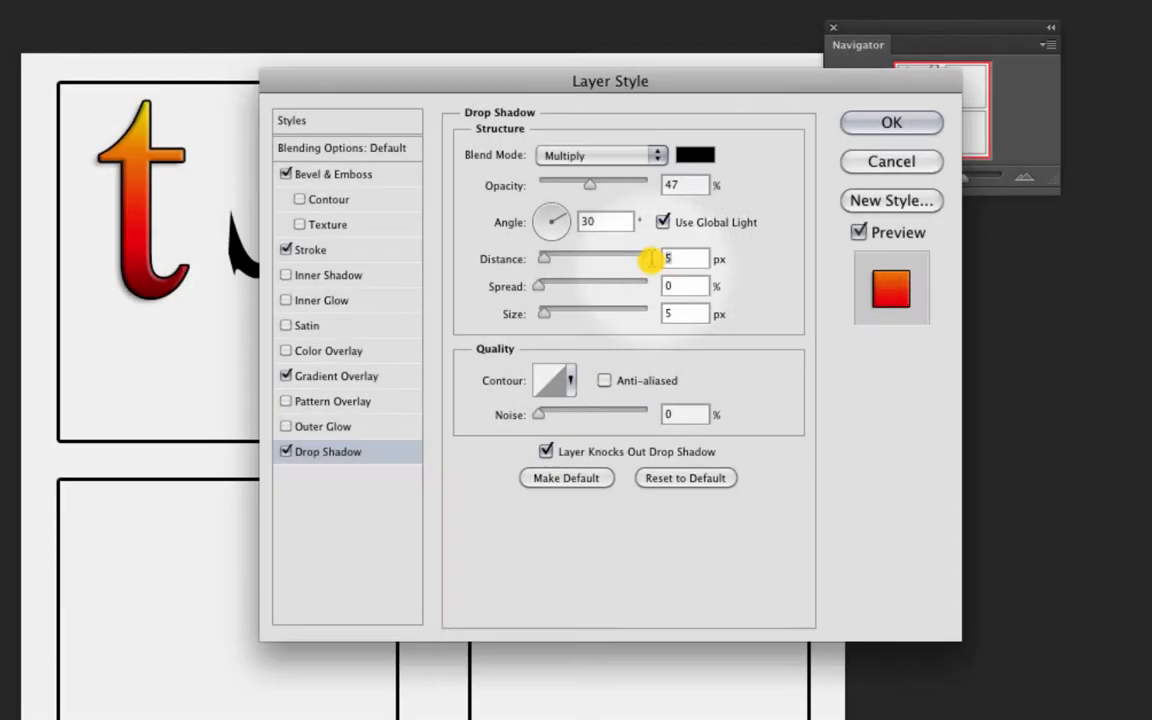
{"action": "type", "text": "2"}
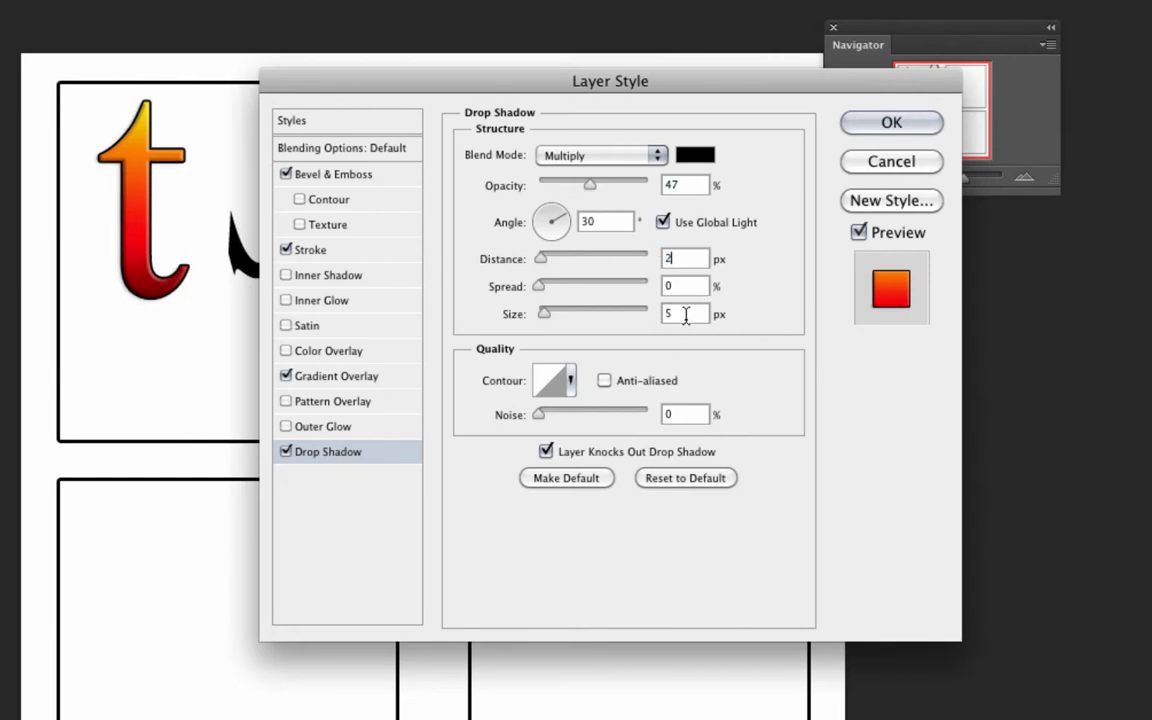
{"action": "type", "text": "2"}
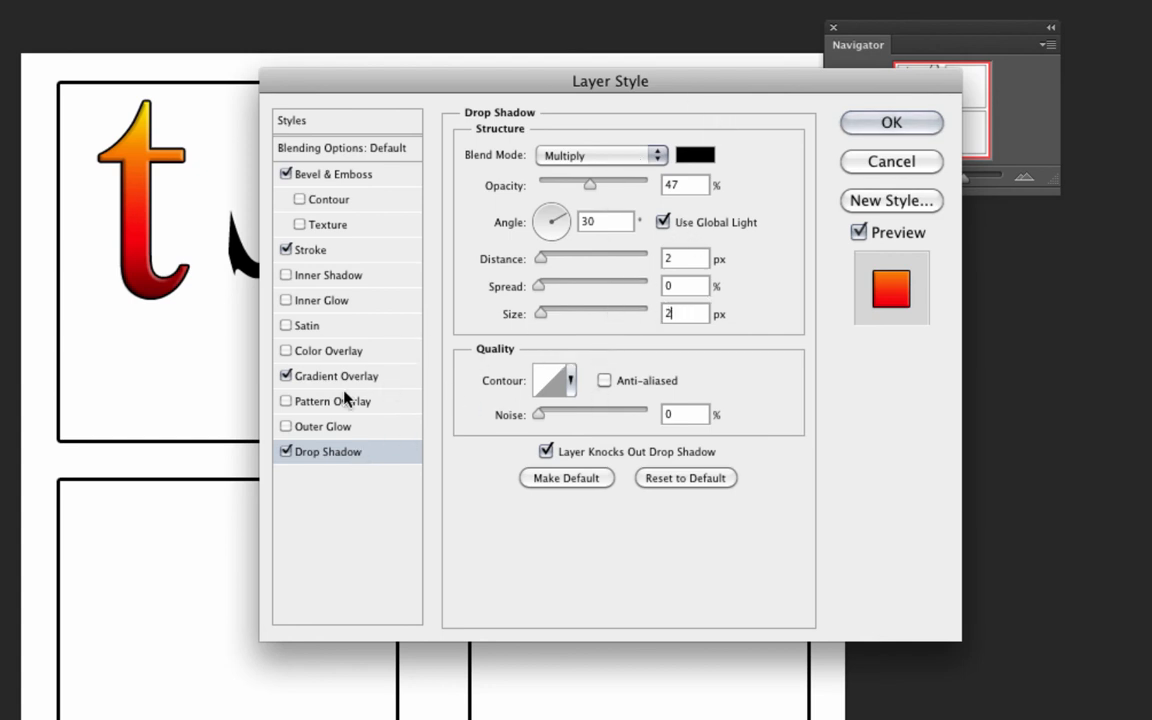
{"action": "mouse_move", "coordinate": [428, 305]}
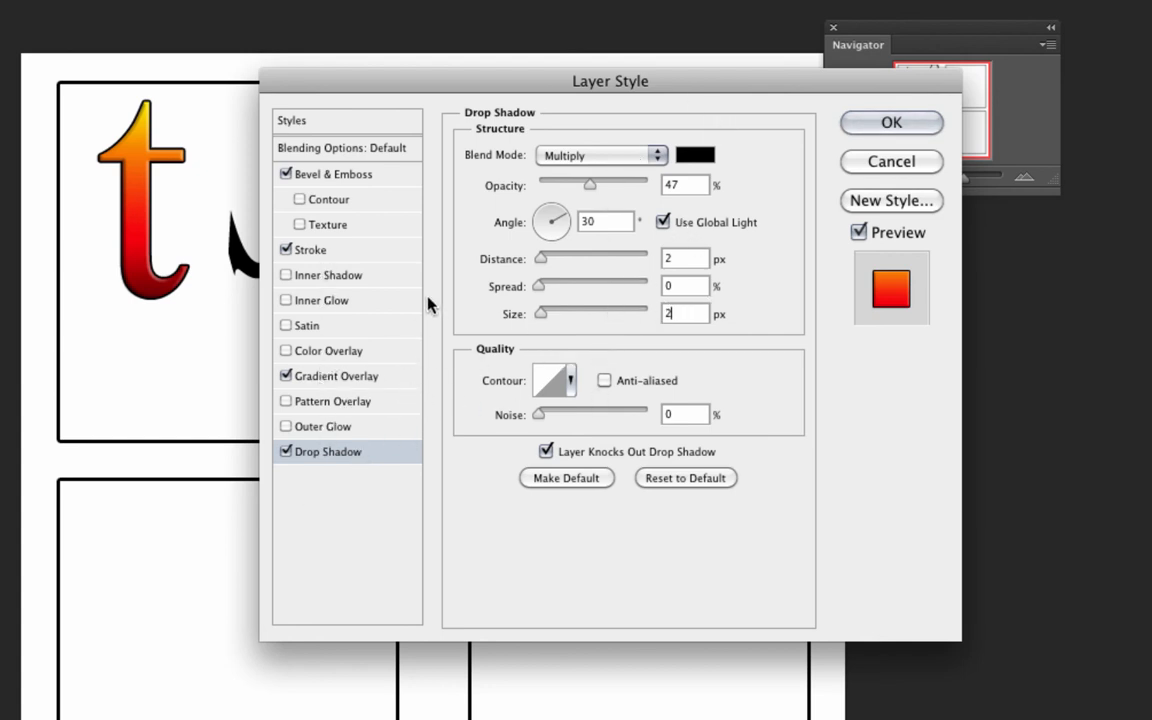
{"action": "left_click", "coordinate": [334, 173]}
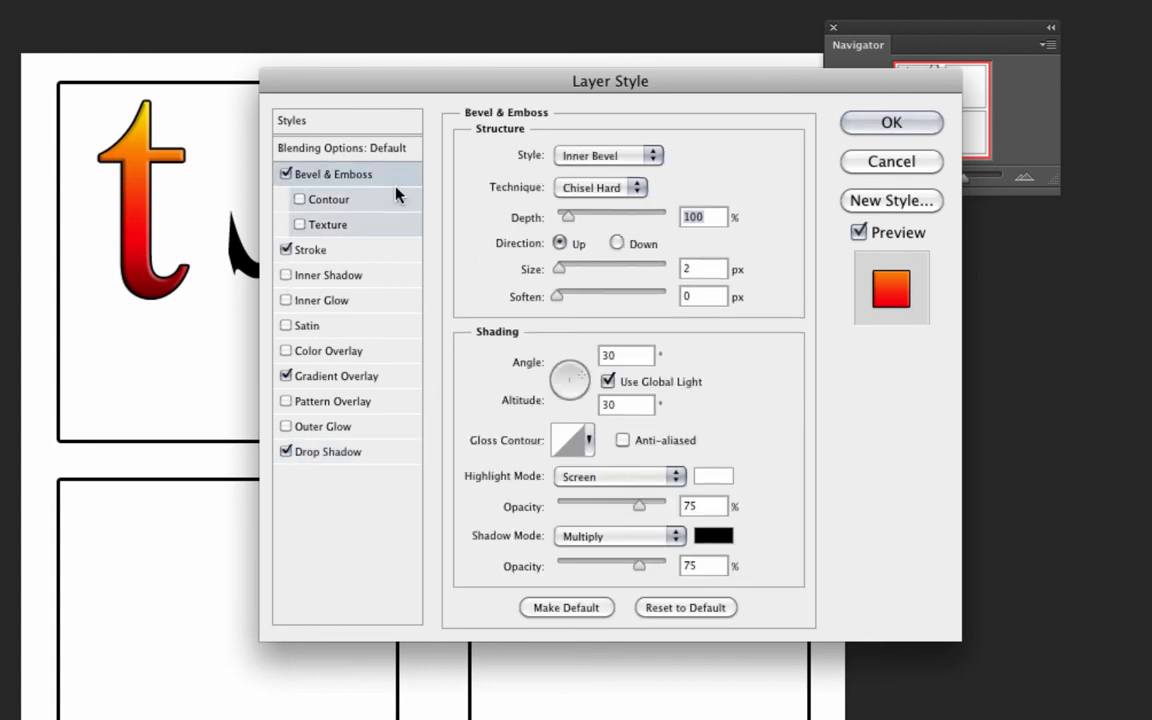
Step: Reduce the bevel size to 1 px and apply the layer style
{"action": "left_click", "coordinate": [703, 268]}
{"action": "type", "text": "1"}
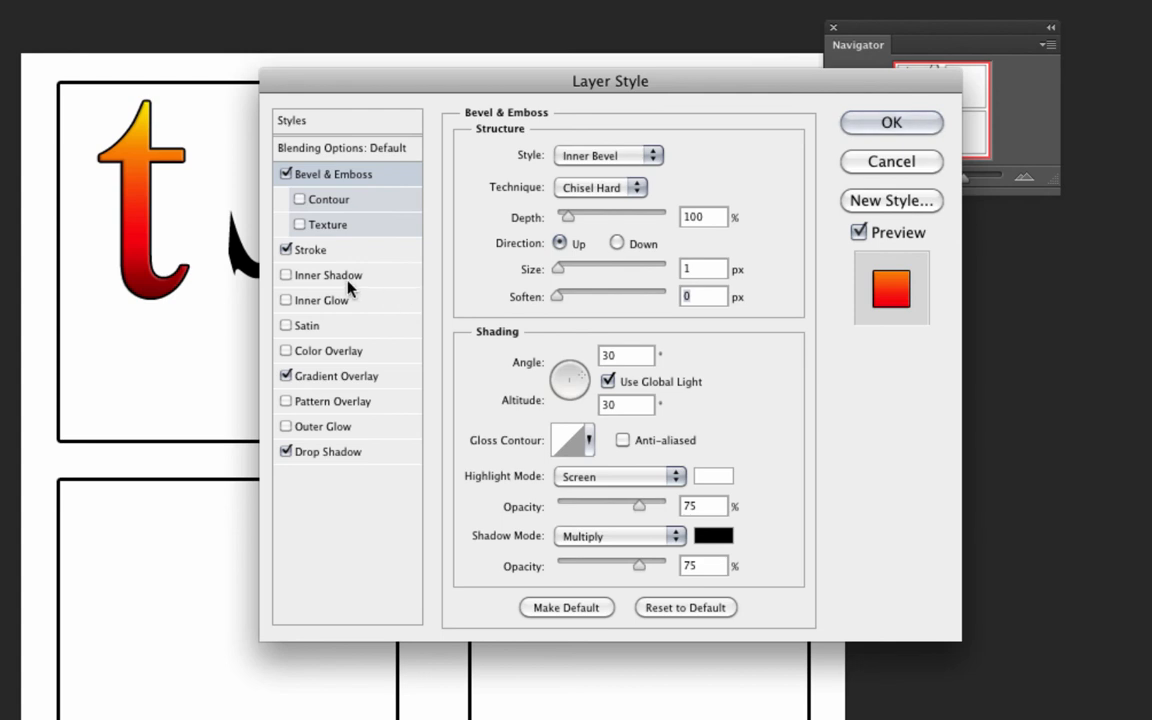
{"action": "mouse_move", "coordinate": [435, 313]}
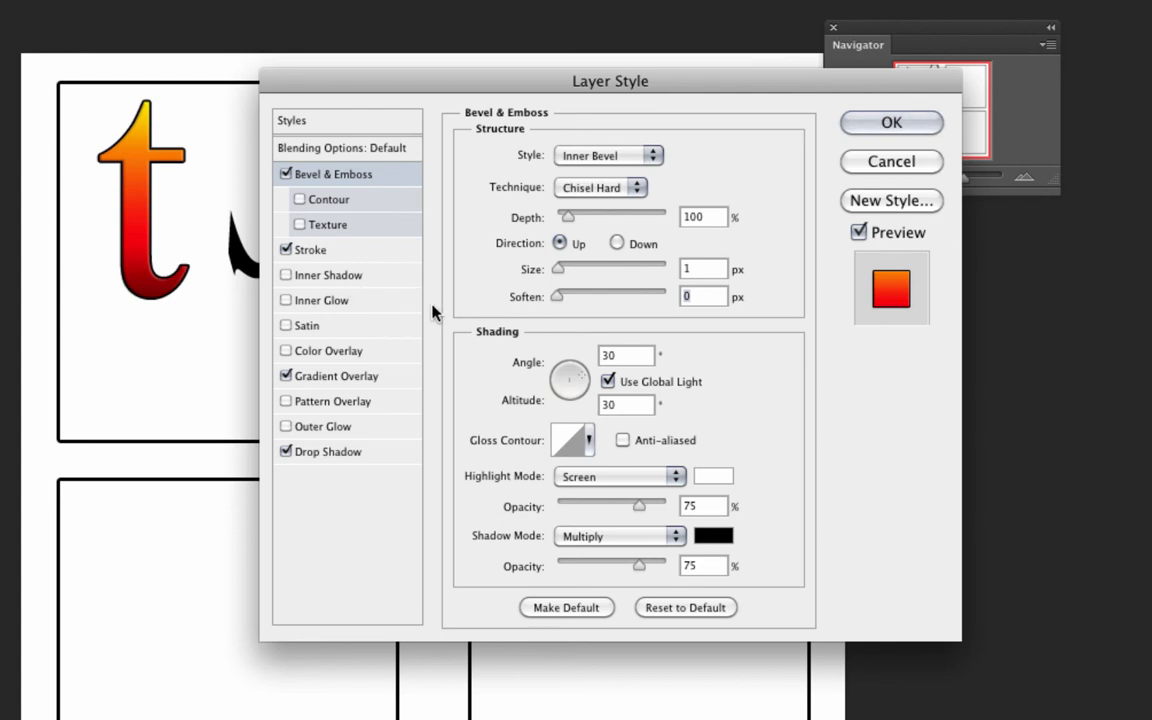
{"action": "mouse_move", "coordinate": [448, 310]}
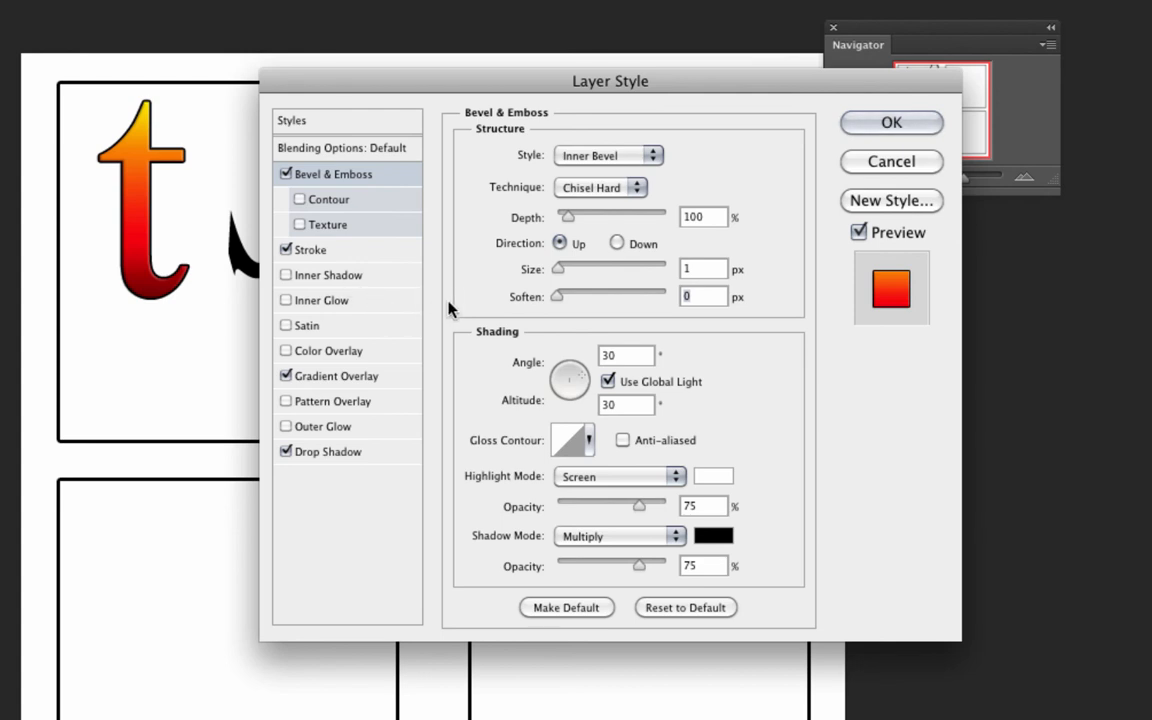
{"action": "left_click", "coordinate": [890, 122]}
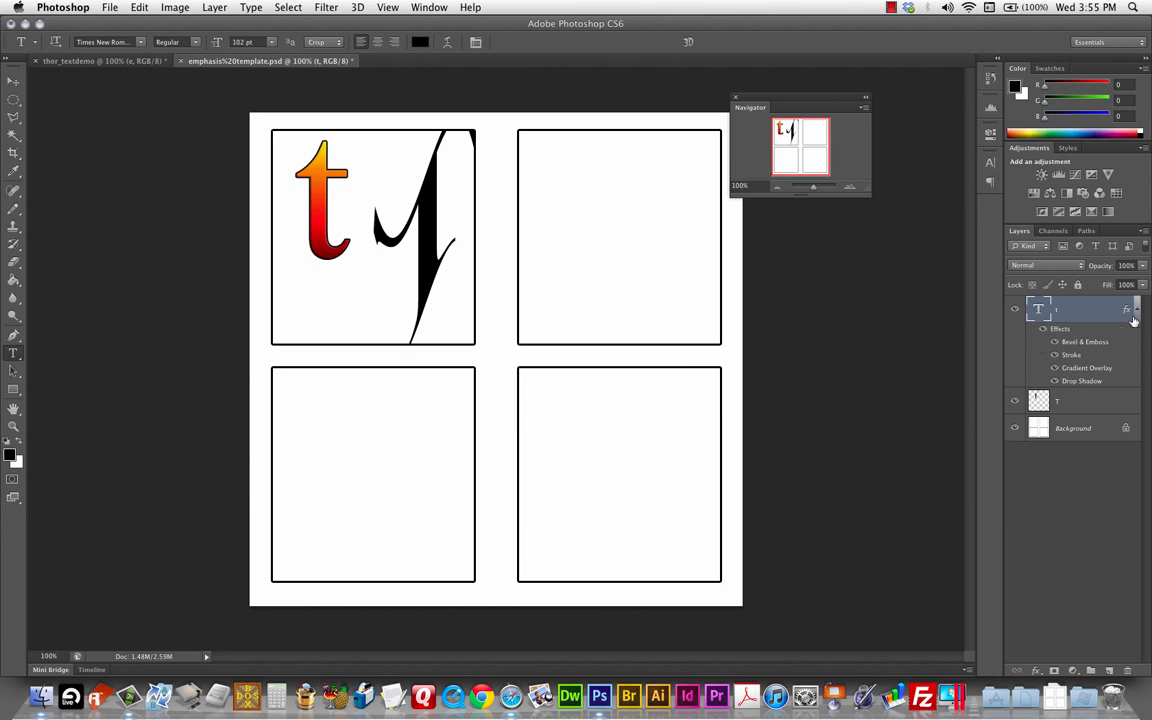
Step: Collapse the effects list under the t layer in the Layers panel
{"action": "left_click", "coordinate": [1128, 309]}
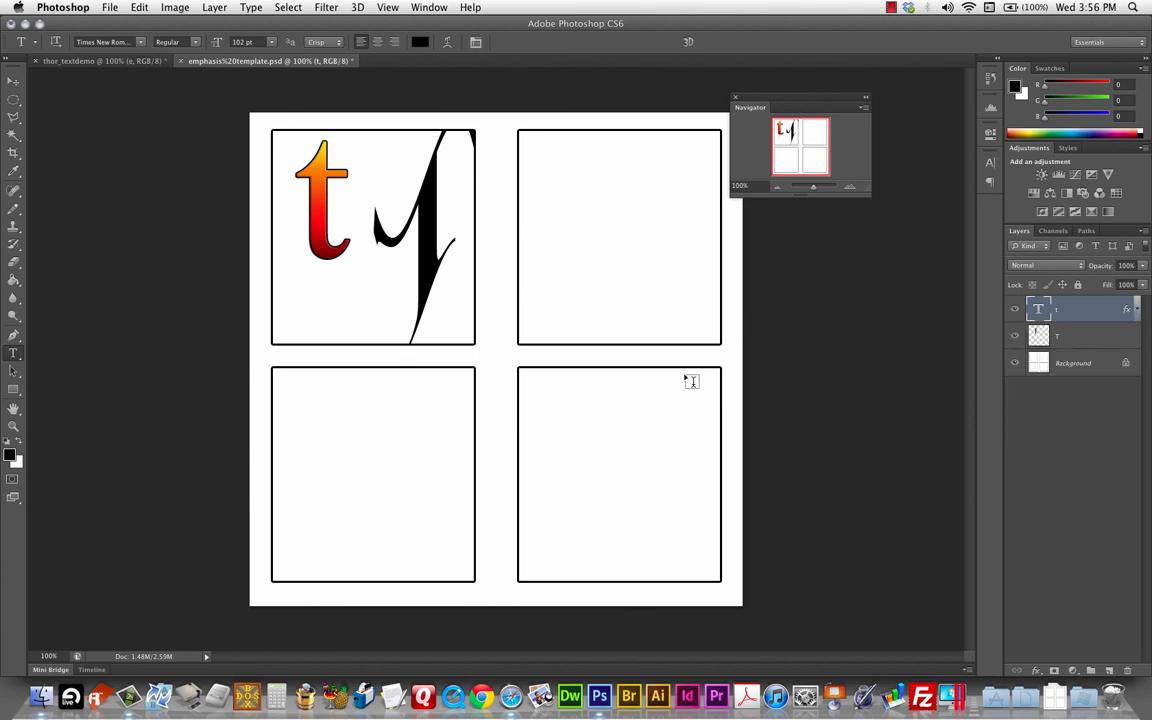